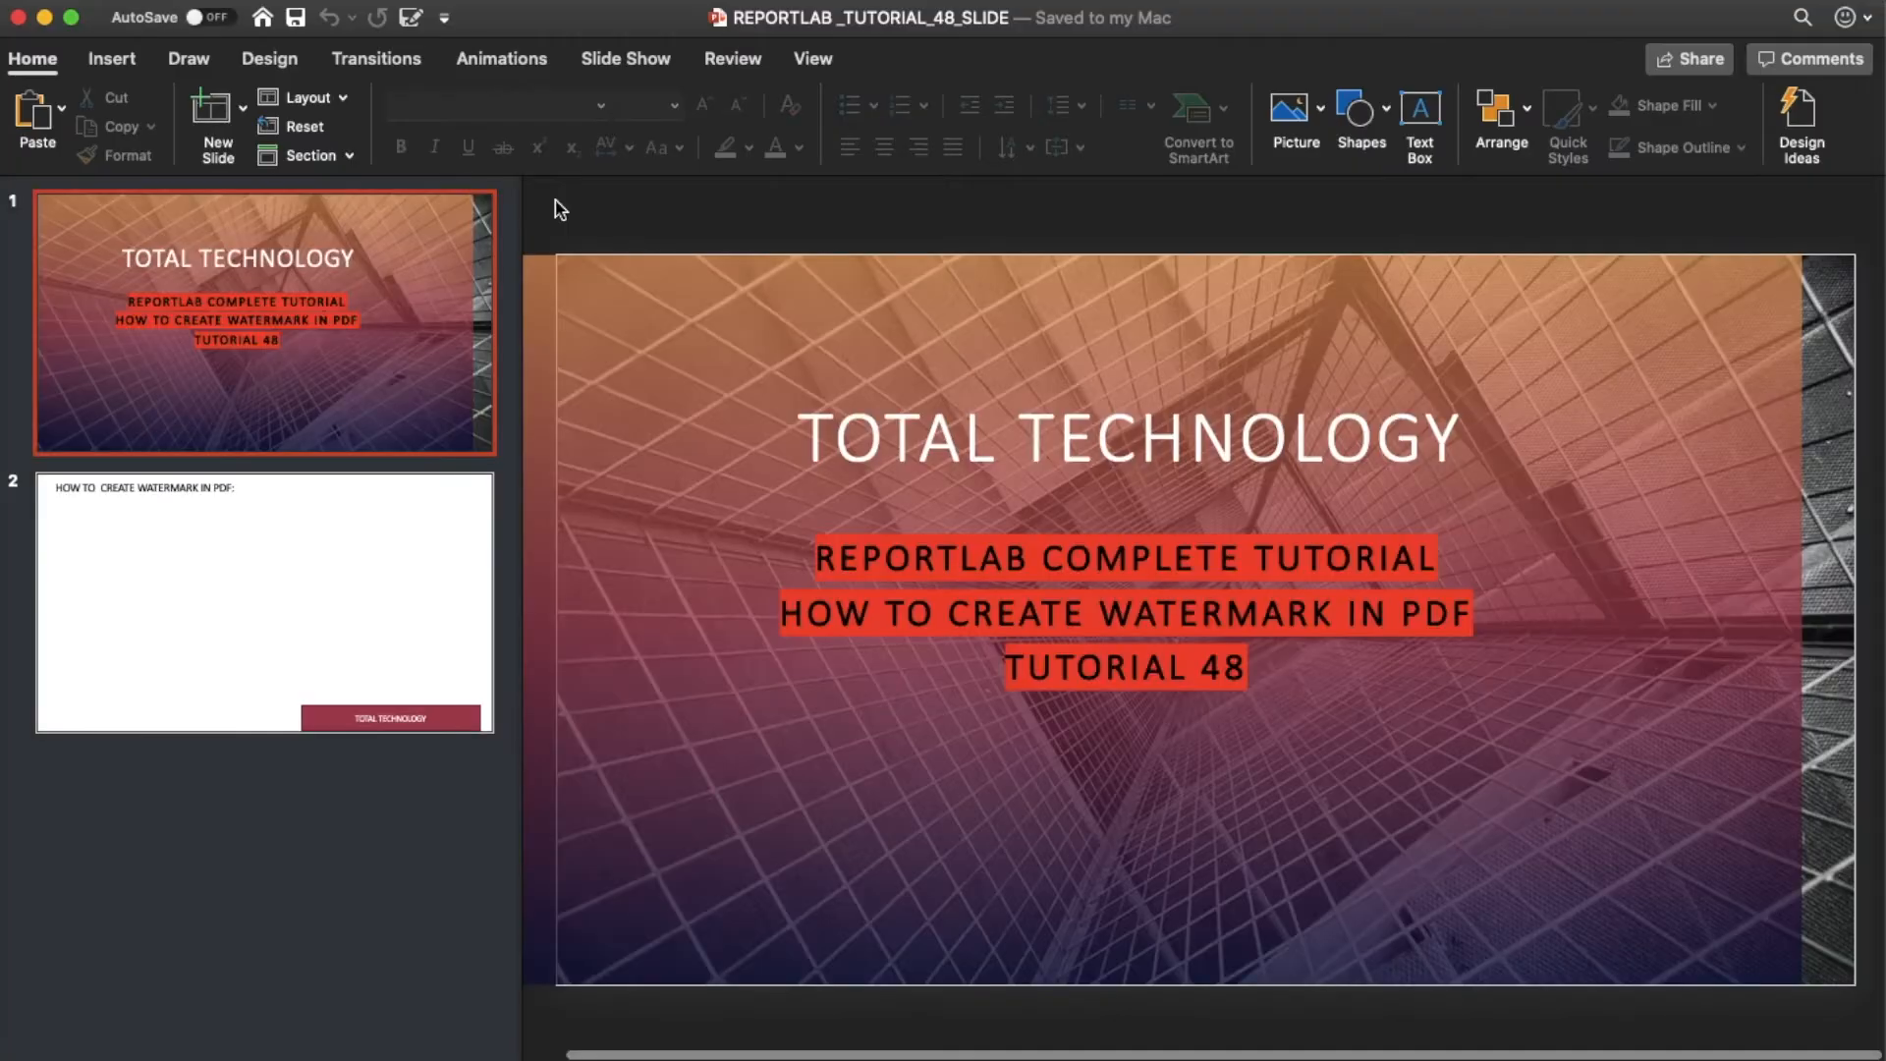
Switch to Eclipse and open reportlab_tutorial_48.py with its tutorial 48 header comments.
click(624, 59)
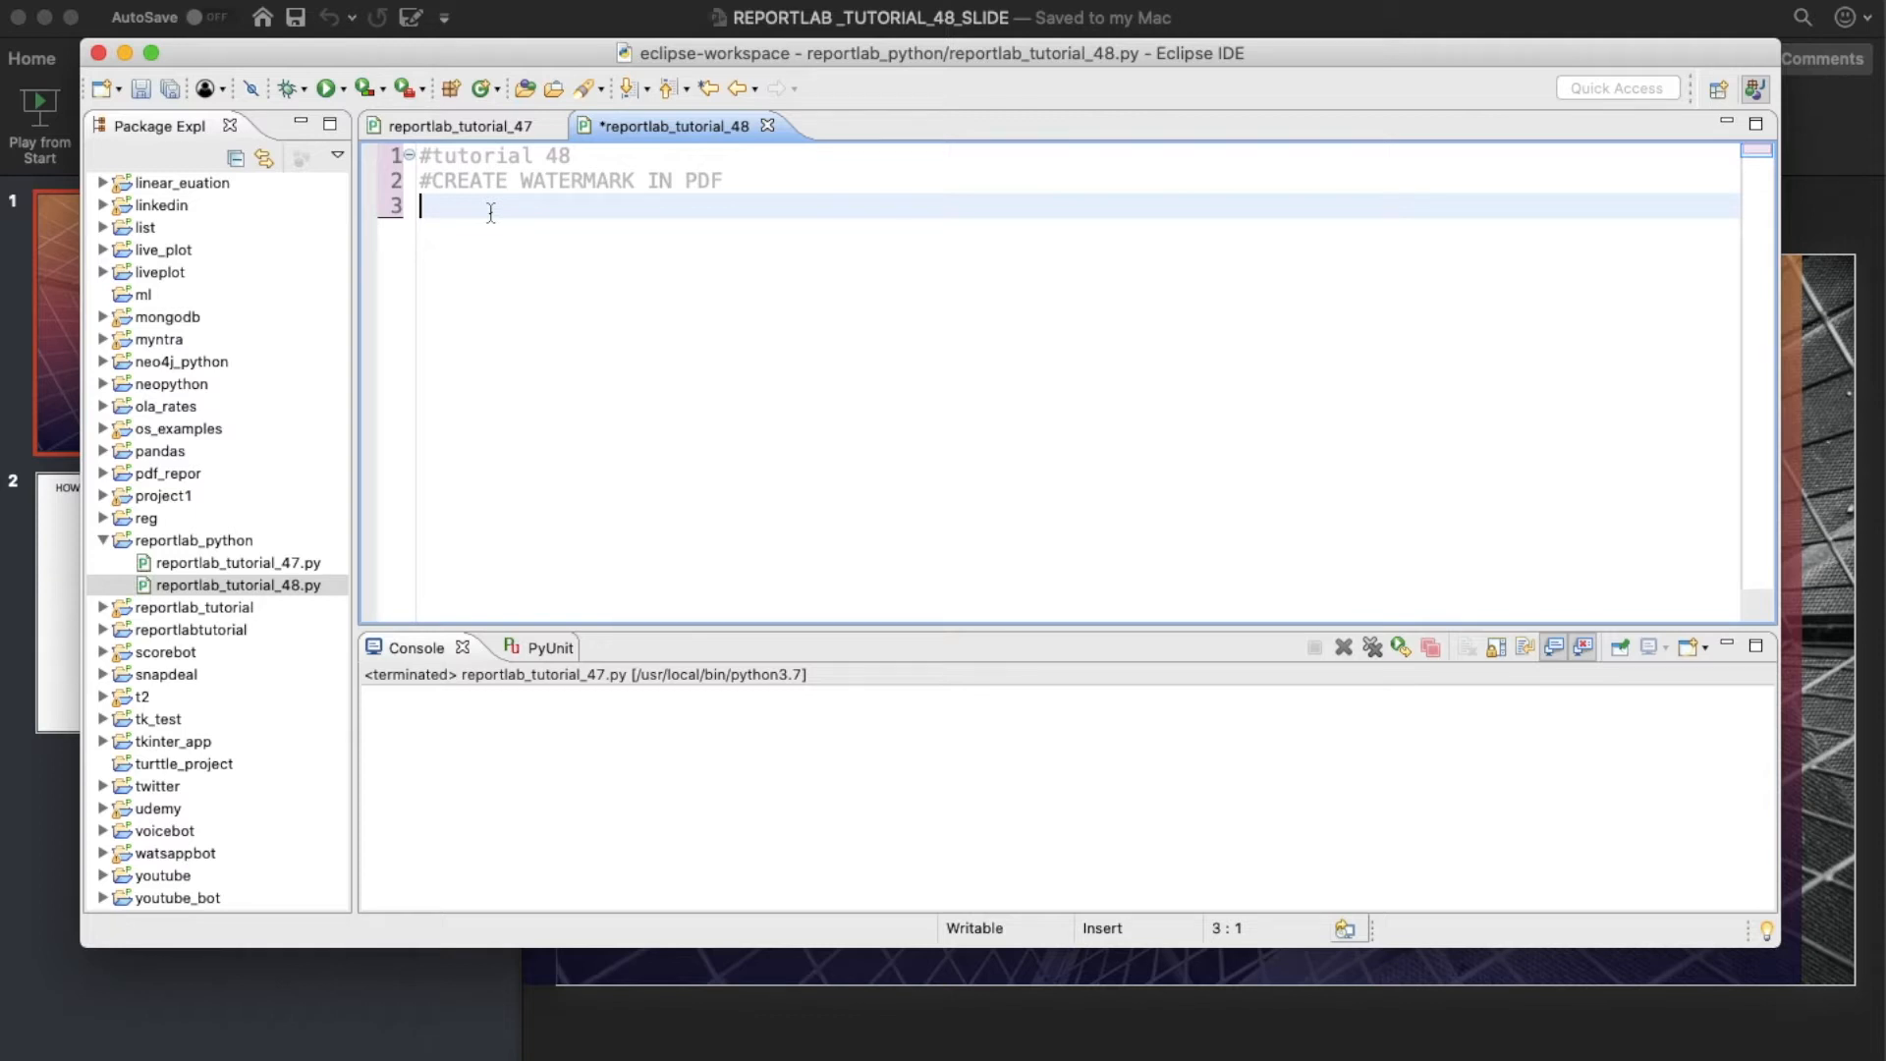
Import canvas from reportlab.pdfgen and colors from the misspelled 'reortlab.lib'.
text(from)
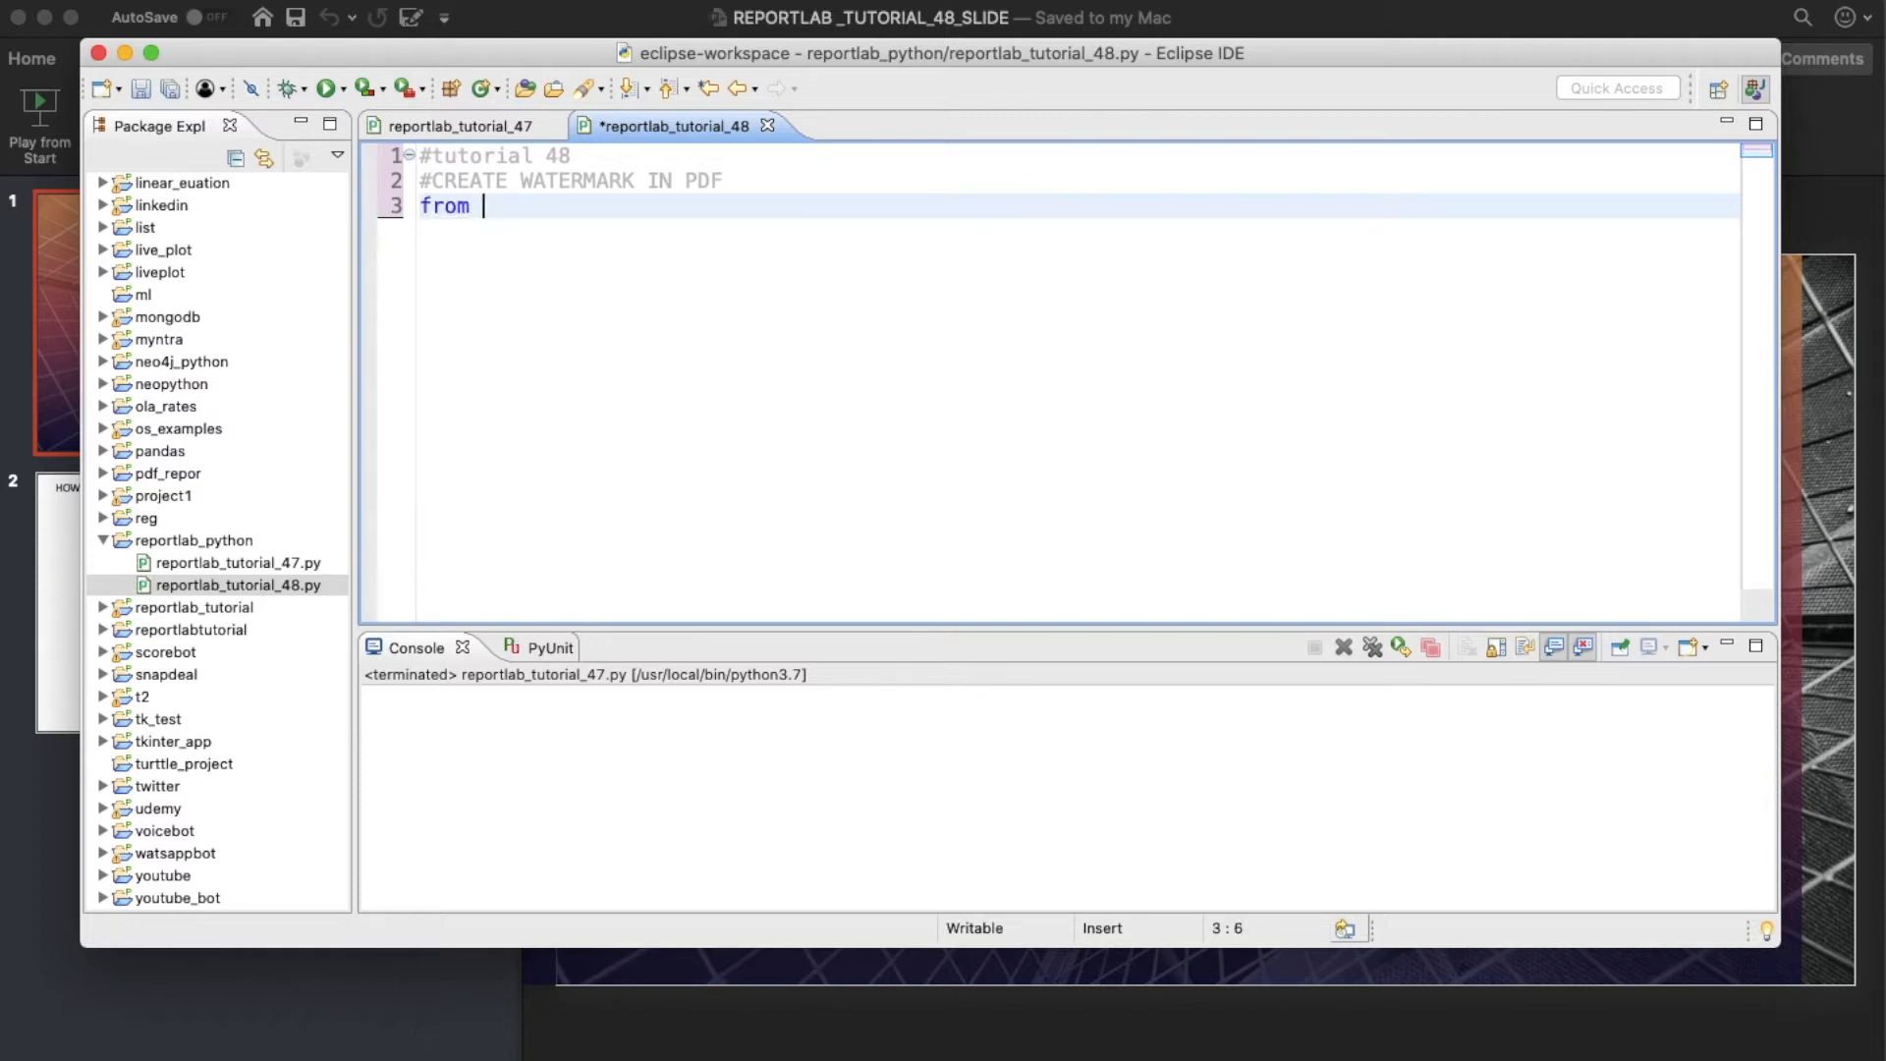
text(repor)
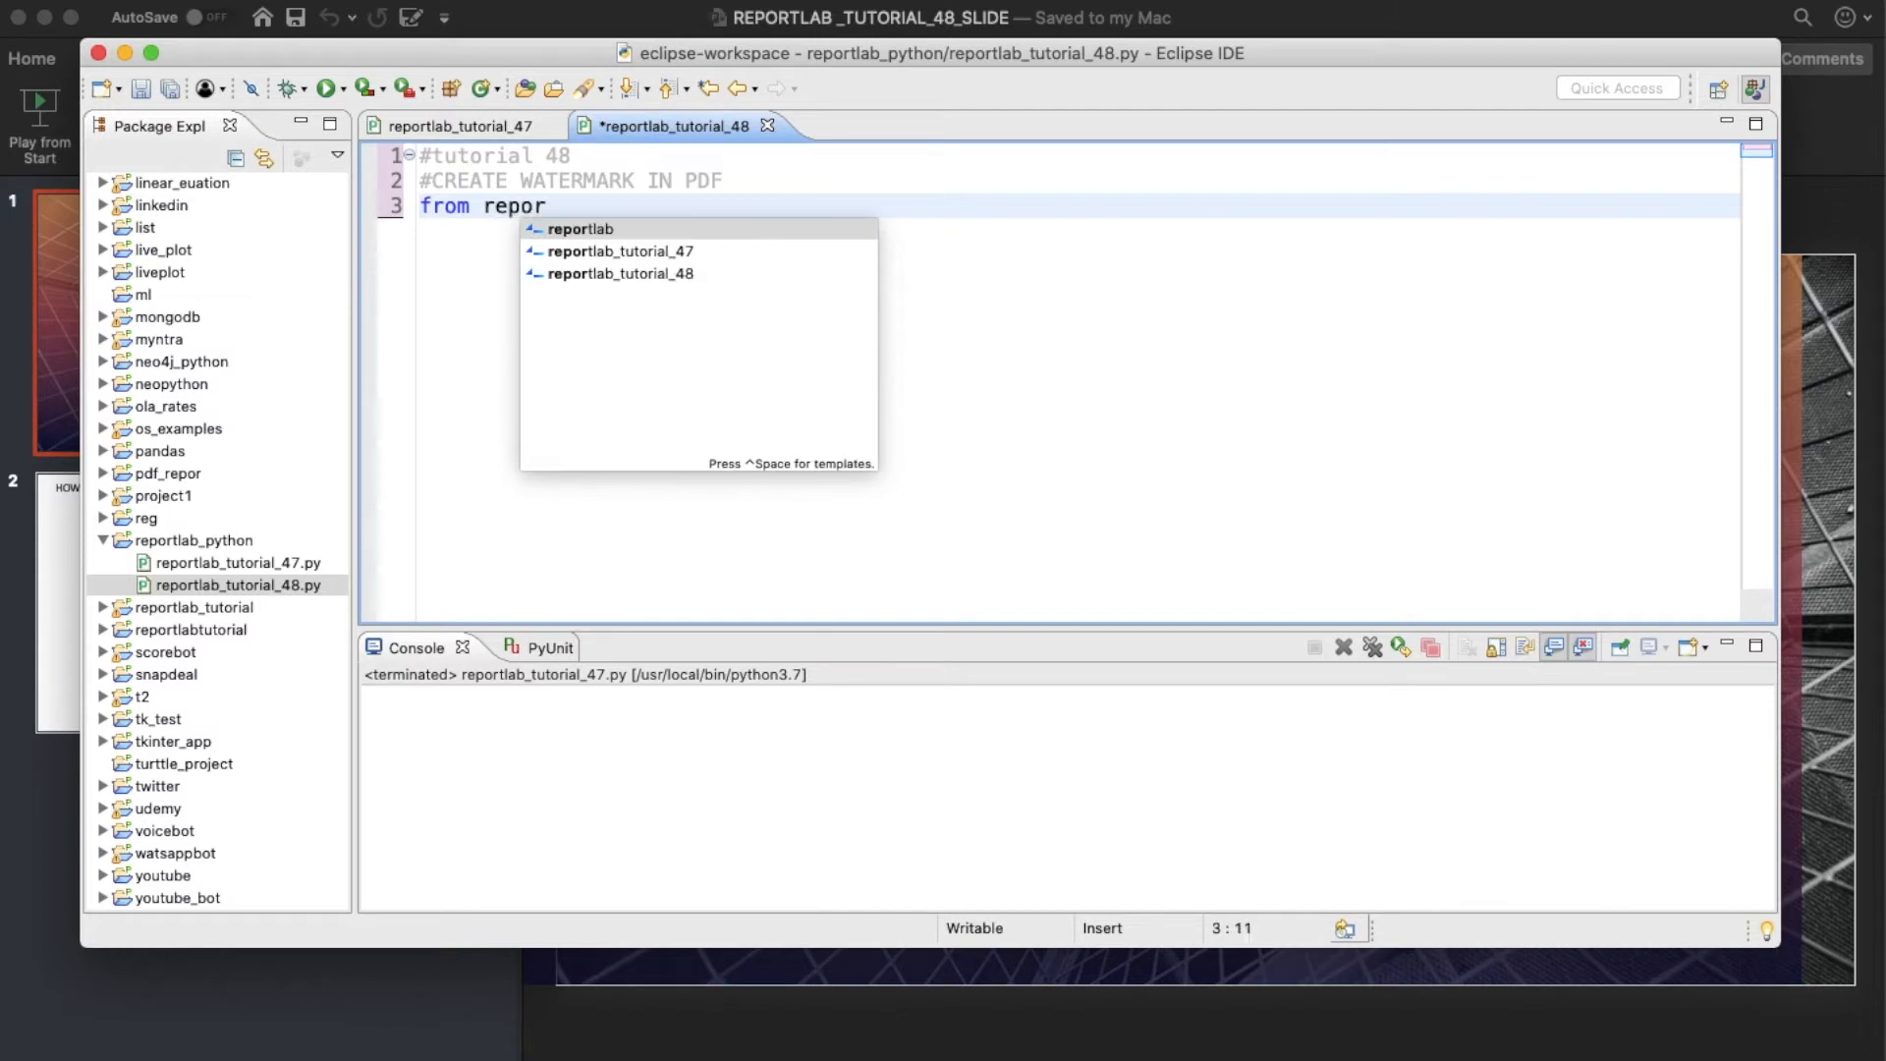
text(lab)
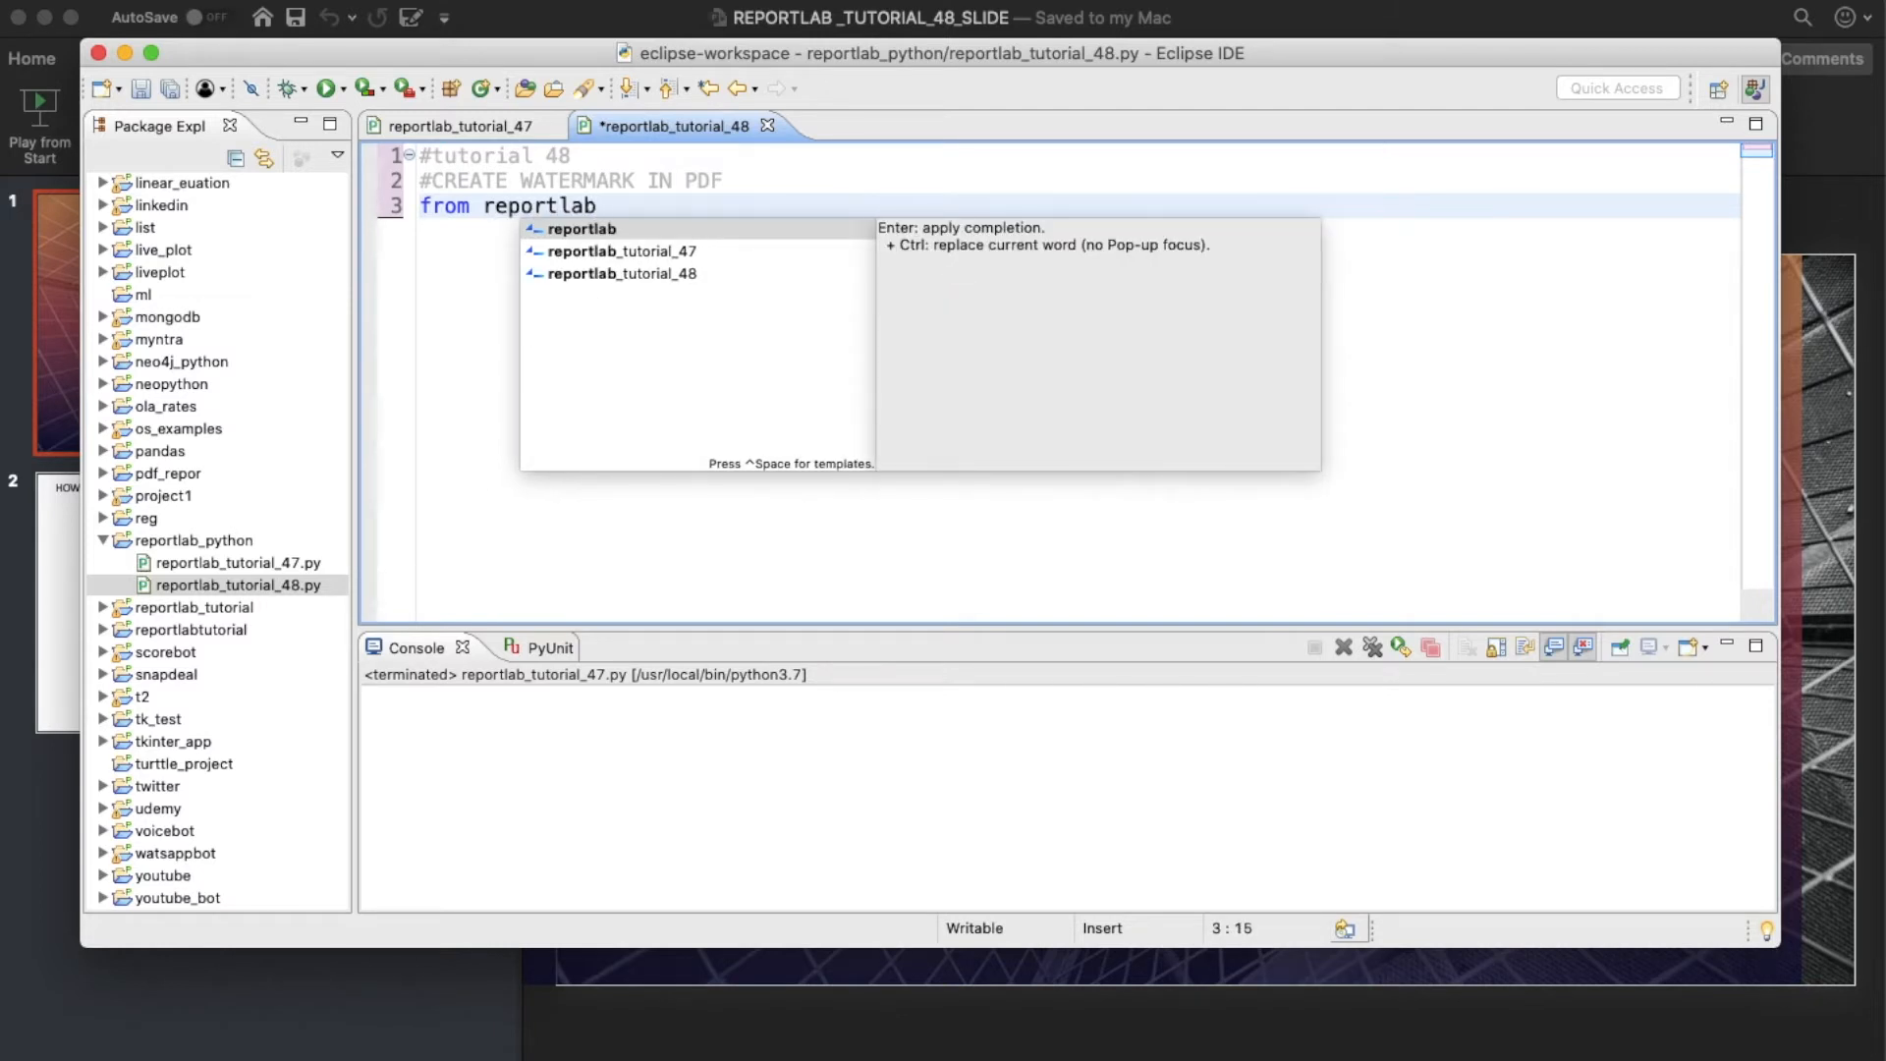
text(.pdf)
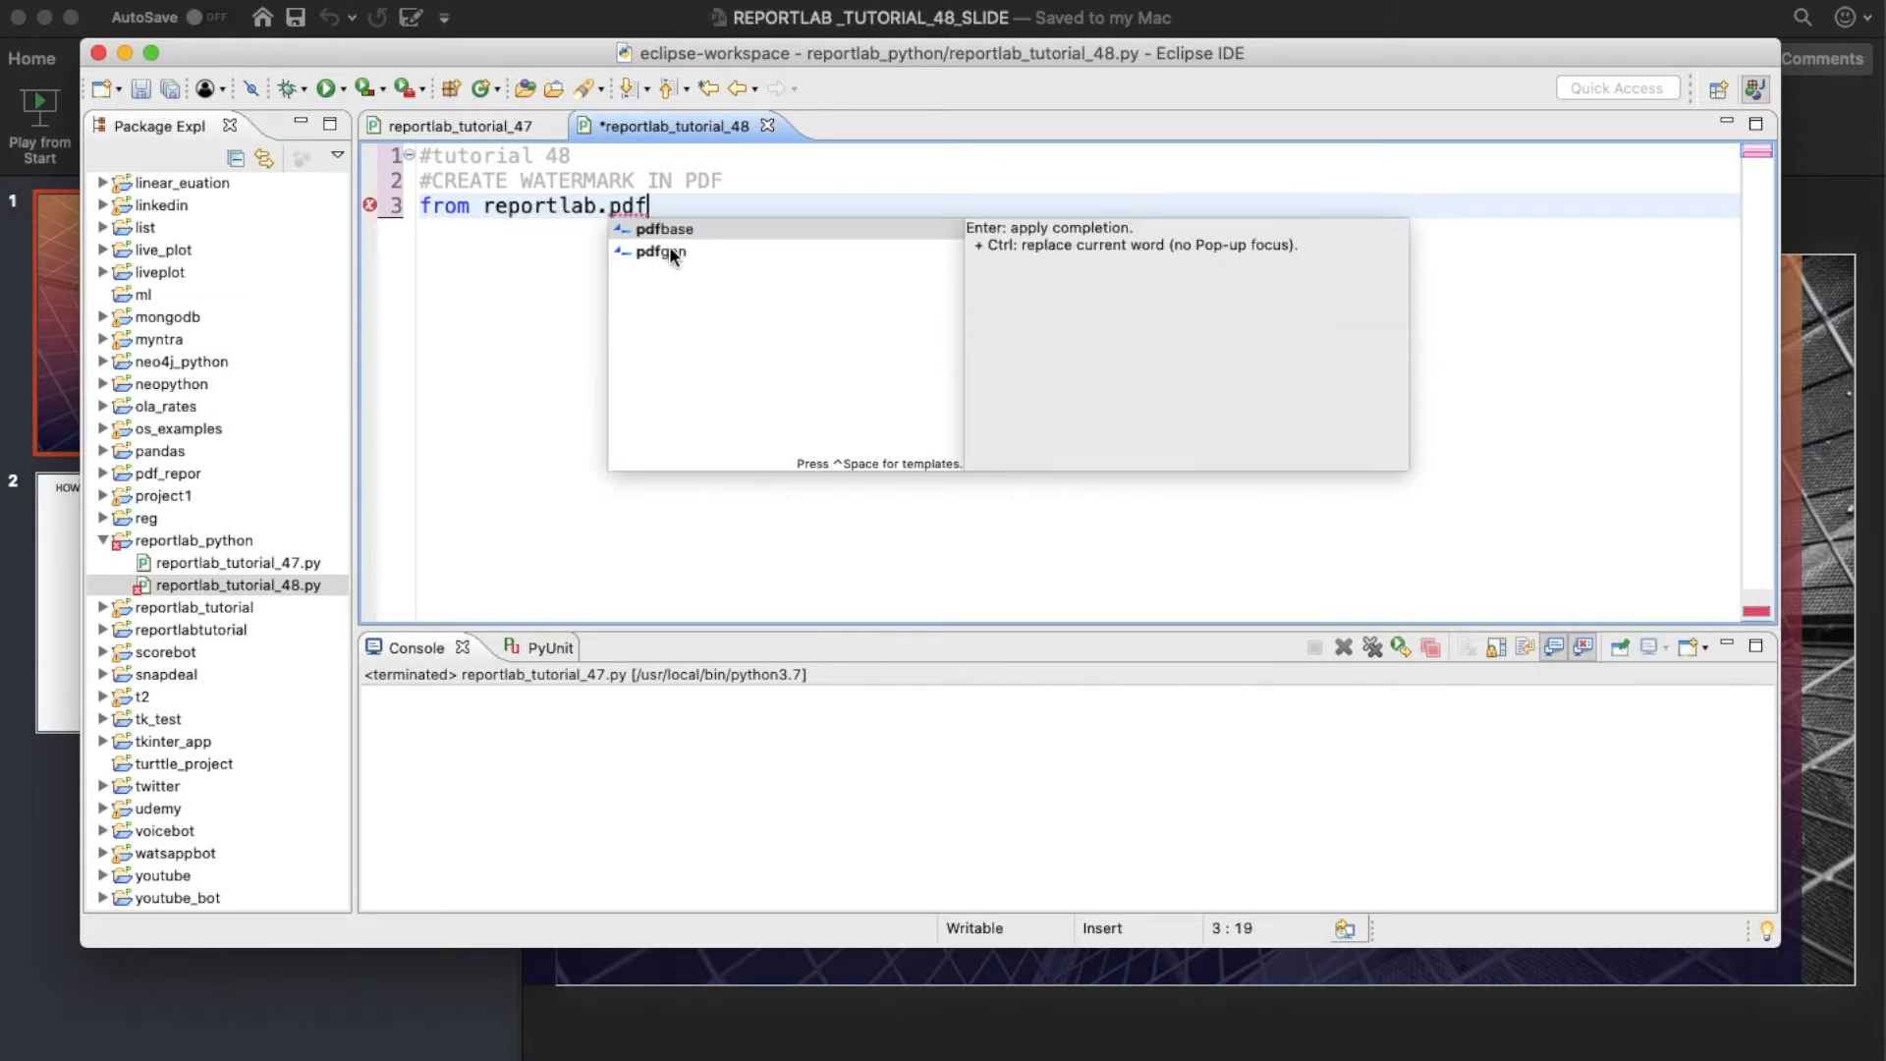
text(gen import canvas)
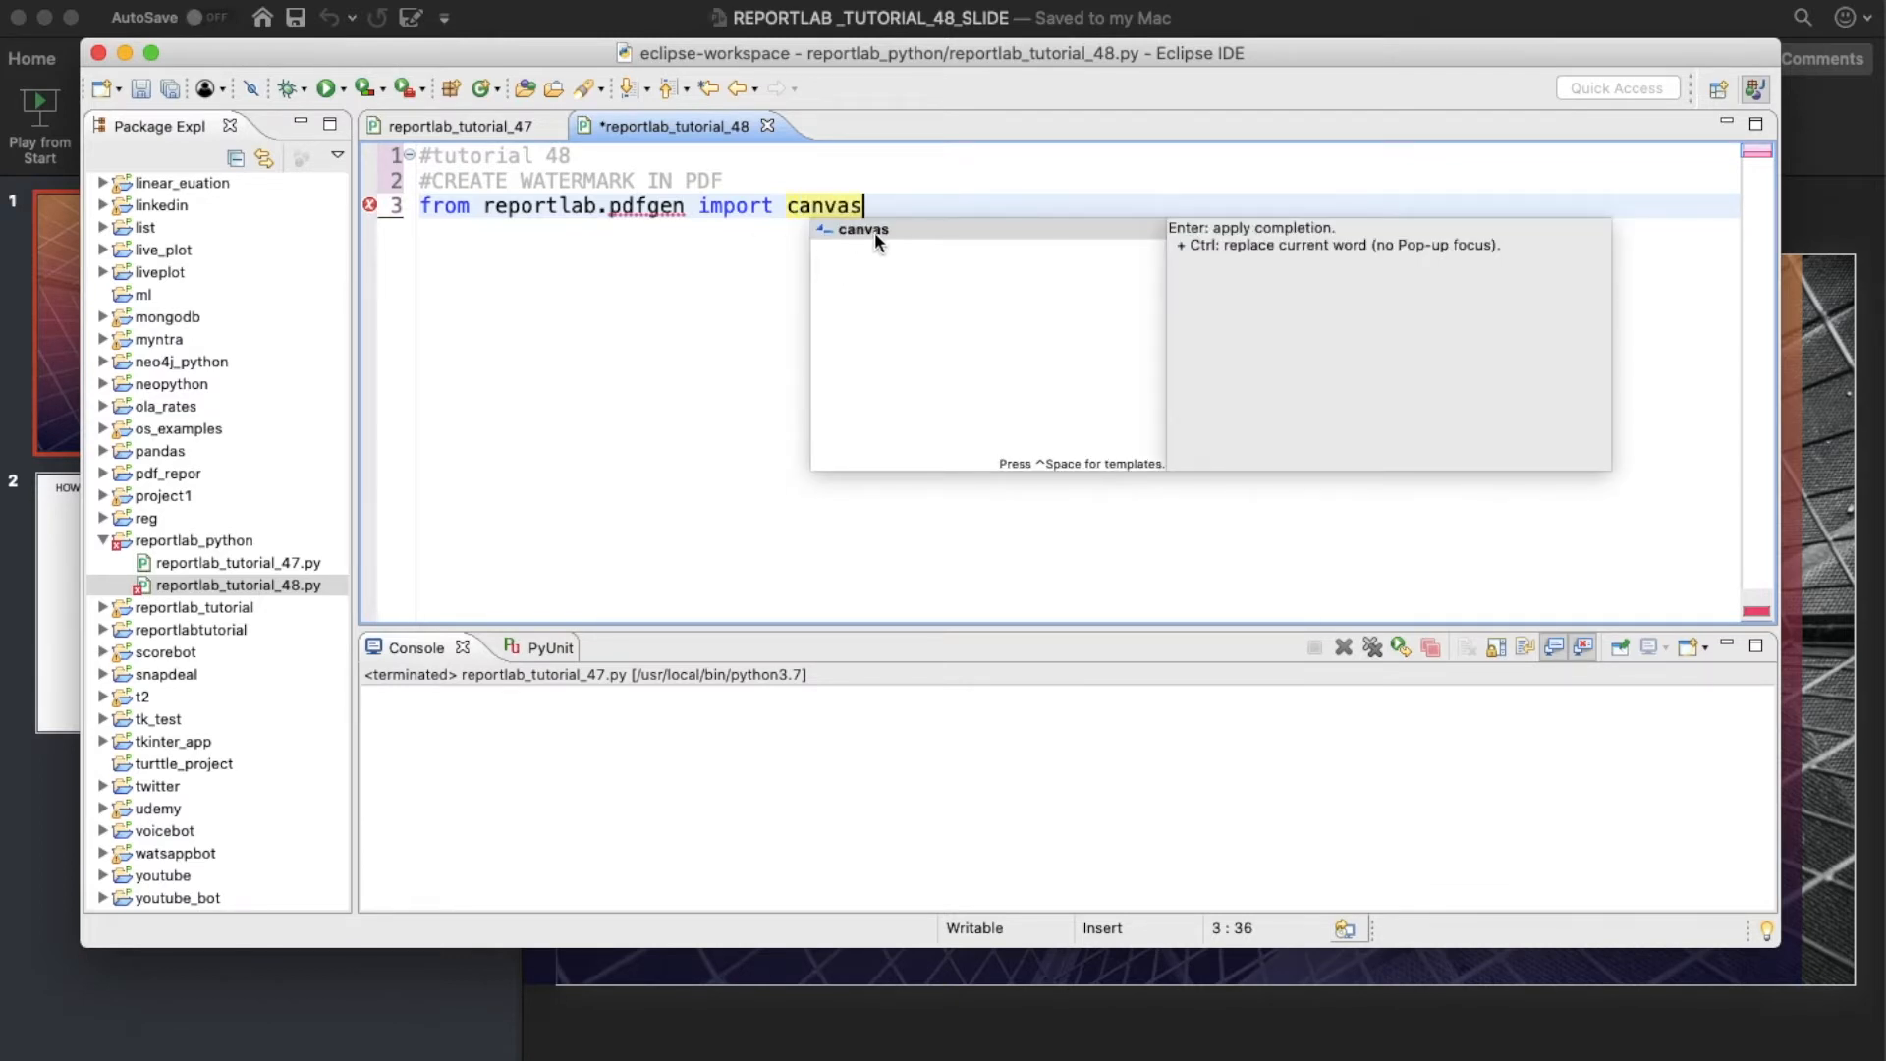
key(Enter)
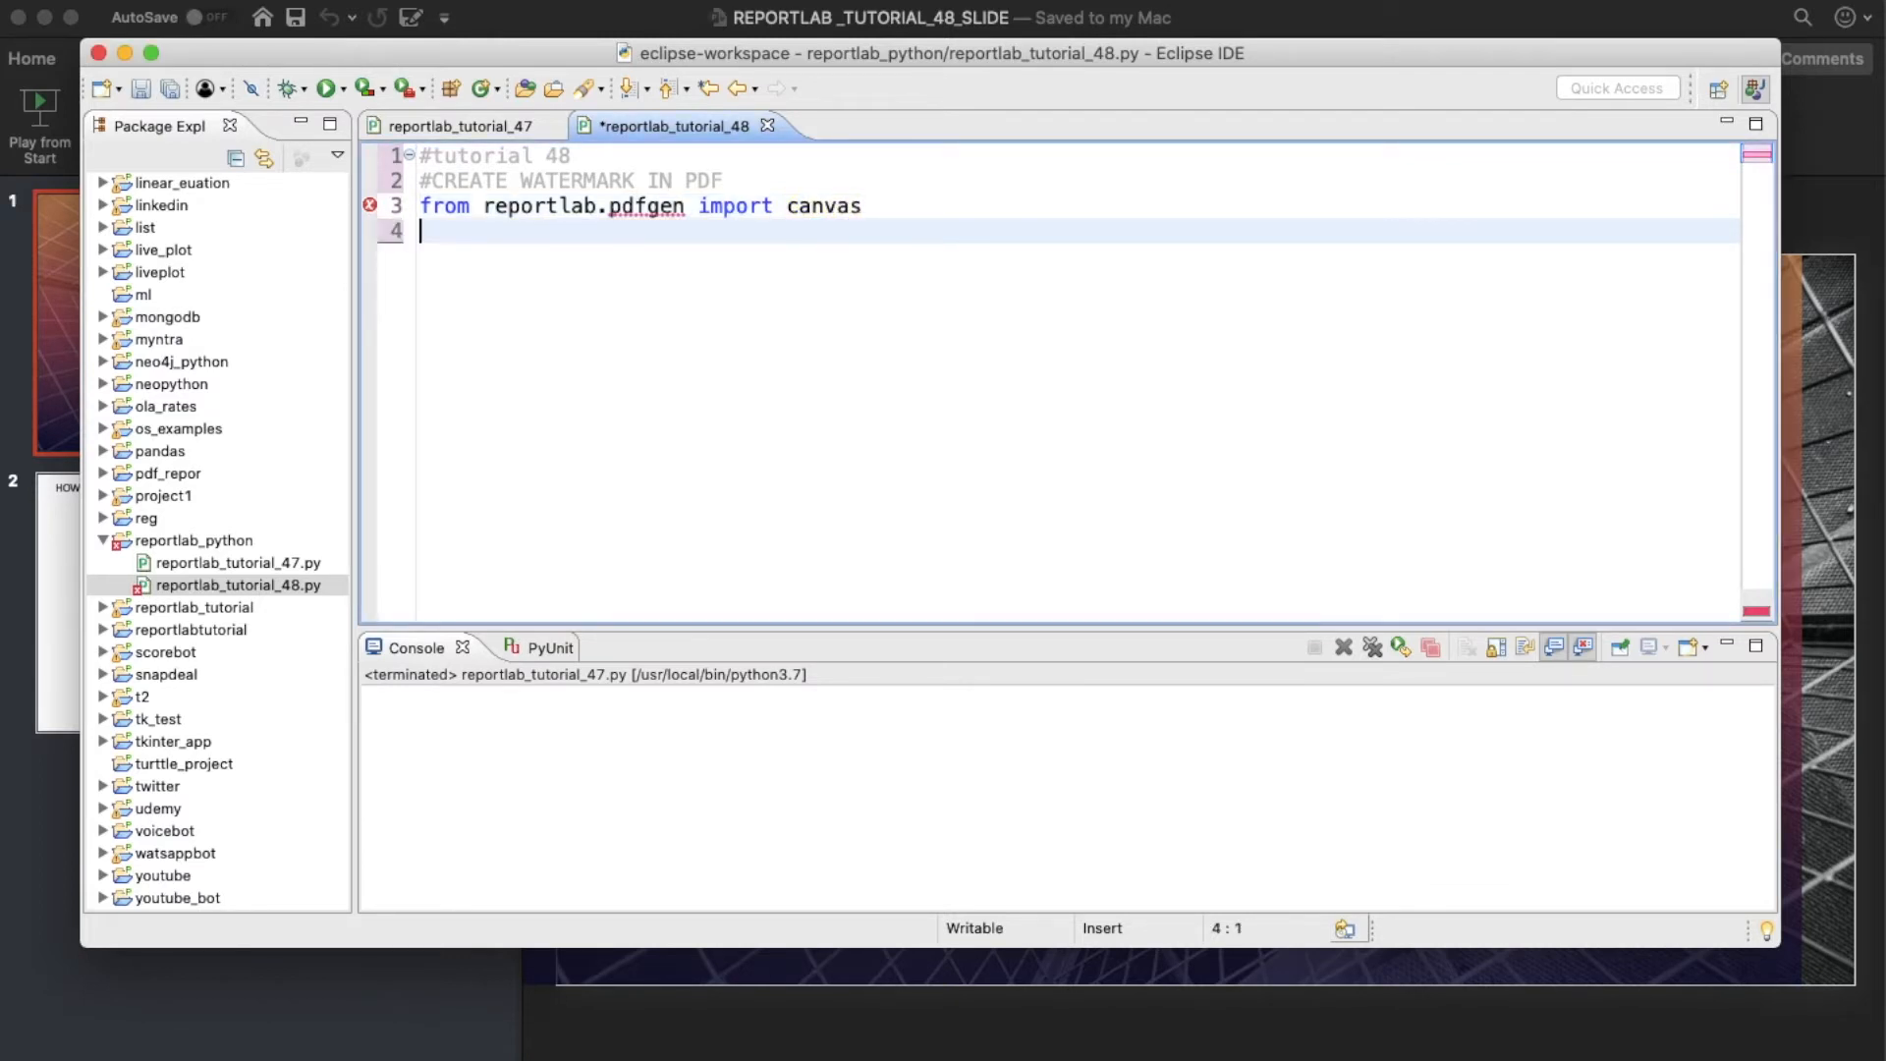
text(from)
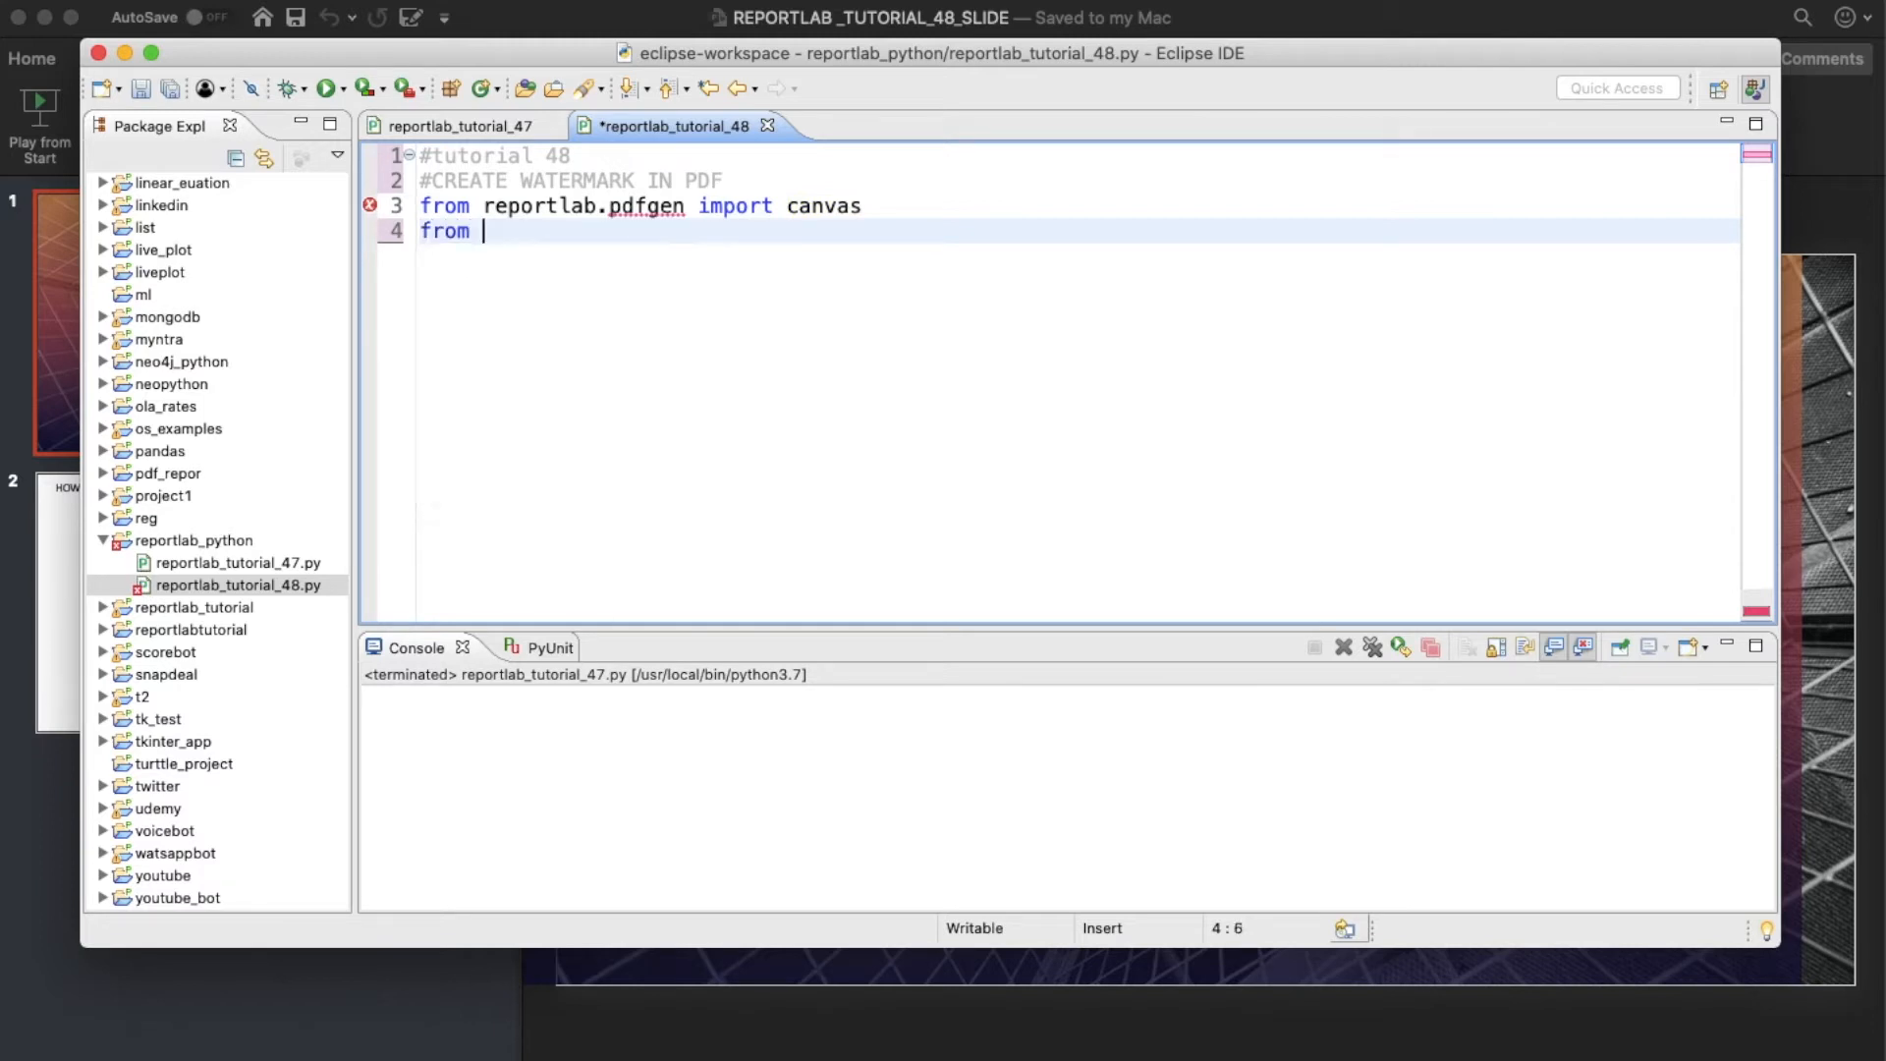
text(reortlab.lib)
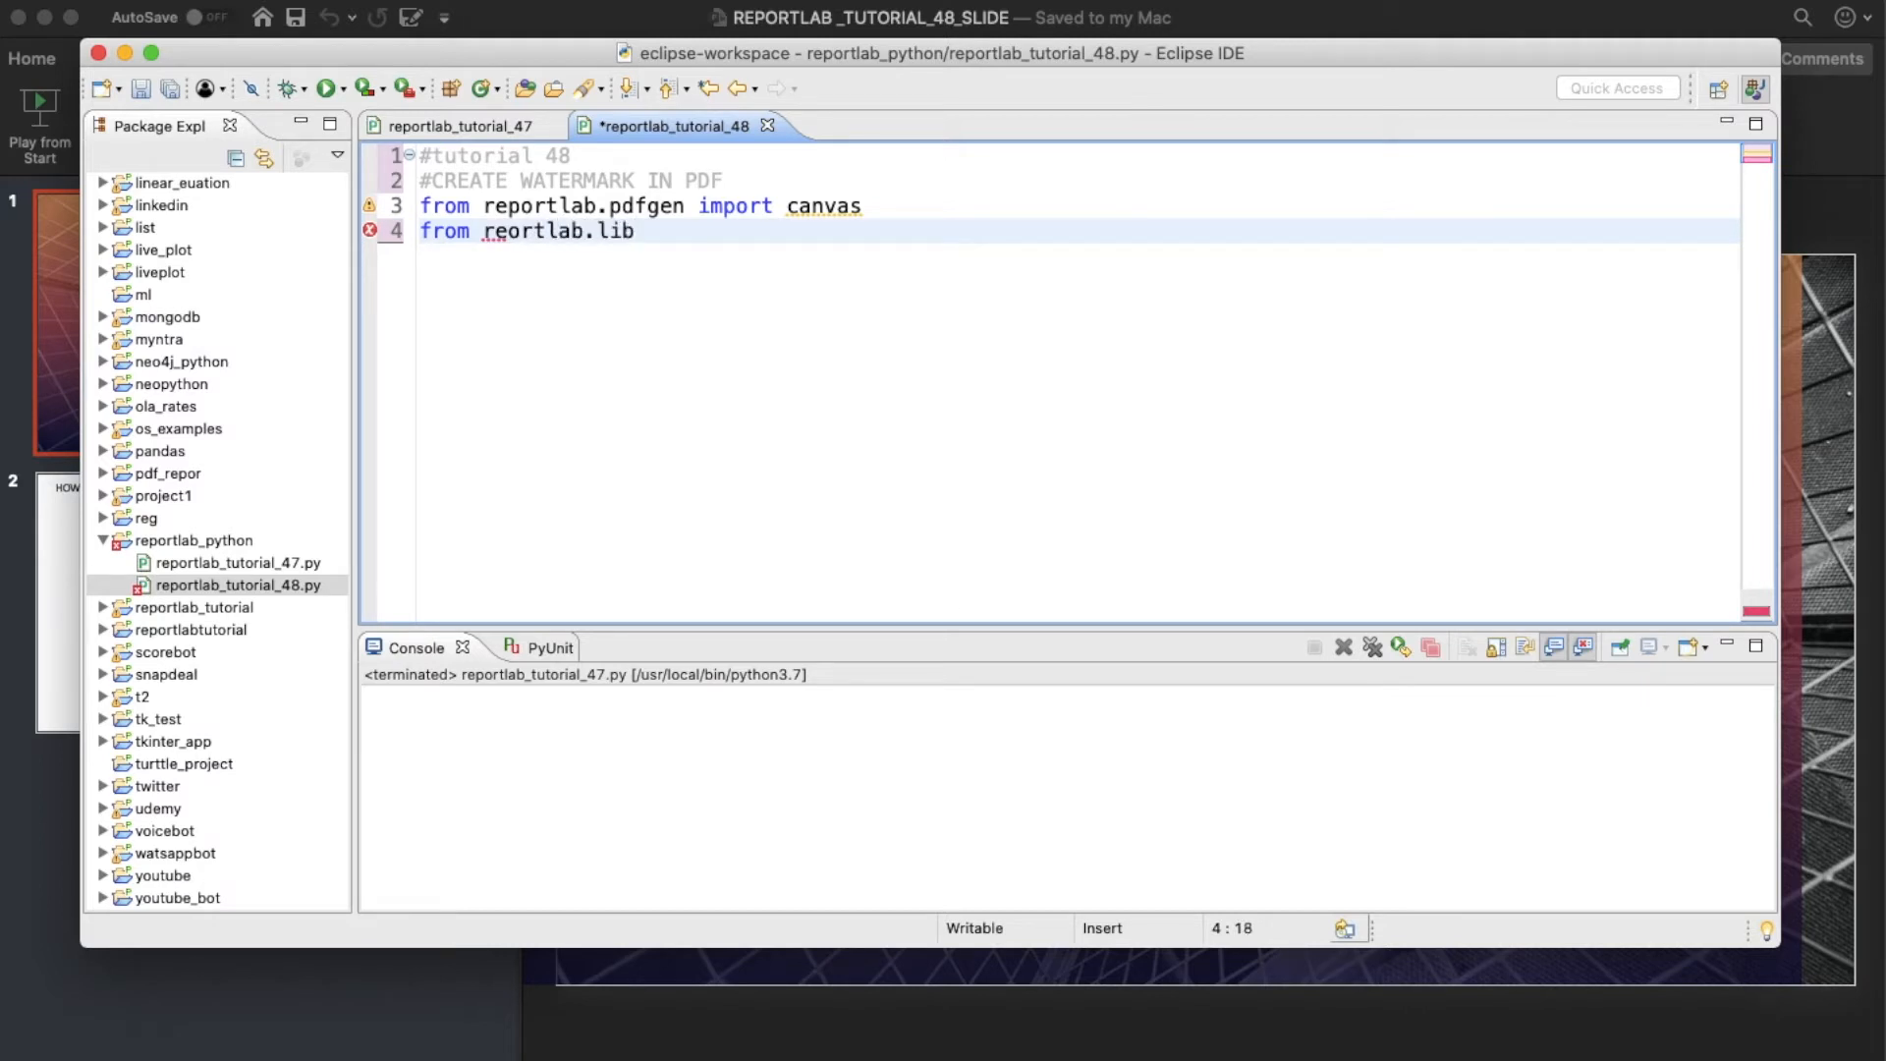
text(import)
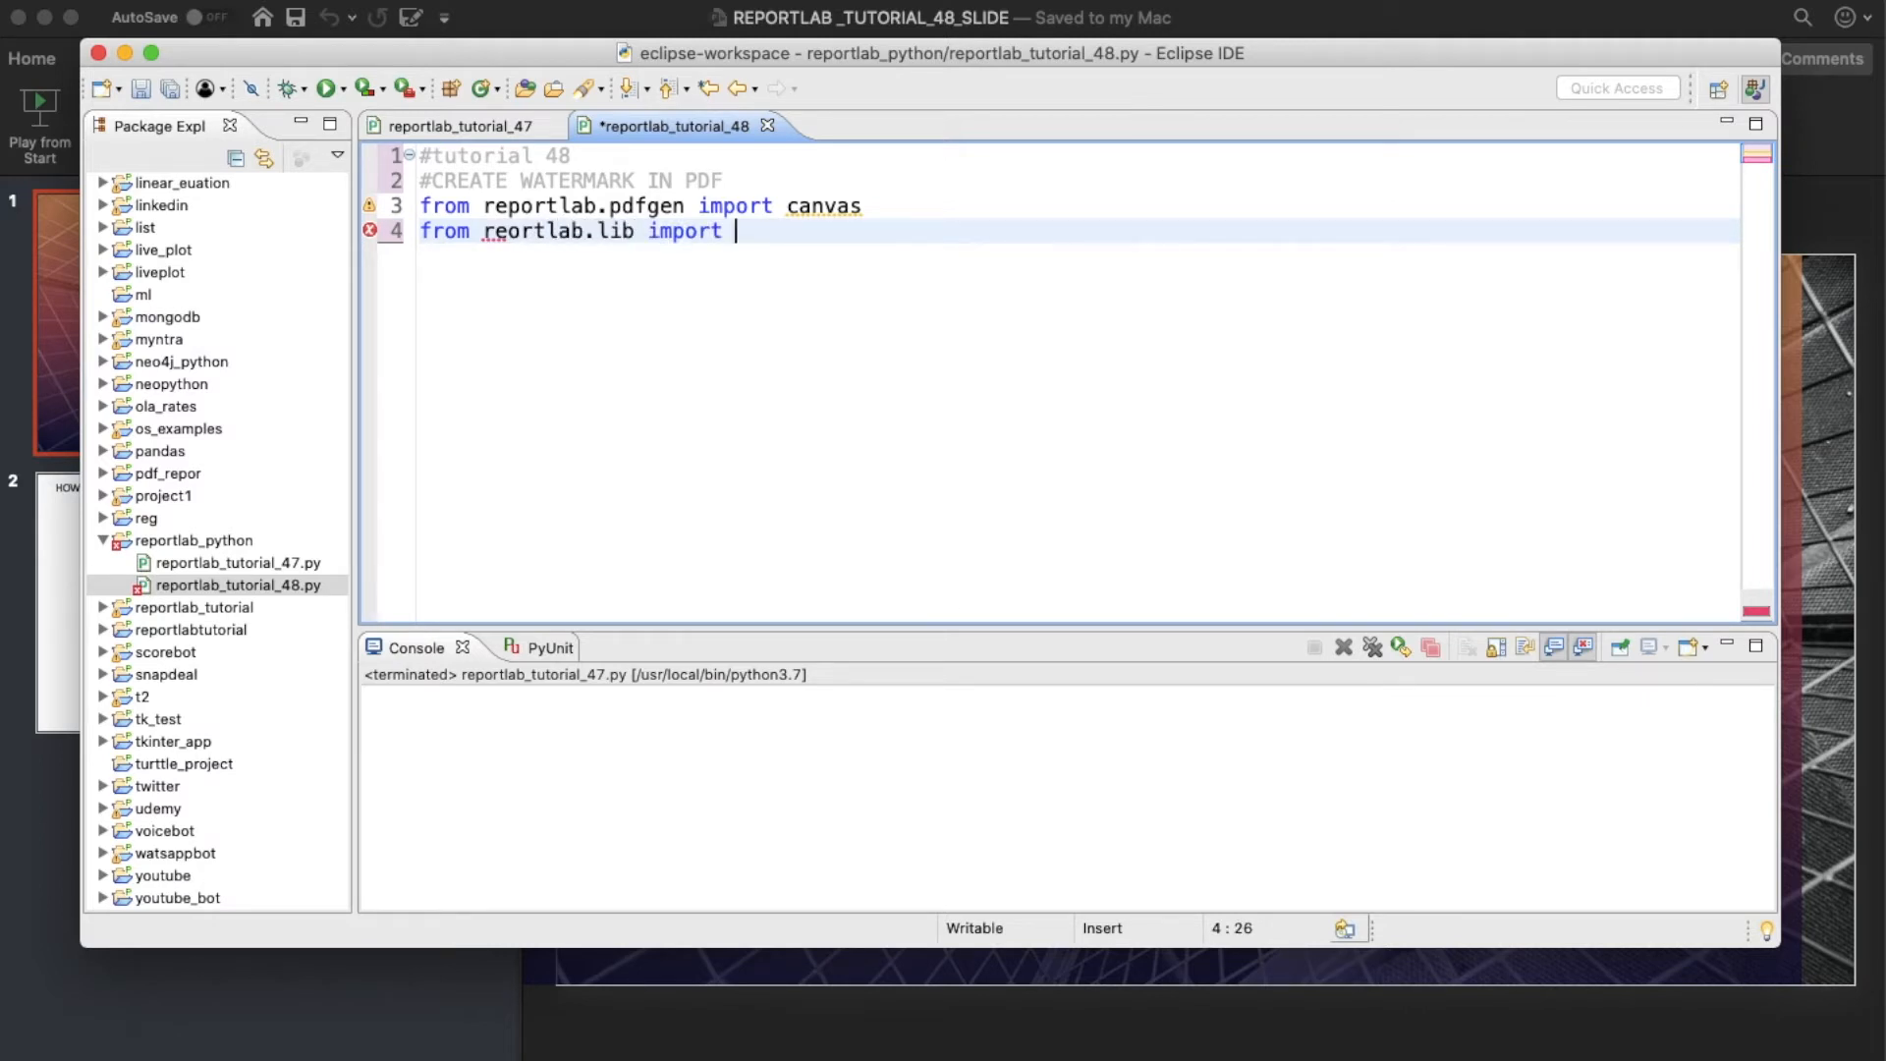
text(co)
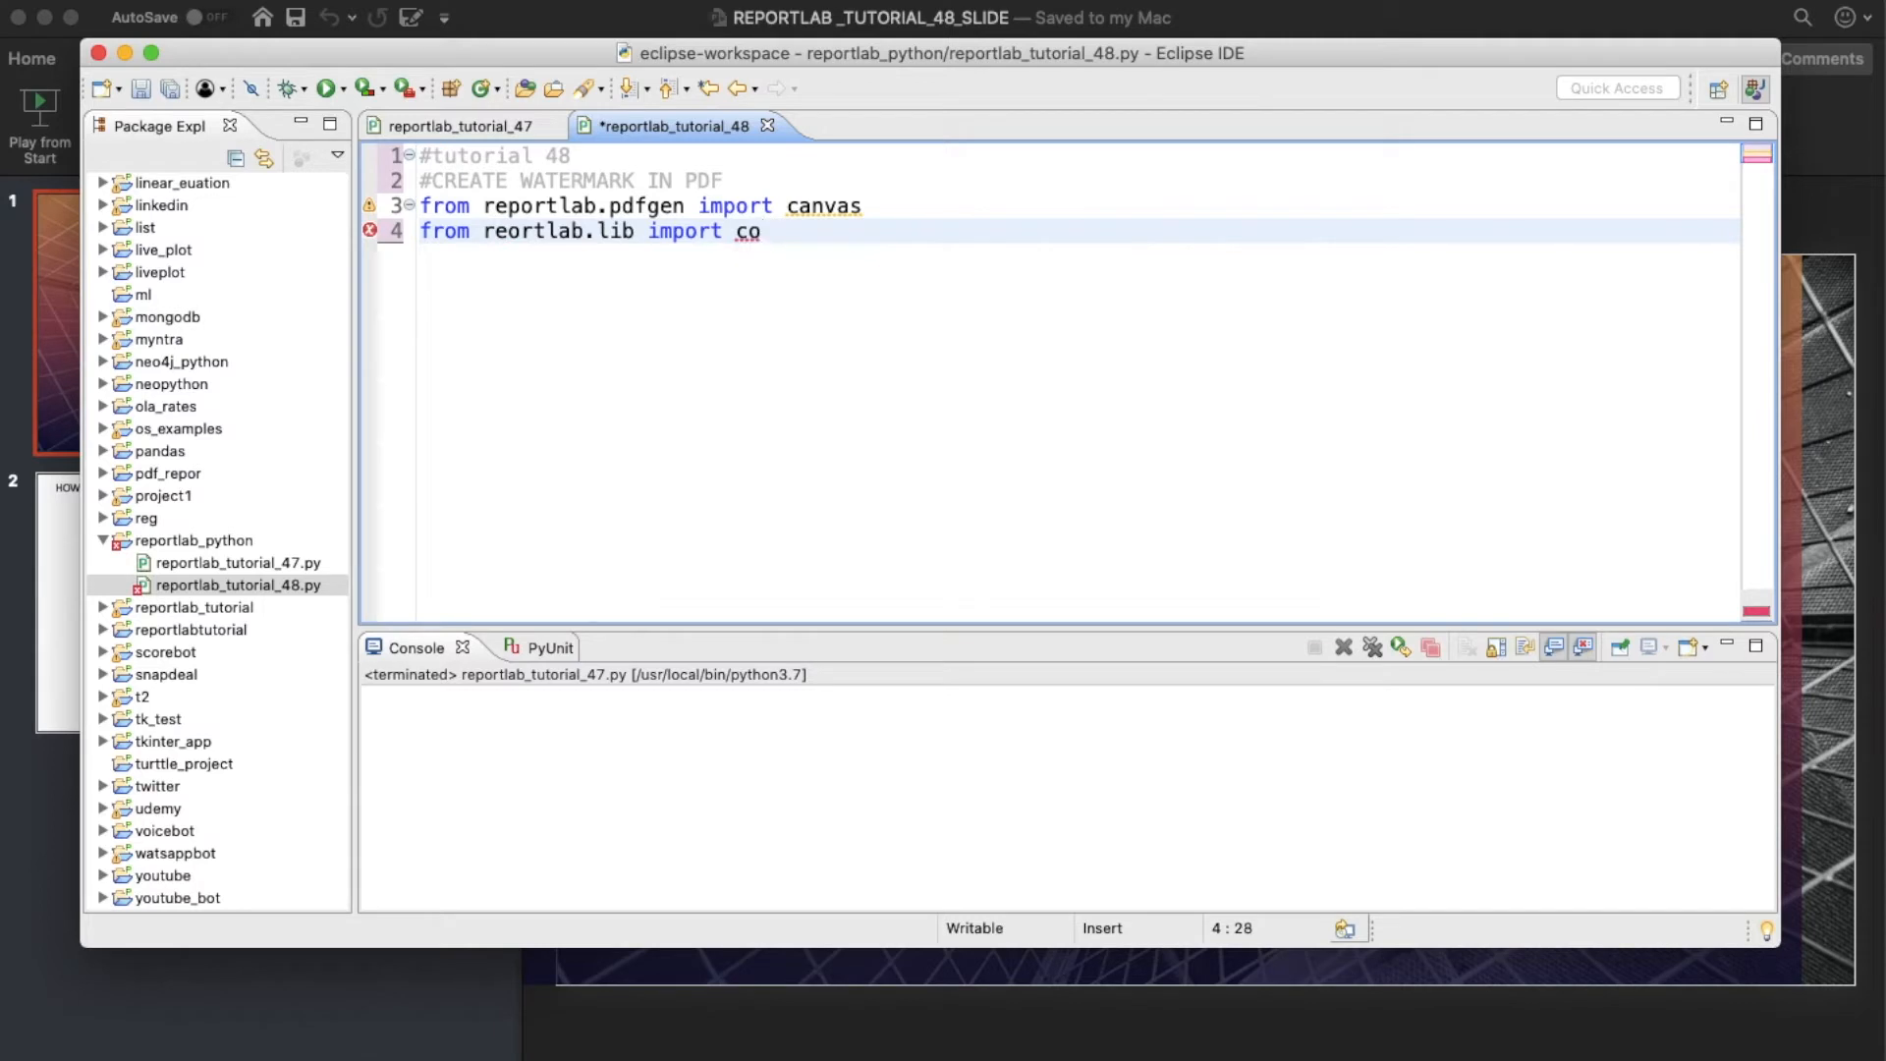
text(lors)
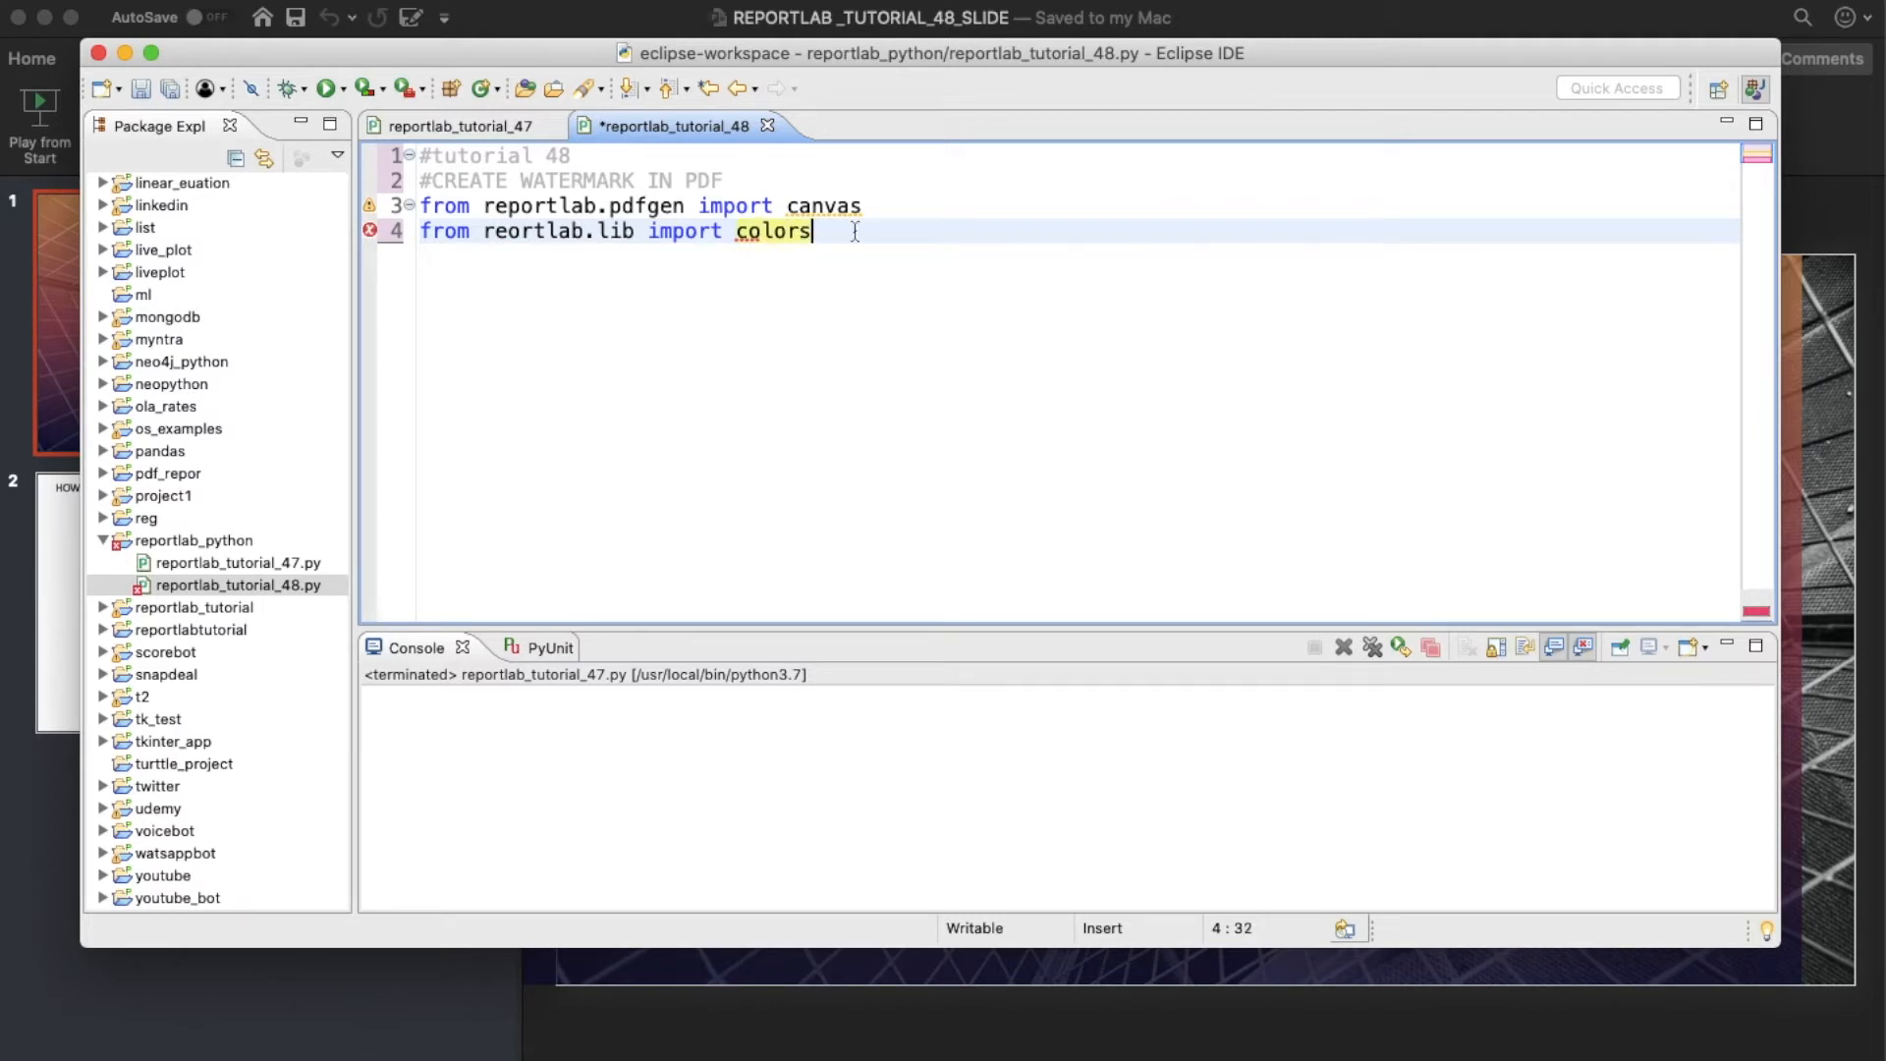
Create a pdf canvas that writes to tutorial48.pdf.
text(pd)
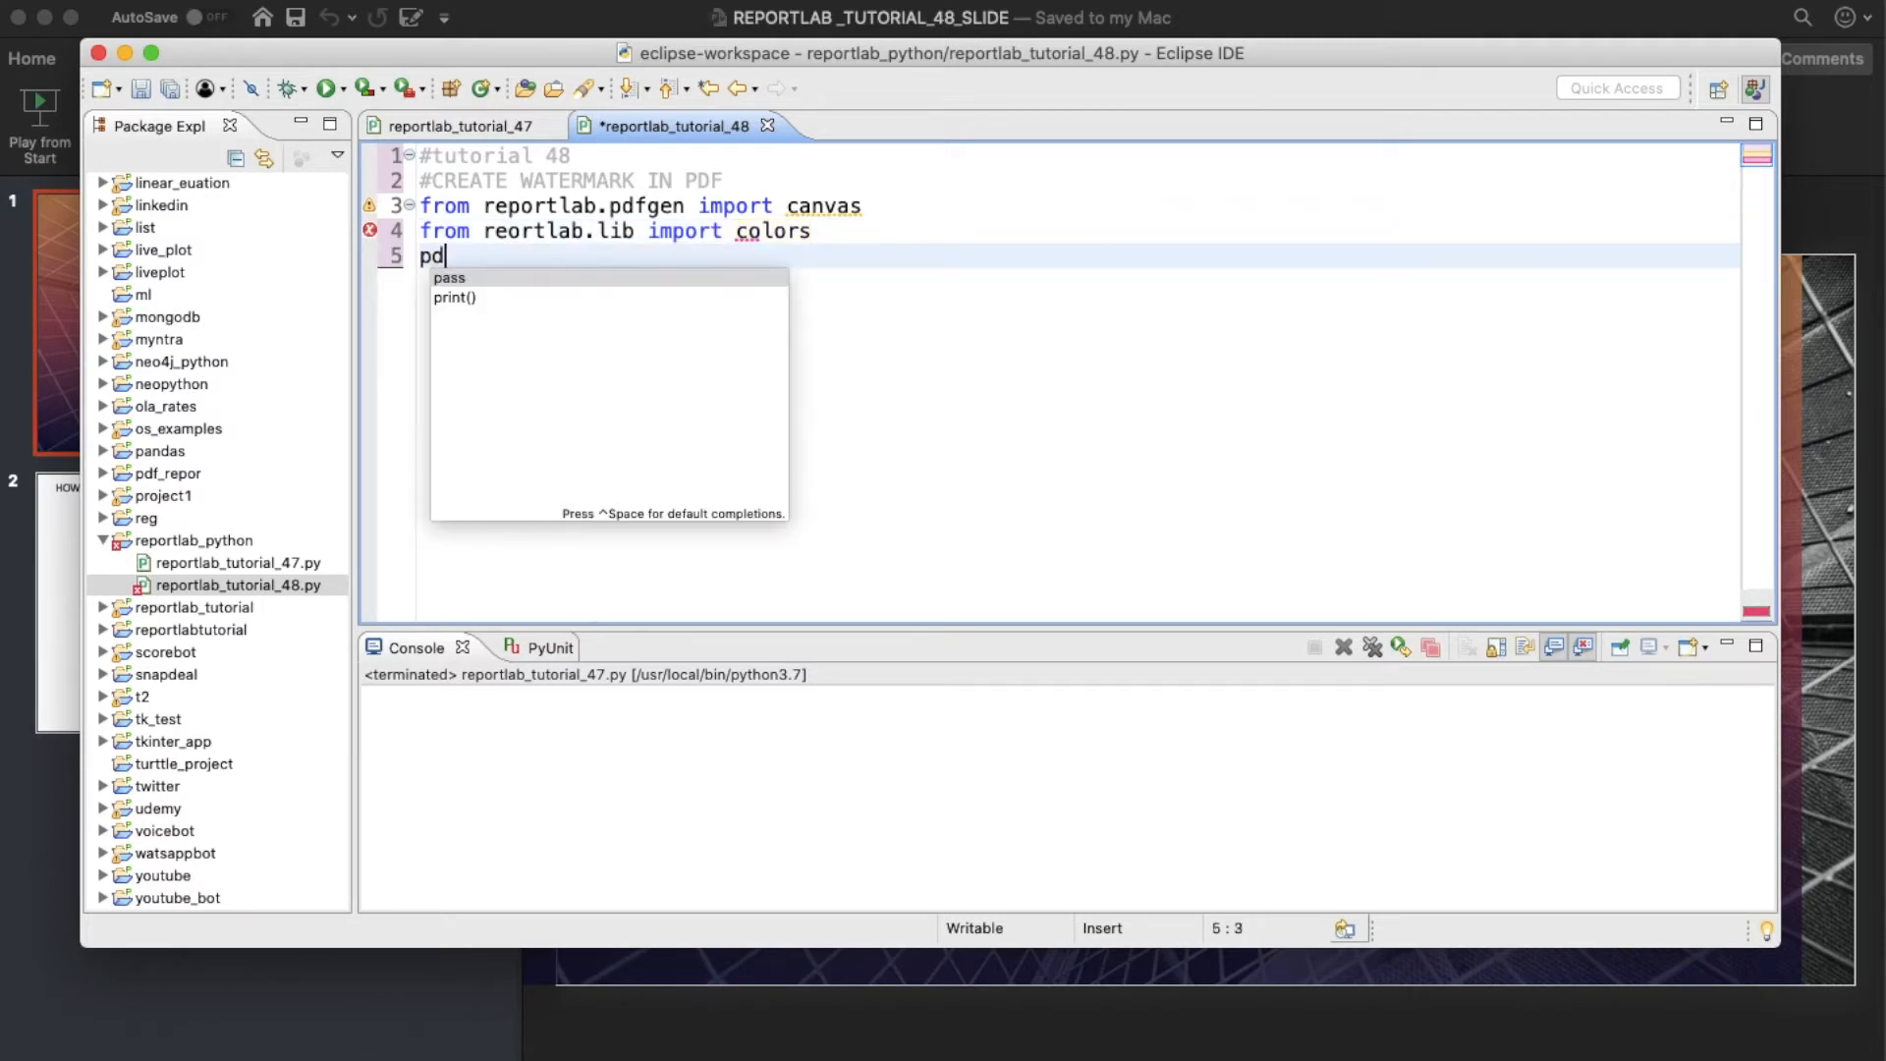
text(f=c)
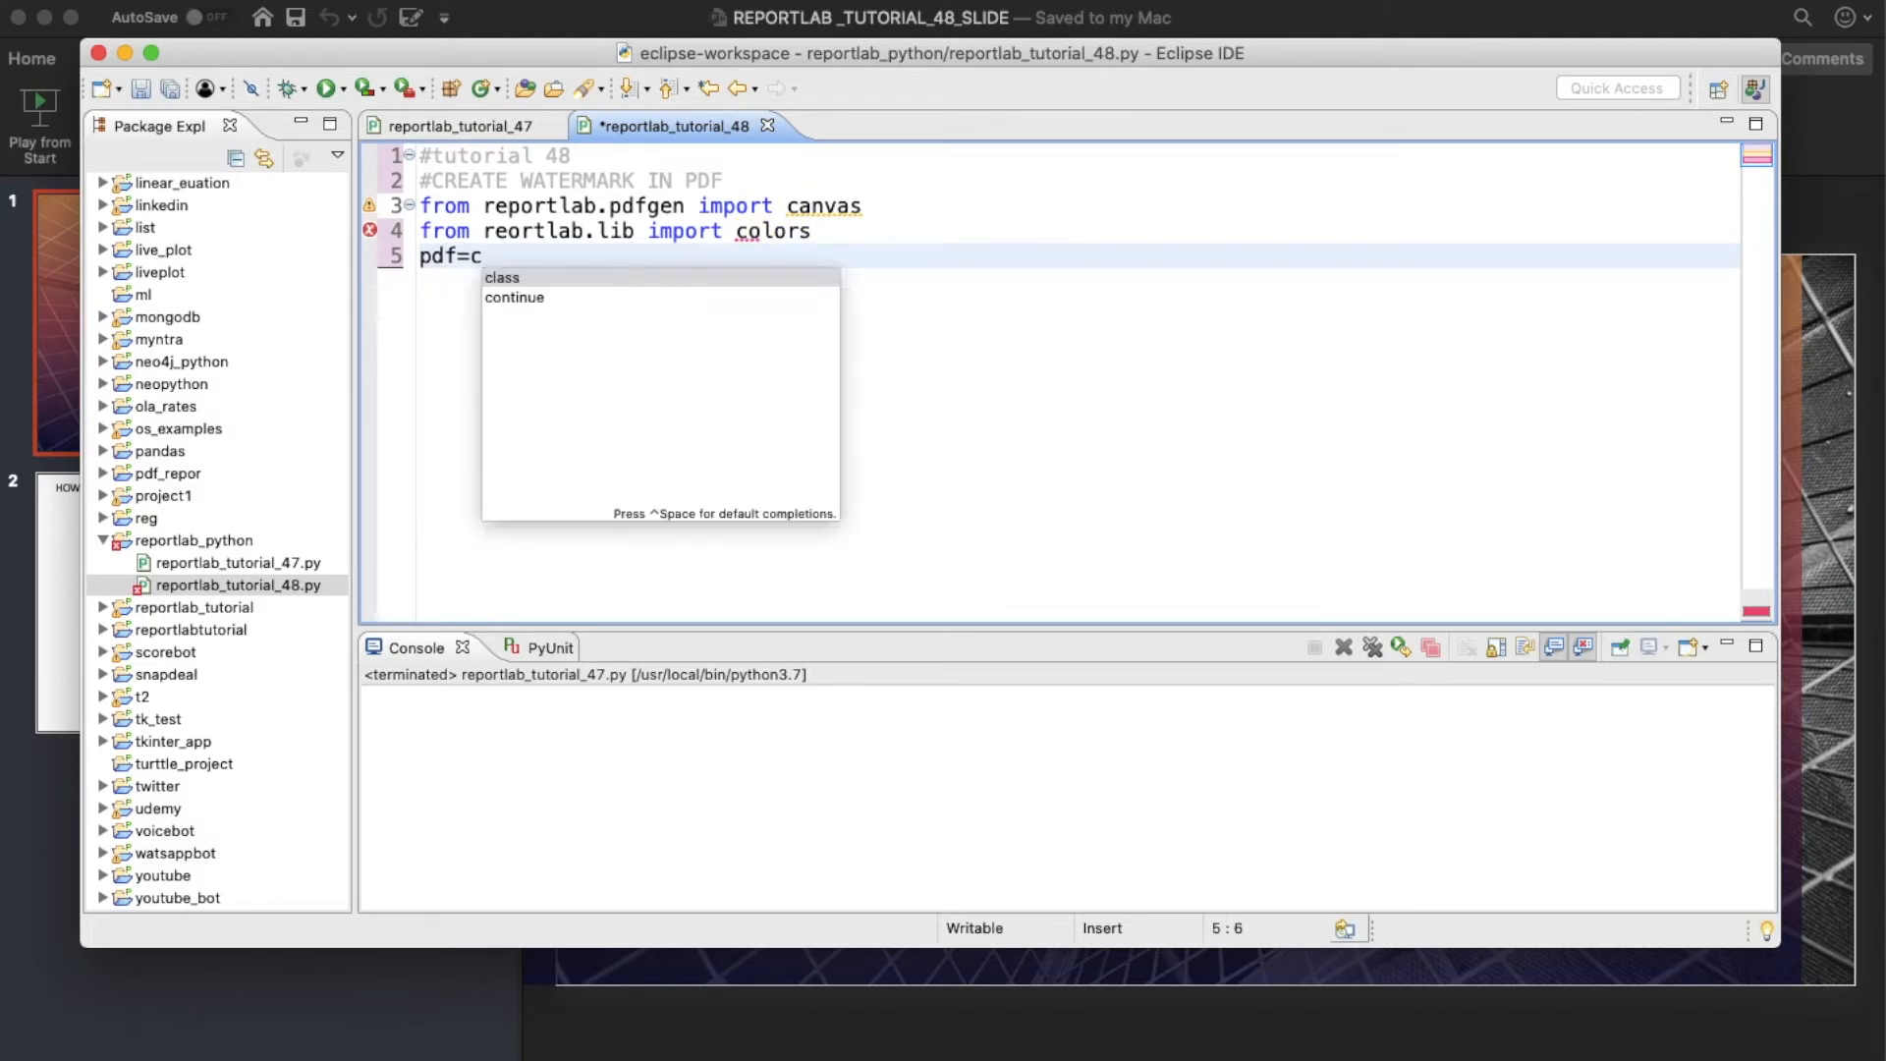
text(anvas.c)
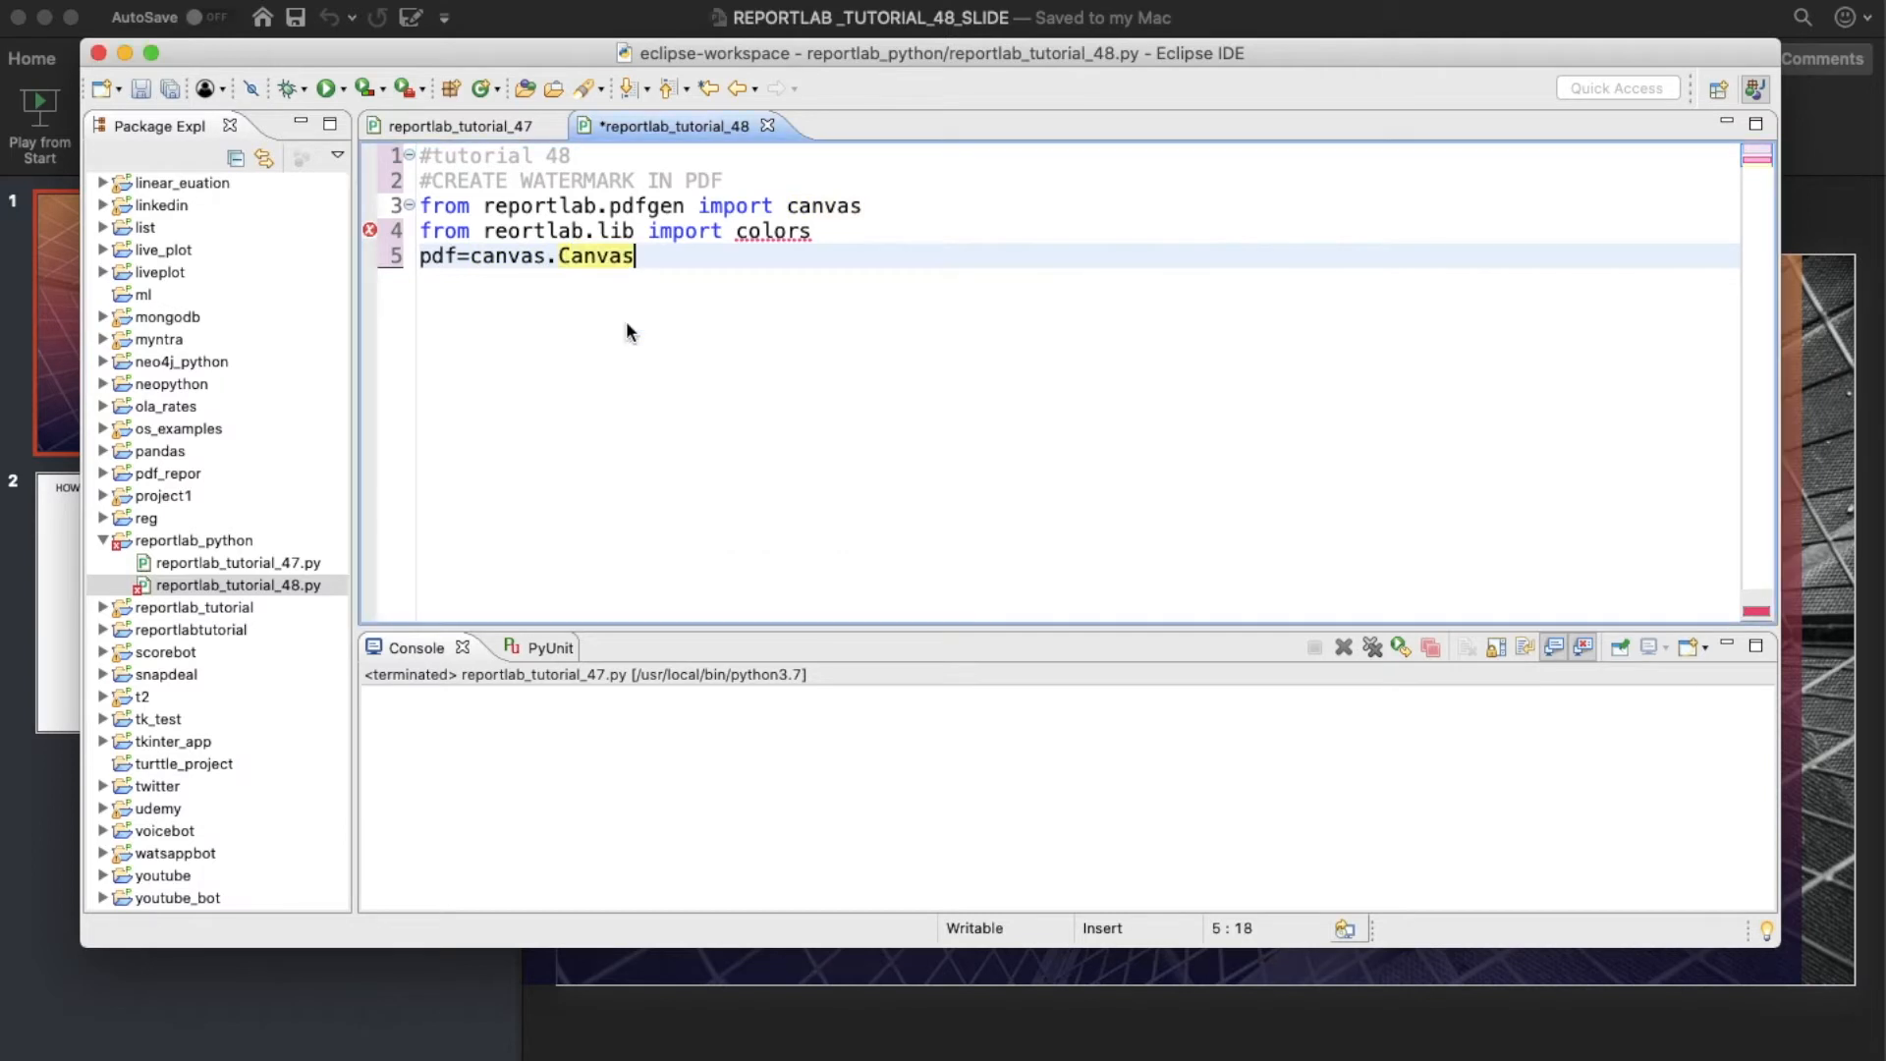
text(("t"))
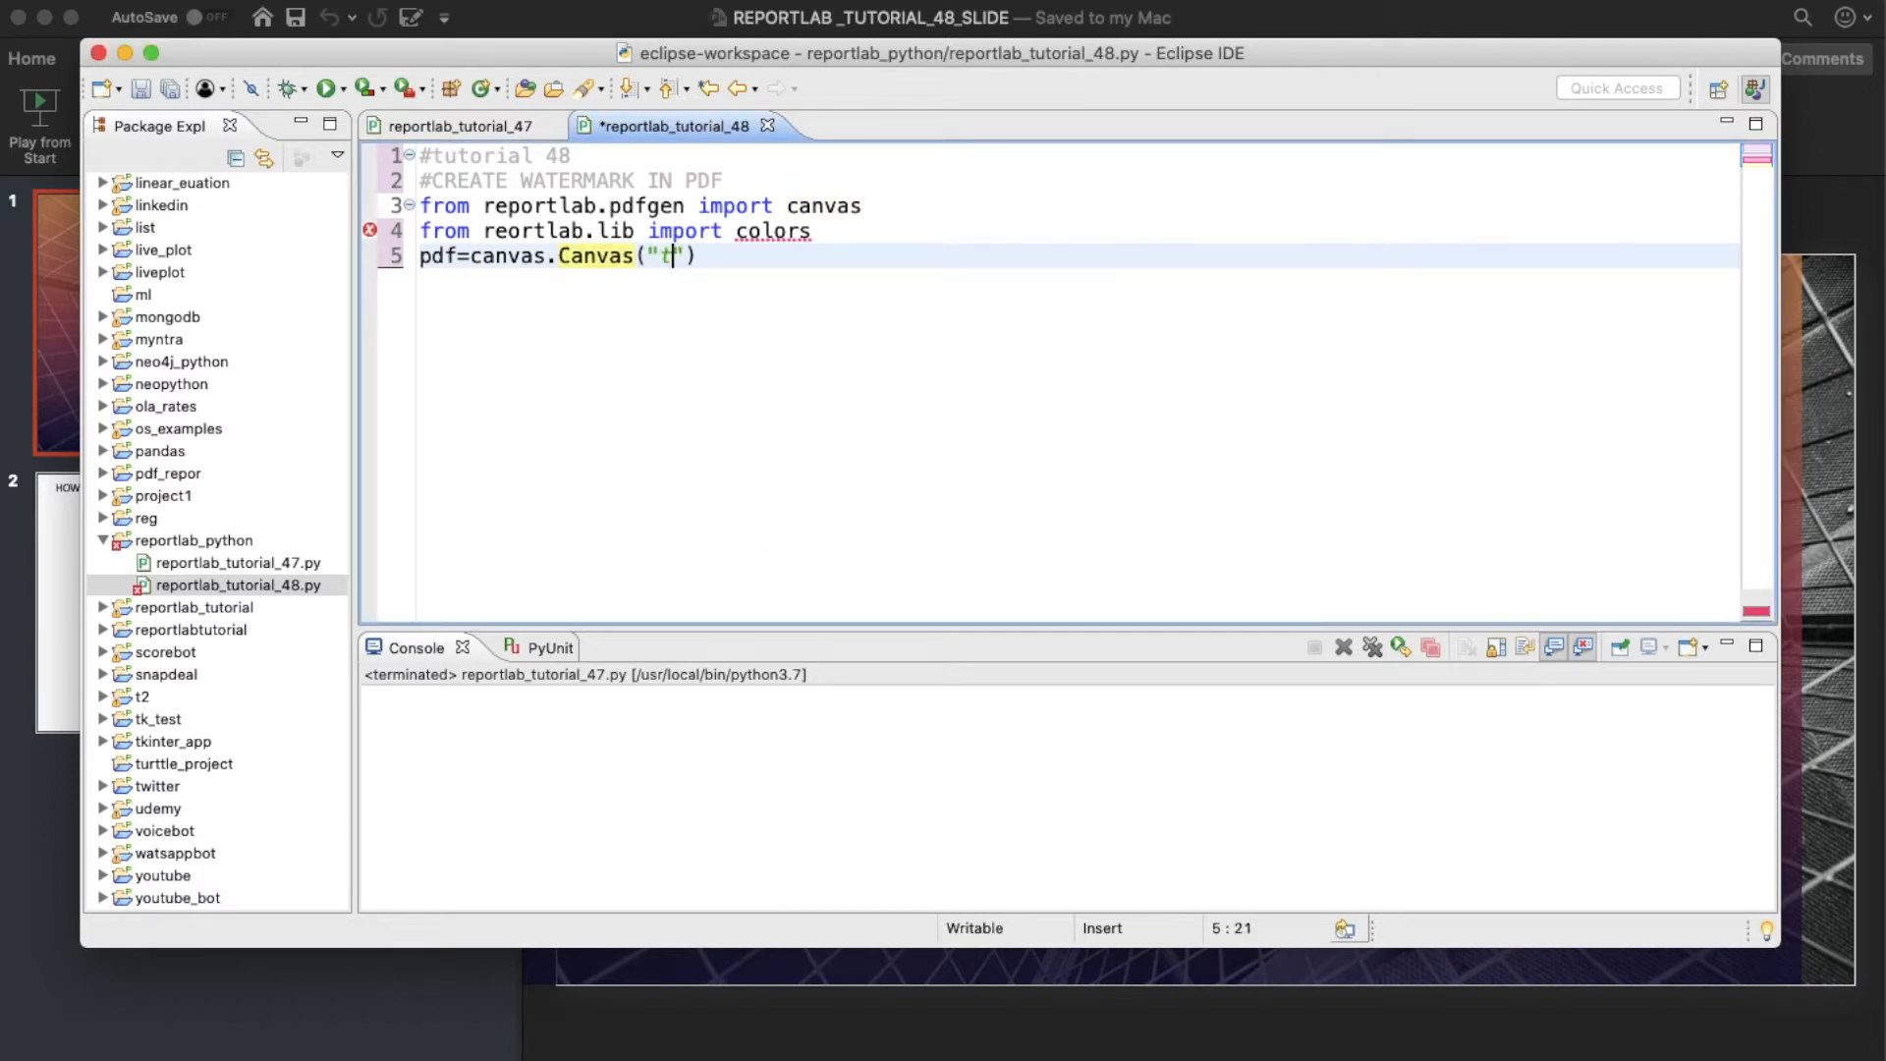
text(utorial)
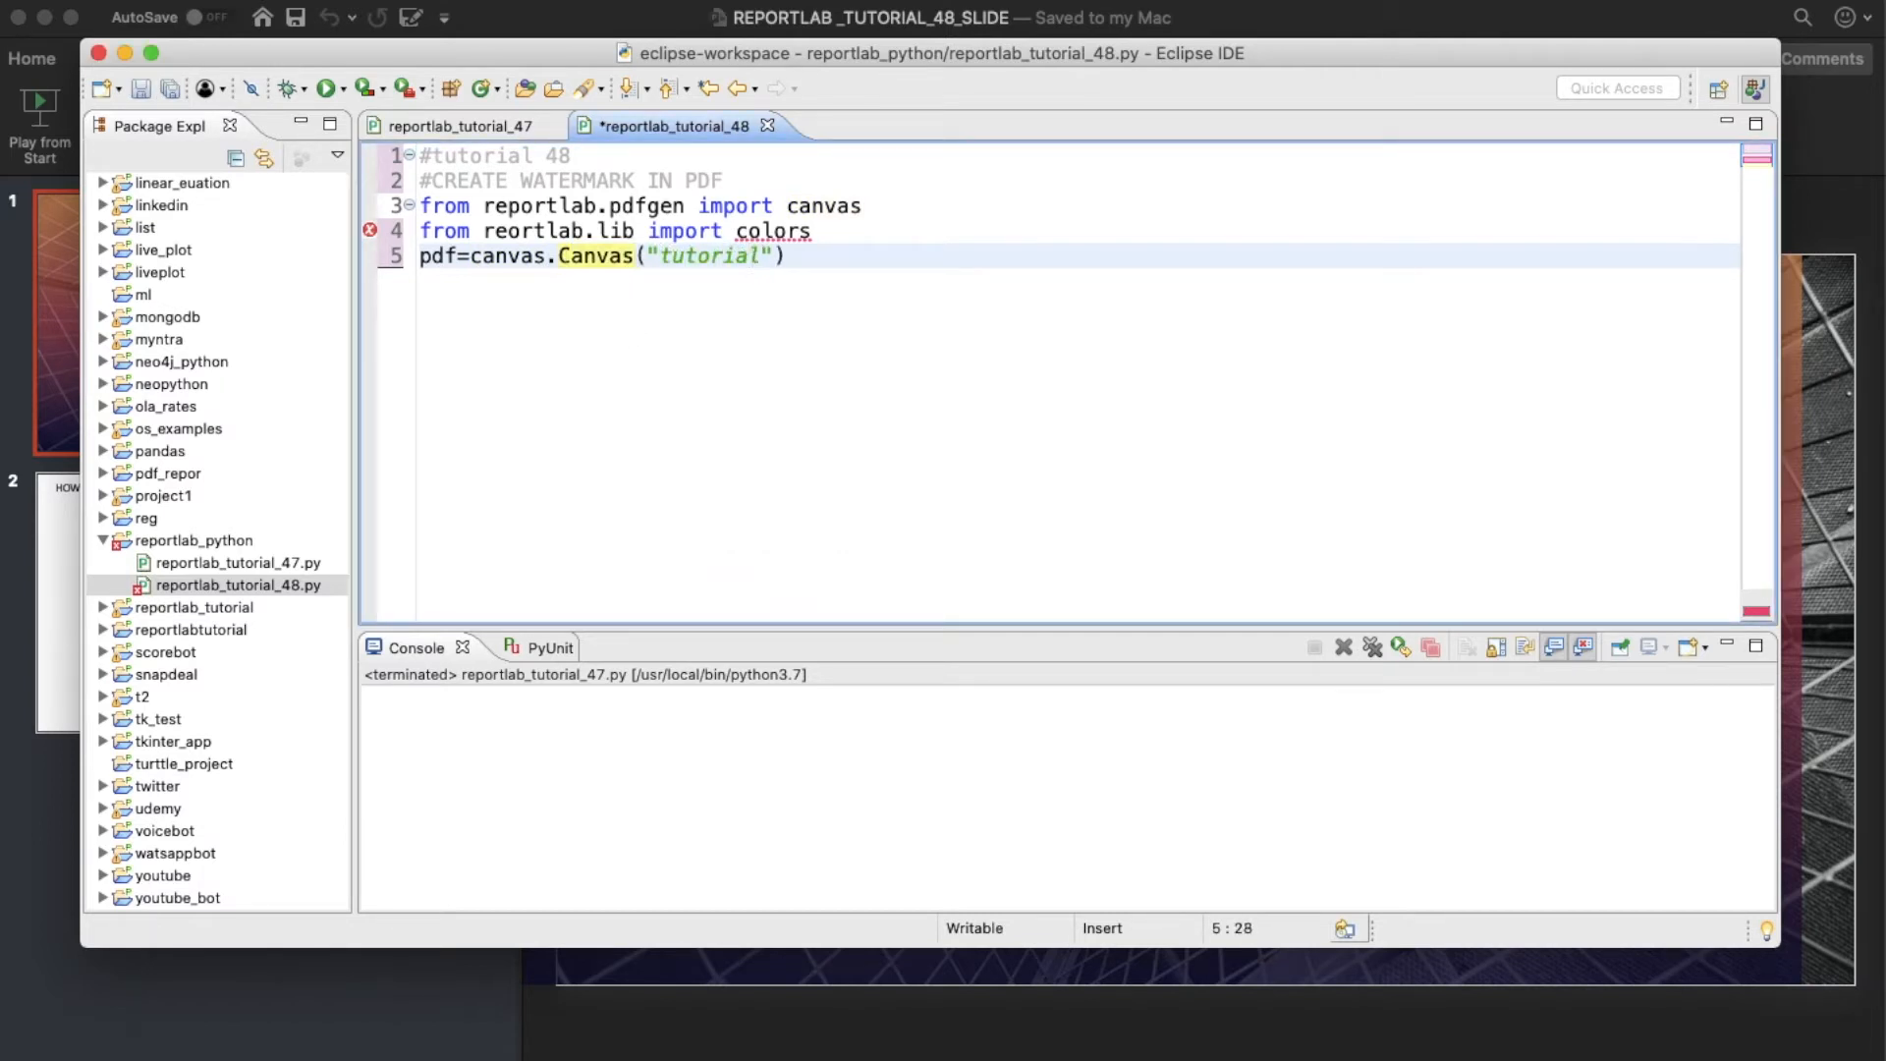
text(4)
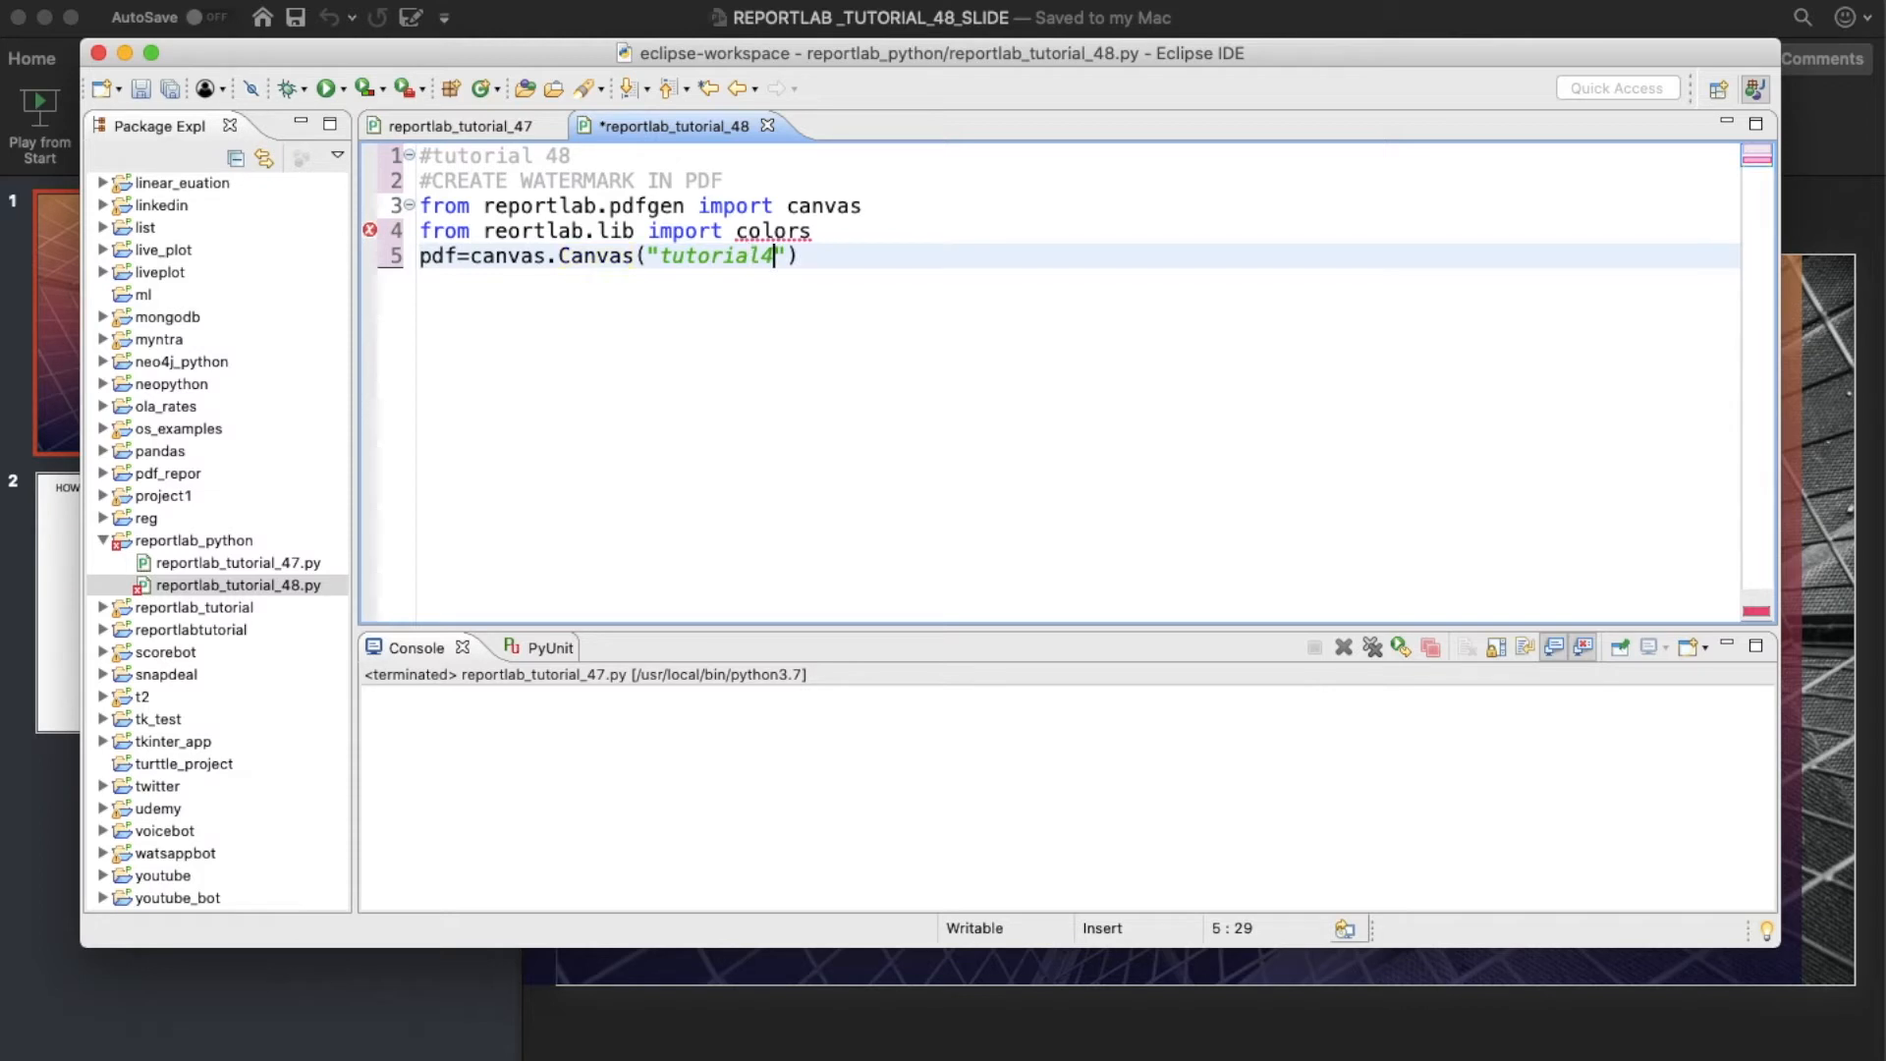
text(8.pdf)
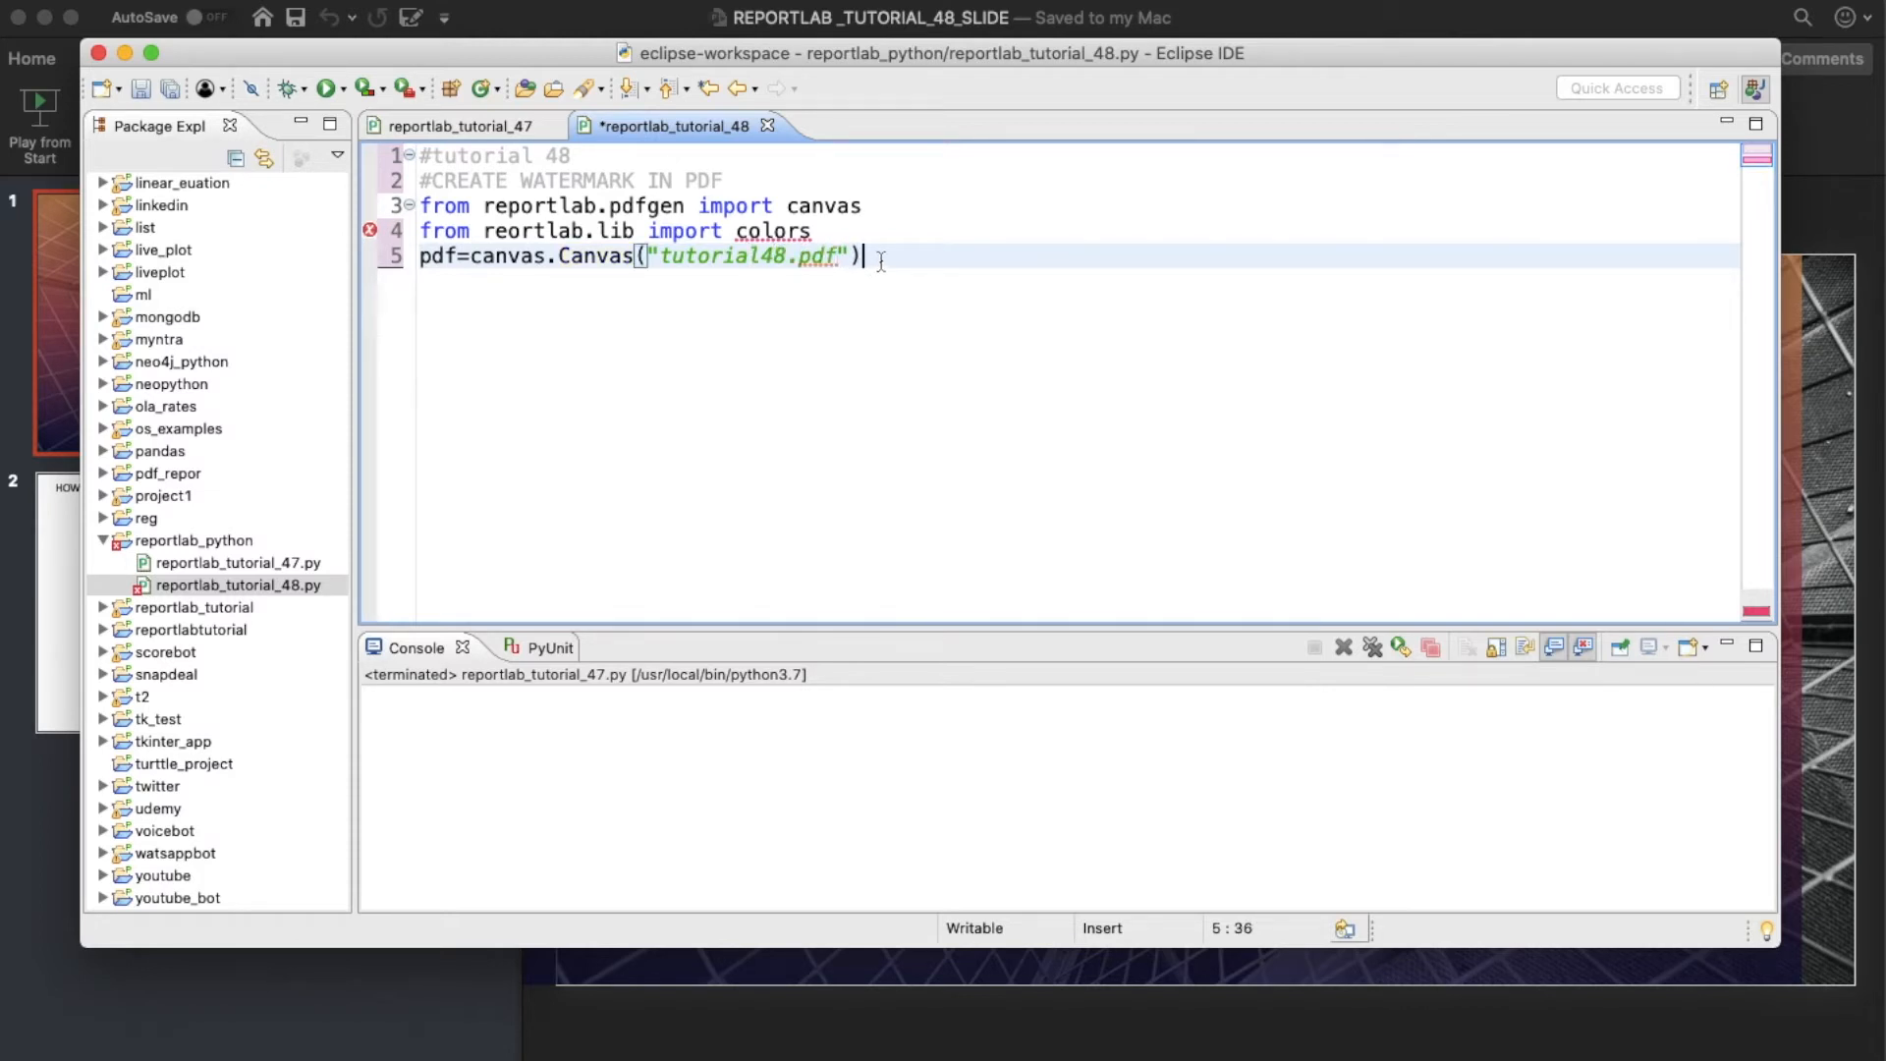
Draw the centred string 'lorem ipsum test test' at 30, 600.
text(p)
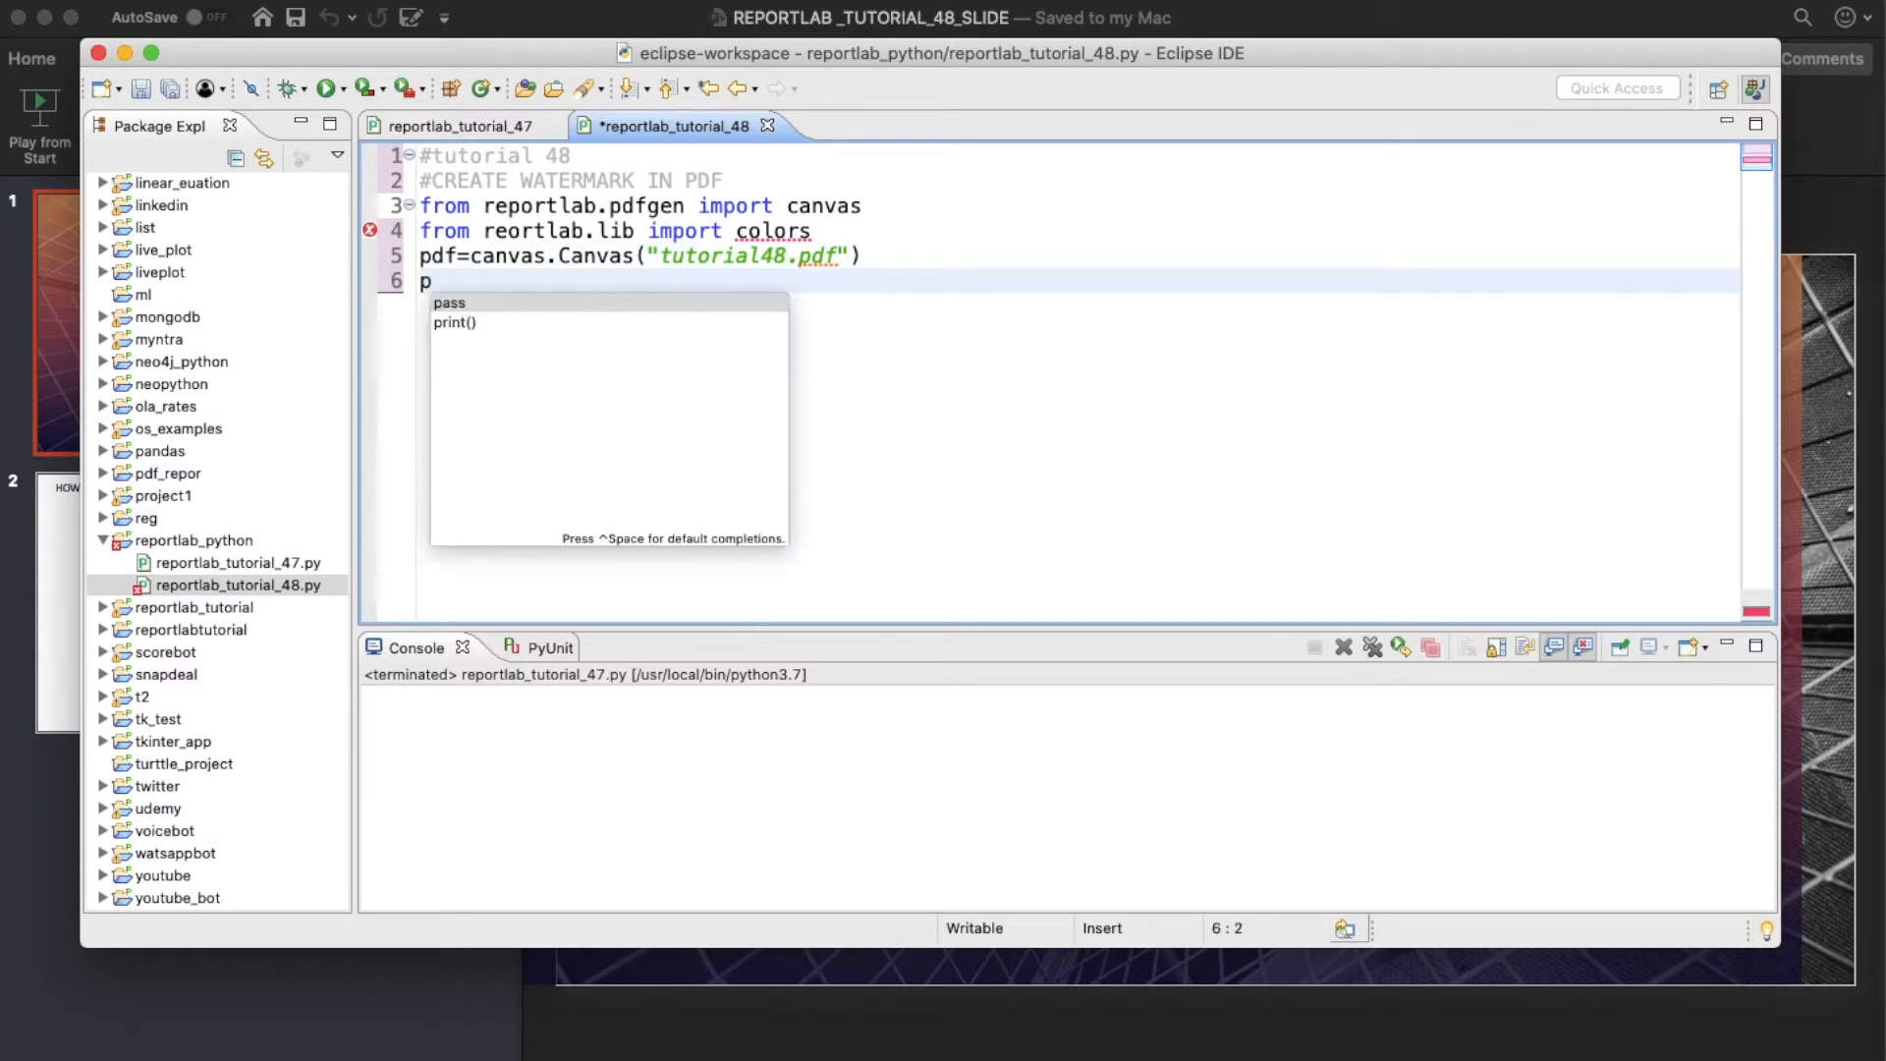
text(df.)
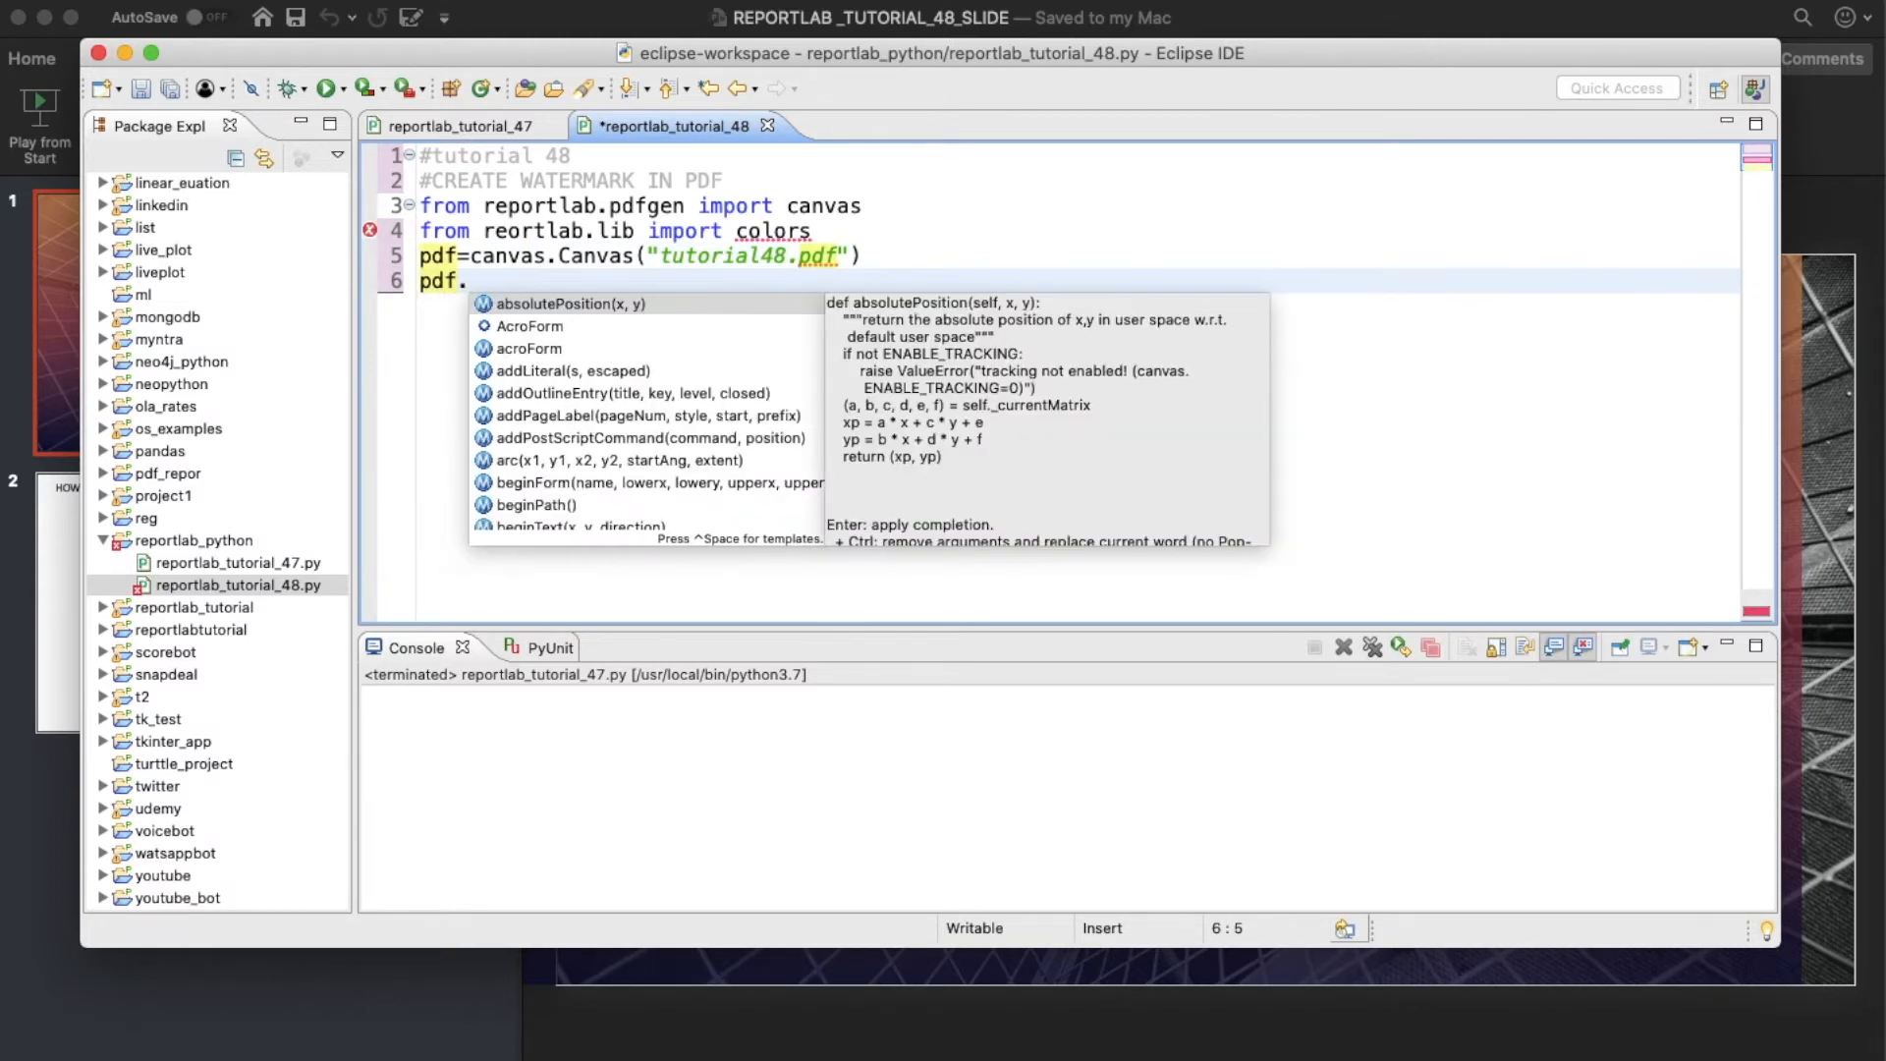
text(drawCentredString()
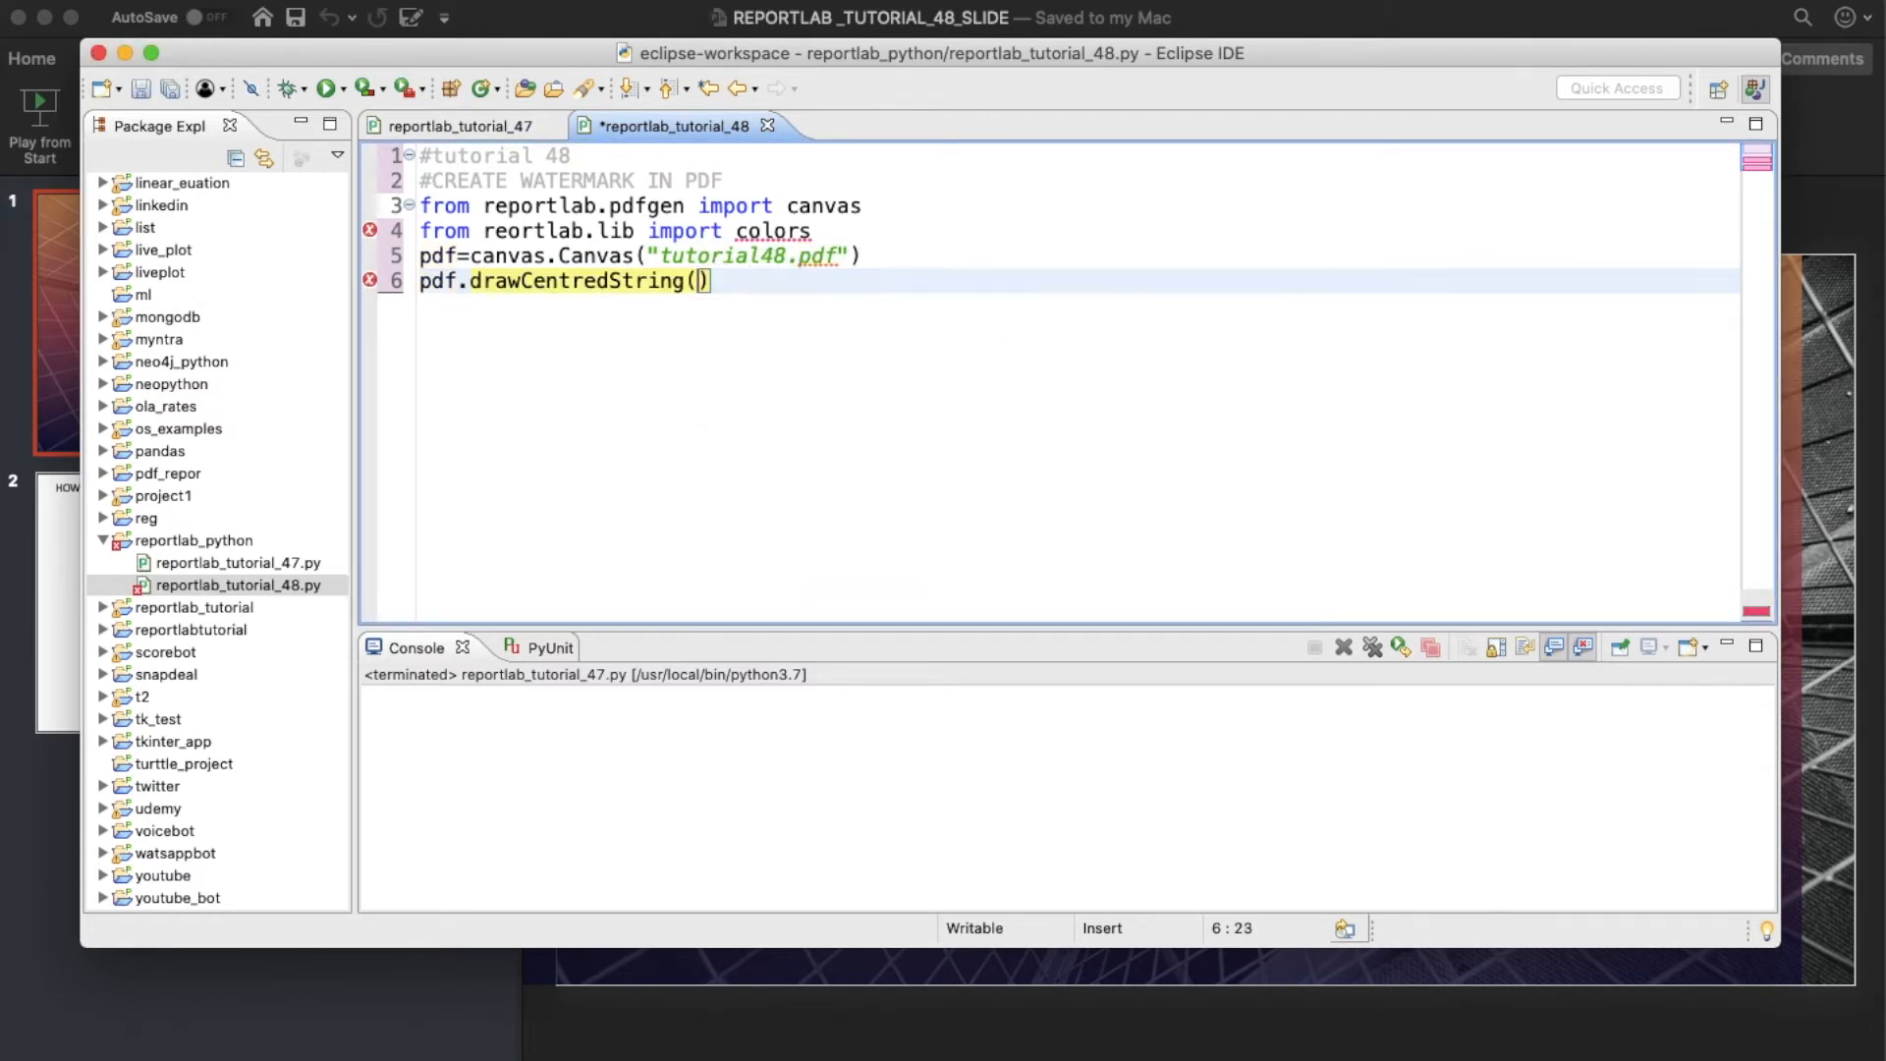
text(5)
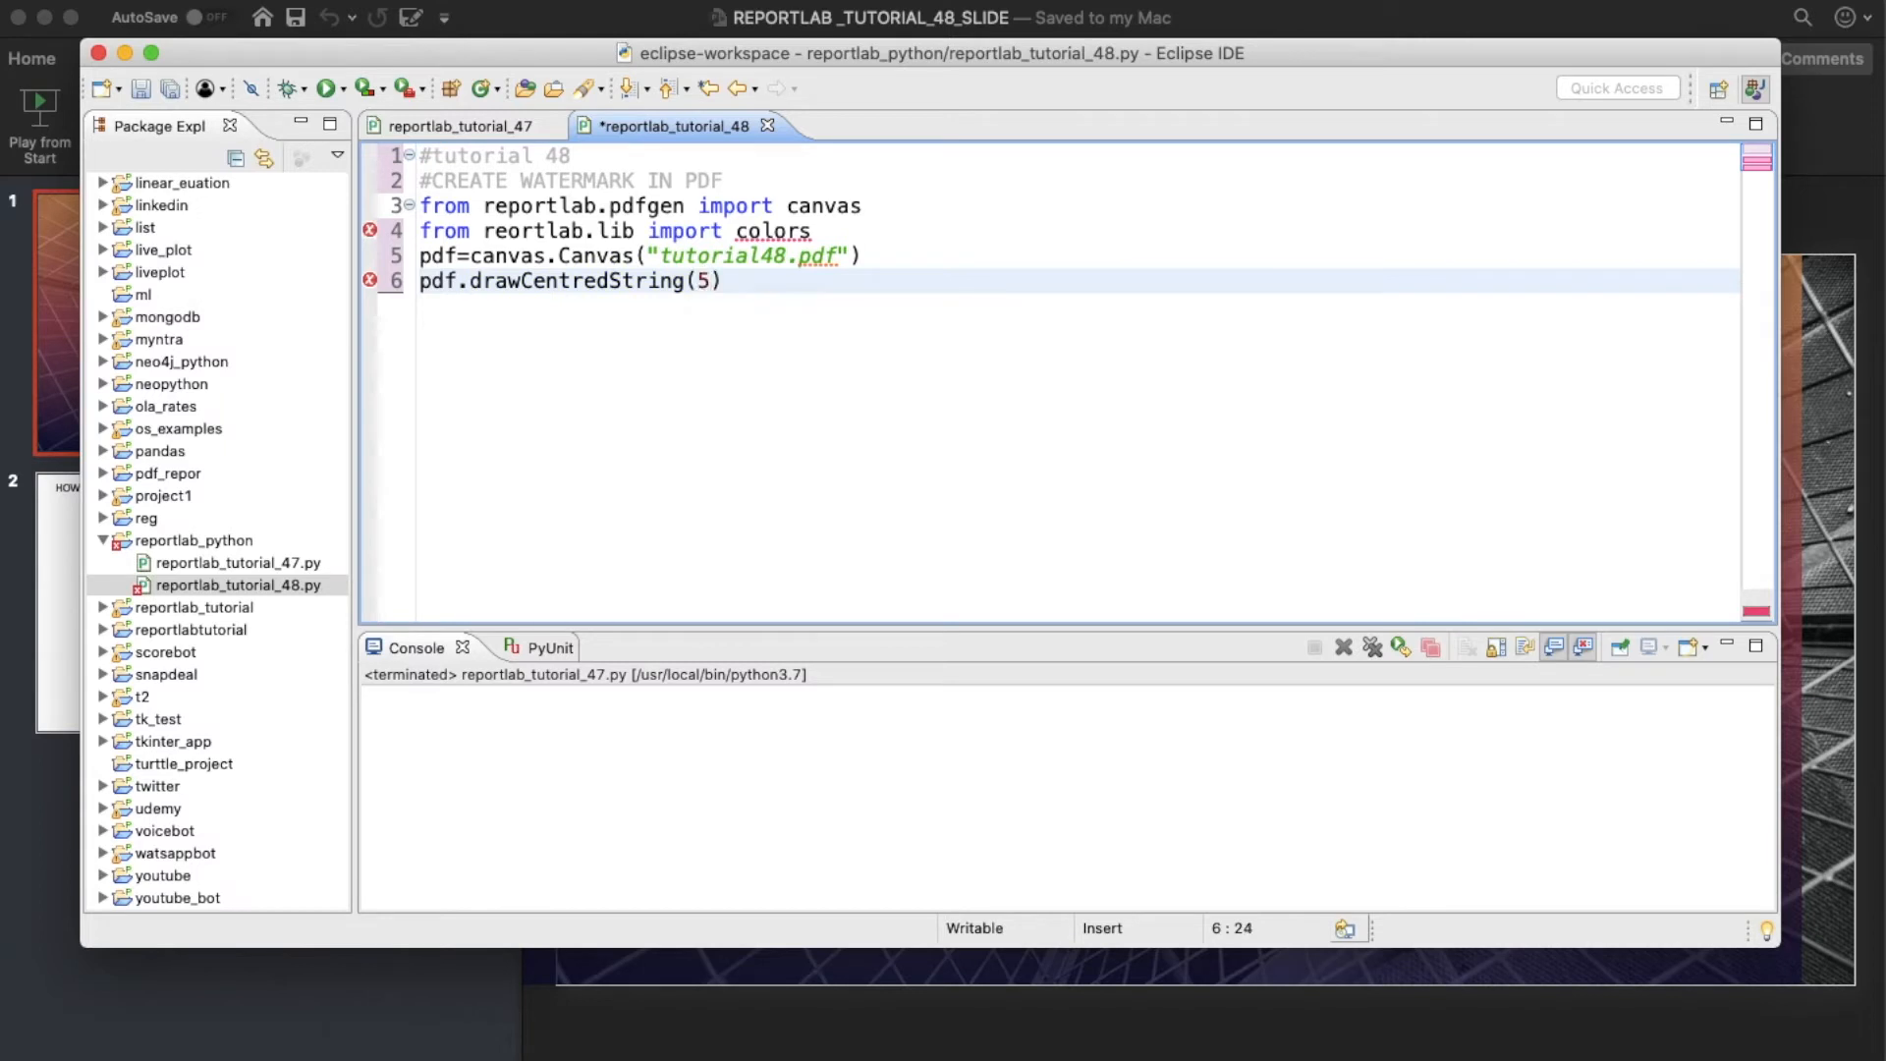
text())
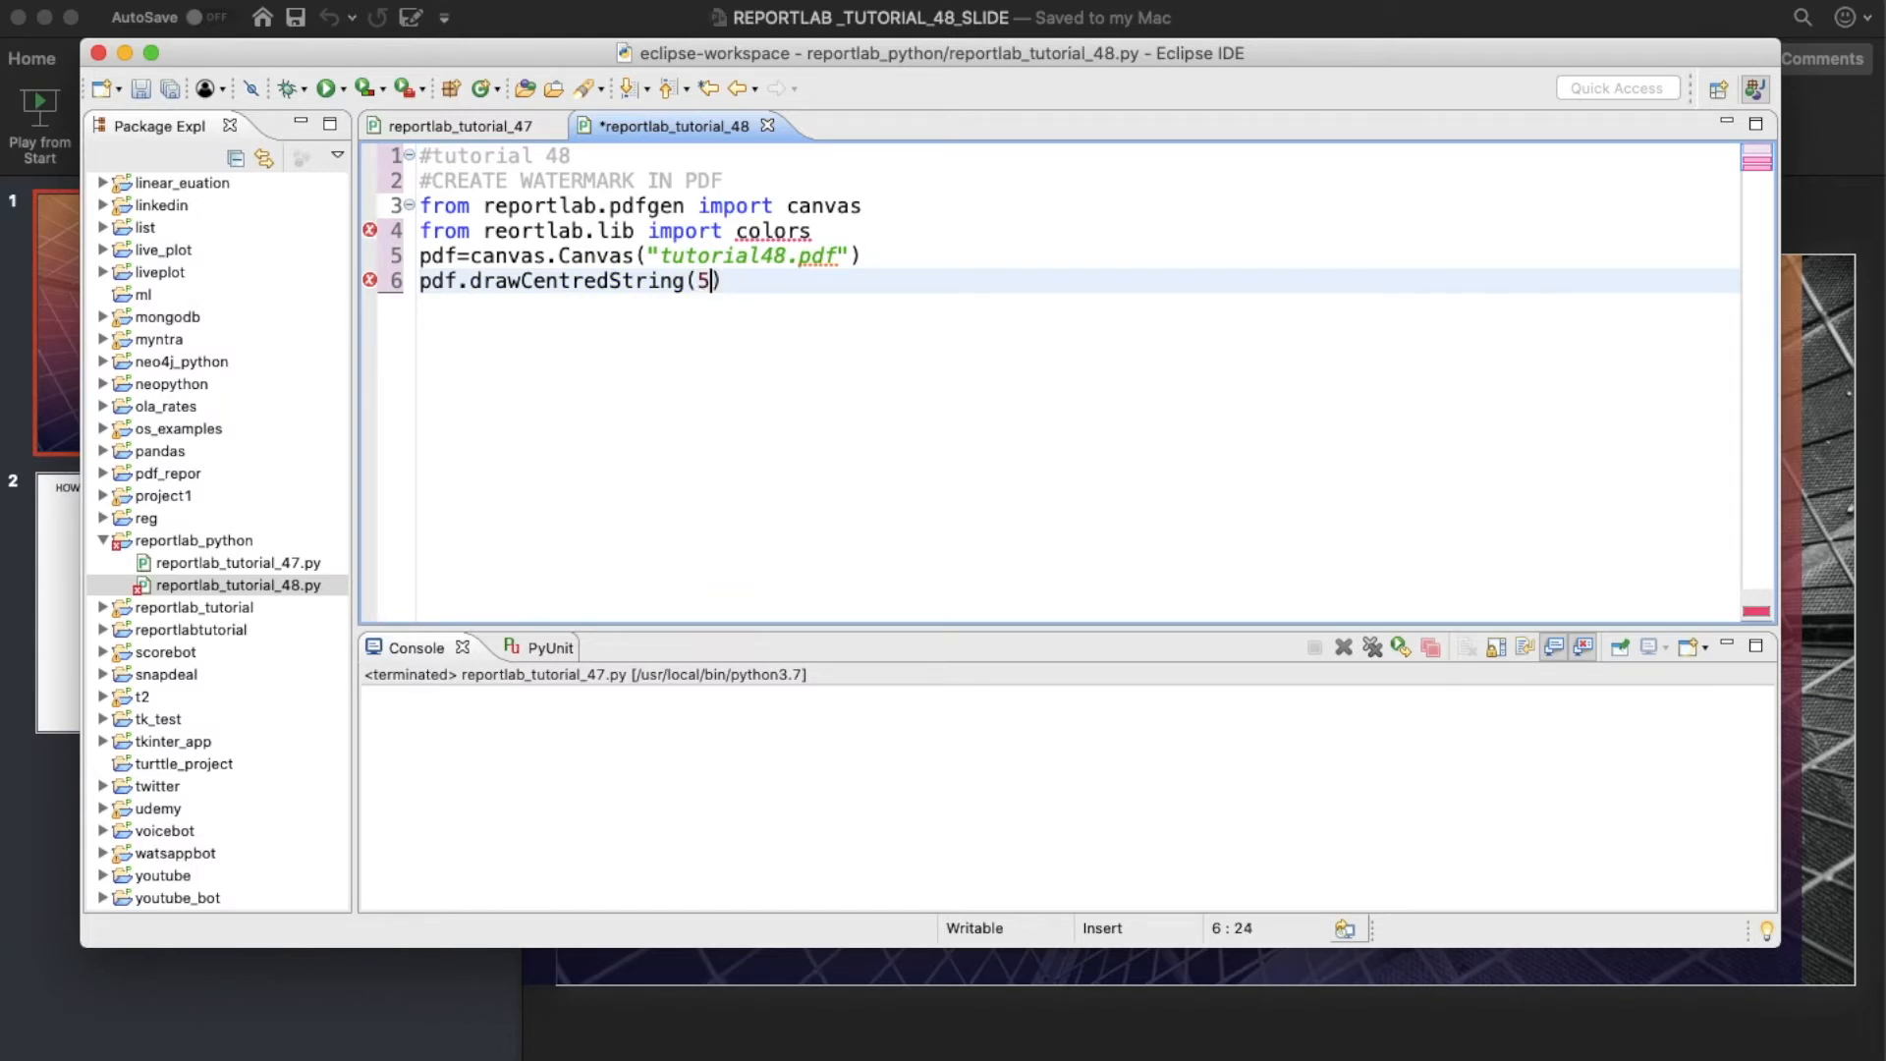
text(0)
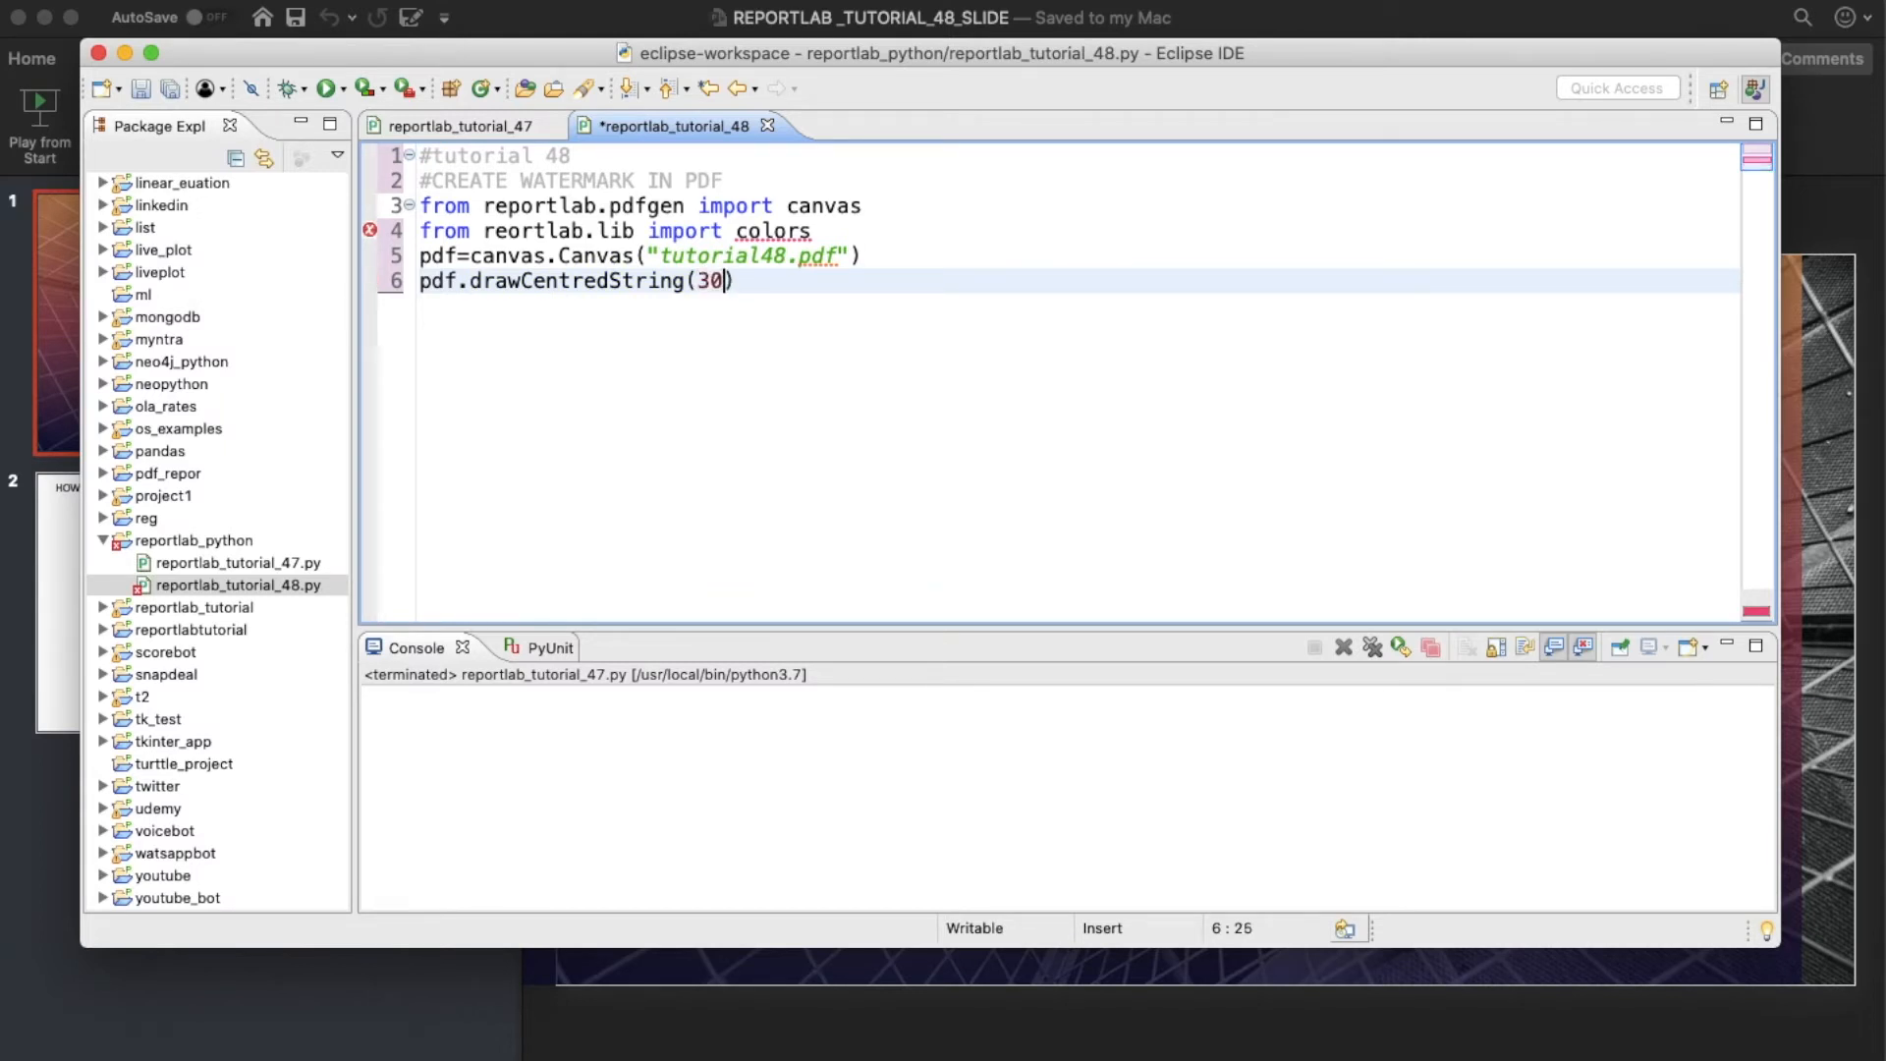
text(,600,")
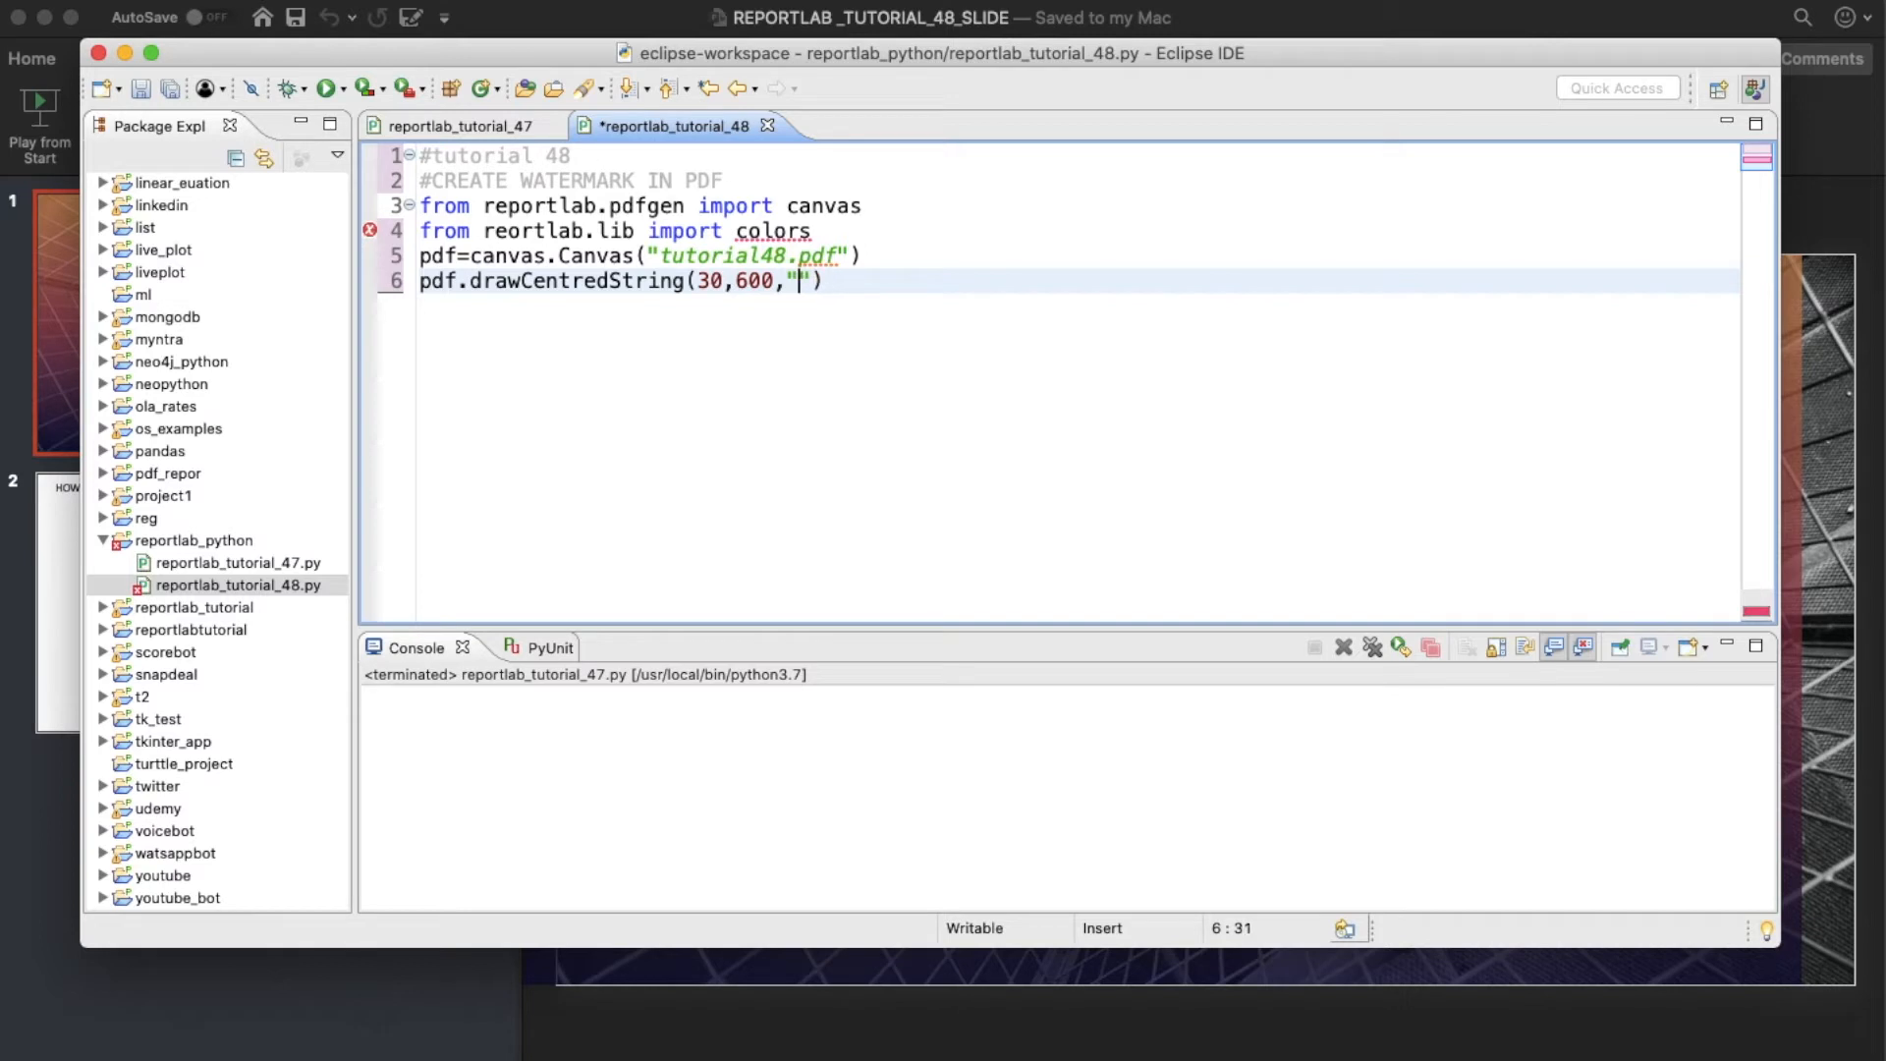
text(lorem i)
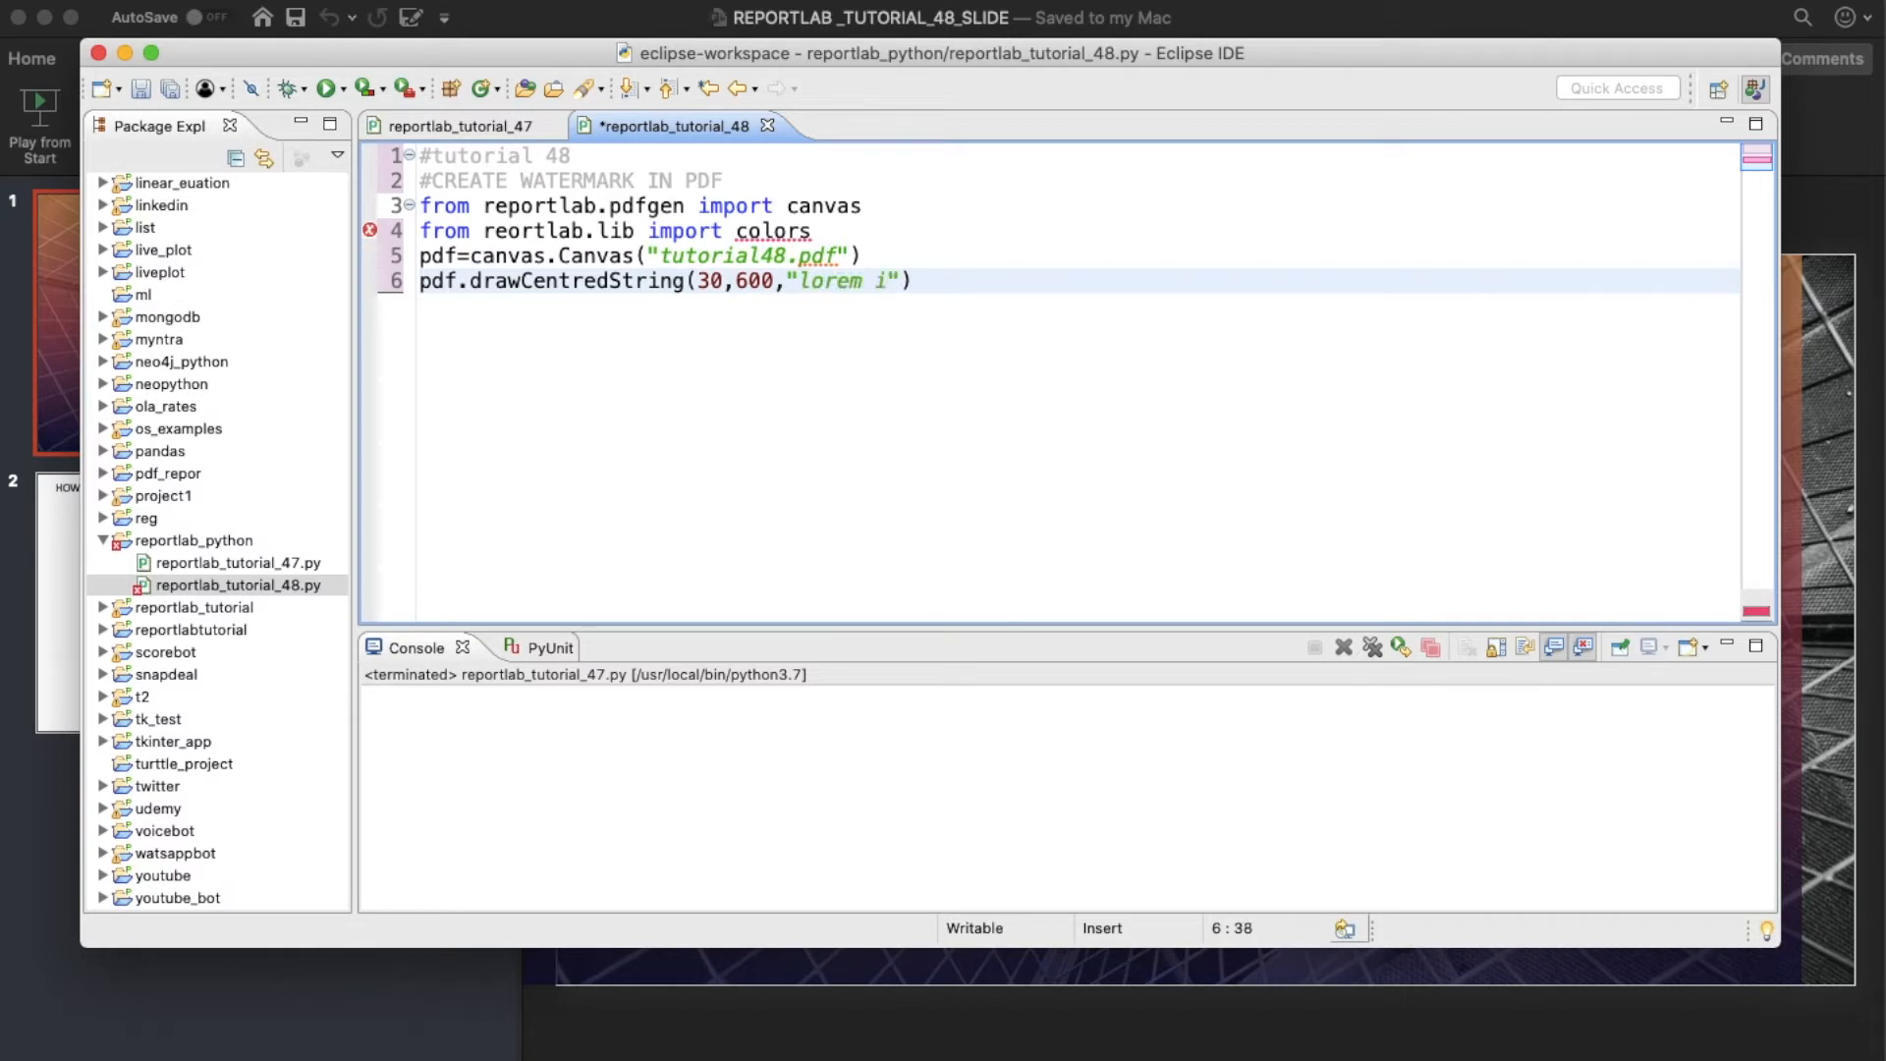
text(psum)
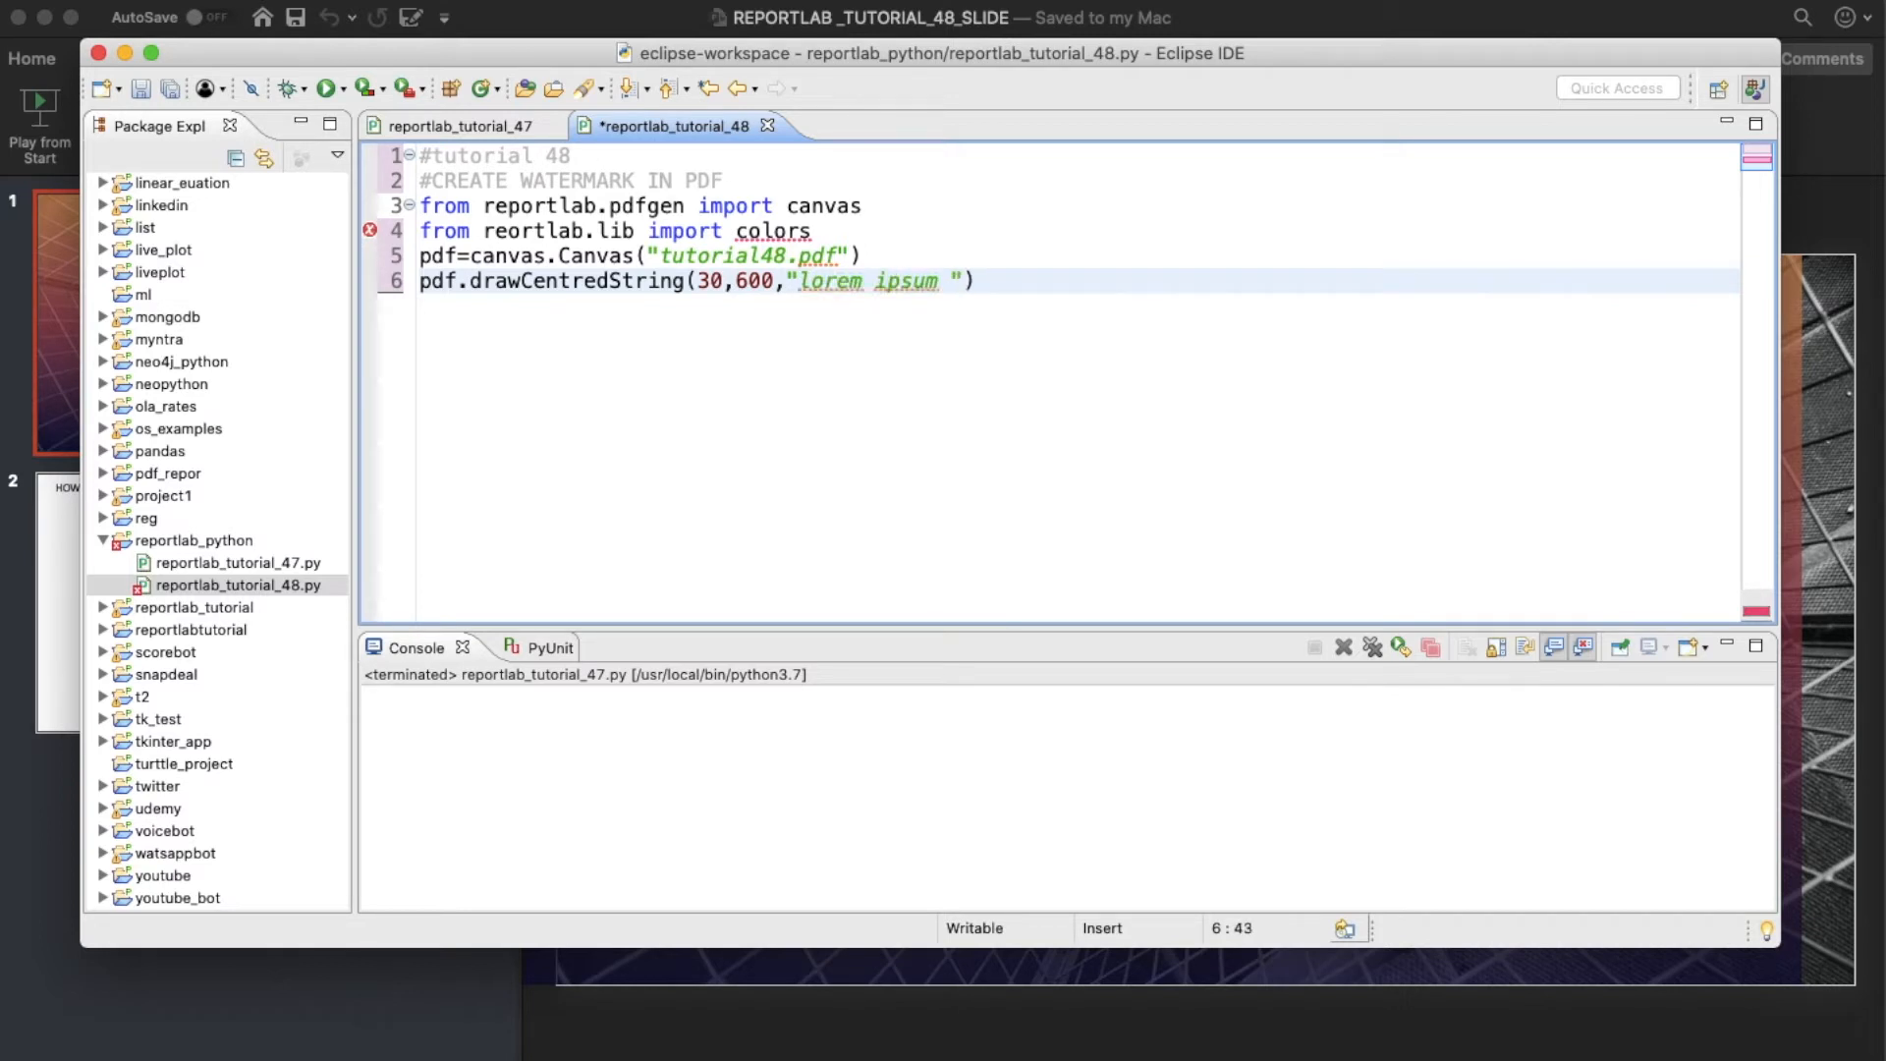
text(texe)
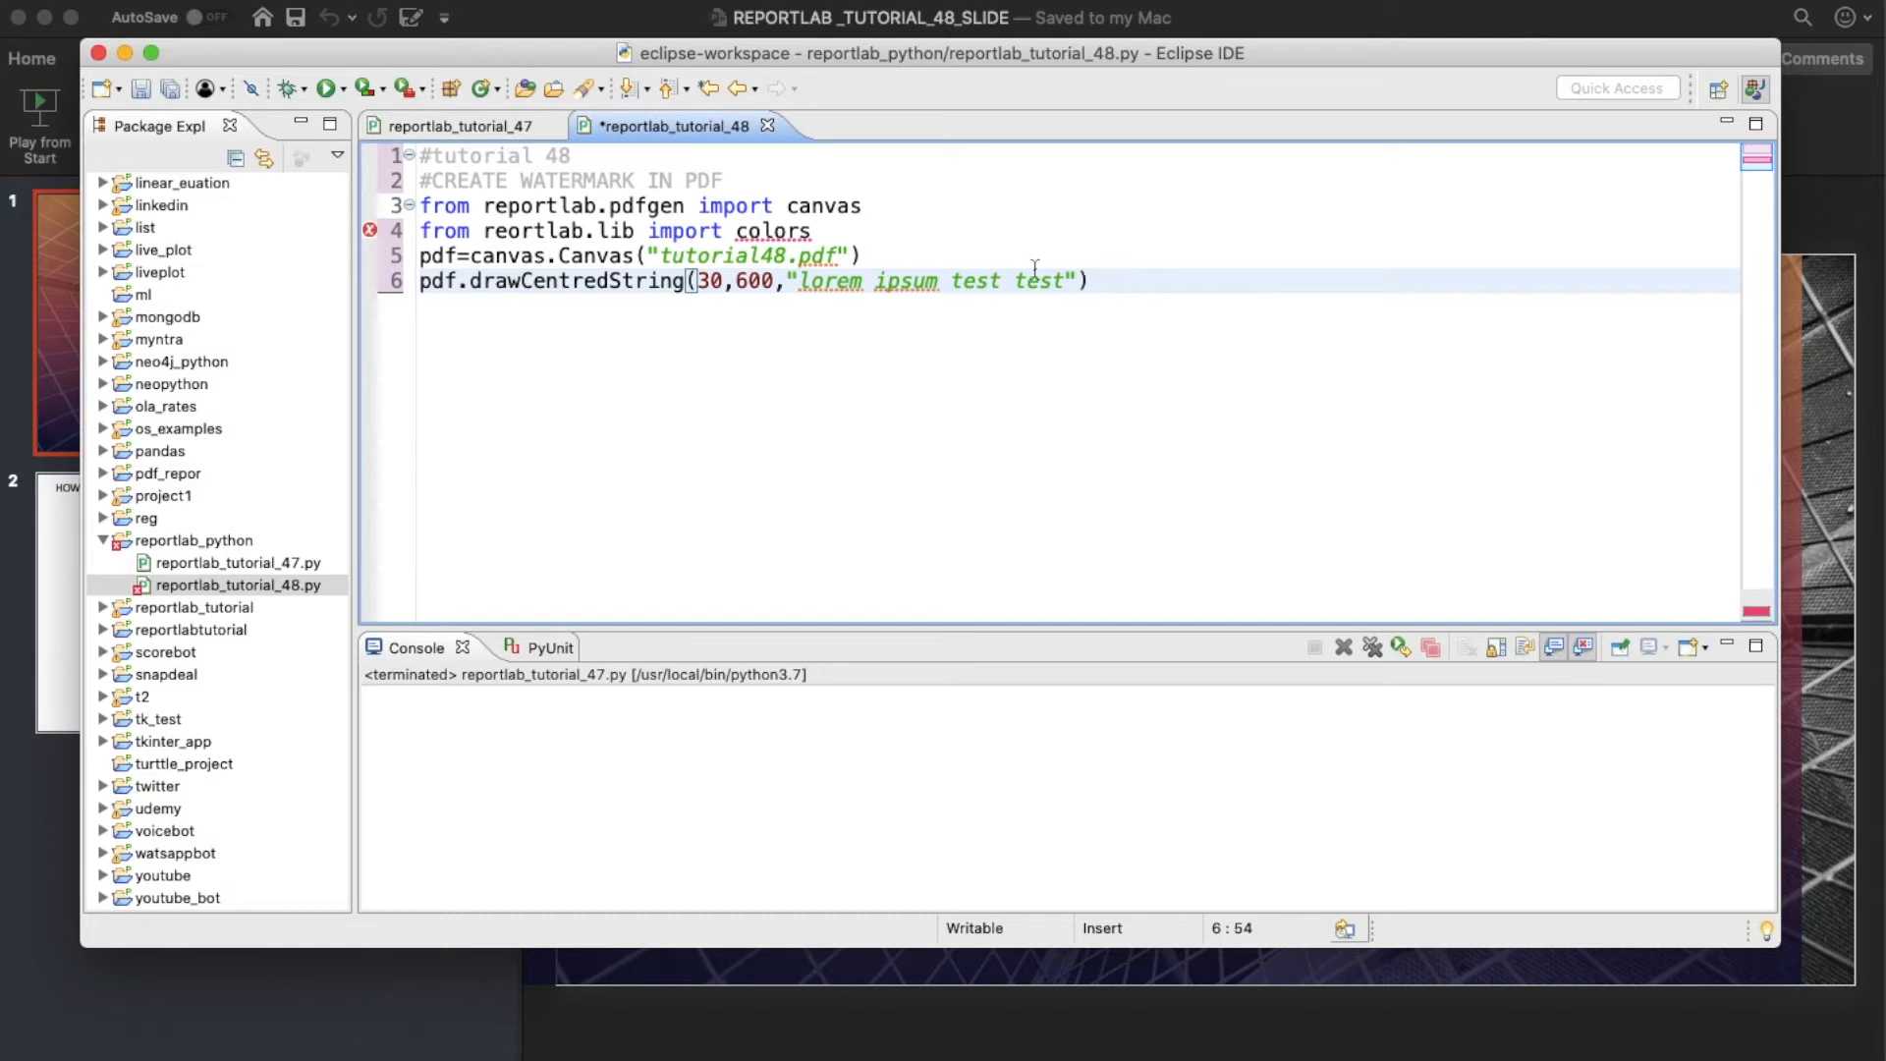
Add a pdf.save() call at the end of the script.
text(pd)
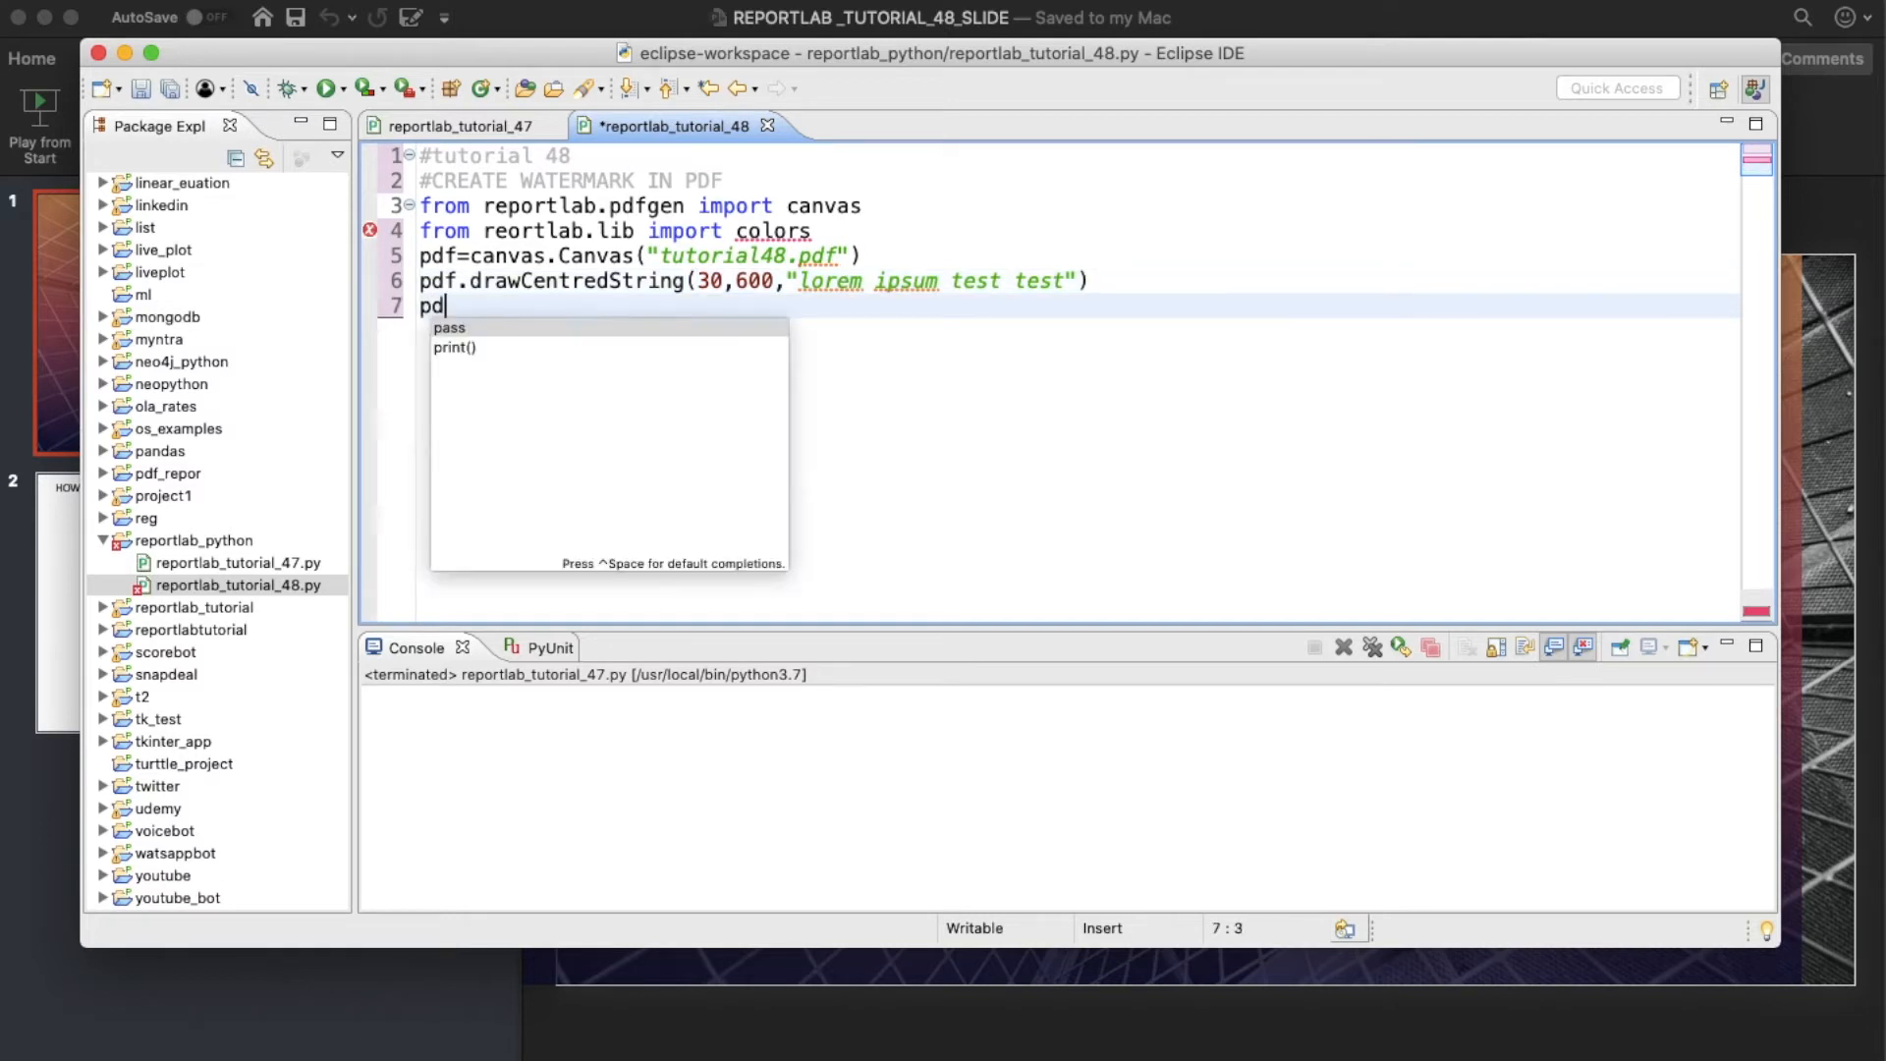
text(.sa)
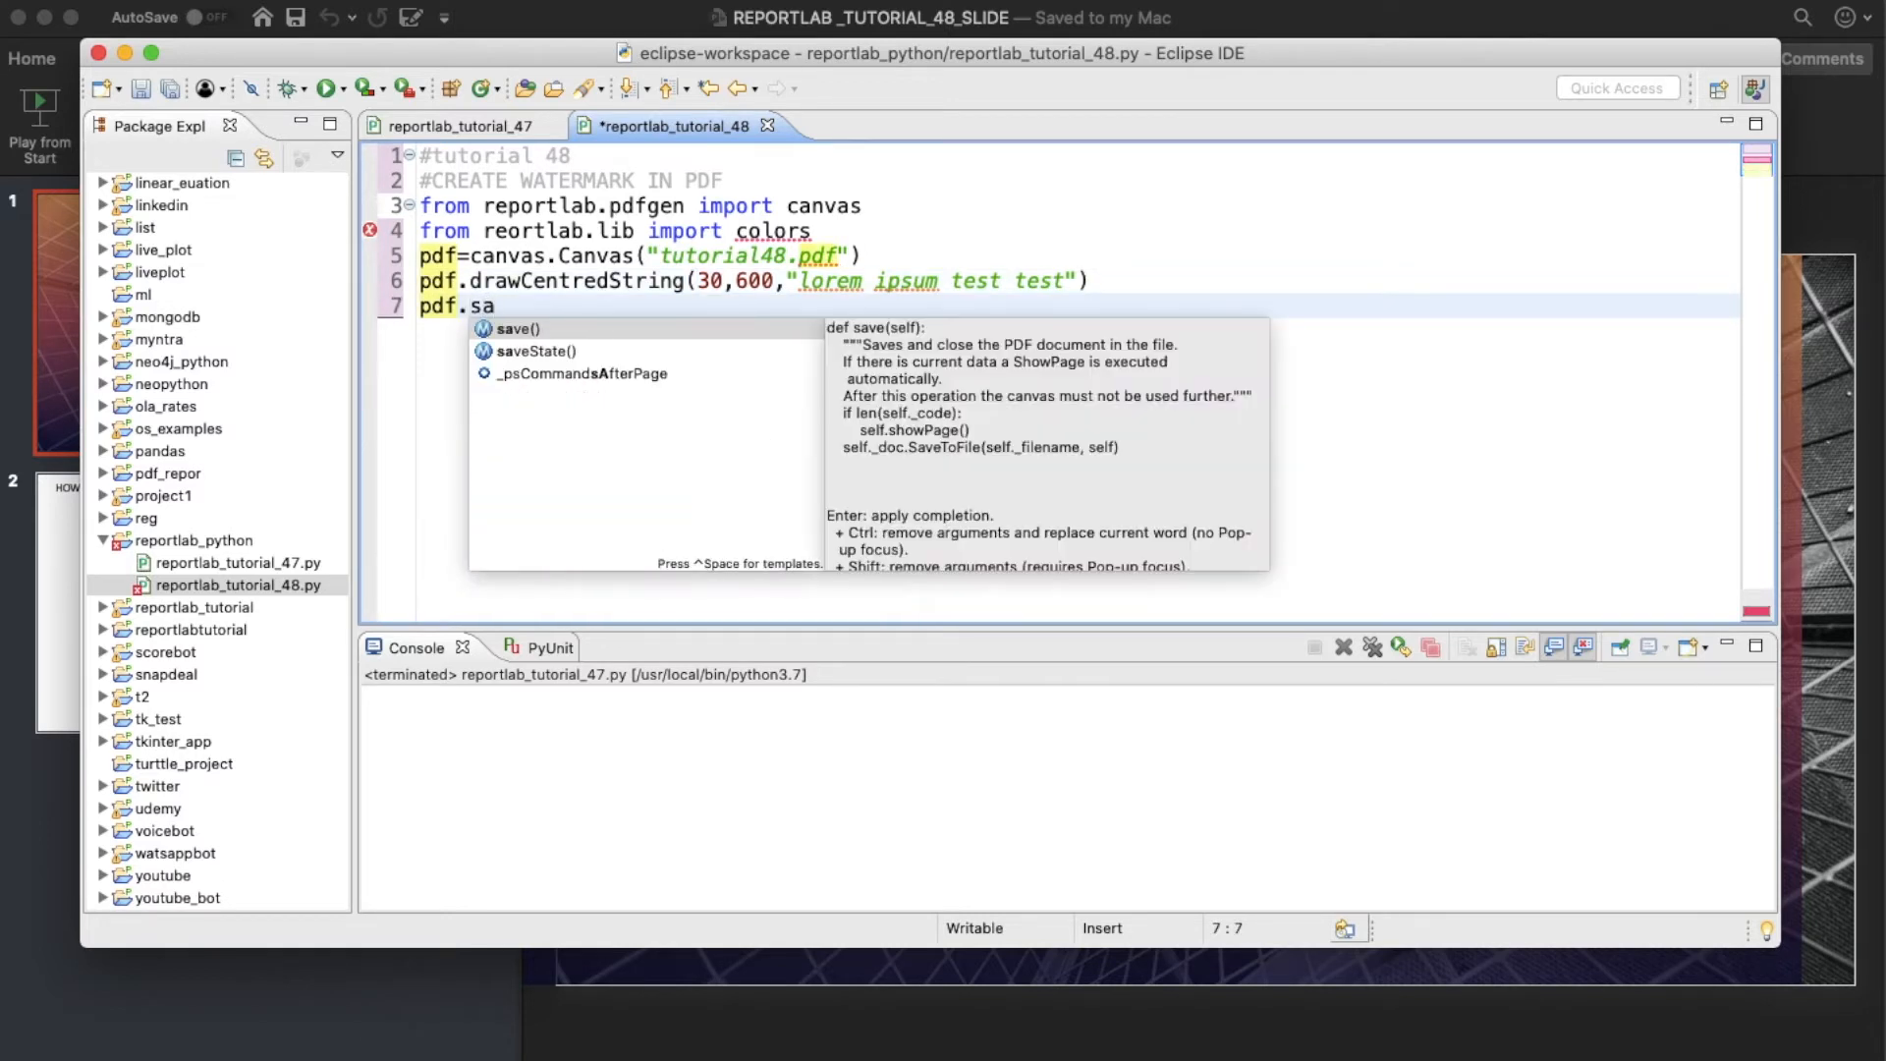
click(513, 328)
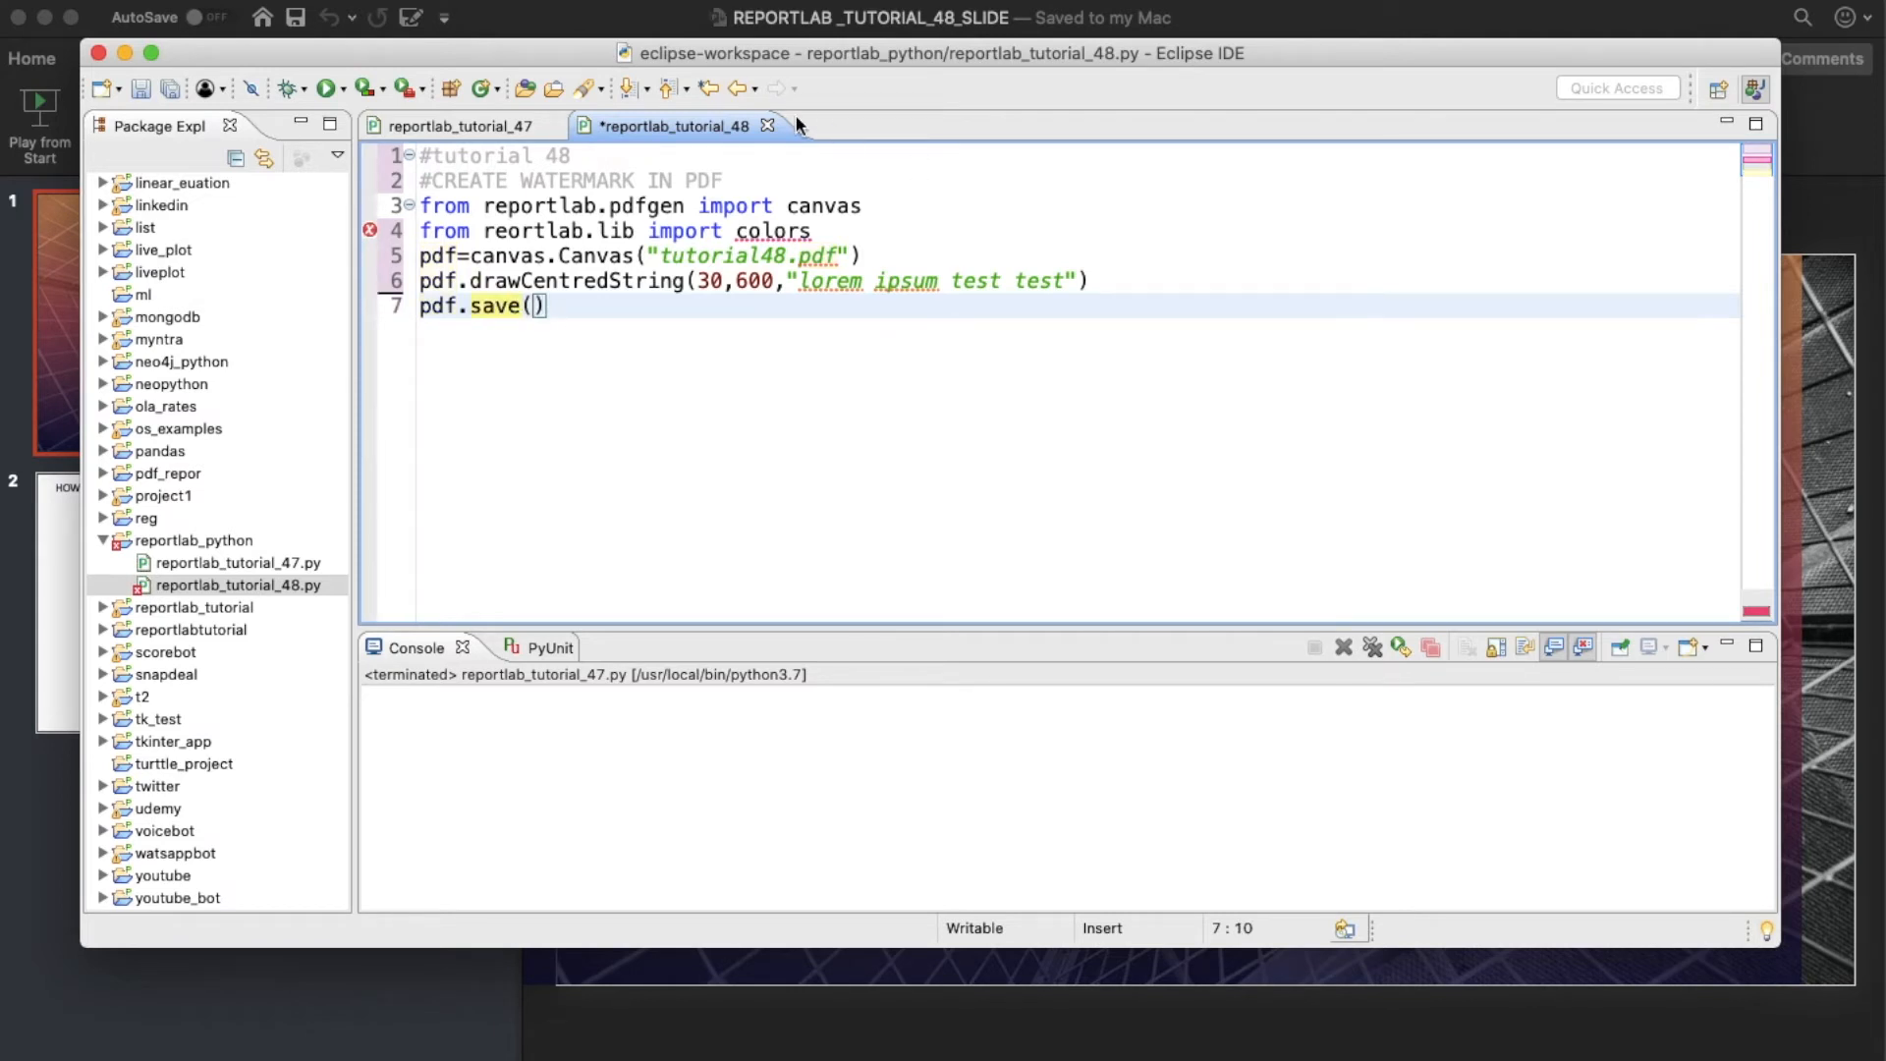
Run the script, refresh the project, and open the generated tutorial48.pdf.
click(322, 89)
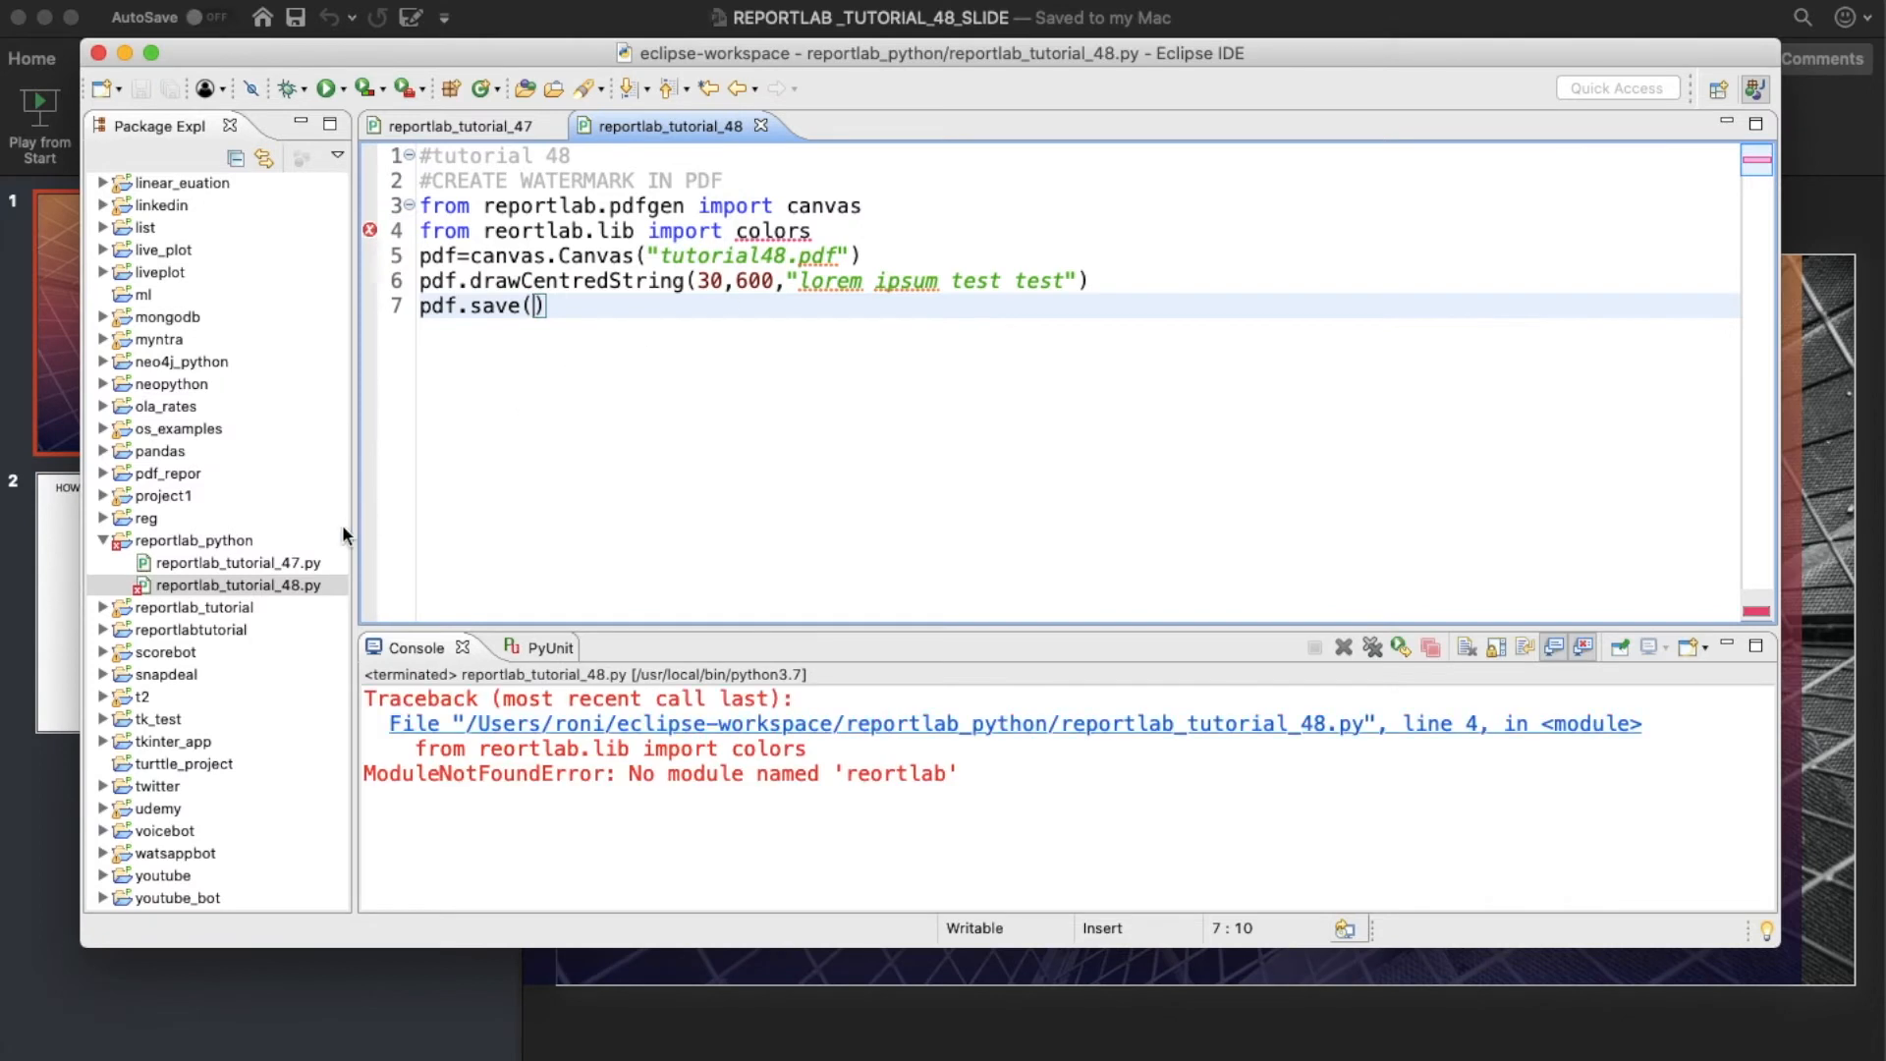
mouse_move(898, 789)
text(p)
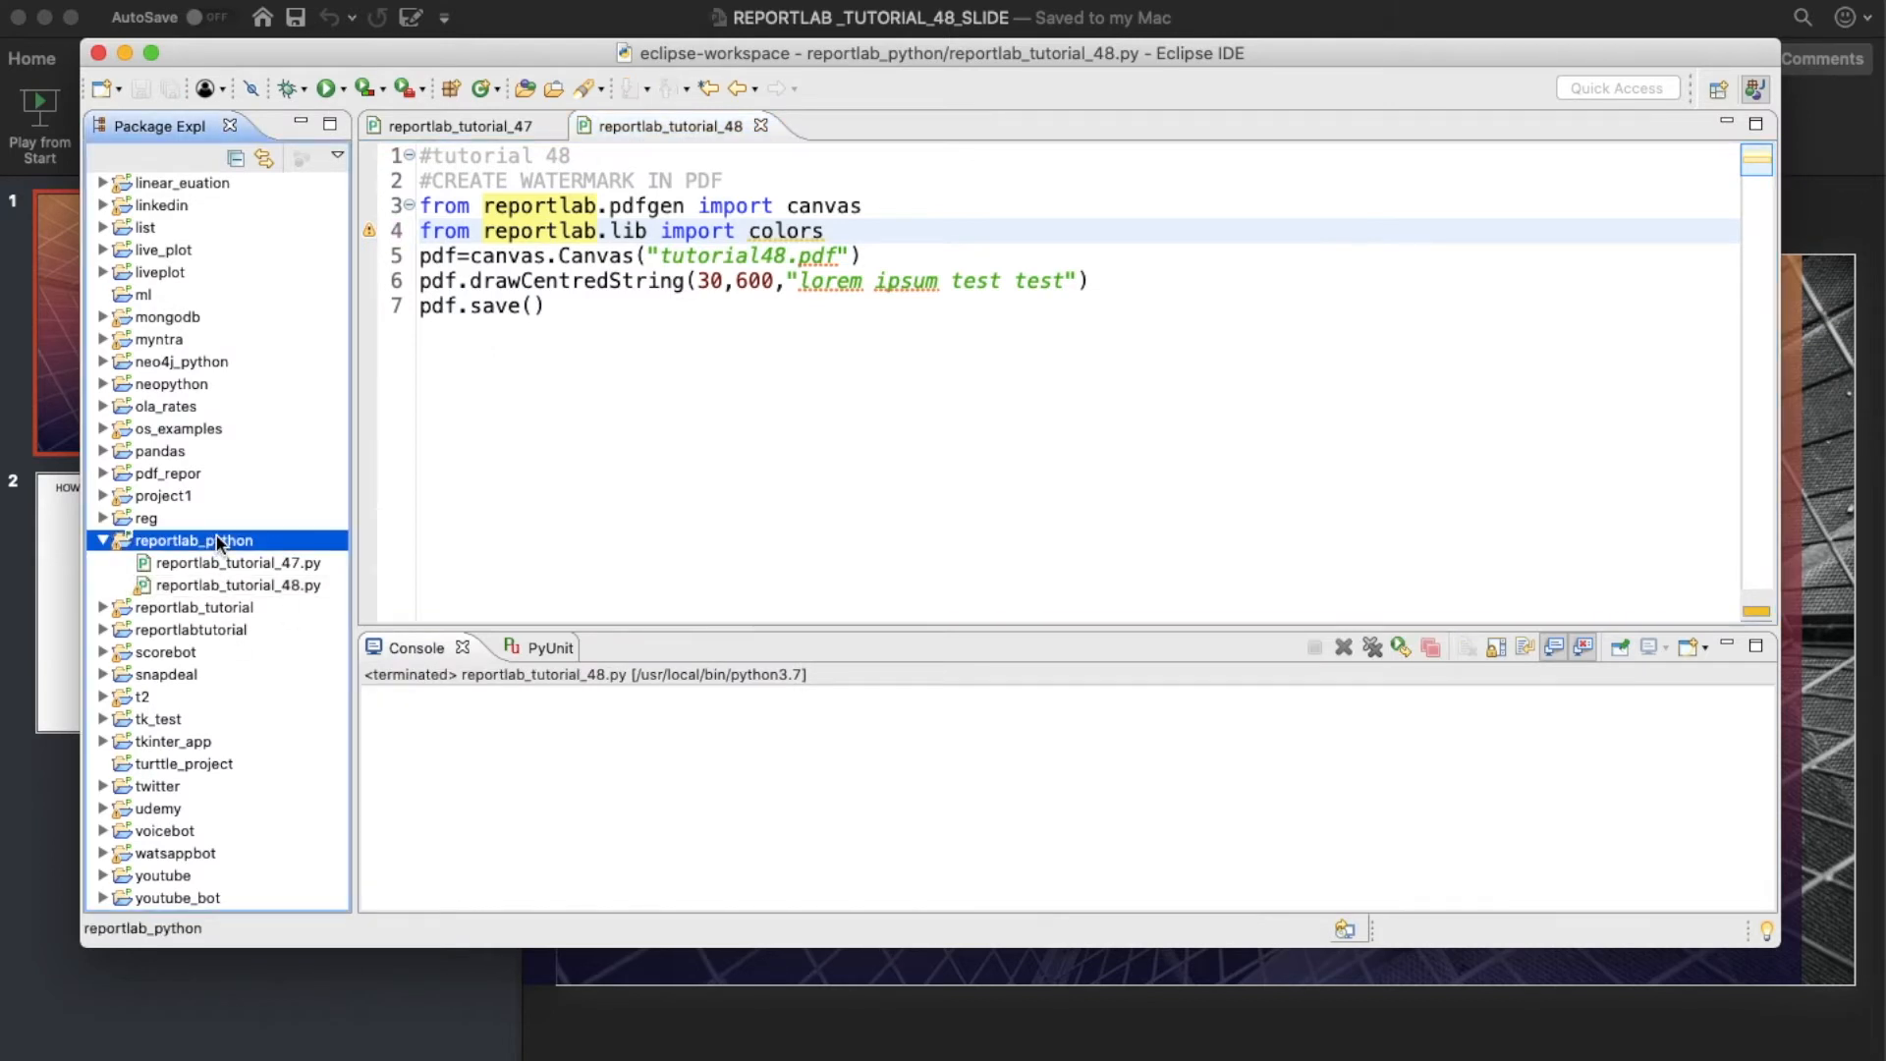
right_click(196, 540)
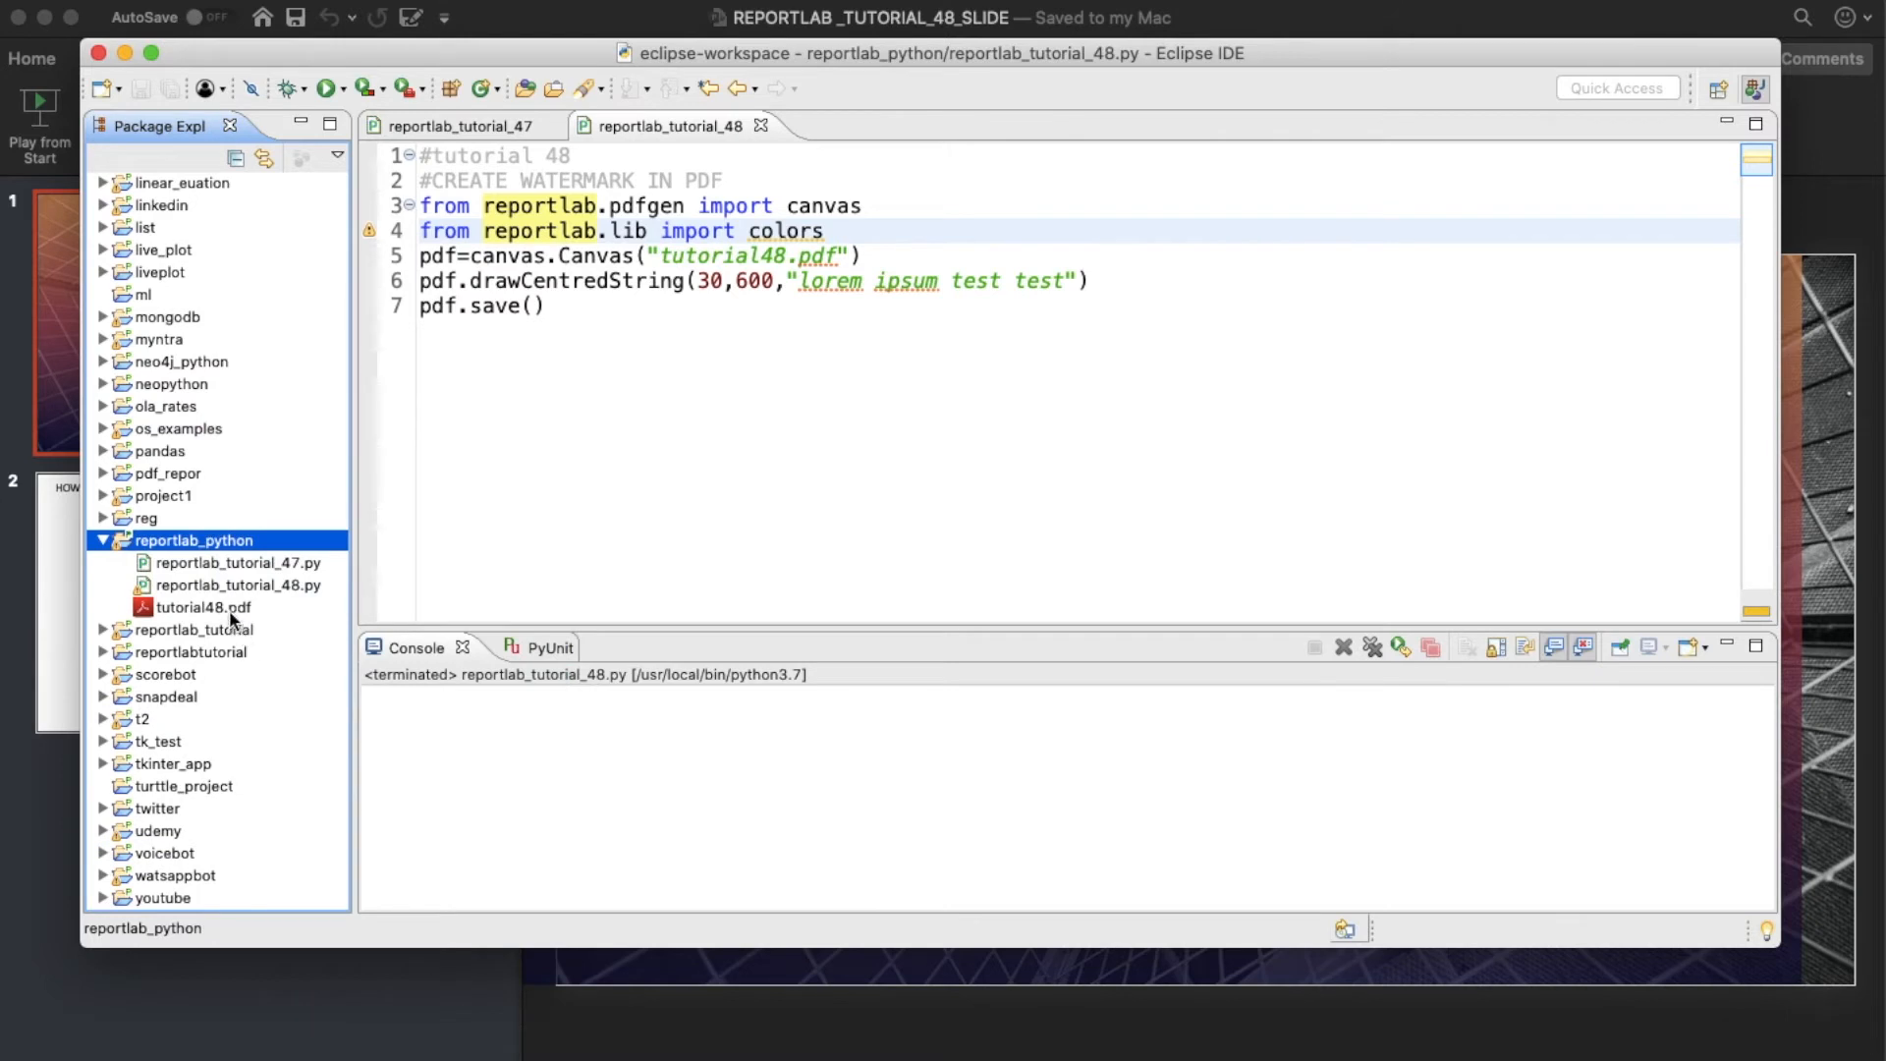
double_click(172, 607)
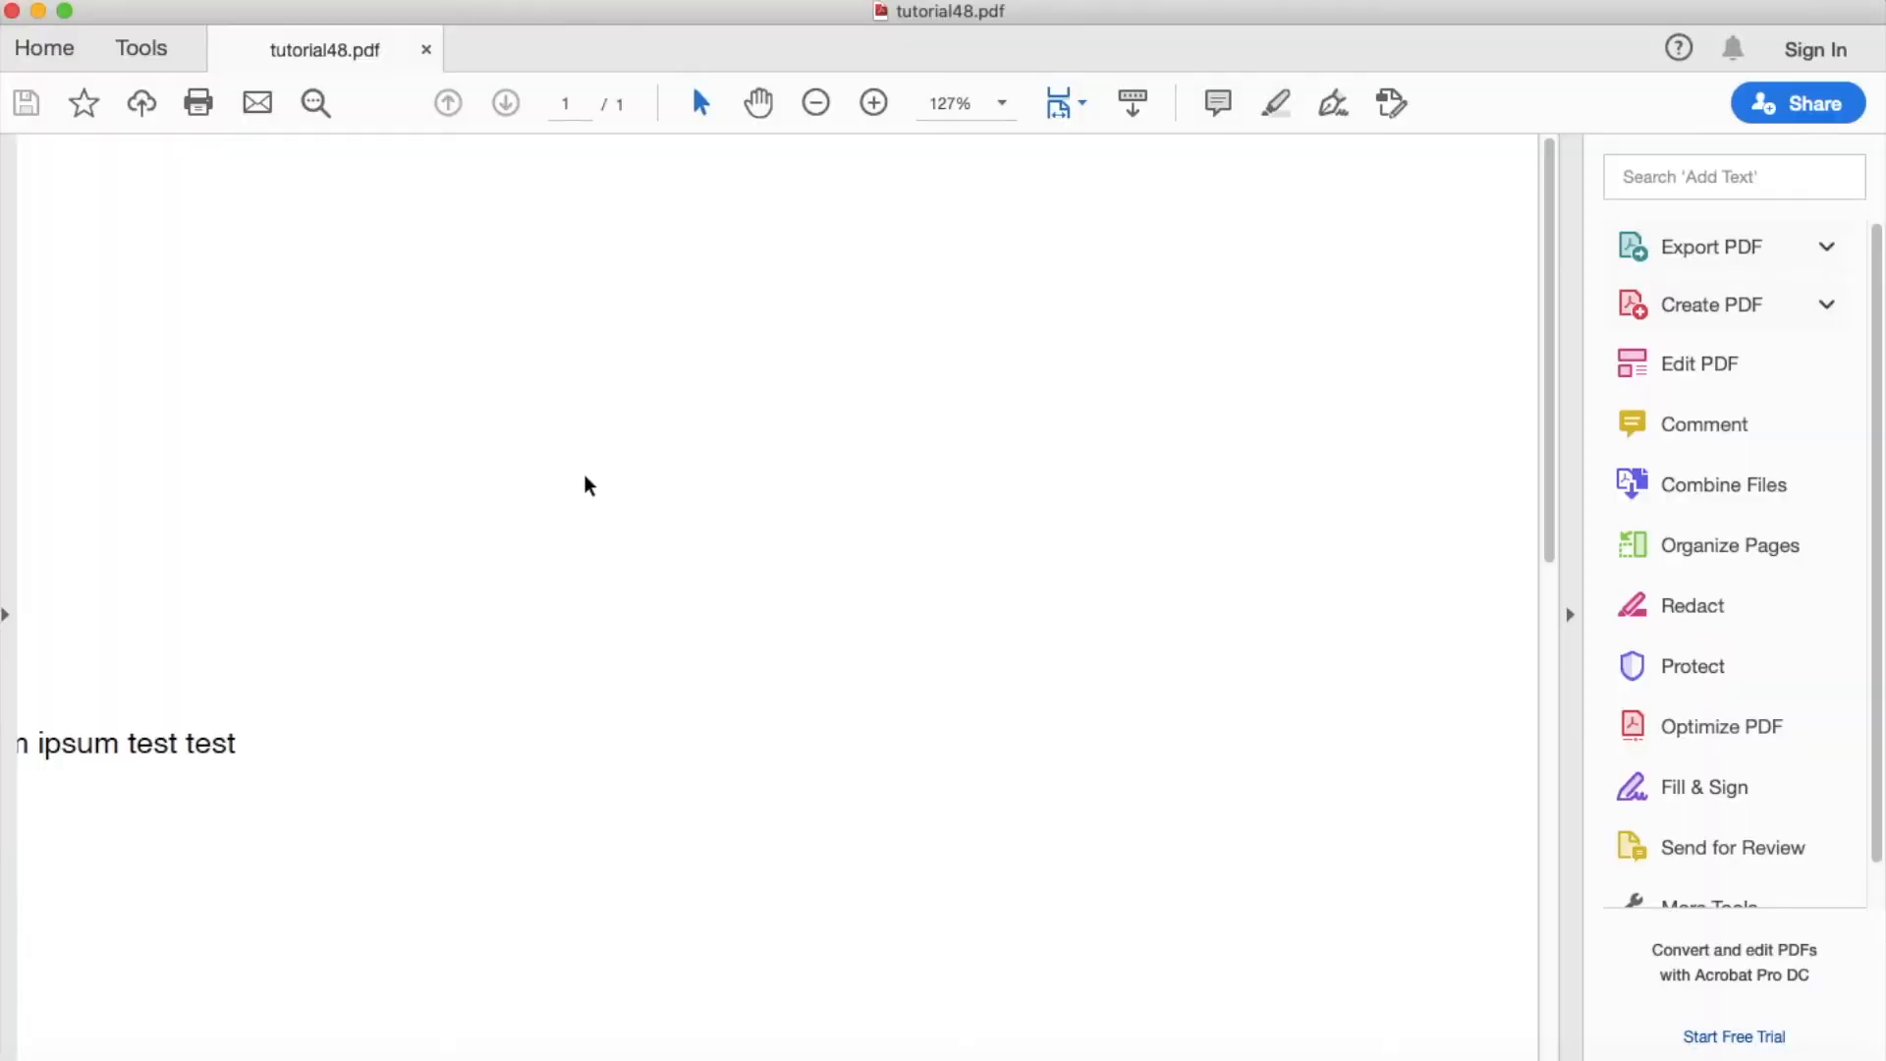
mouse_move(9, 11)
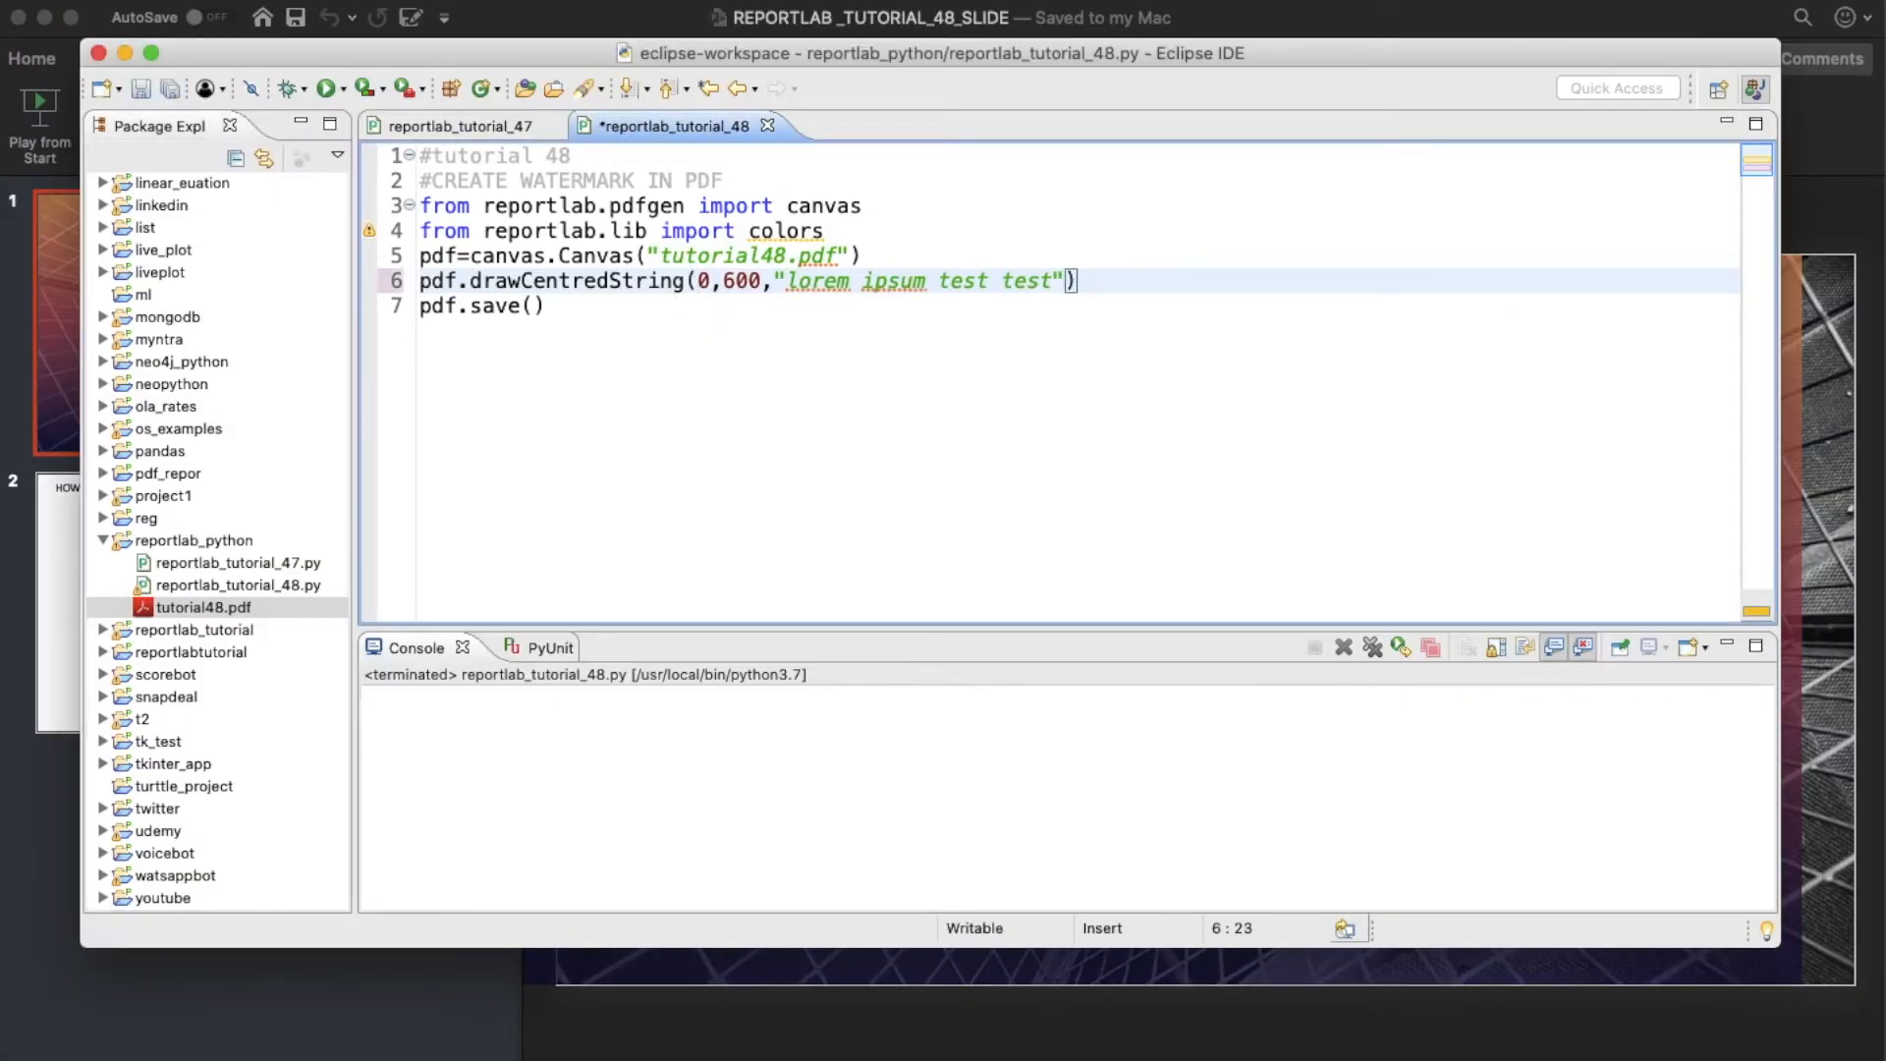
Change the test text's x position to 100 and add a blank line after line 6.
text(10)
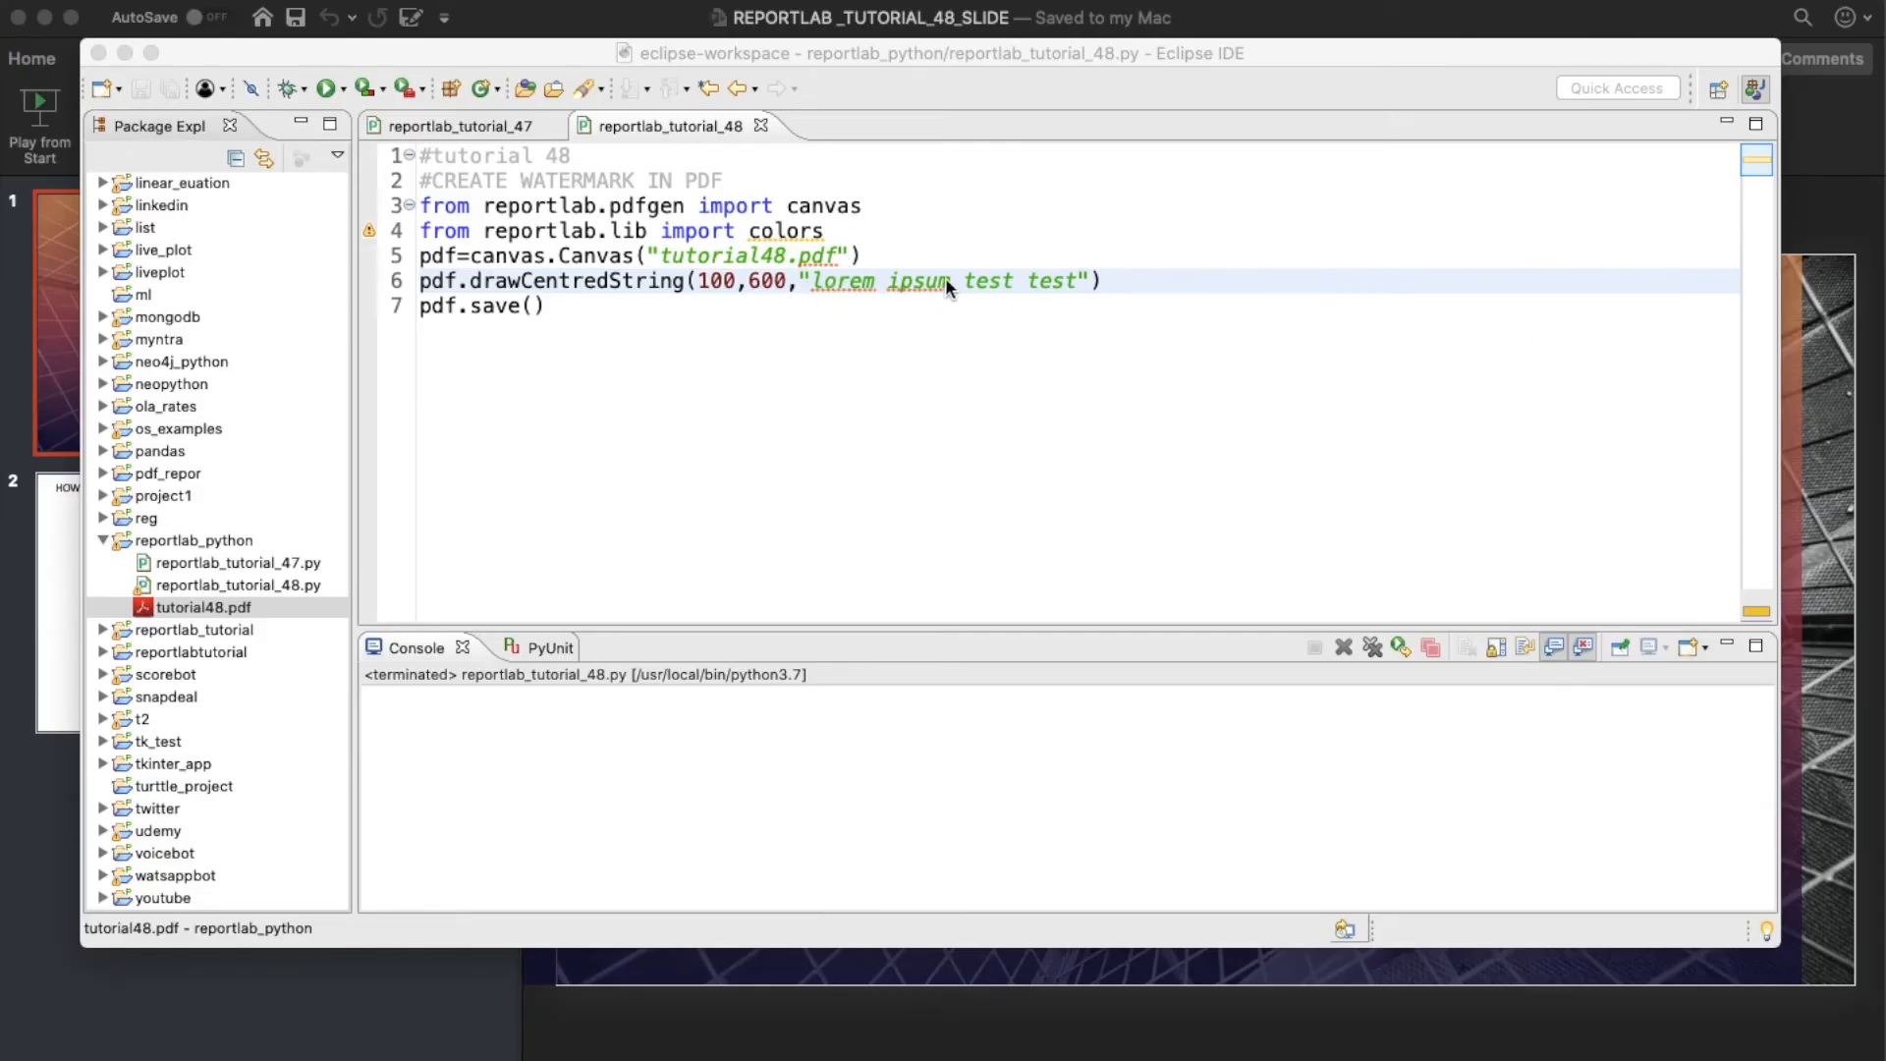
click(1118, 280)
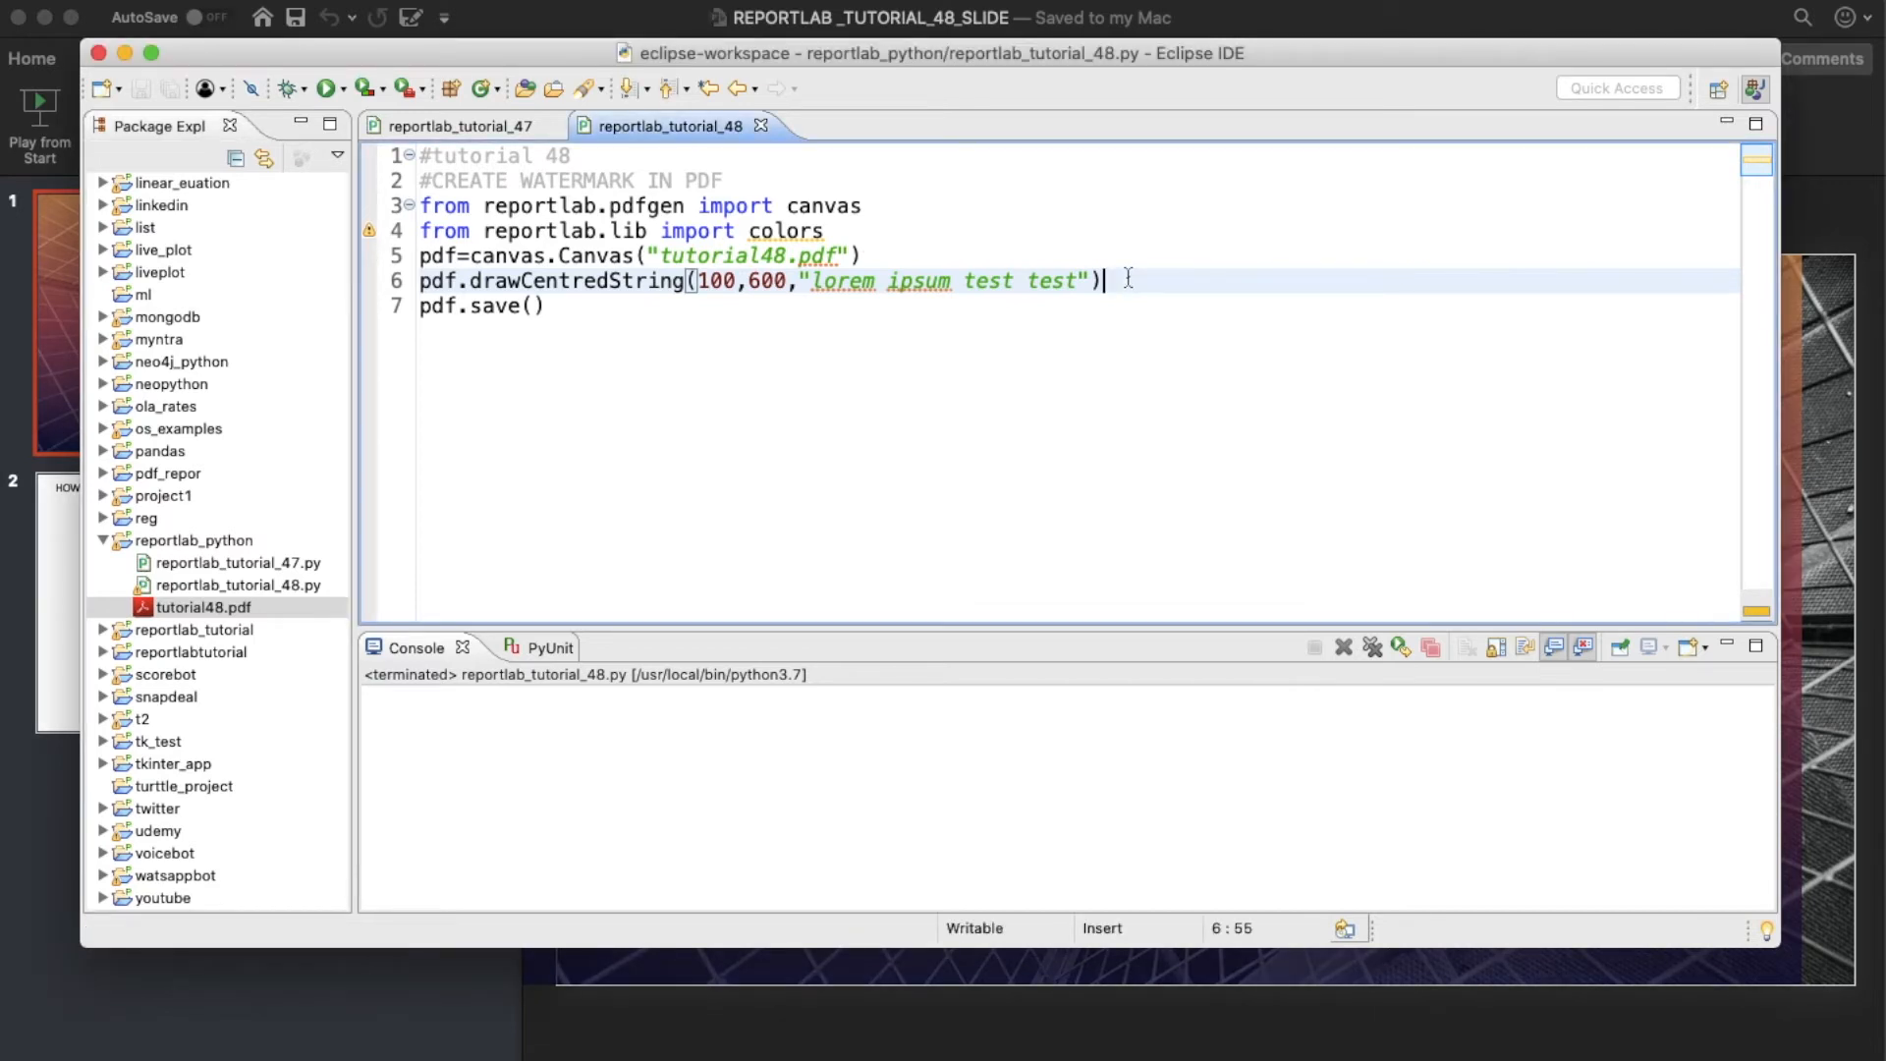
key(Enter)
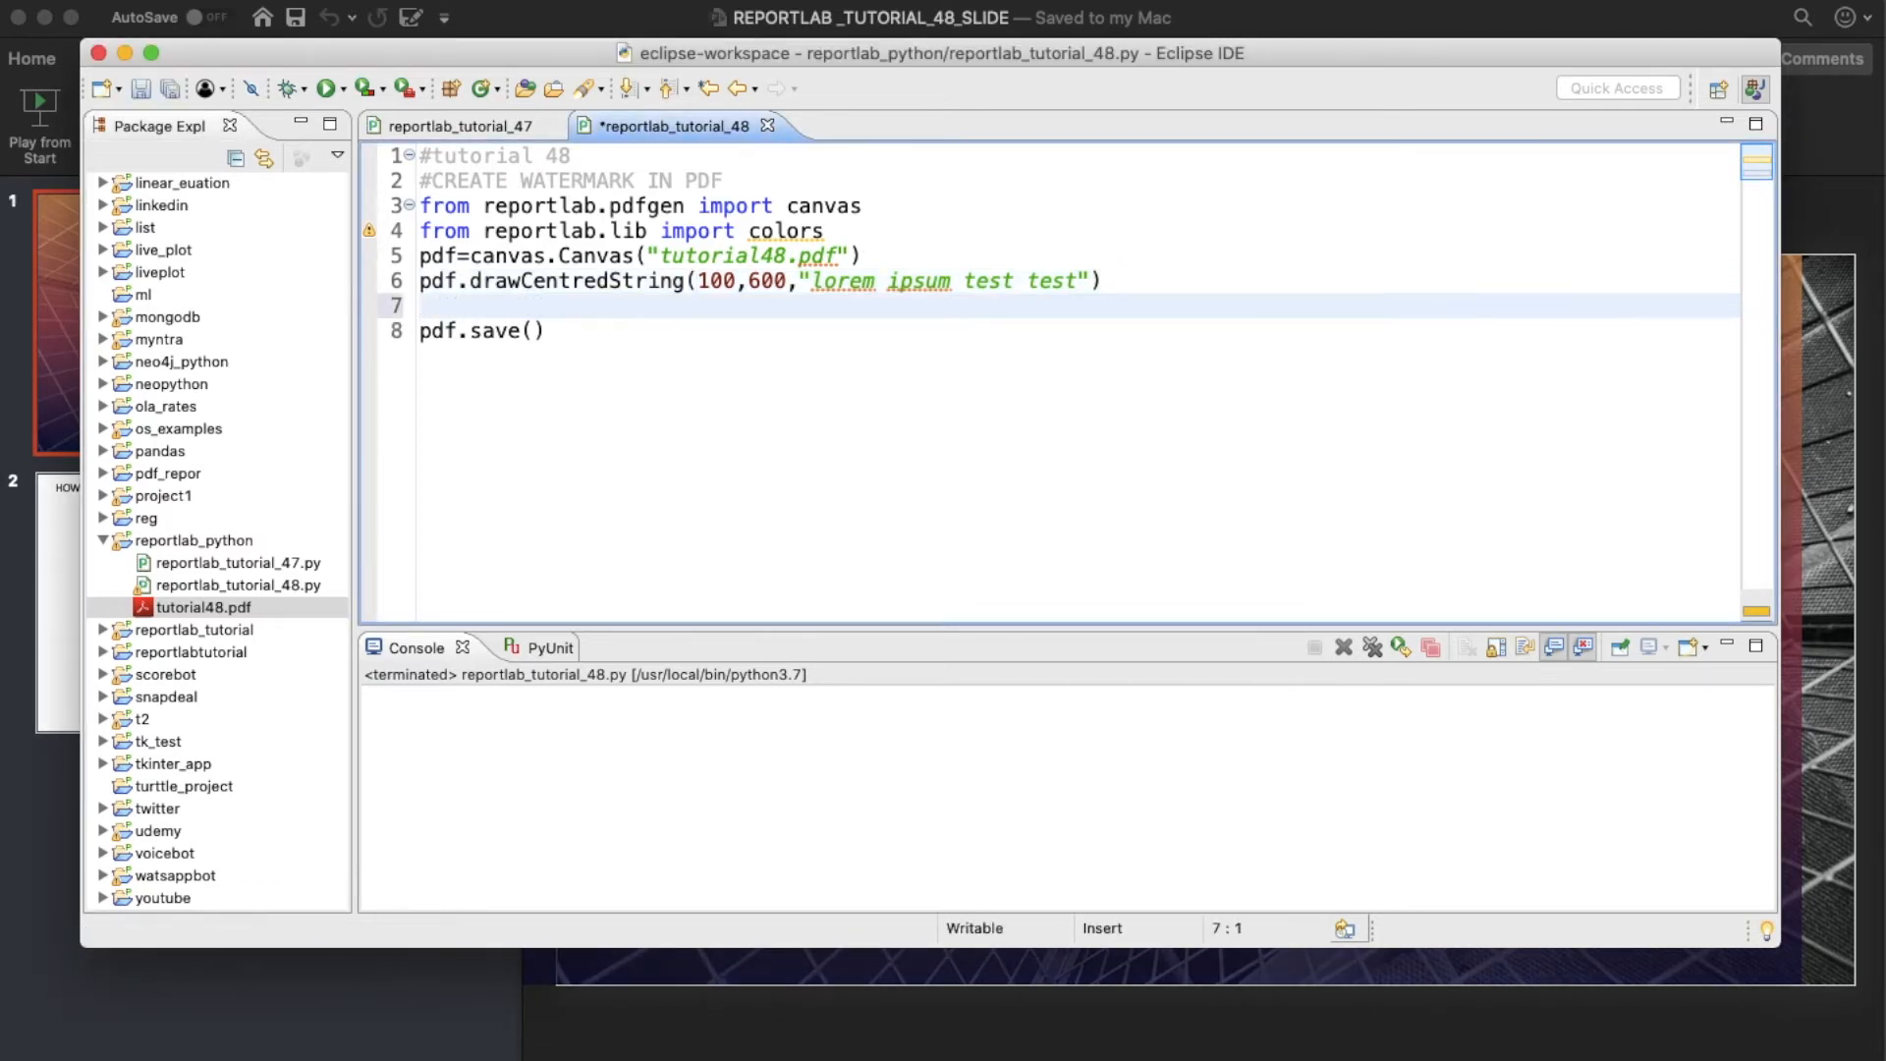
Rotate the canvas 20 degrees with pdf.rotate(20).
text(pdf.)
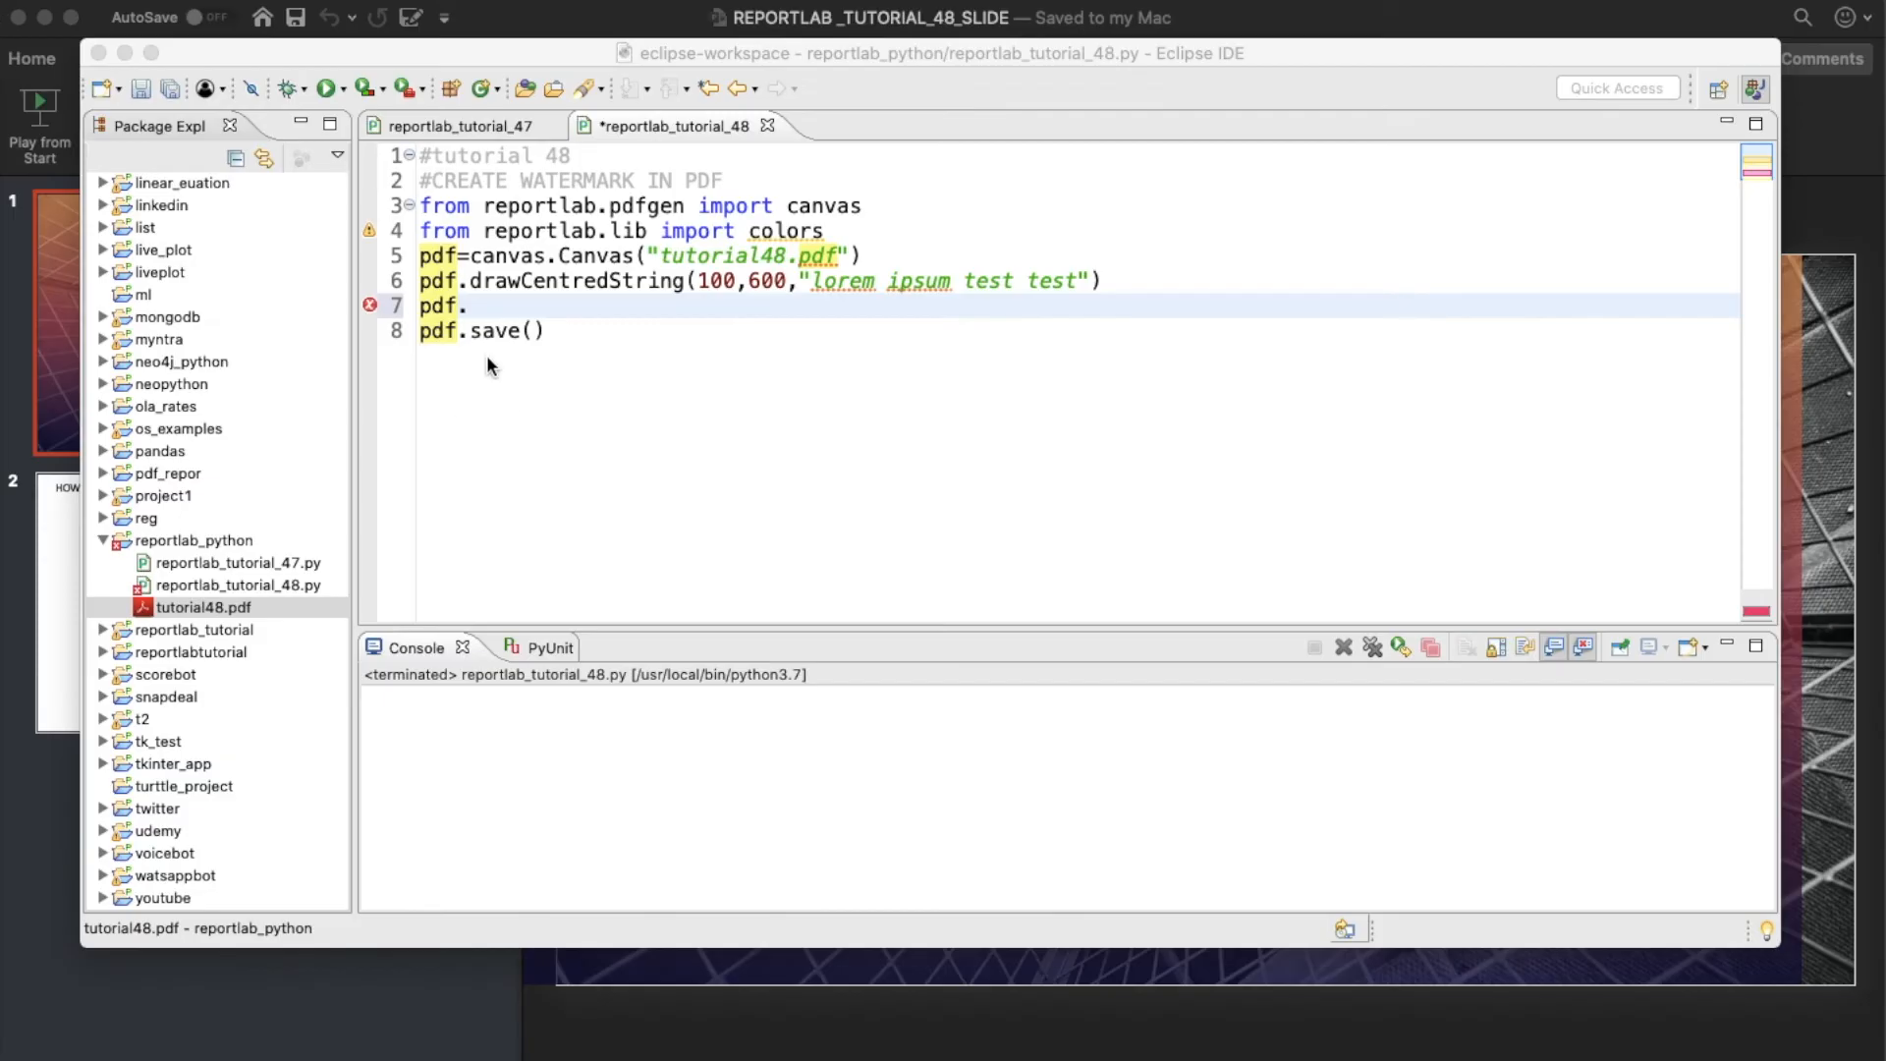
text(ro)
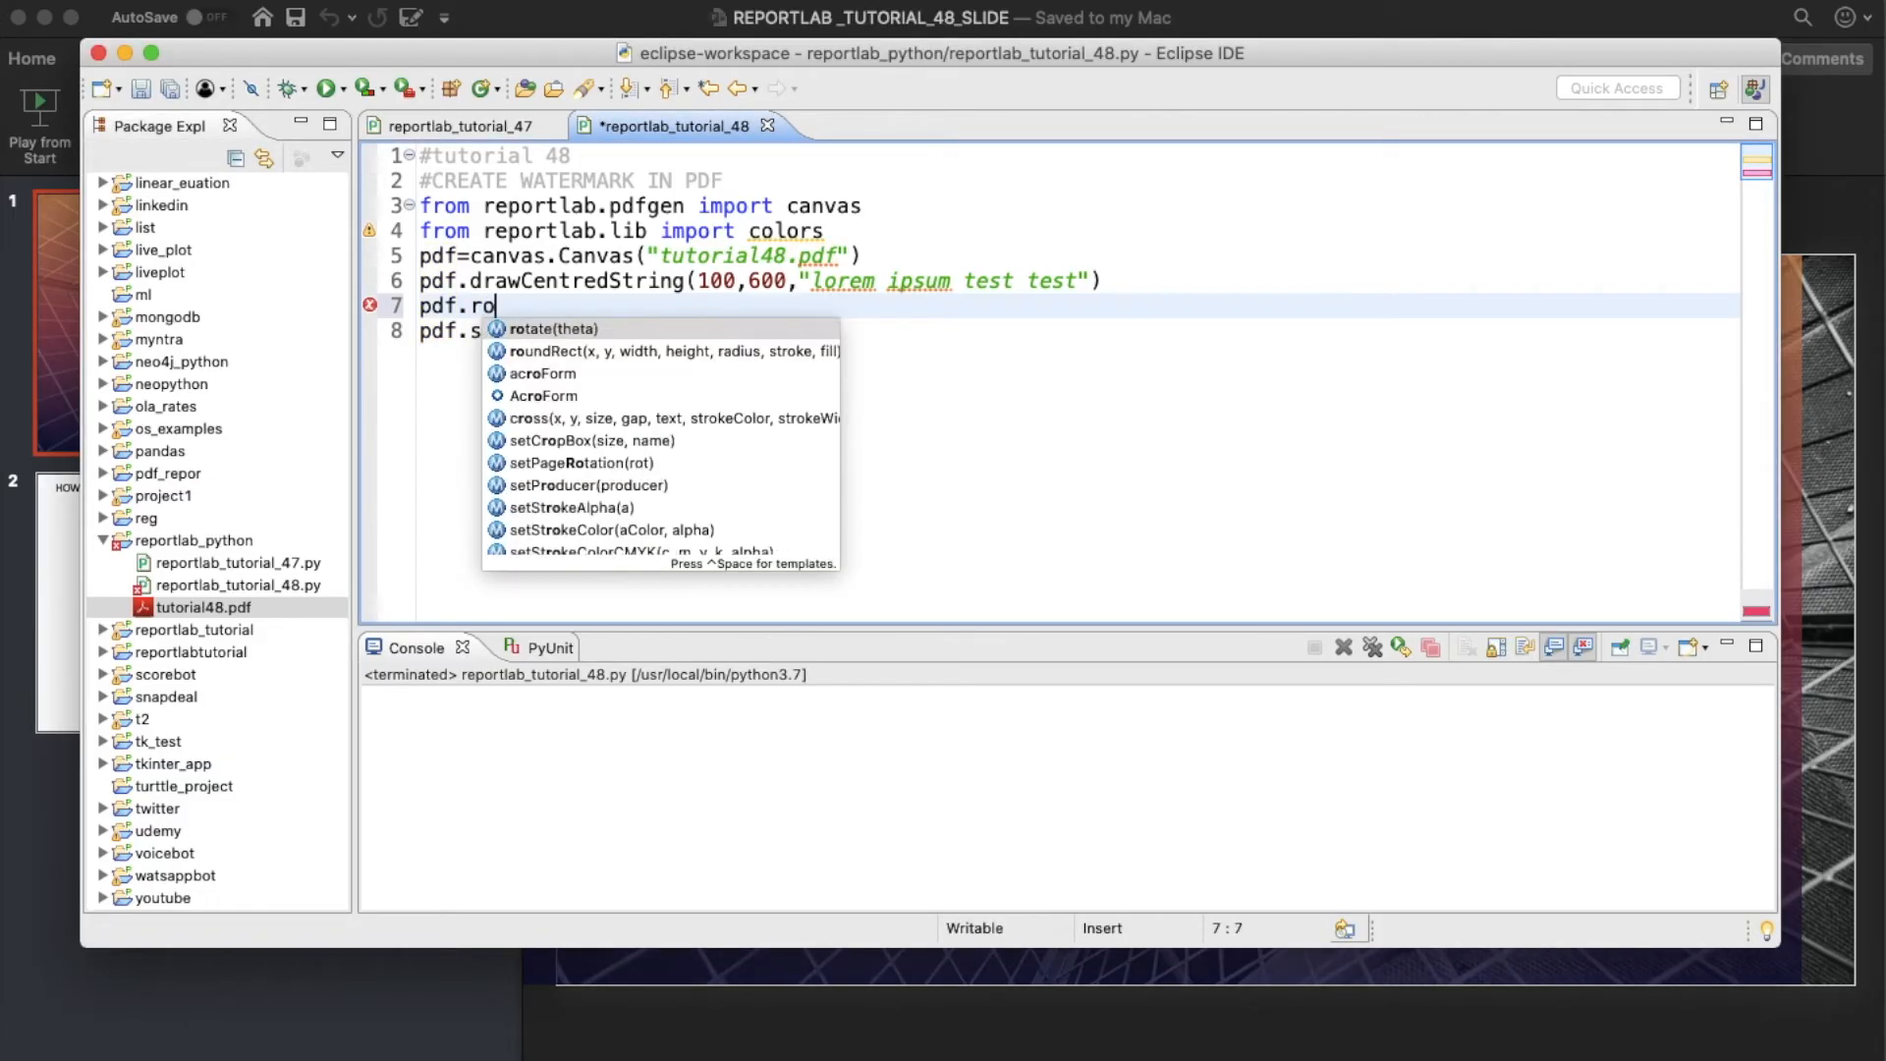
click(541, 328)
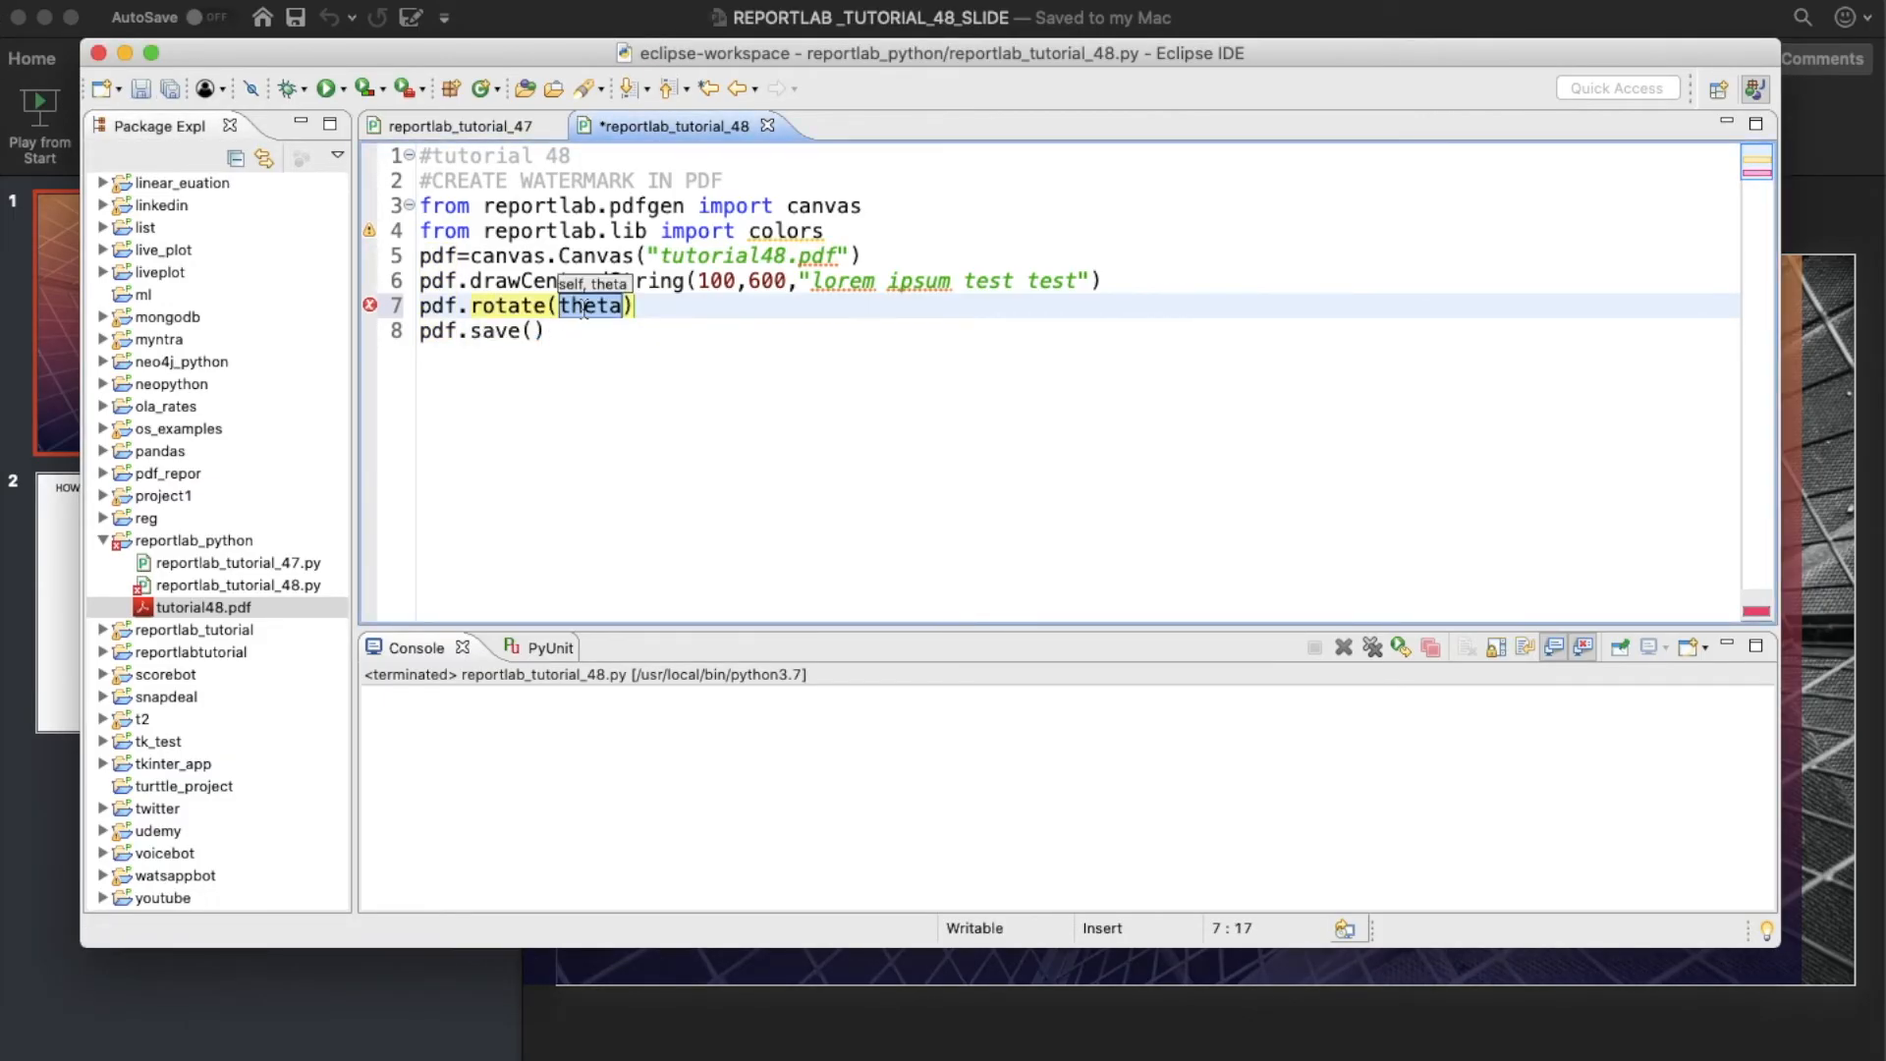
text(20)
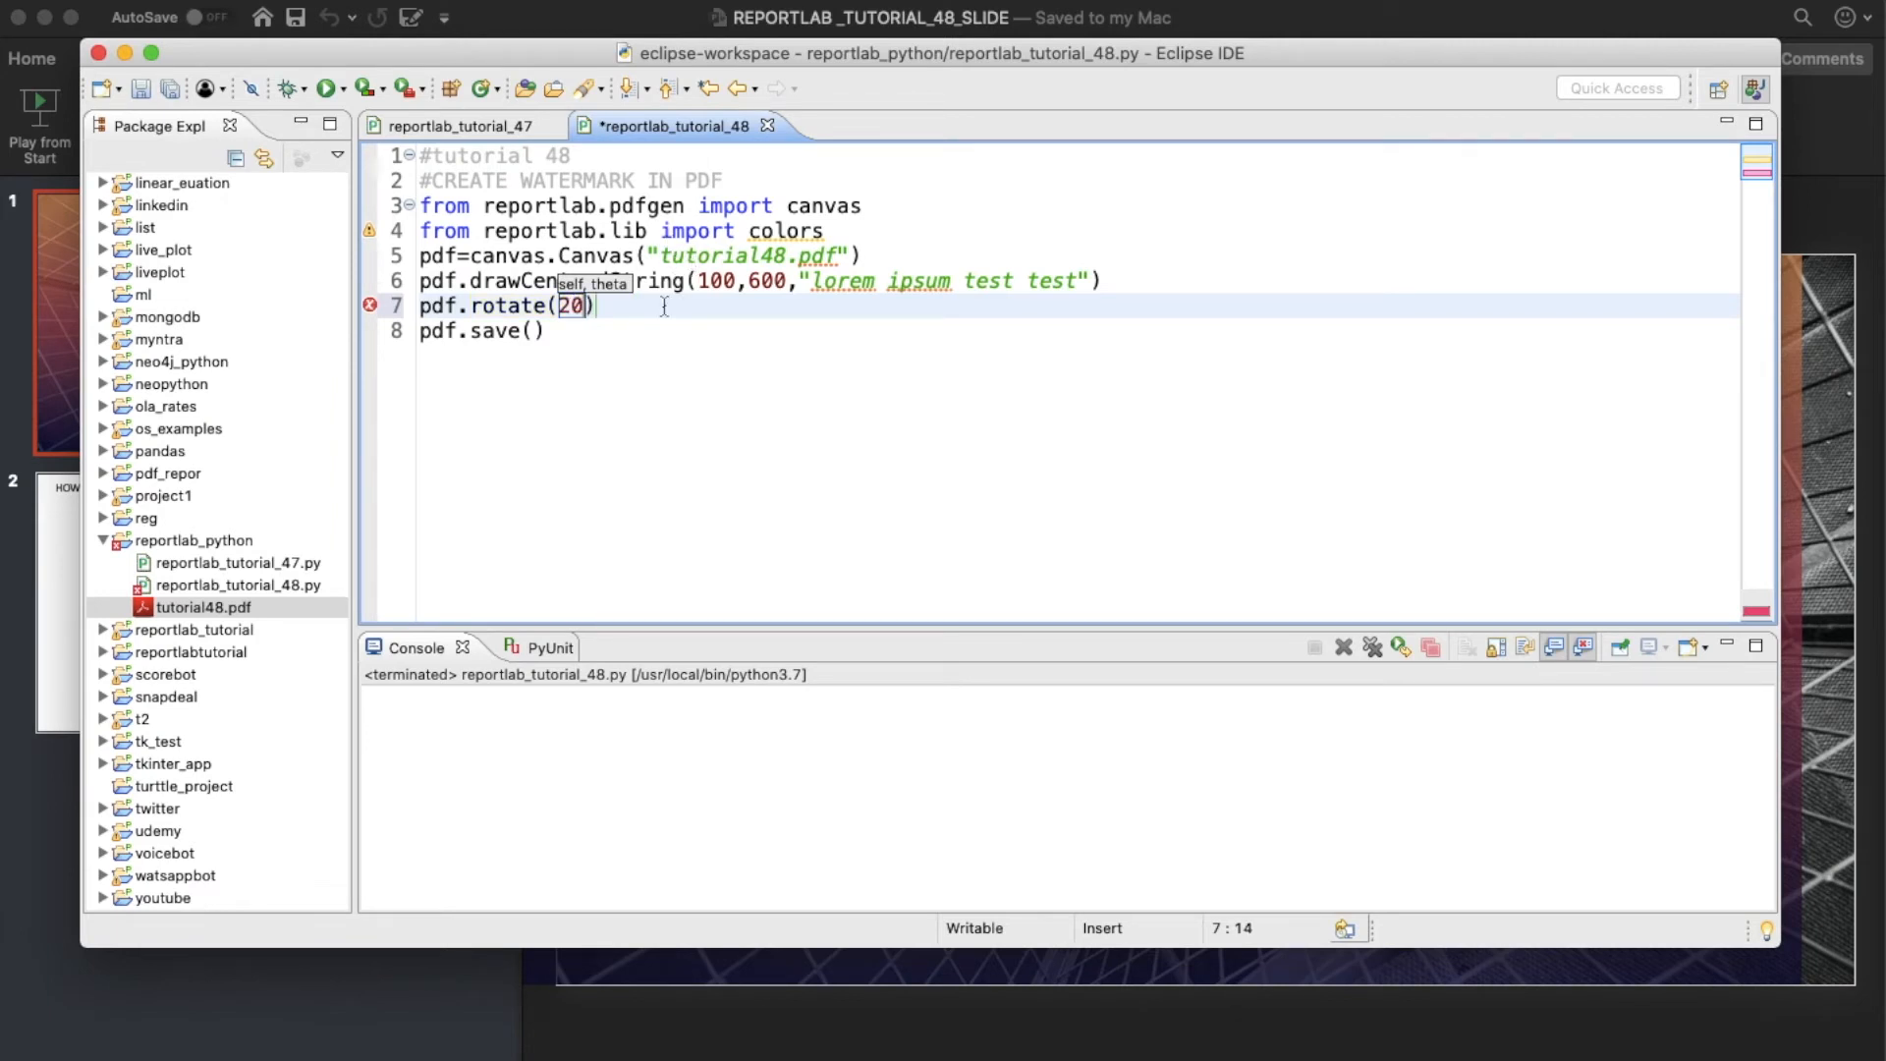
Draw the centred string 'by total technology' at 80, 30 and save the script.
text(pdf)
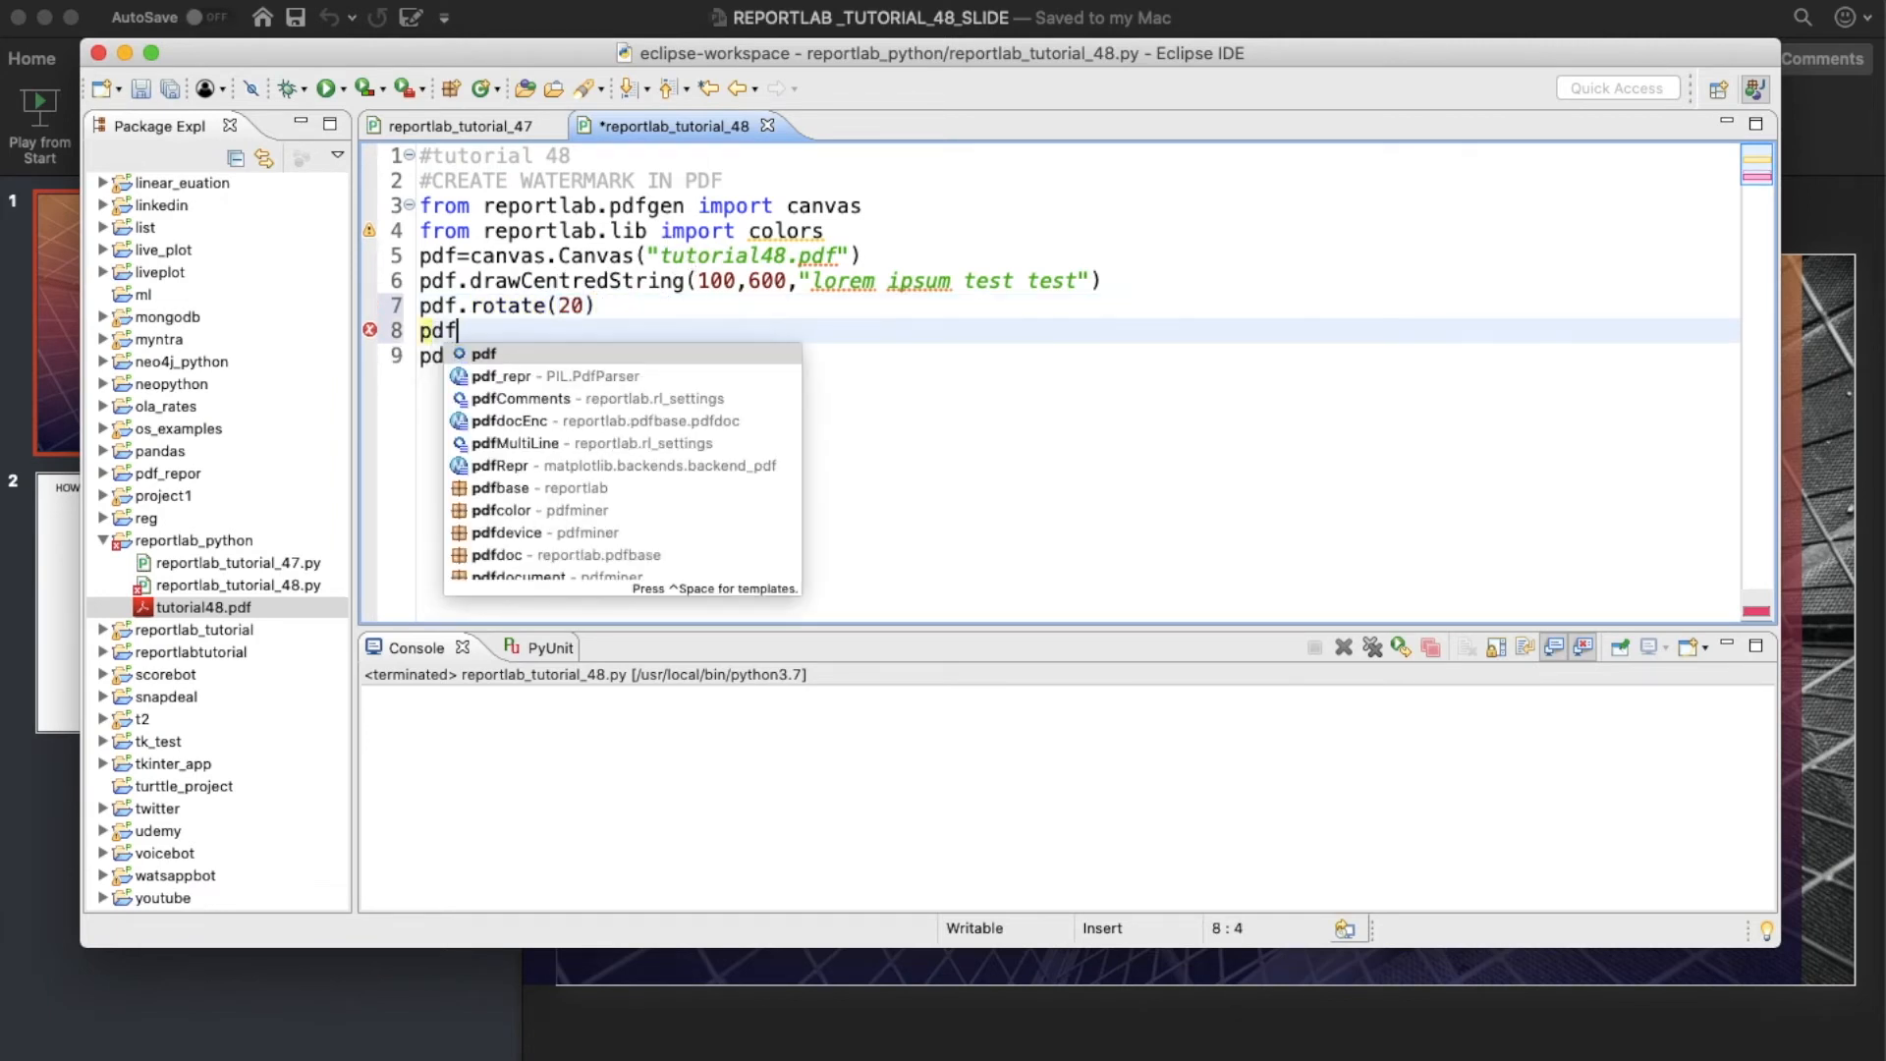
text(.drawCentredString)
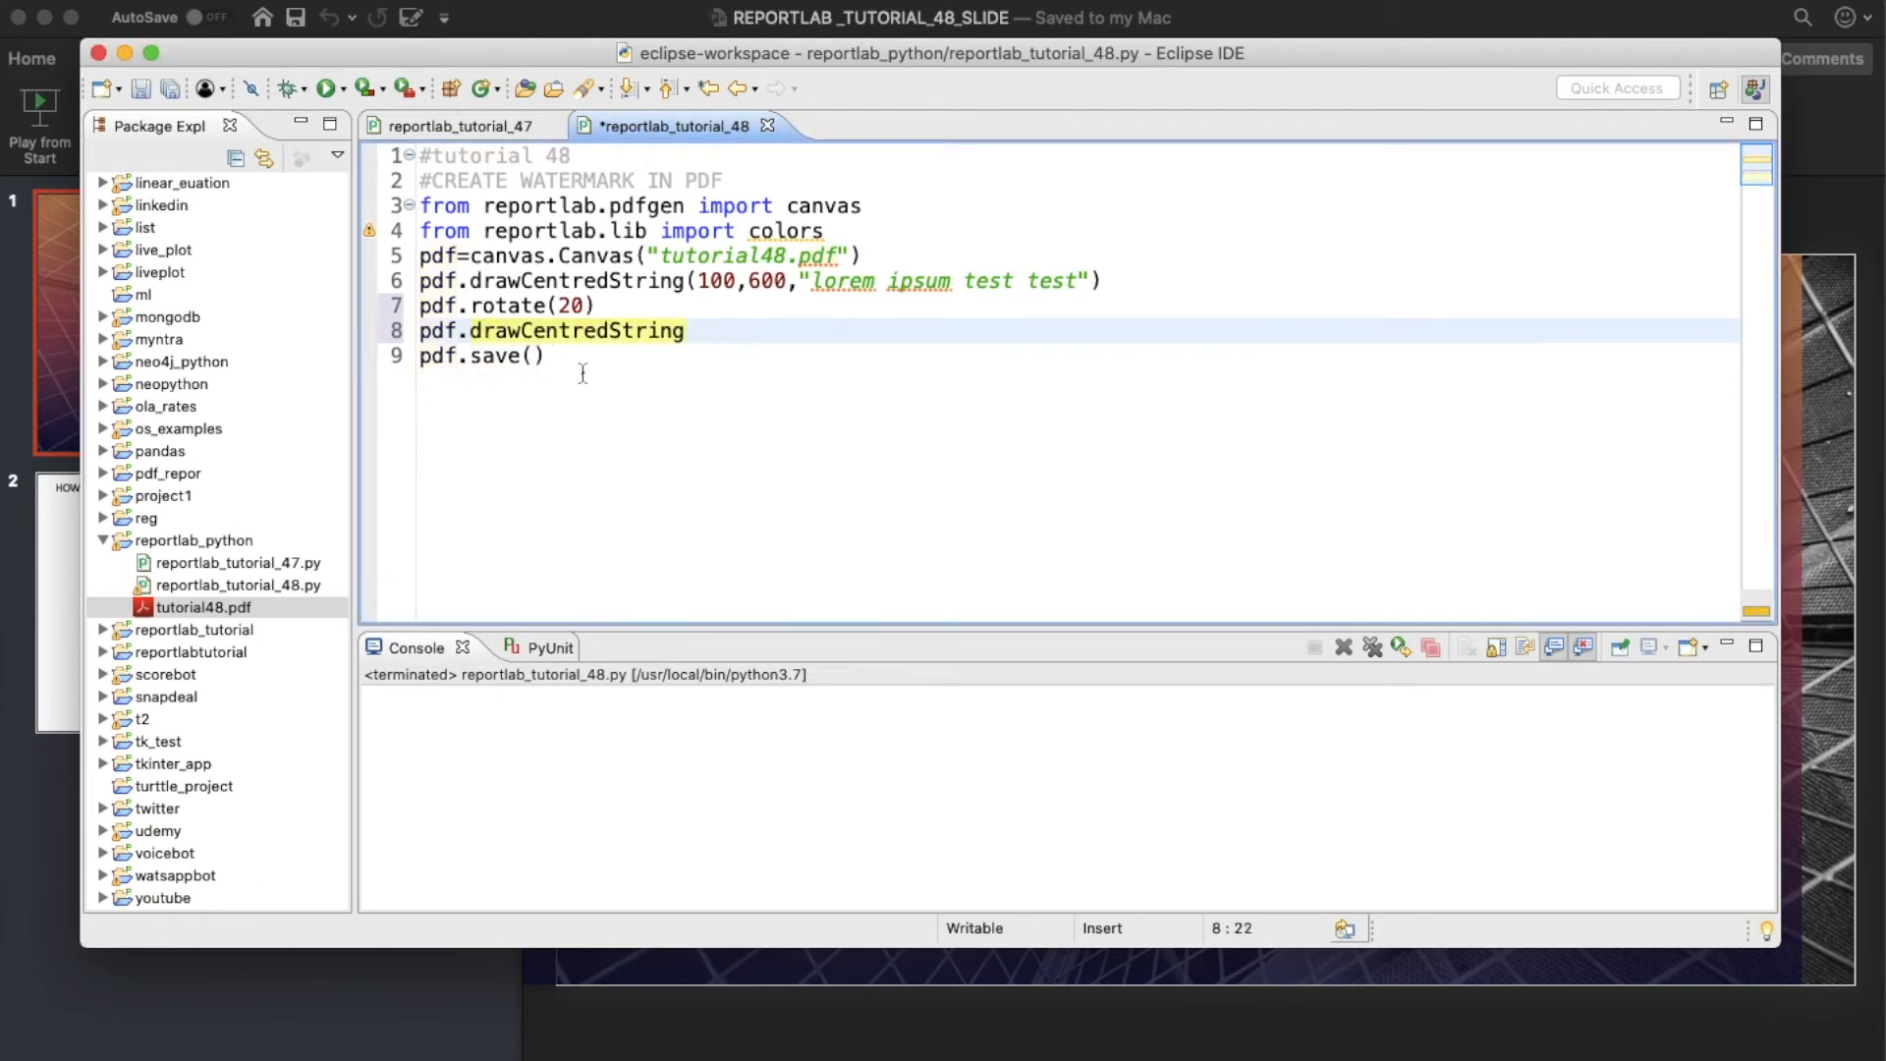
text(()
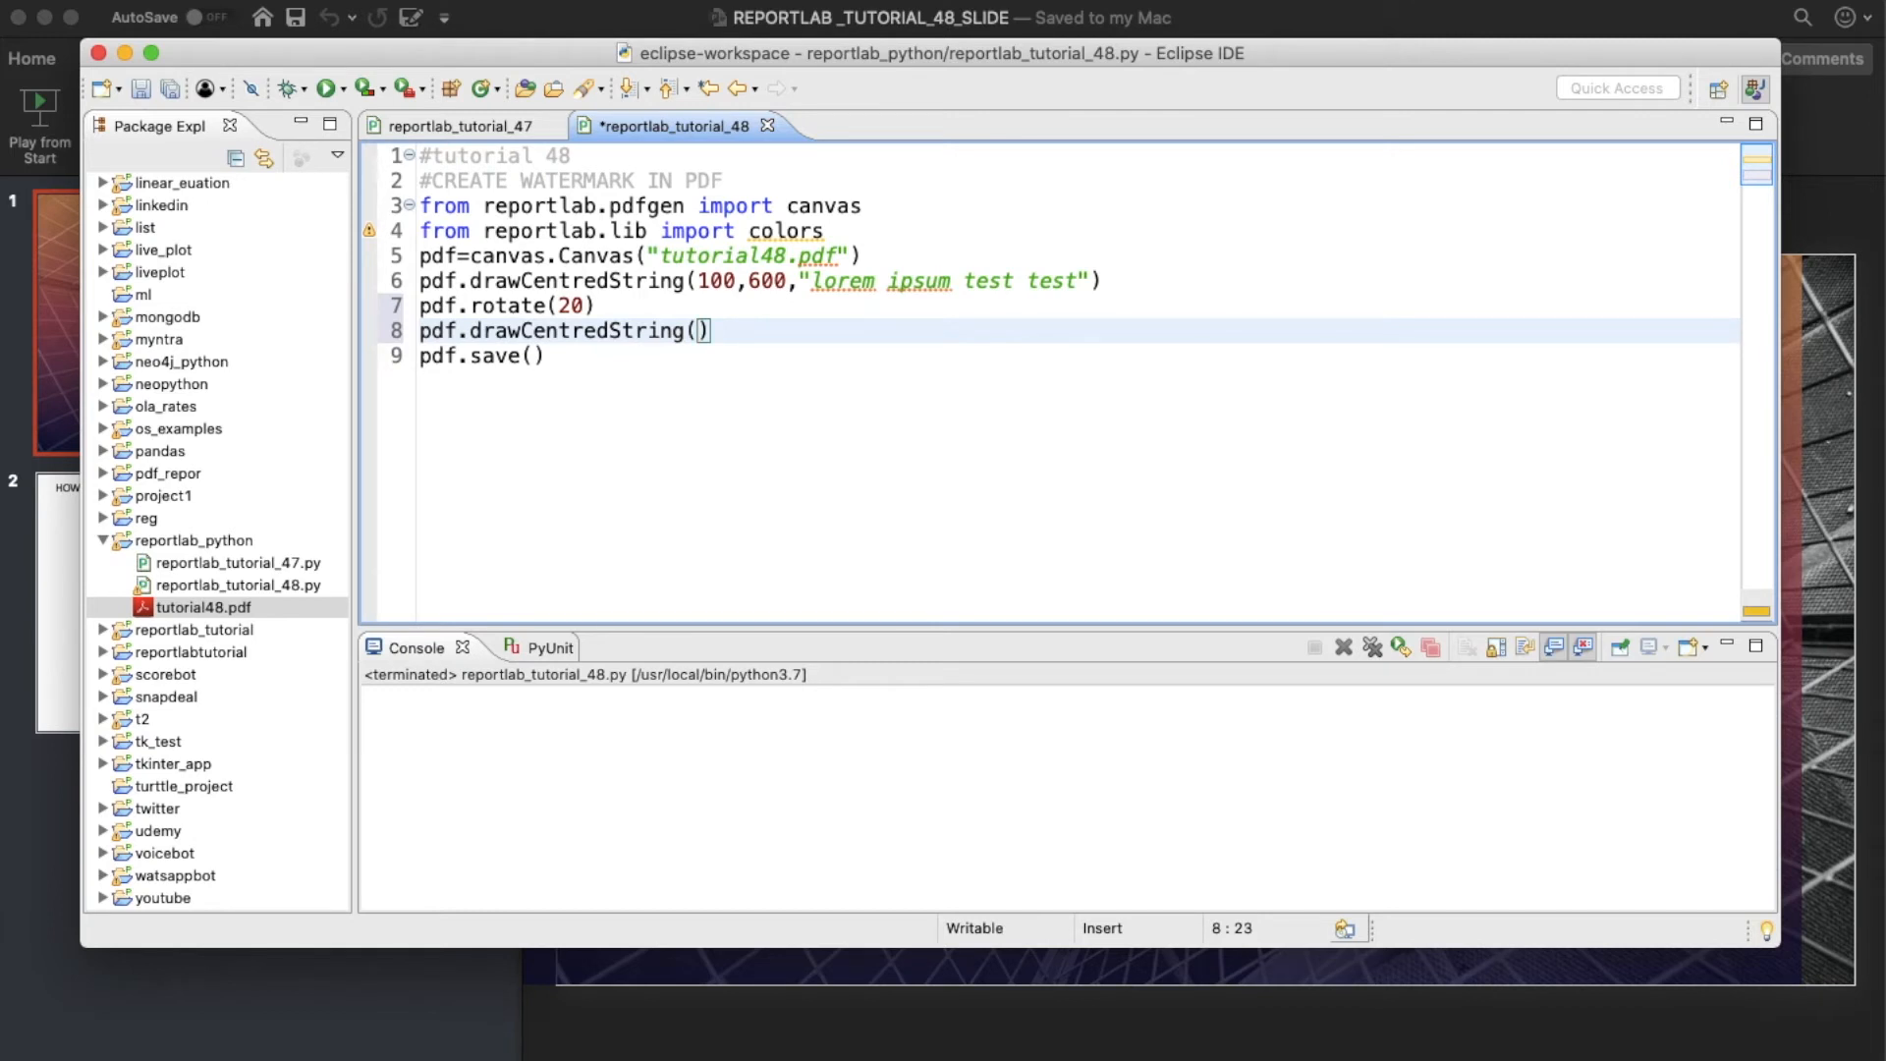
text(80,)
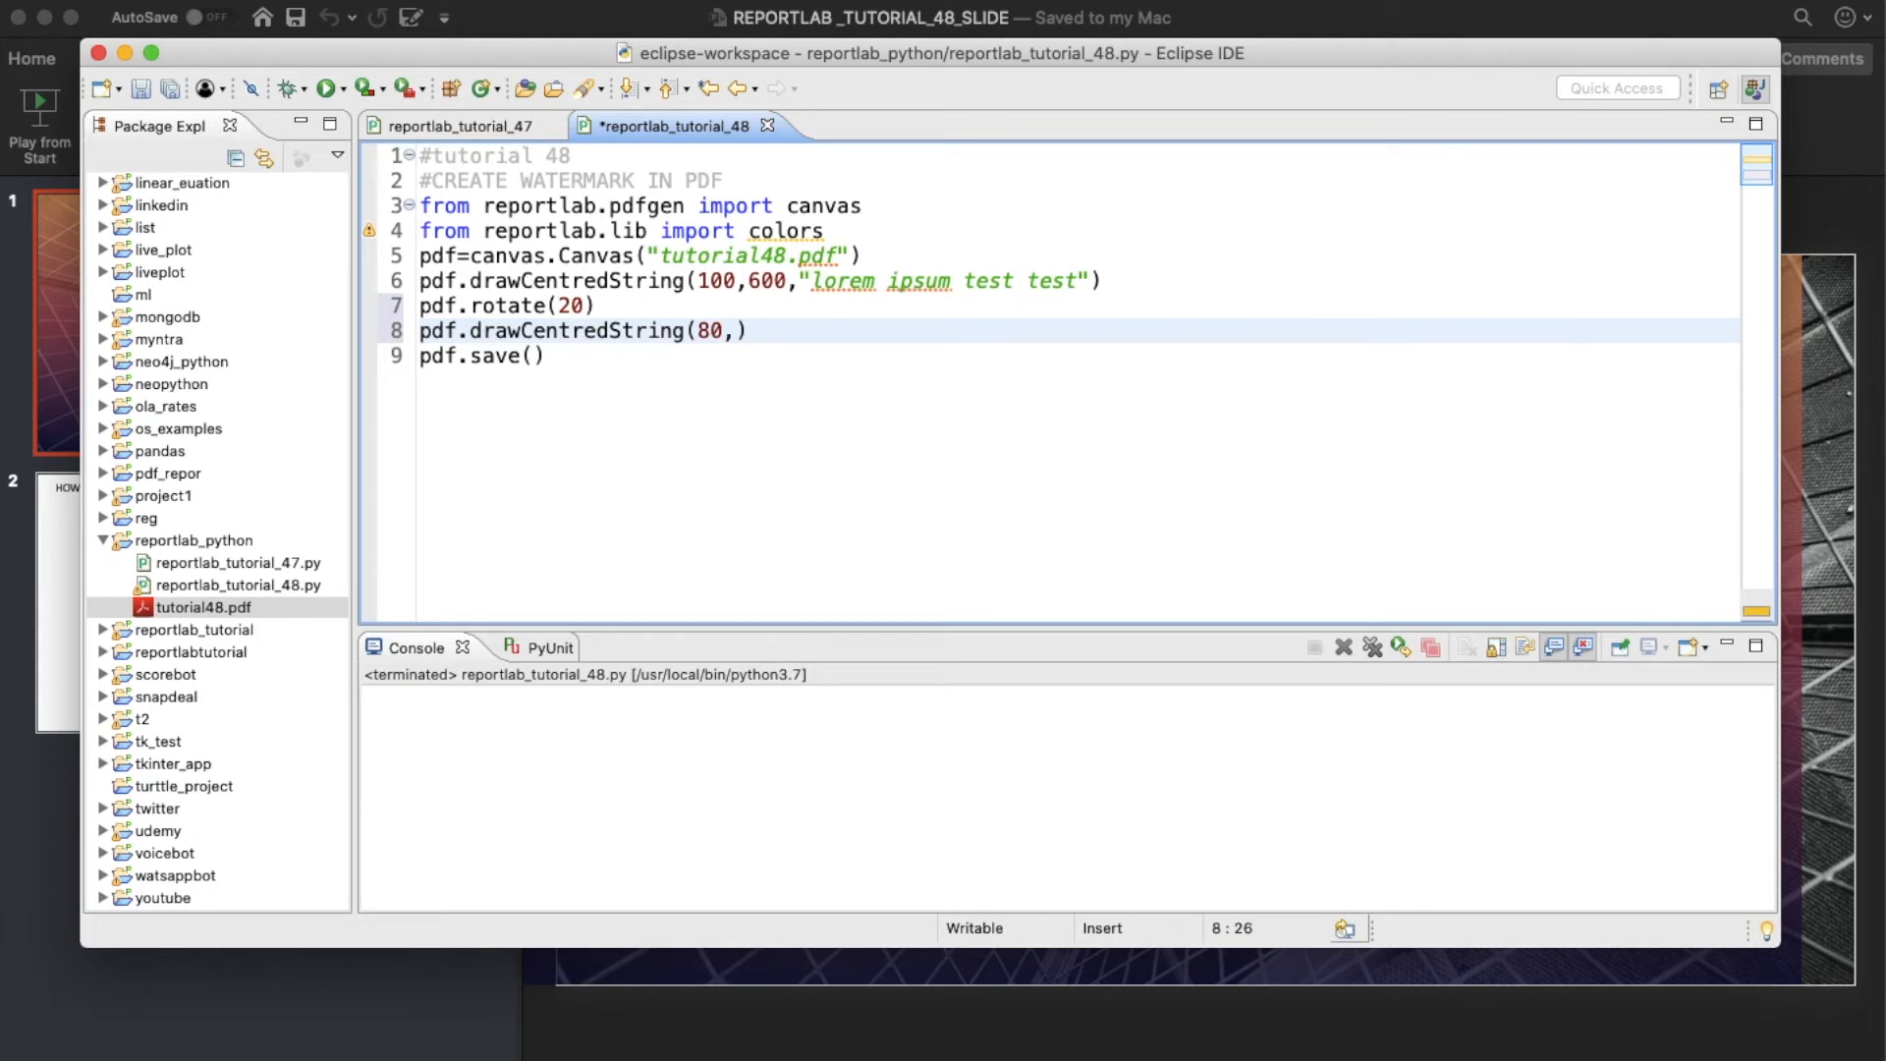
text(3)
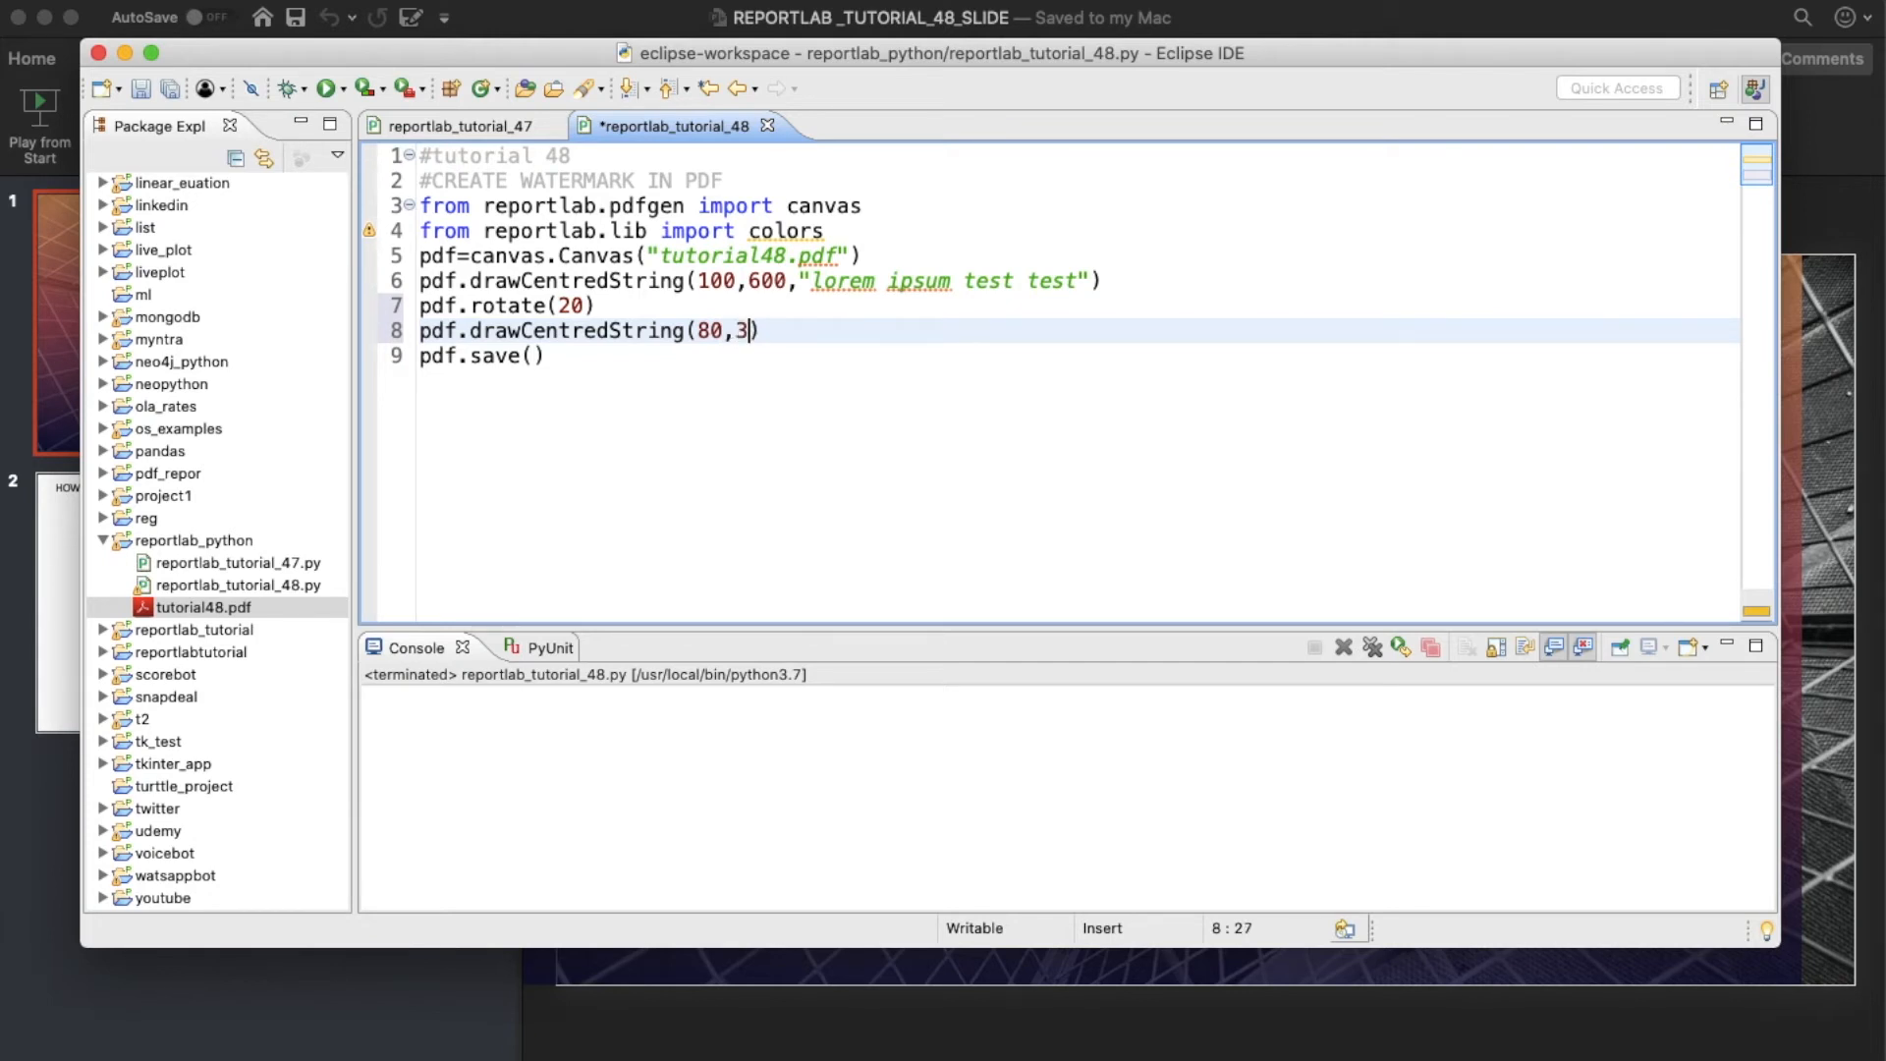
text(0,:)
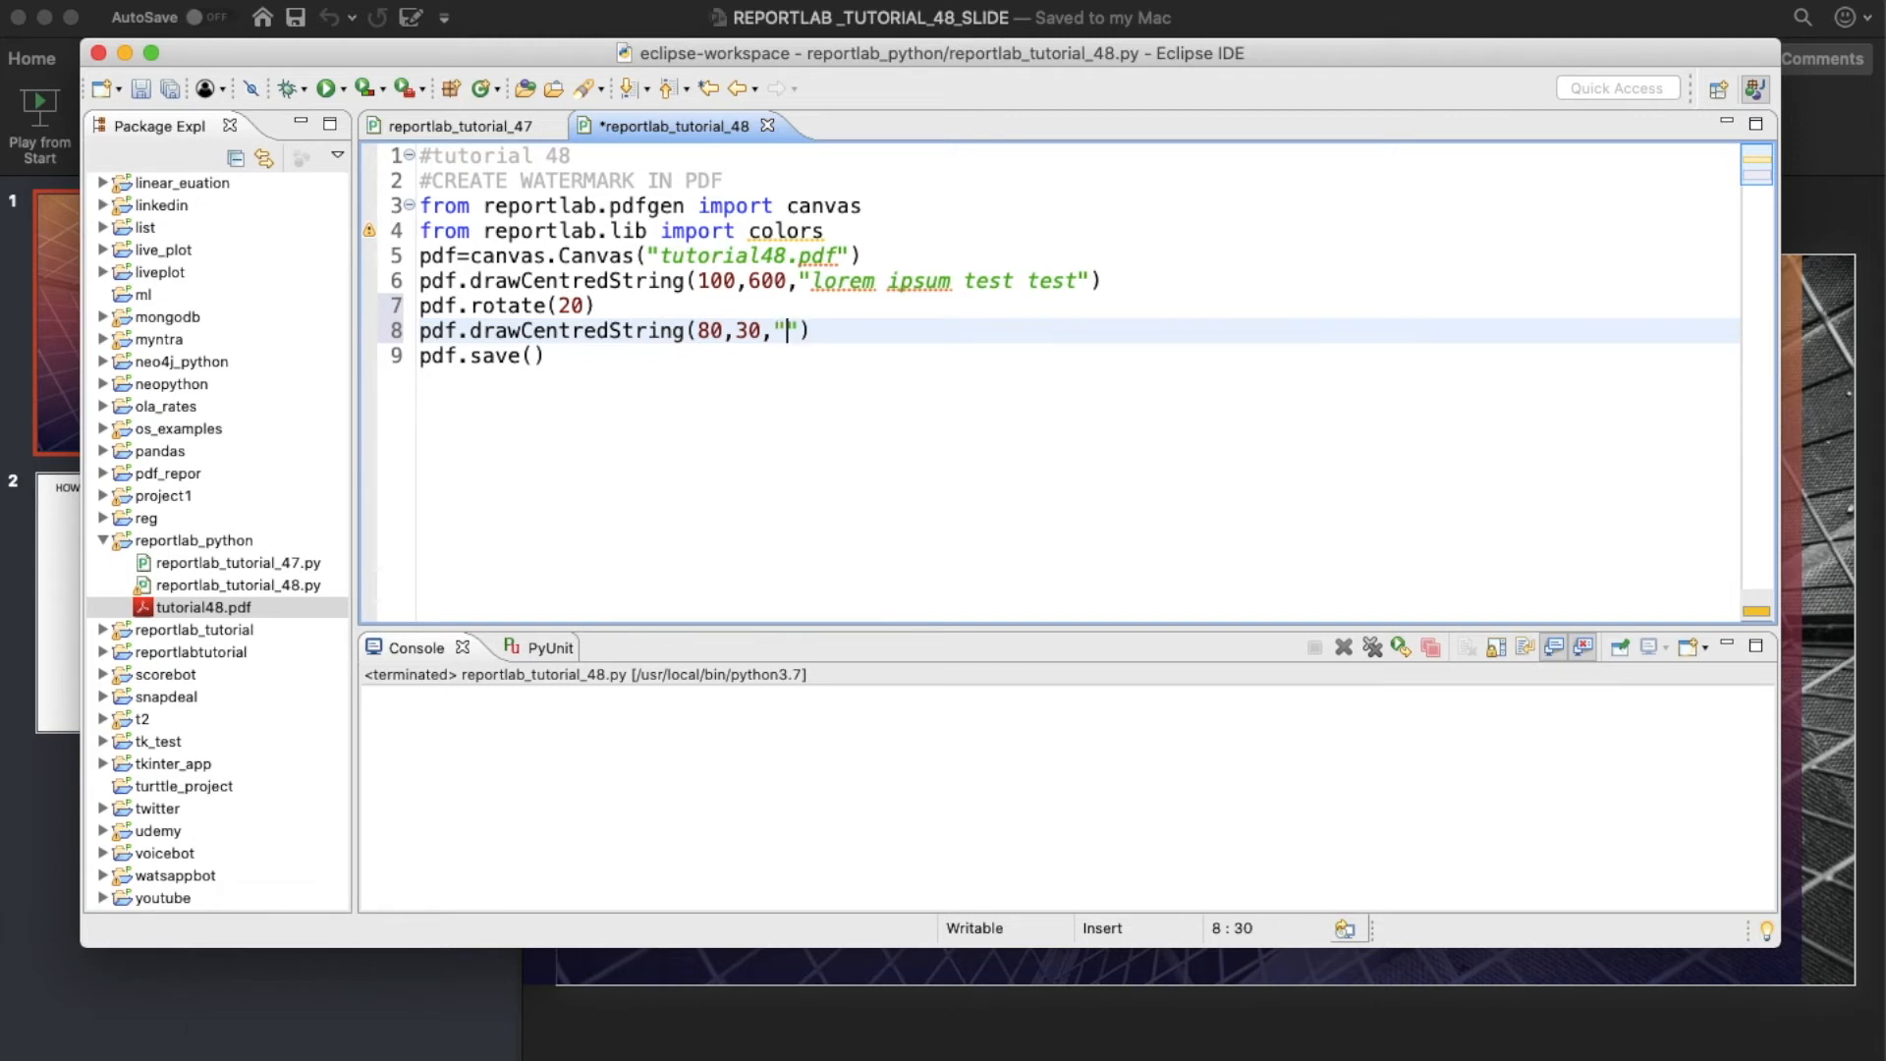
text(by total)
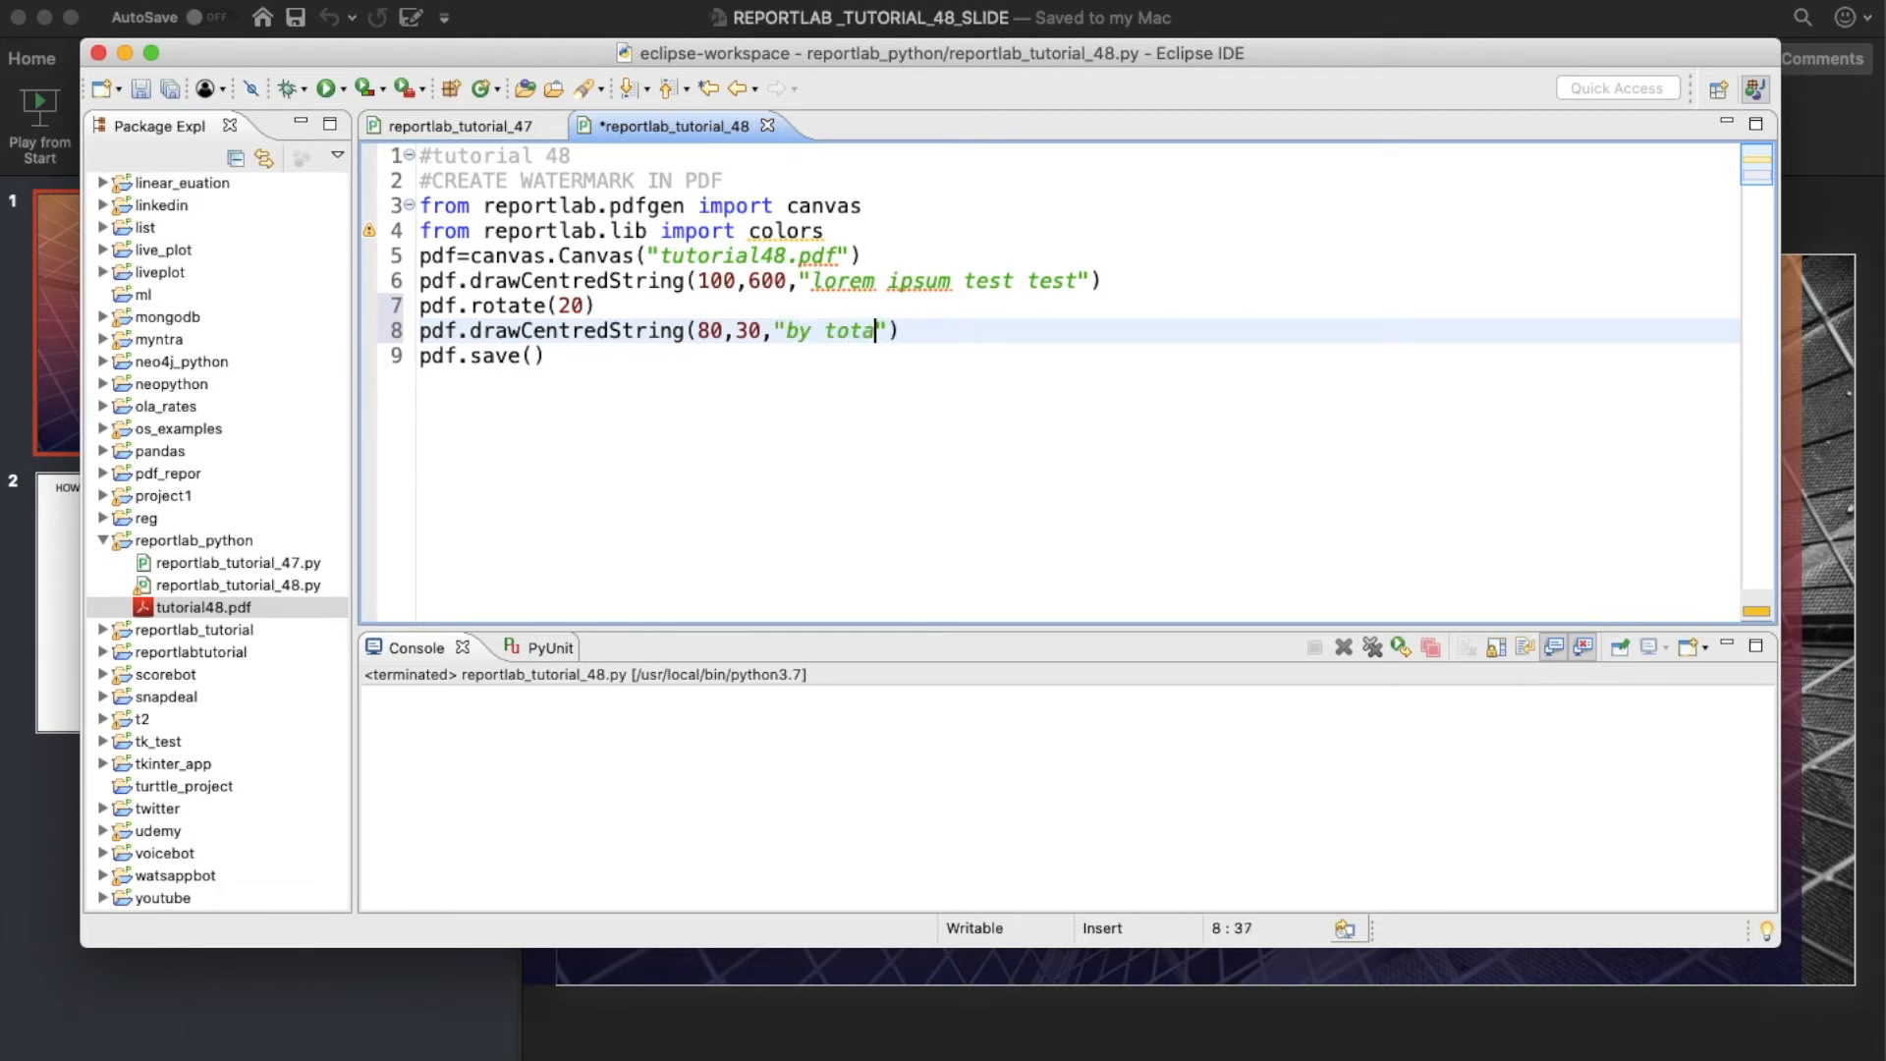
text(l technolo)
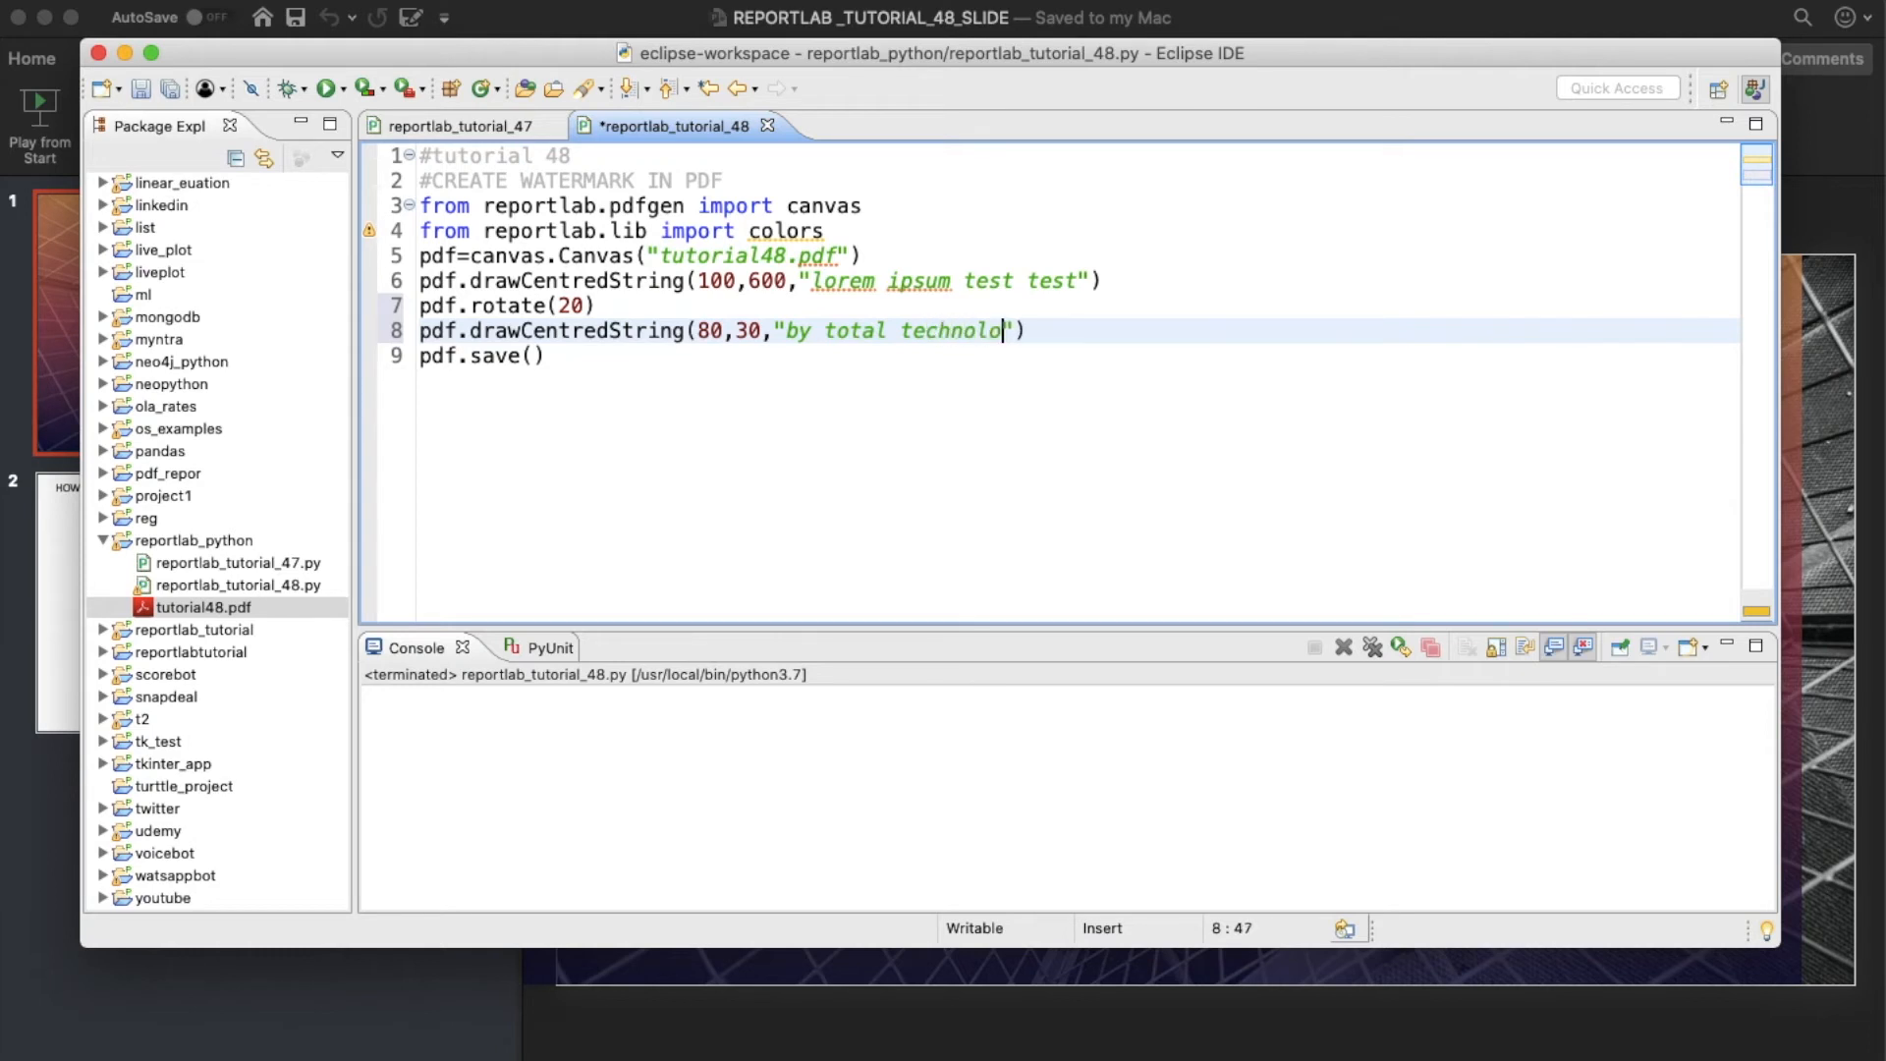
text(gy)
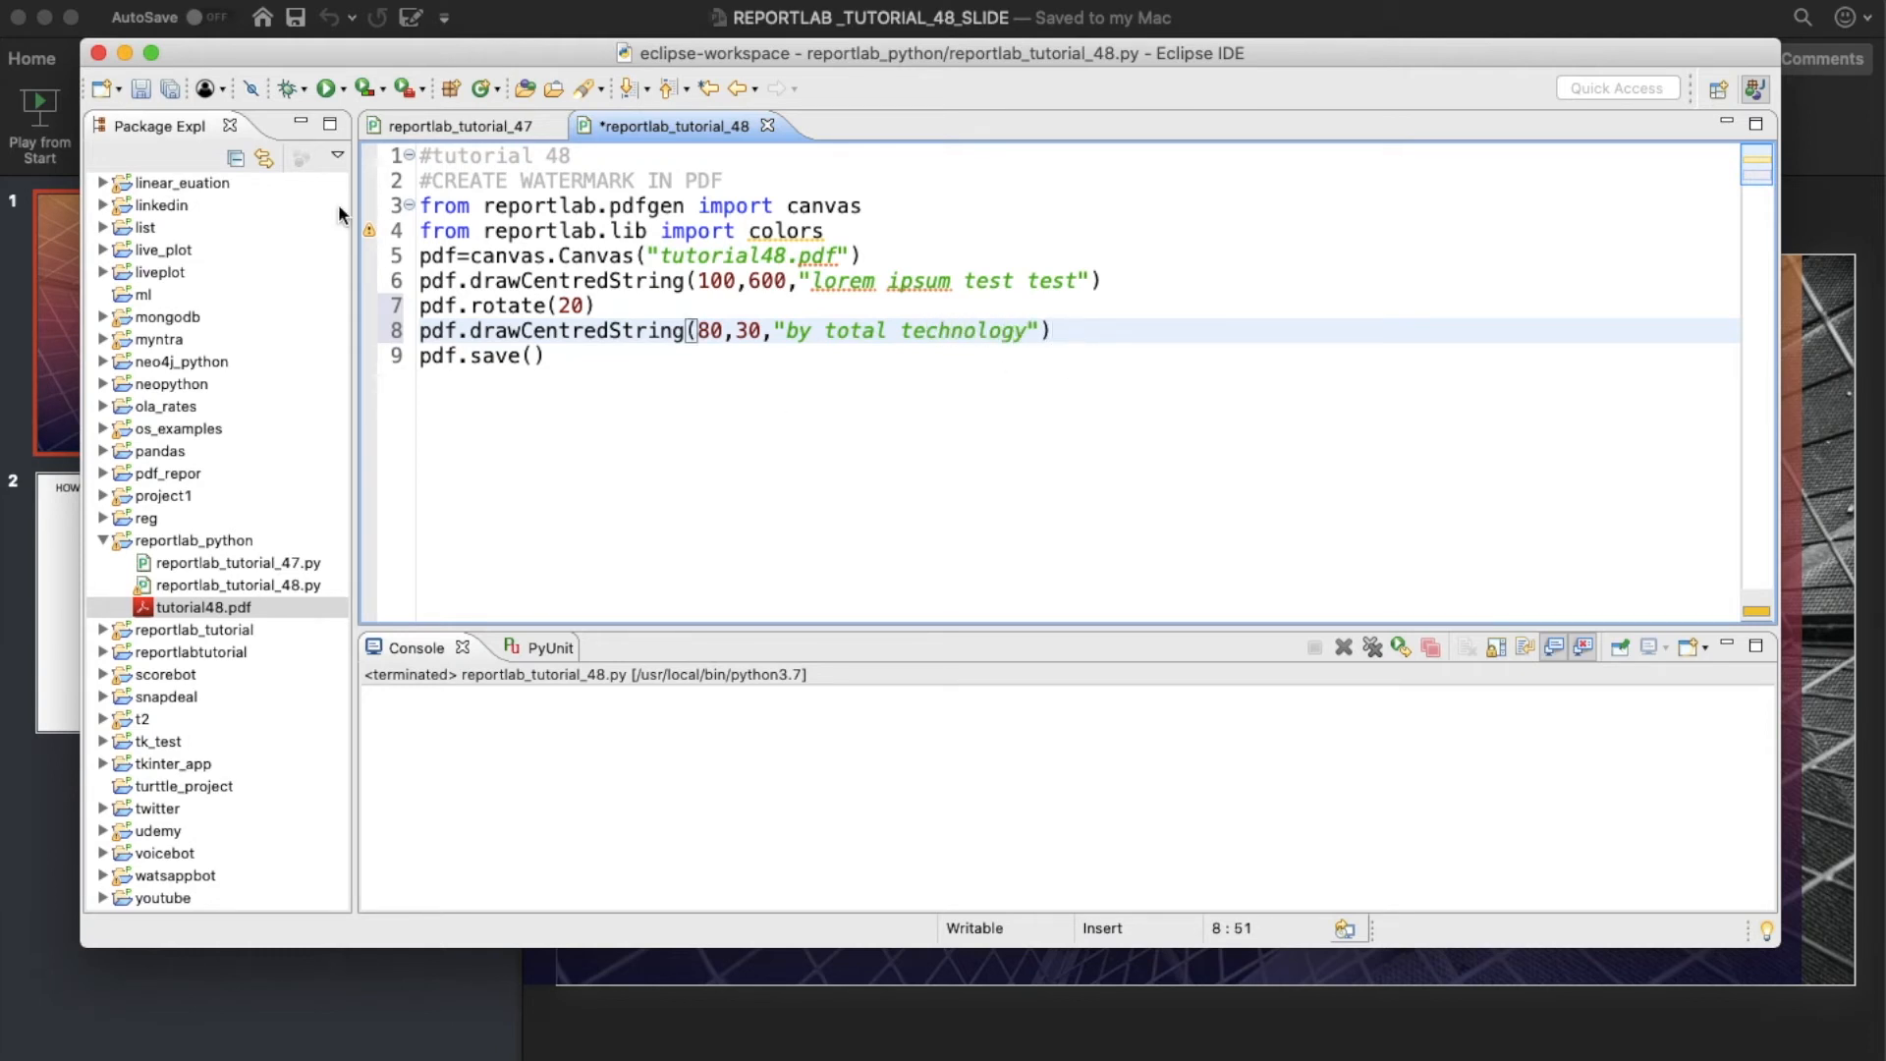
key(Cmd+S)
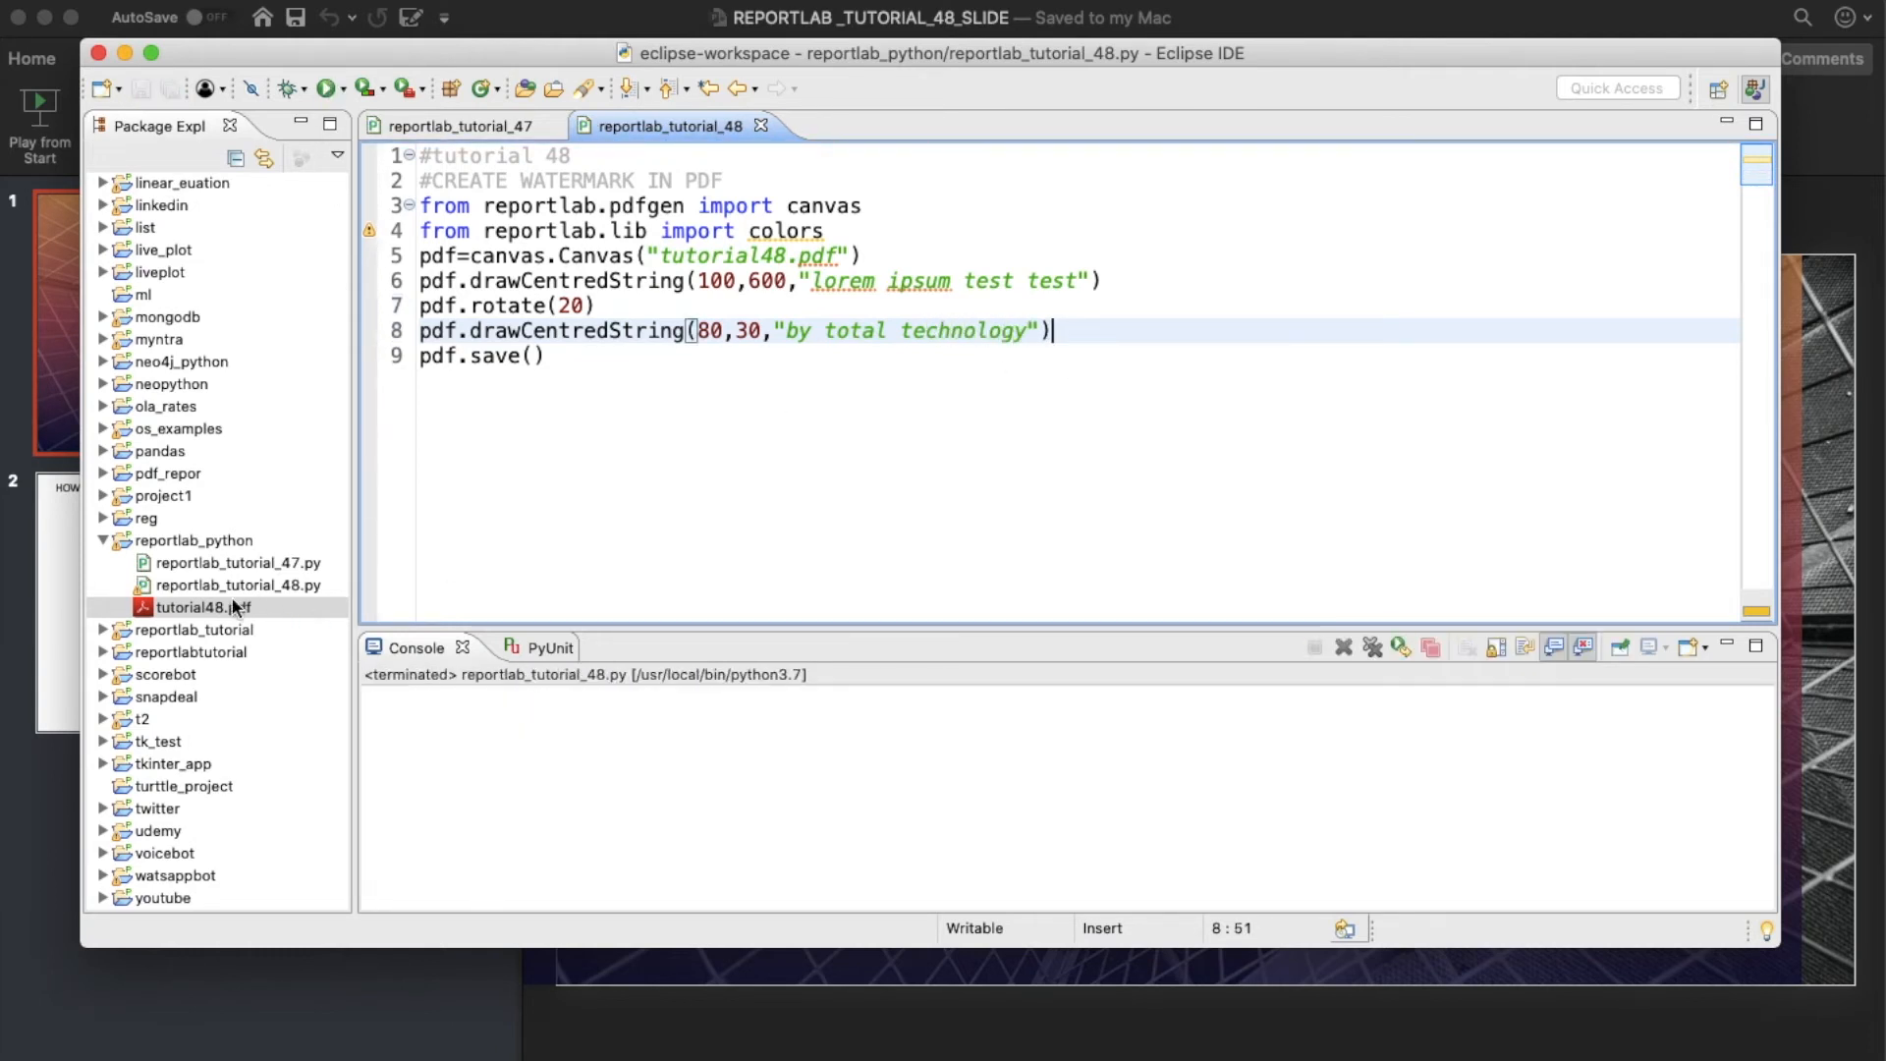
double_click(196, 607)
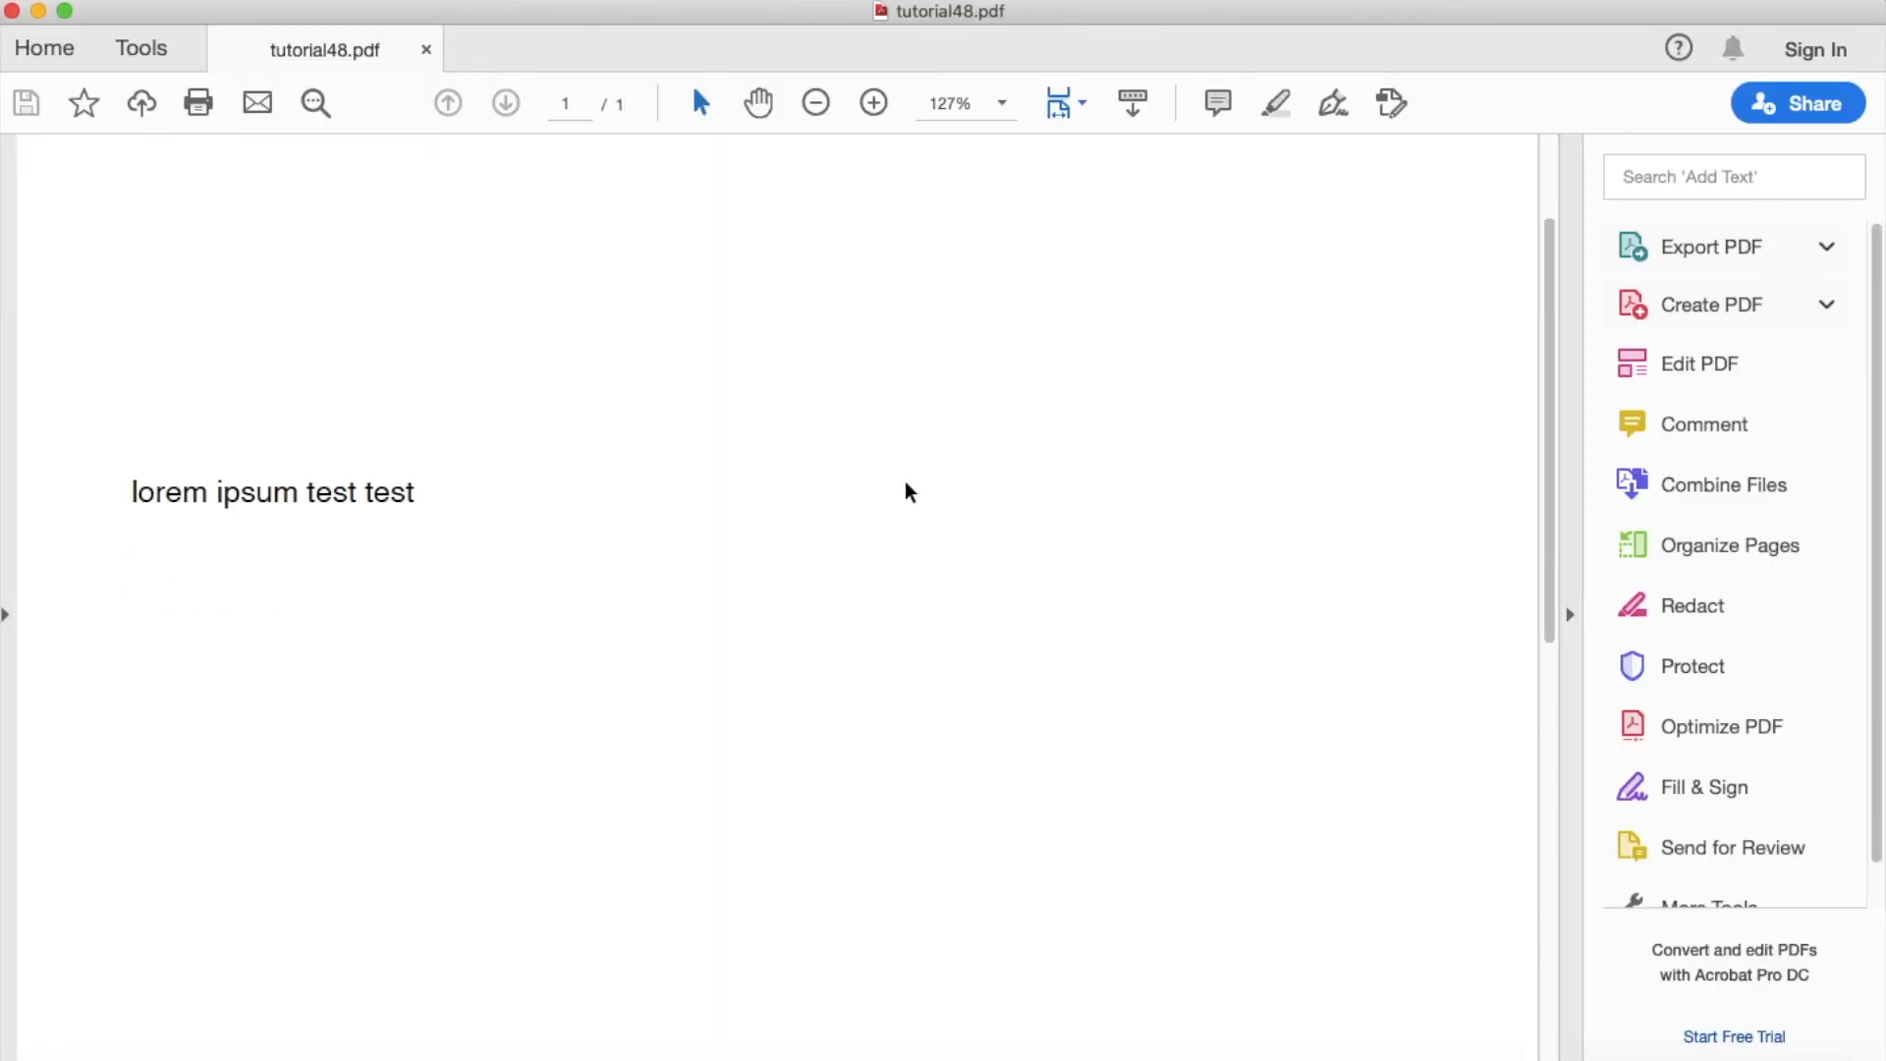
scroll(down, 3)
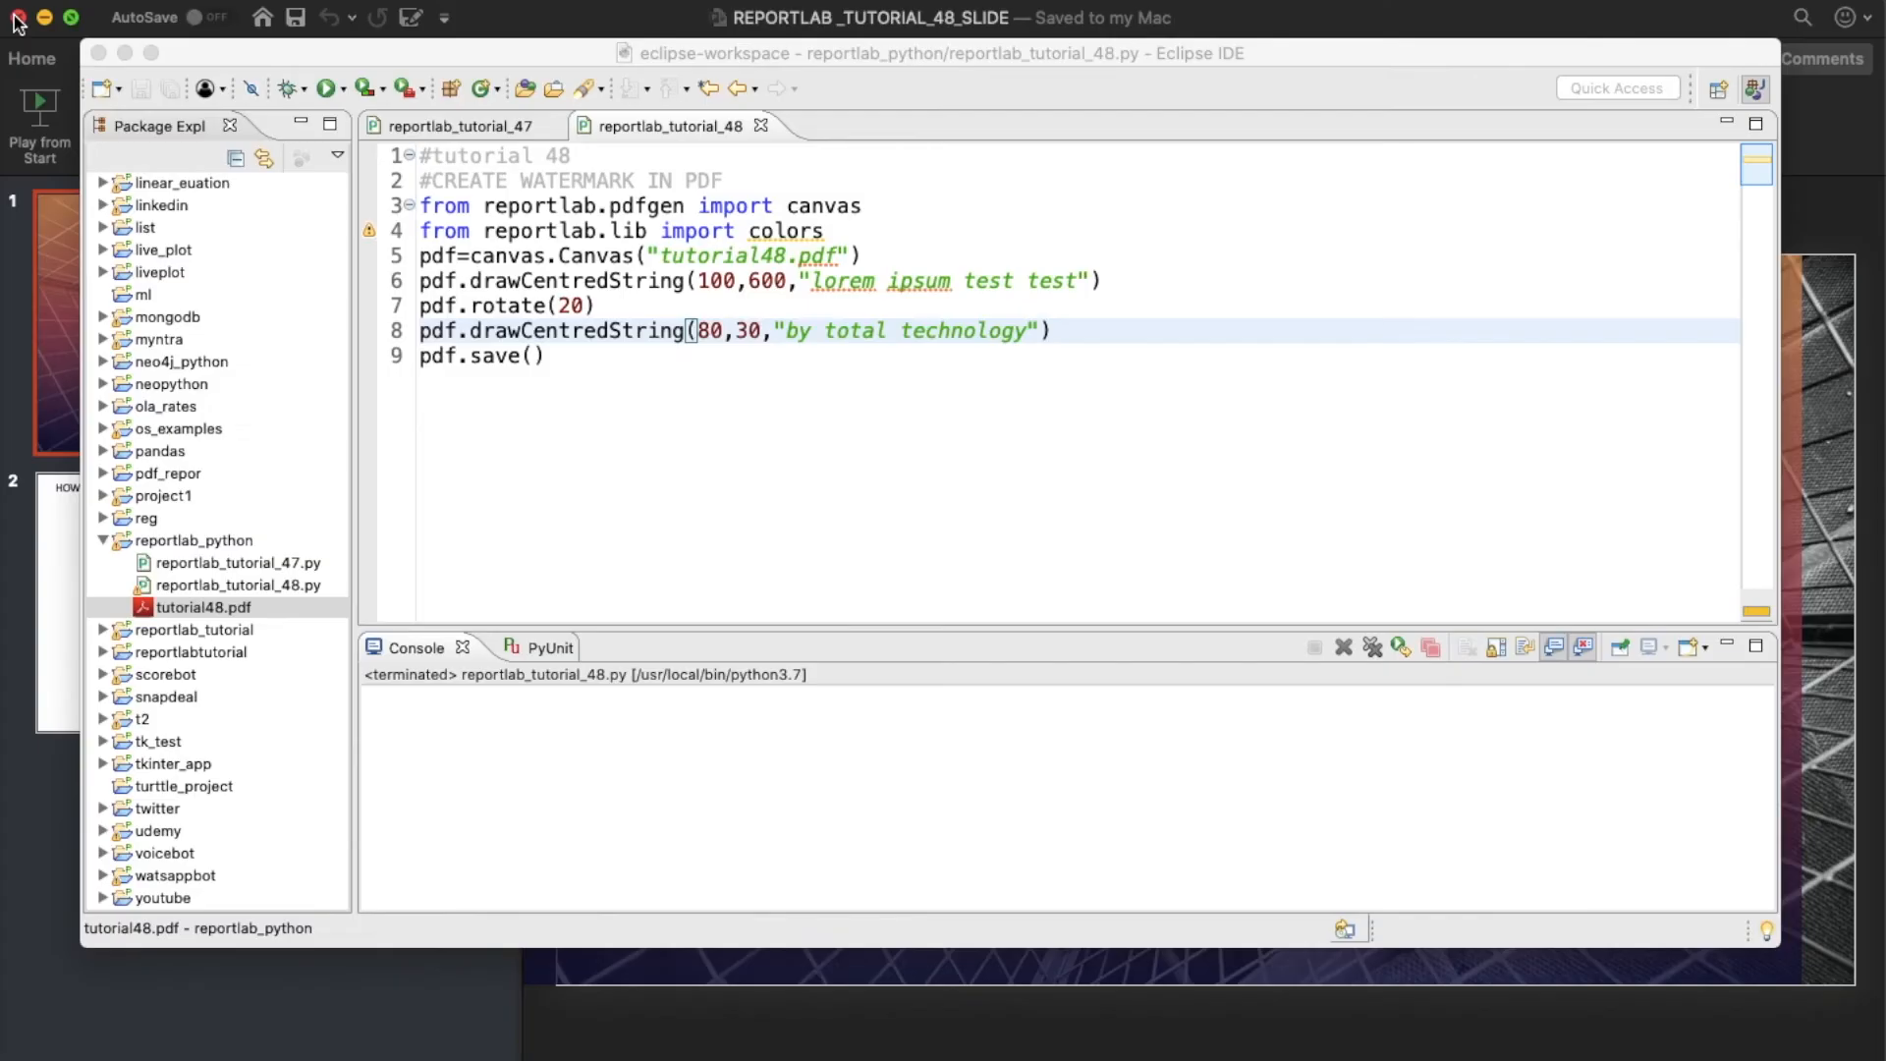
mouse_move(751, 361)
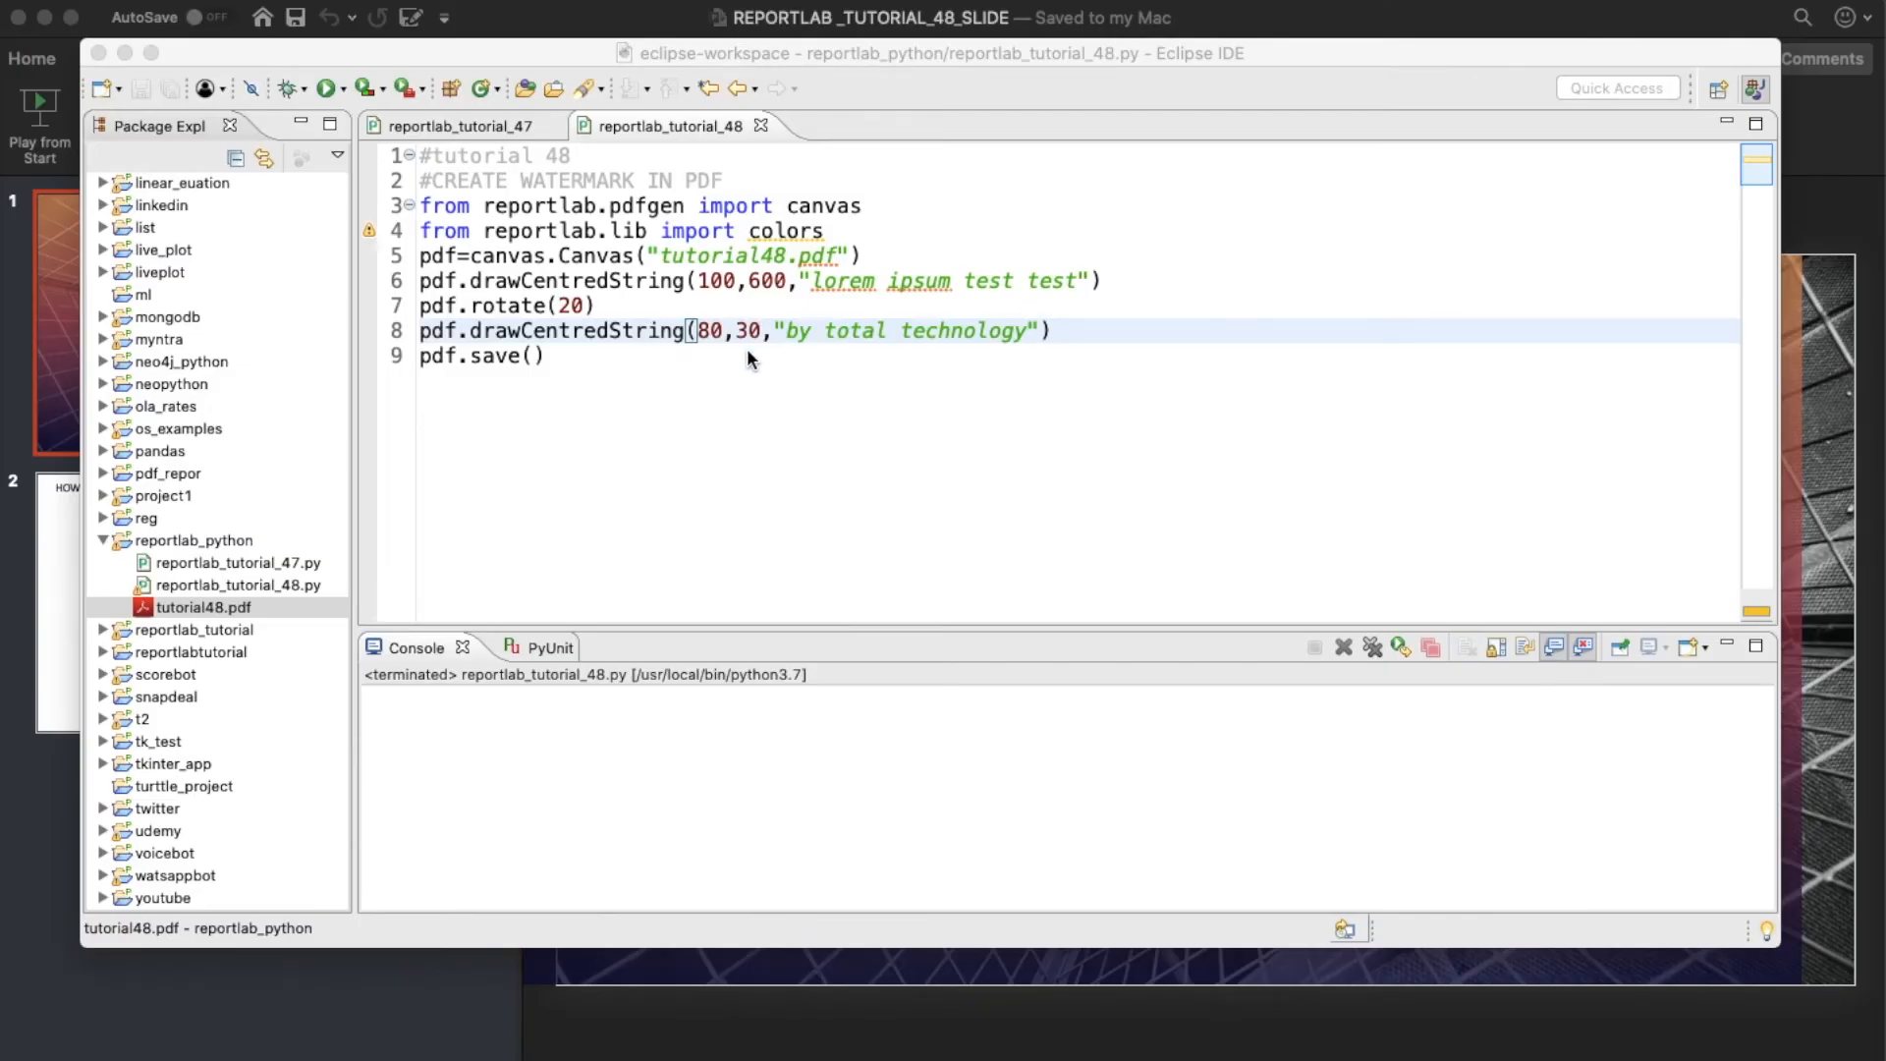
key(Enter)
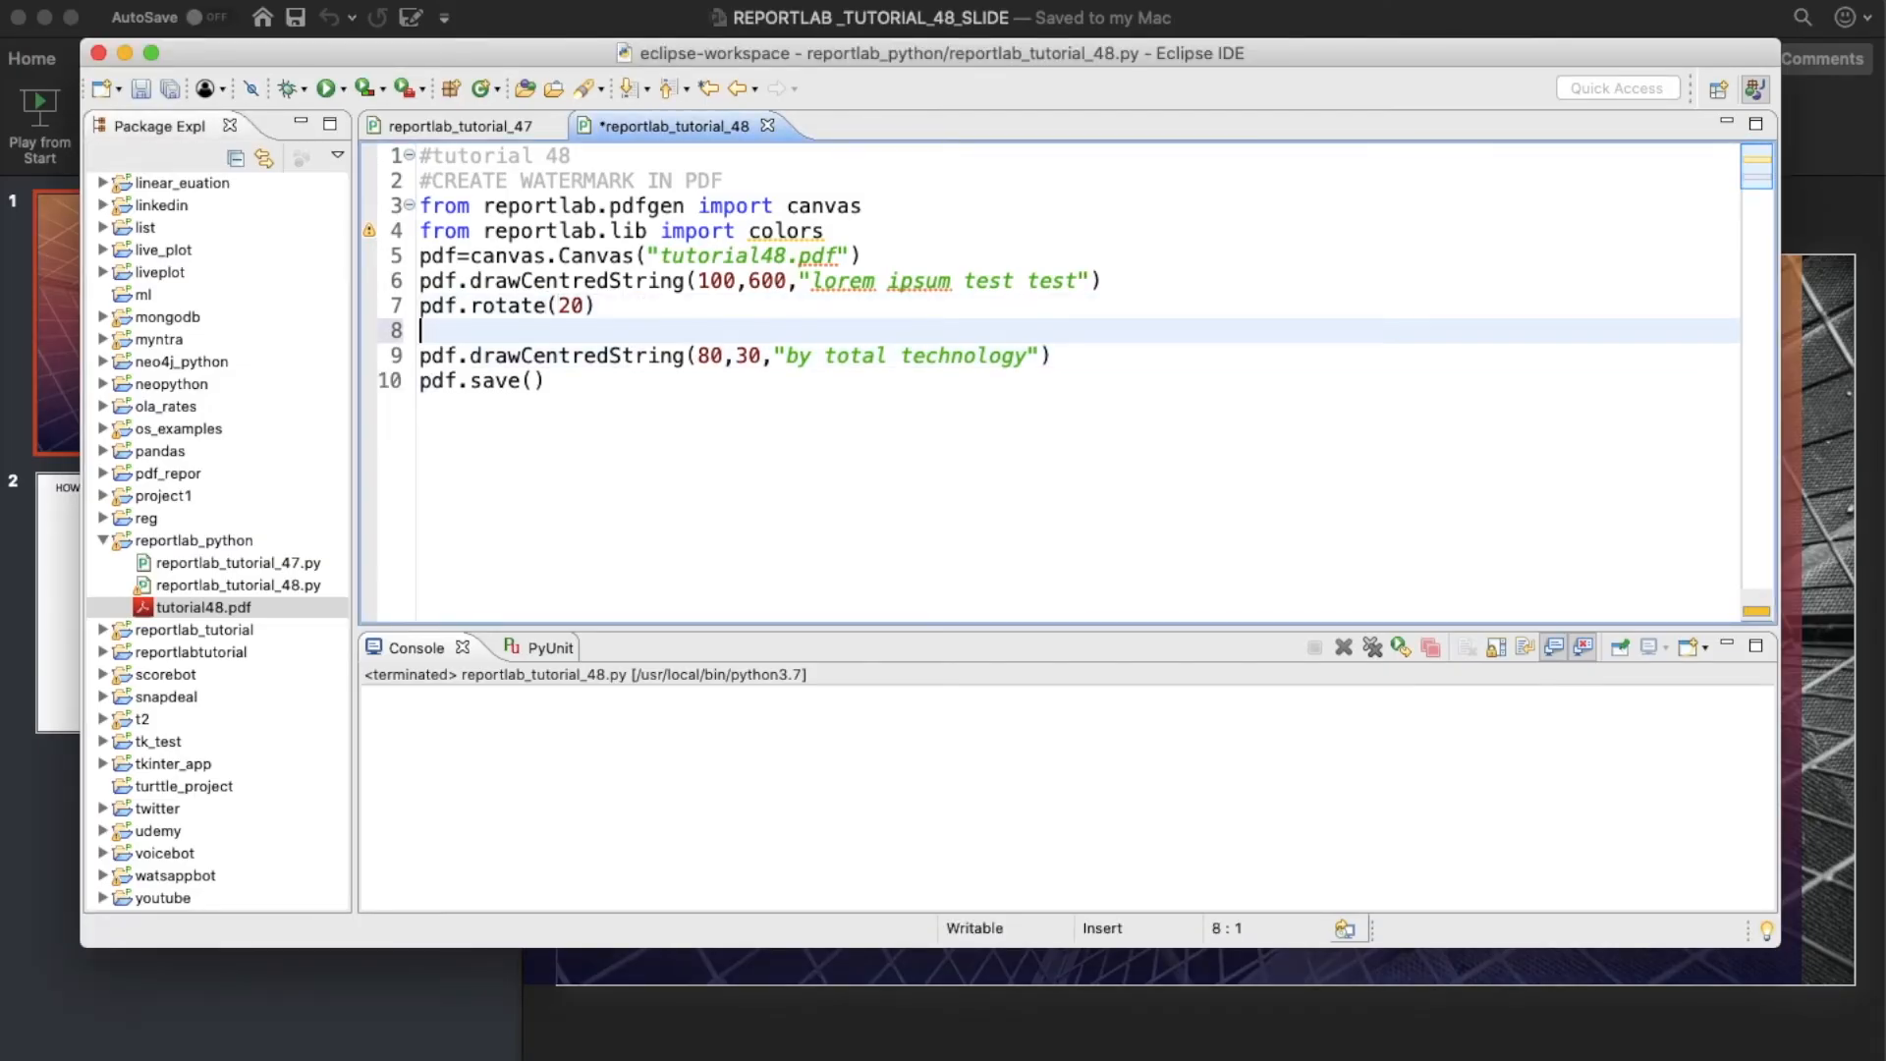
Add pdf.setFontSize(60) and move the watermark's x position to 300.
text(pdf.)
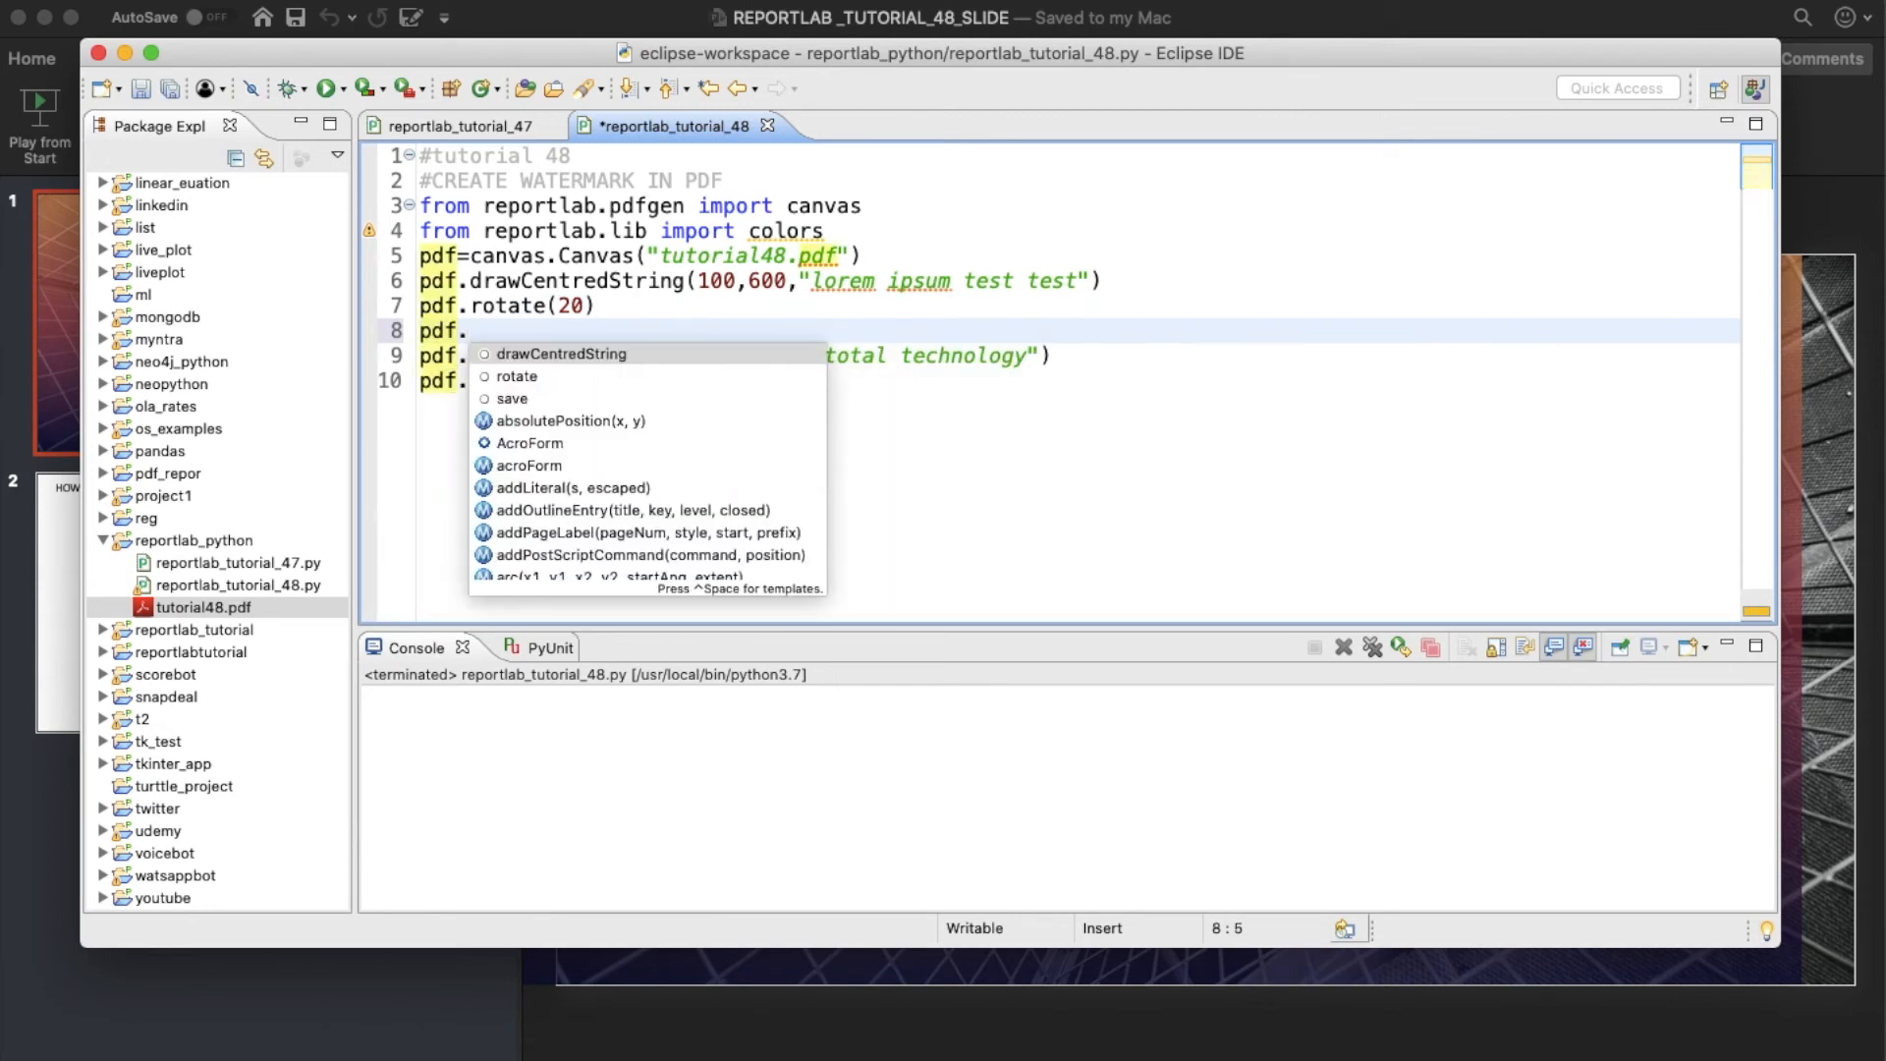
text(set)
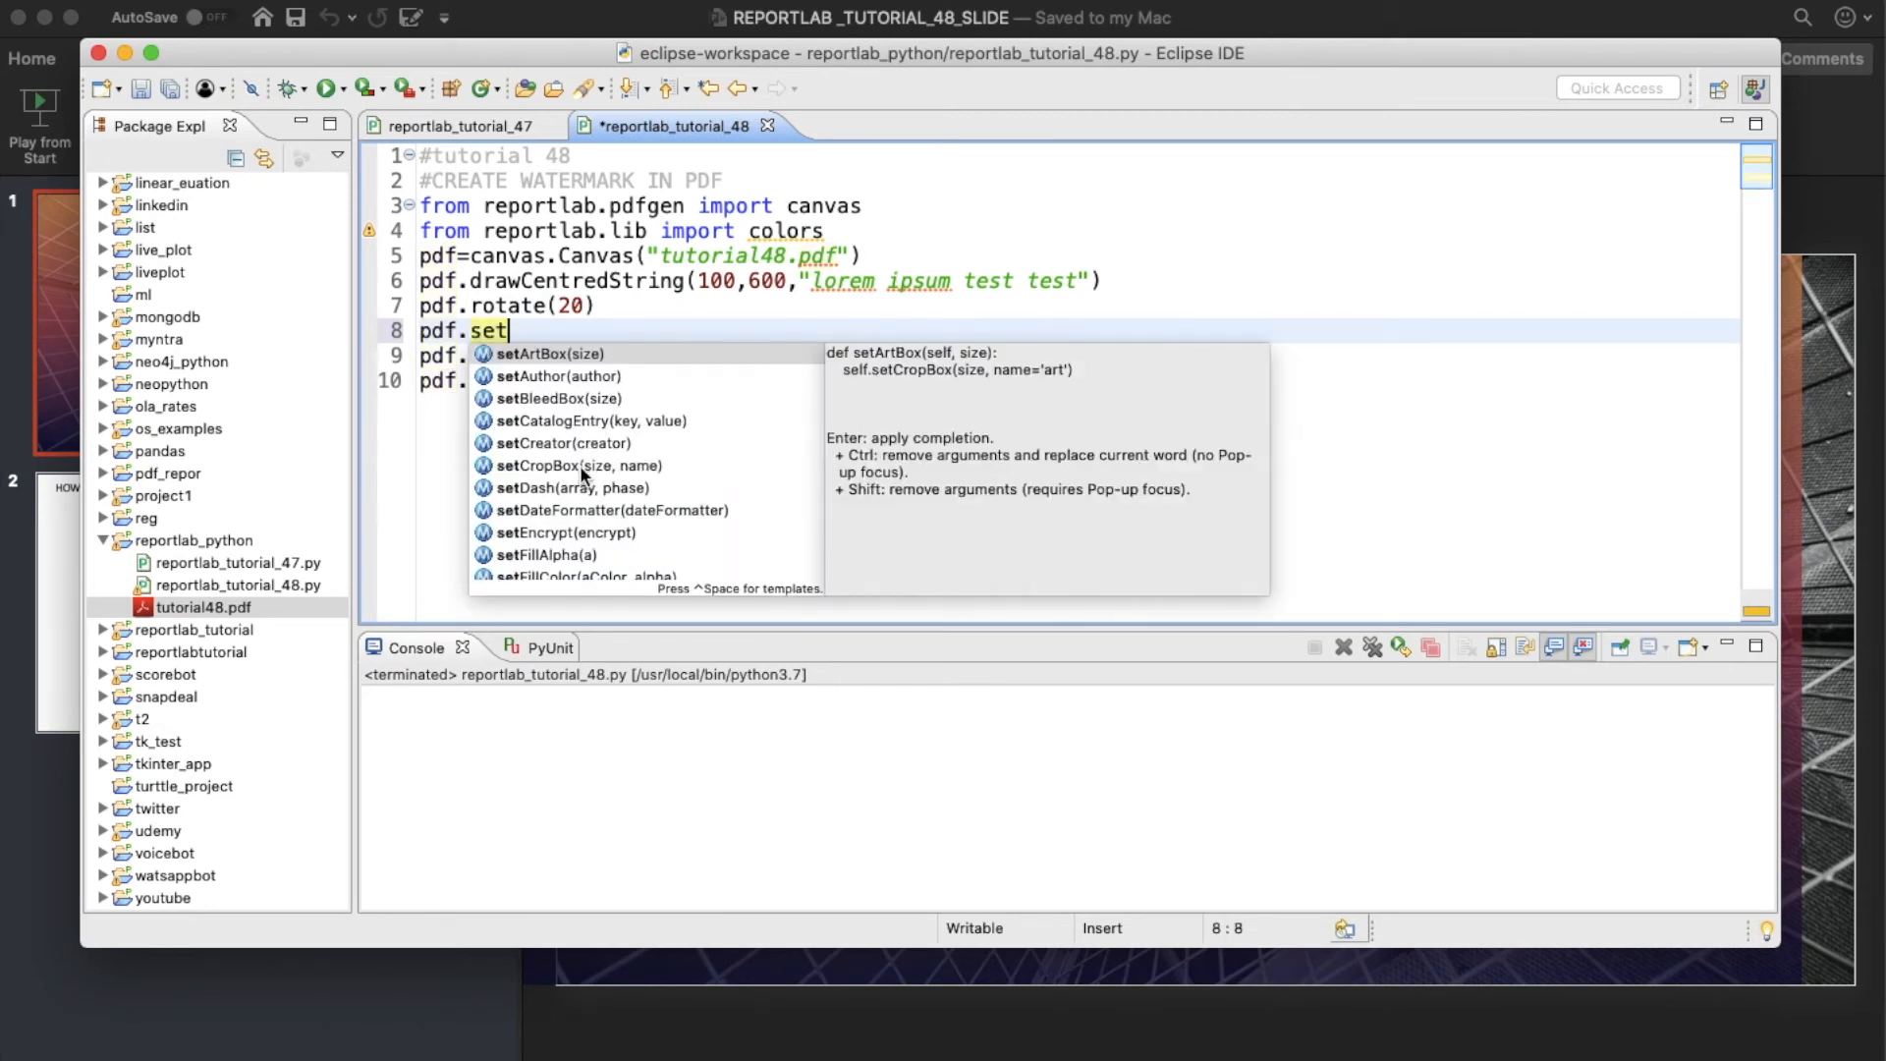
text(FontSize(60)
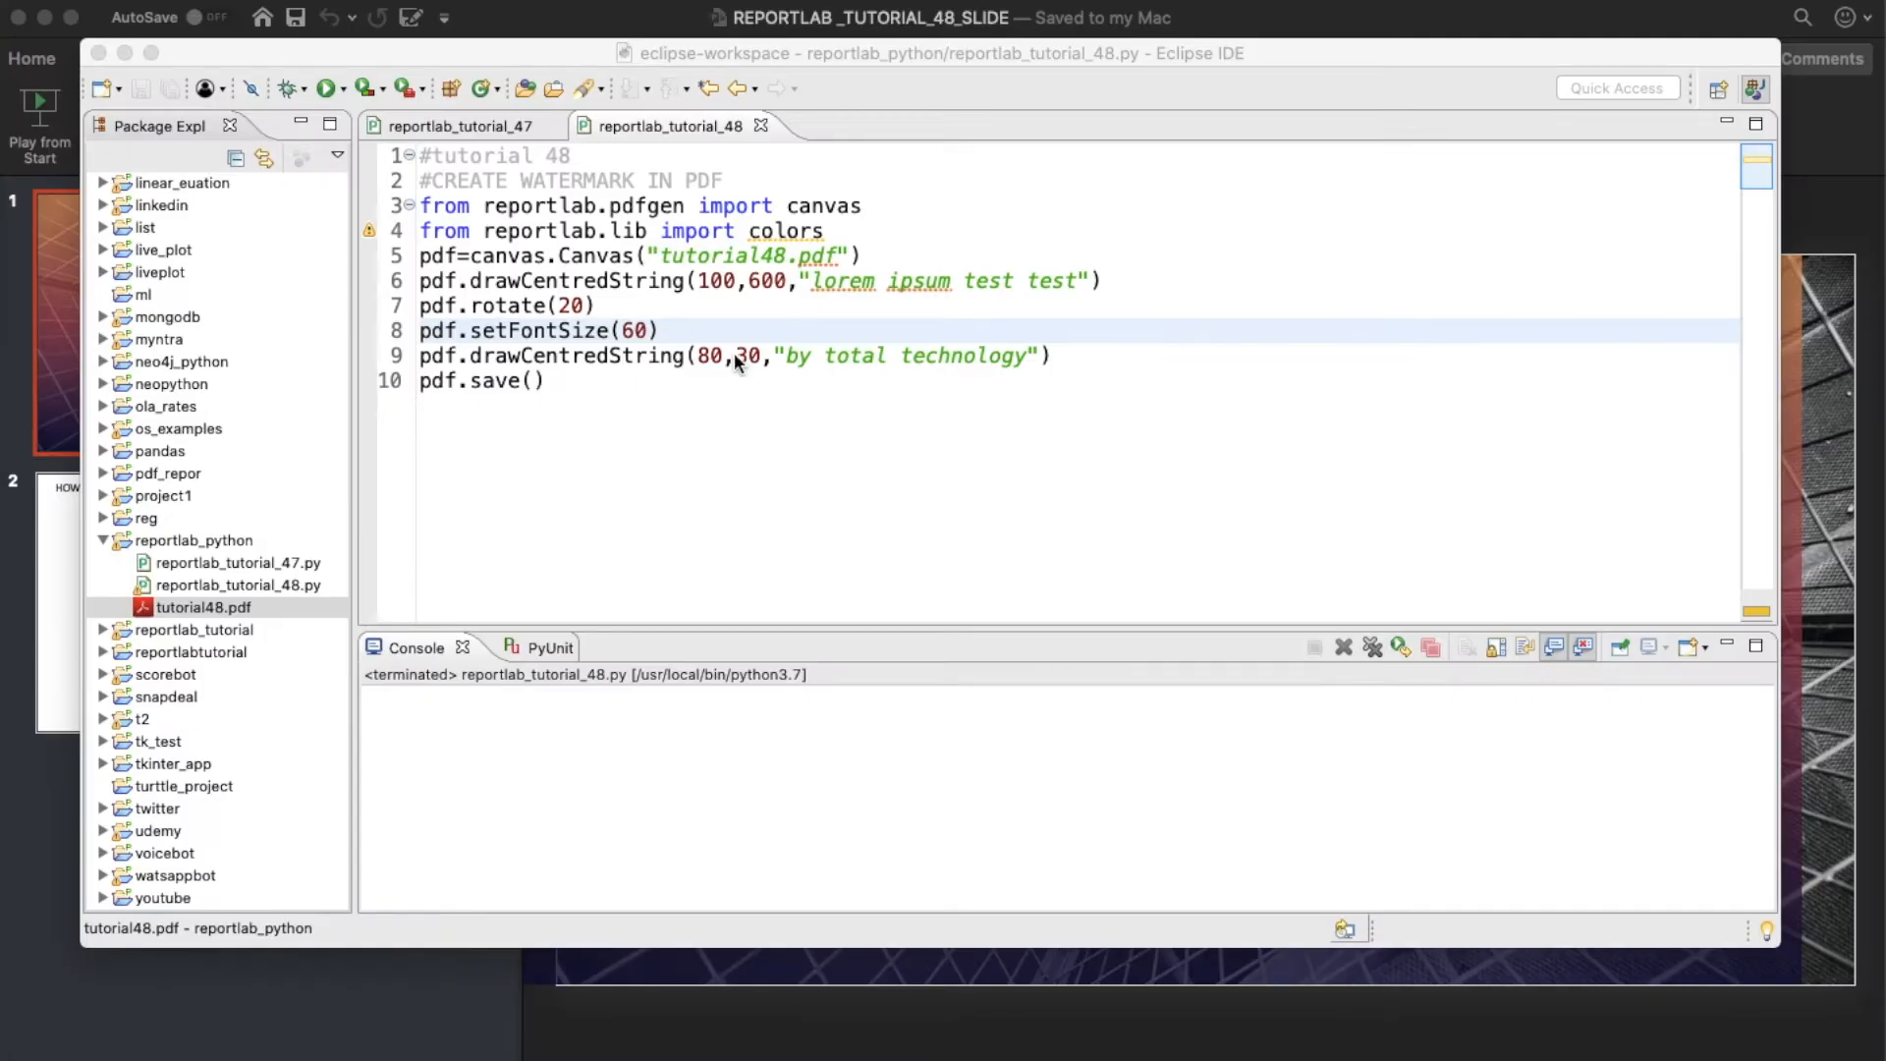
click(723, 356)
text(1)
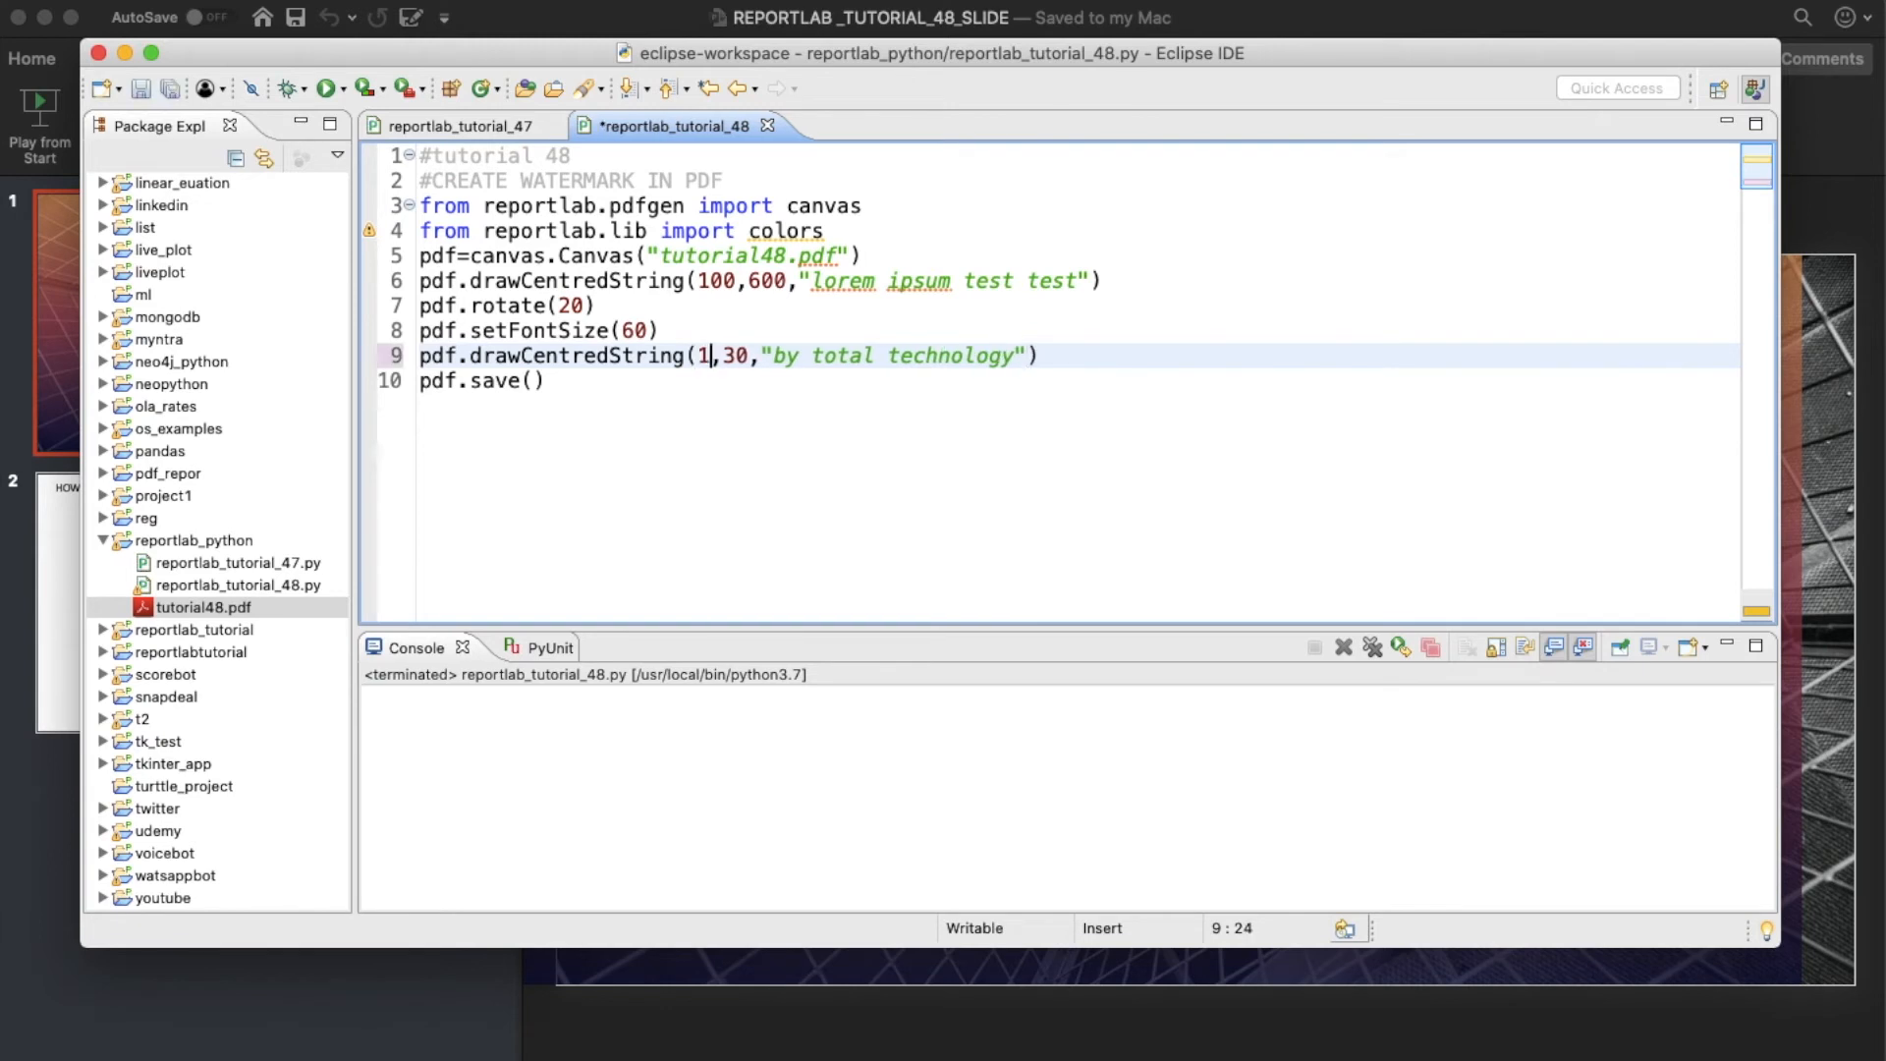
text(50)
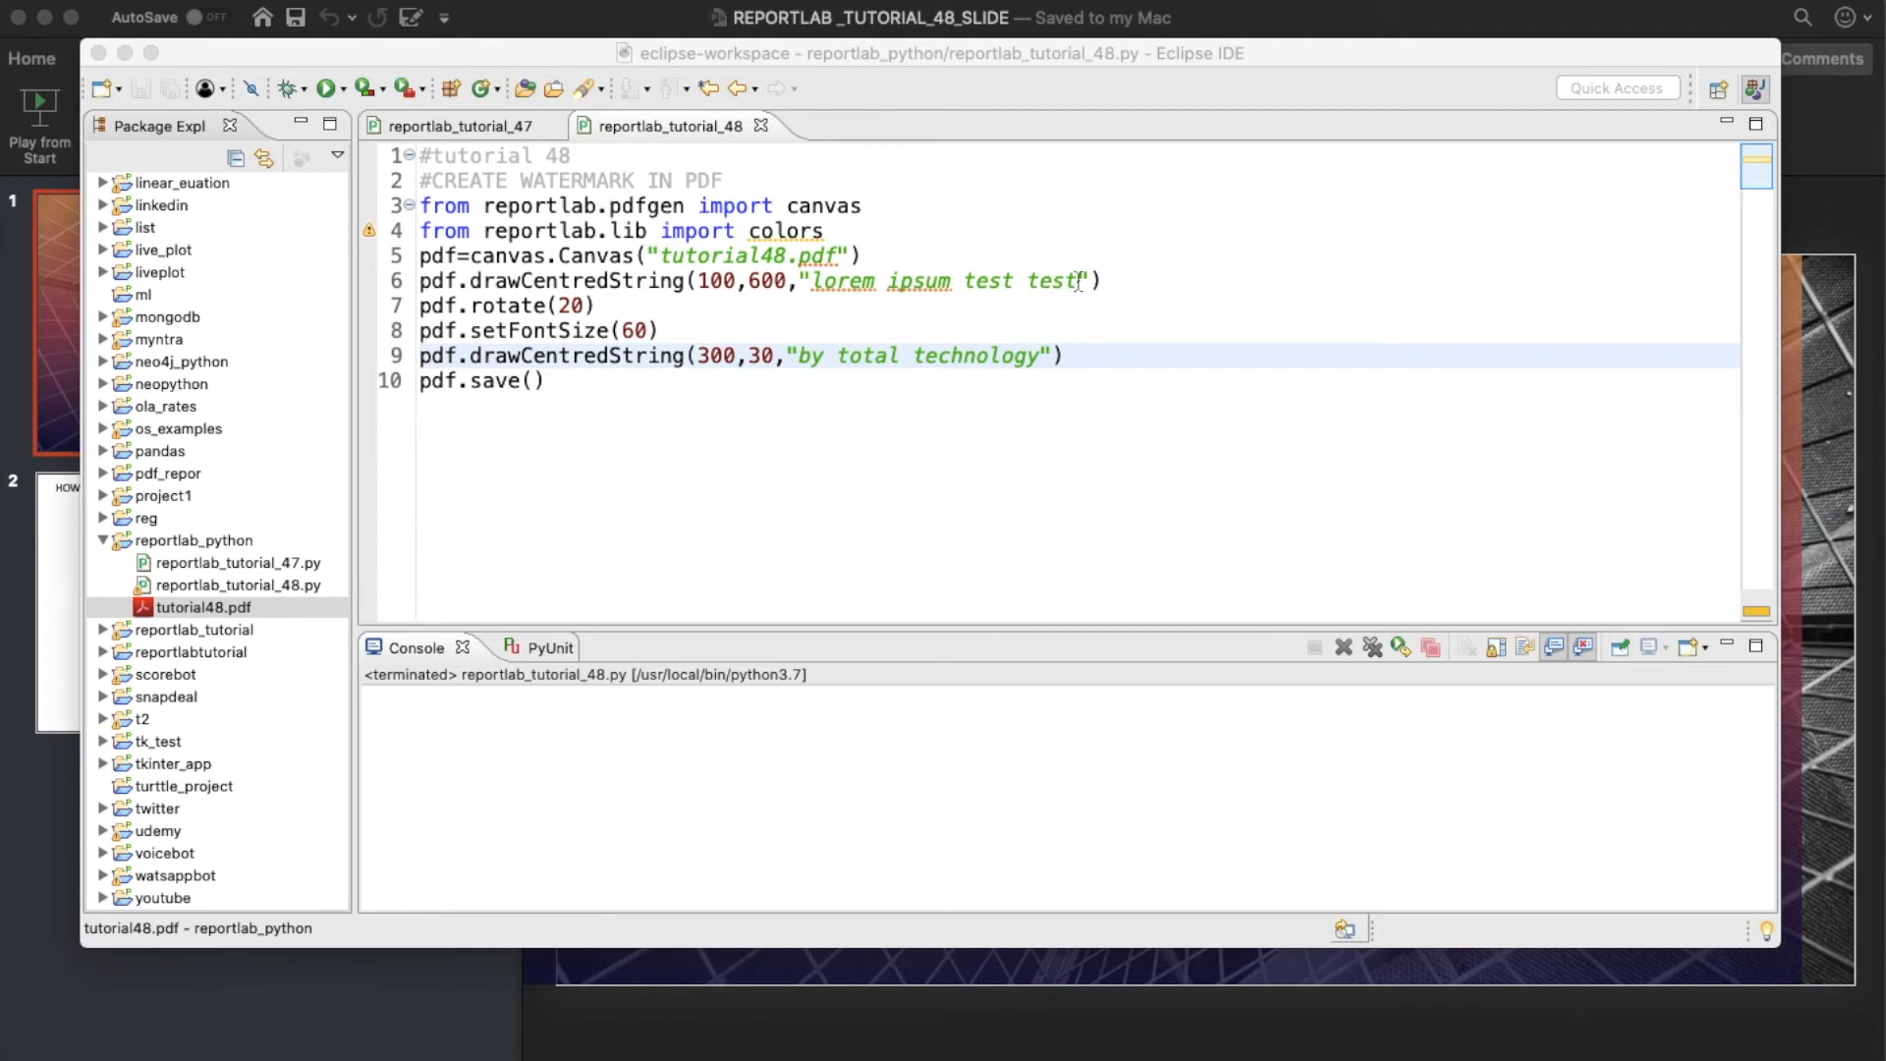
Lengthen the lorem ipsum string and open the regenerated tutorial48.pdf.
text(NWLERHLWER WERL)
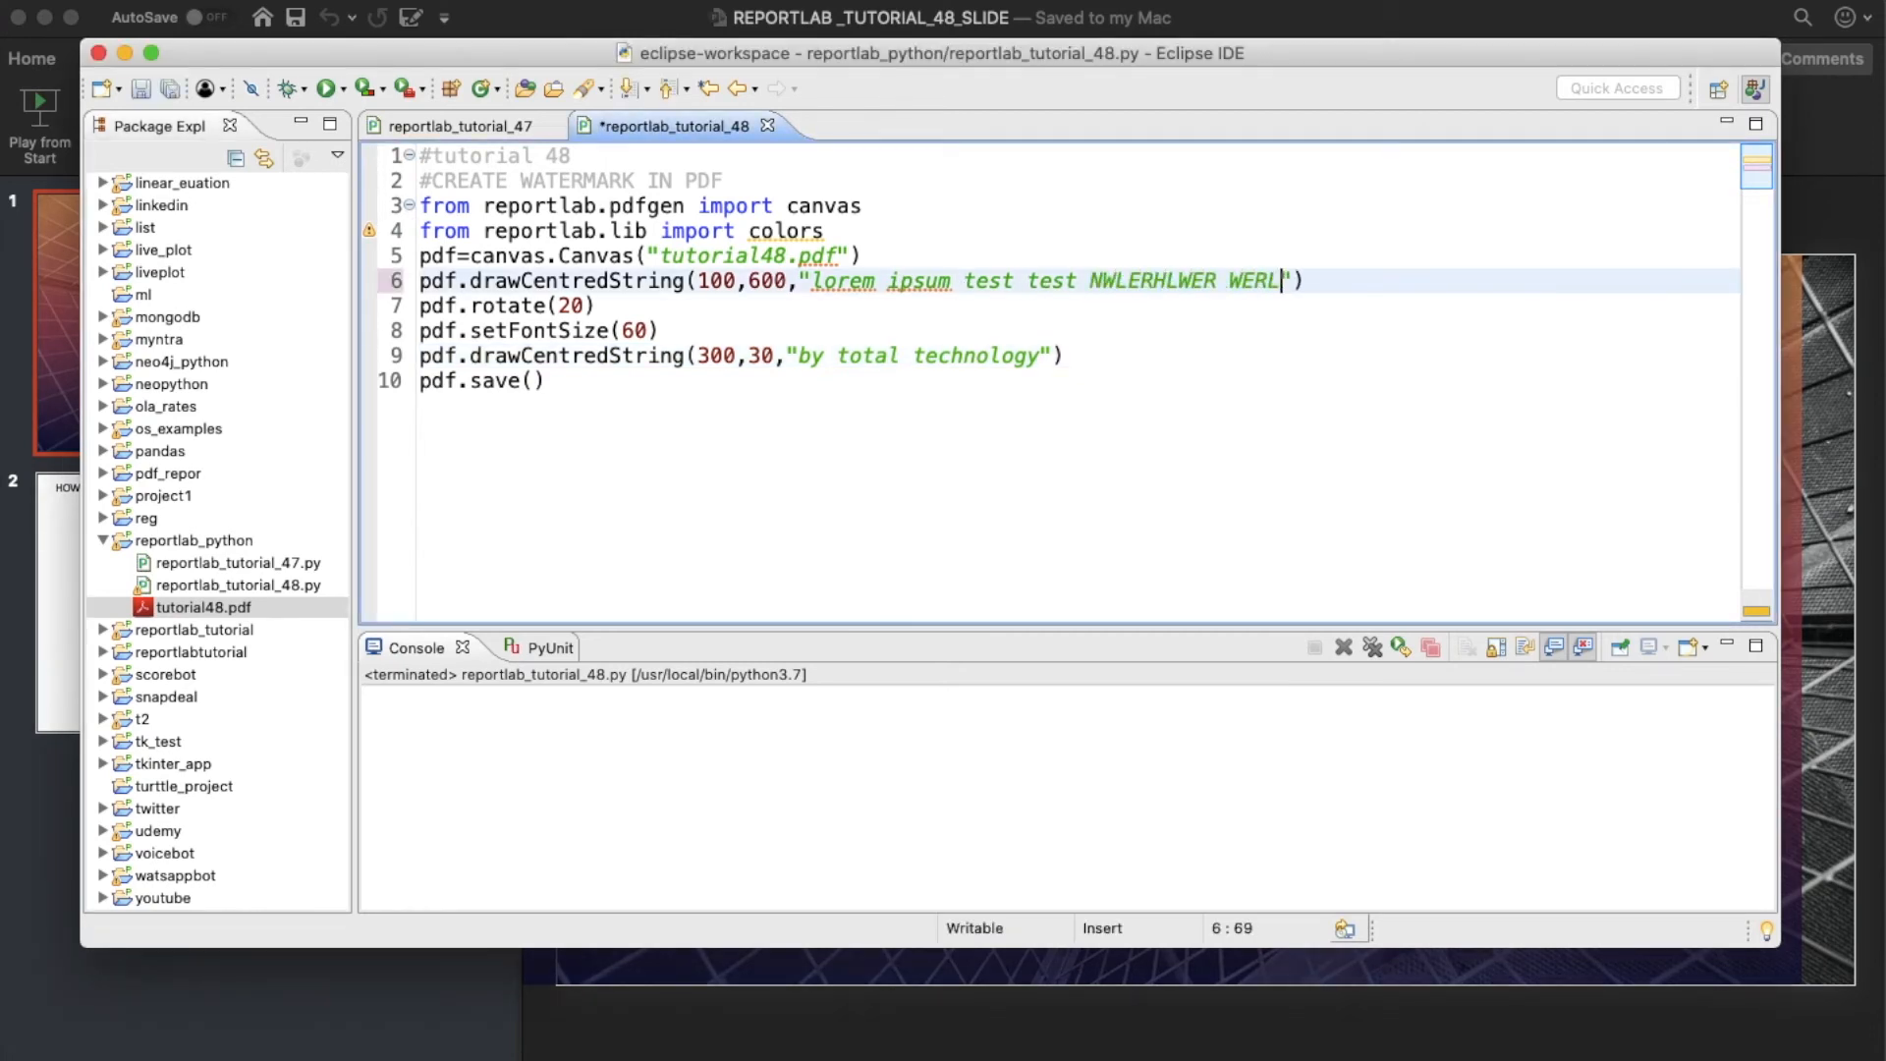
text(EWJR;LEWJR RN;EKR;EWKR RB;KWEHRLEWR)
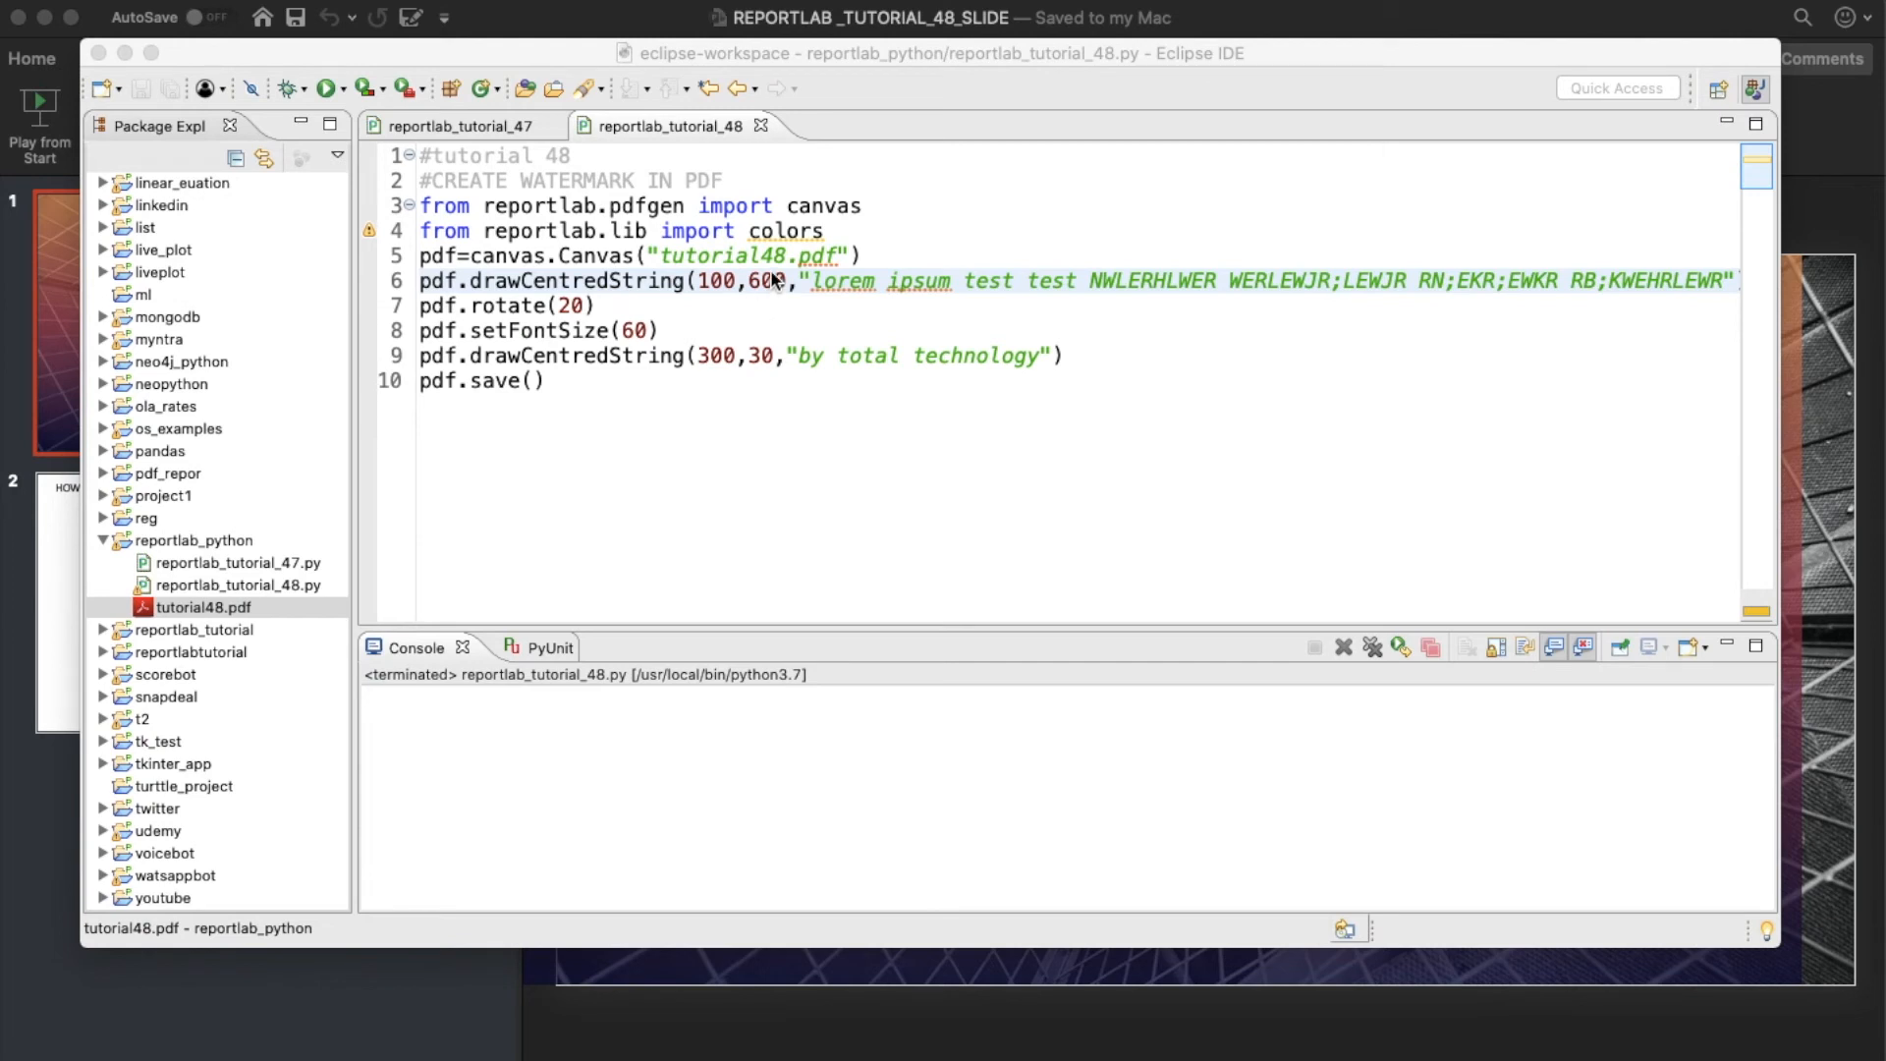
mouse_move(952, 330)
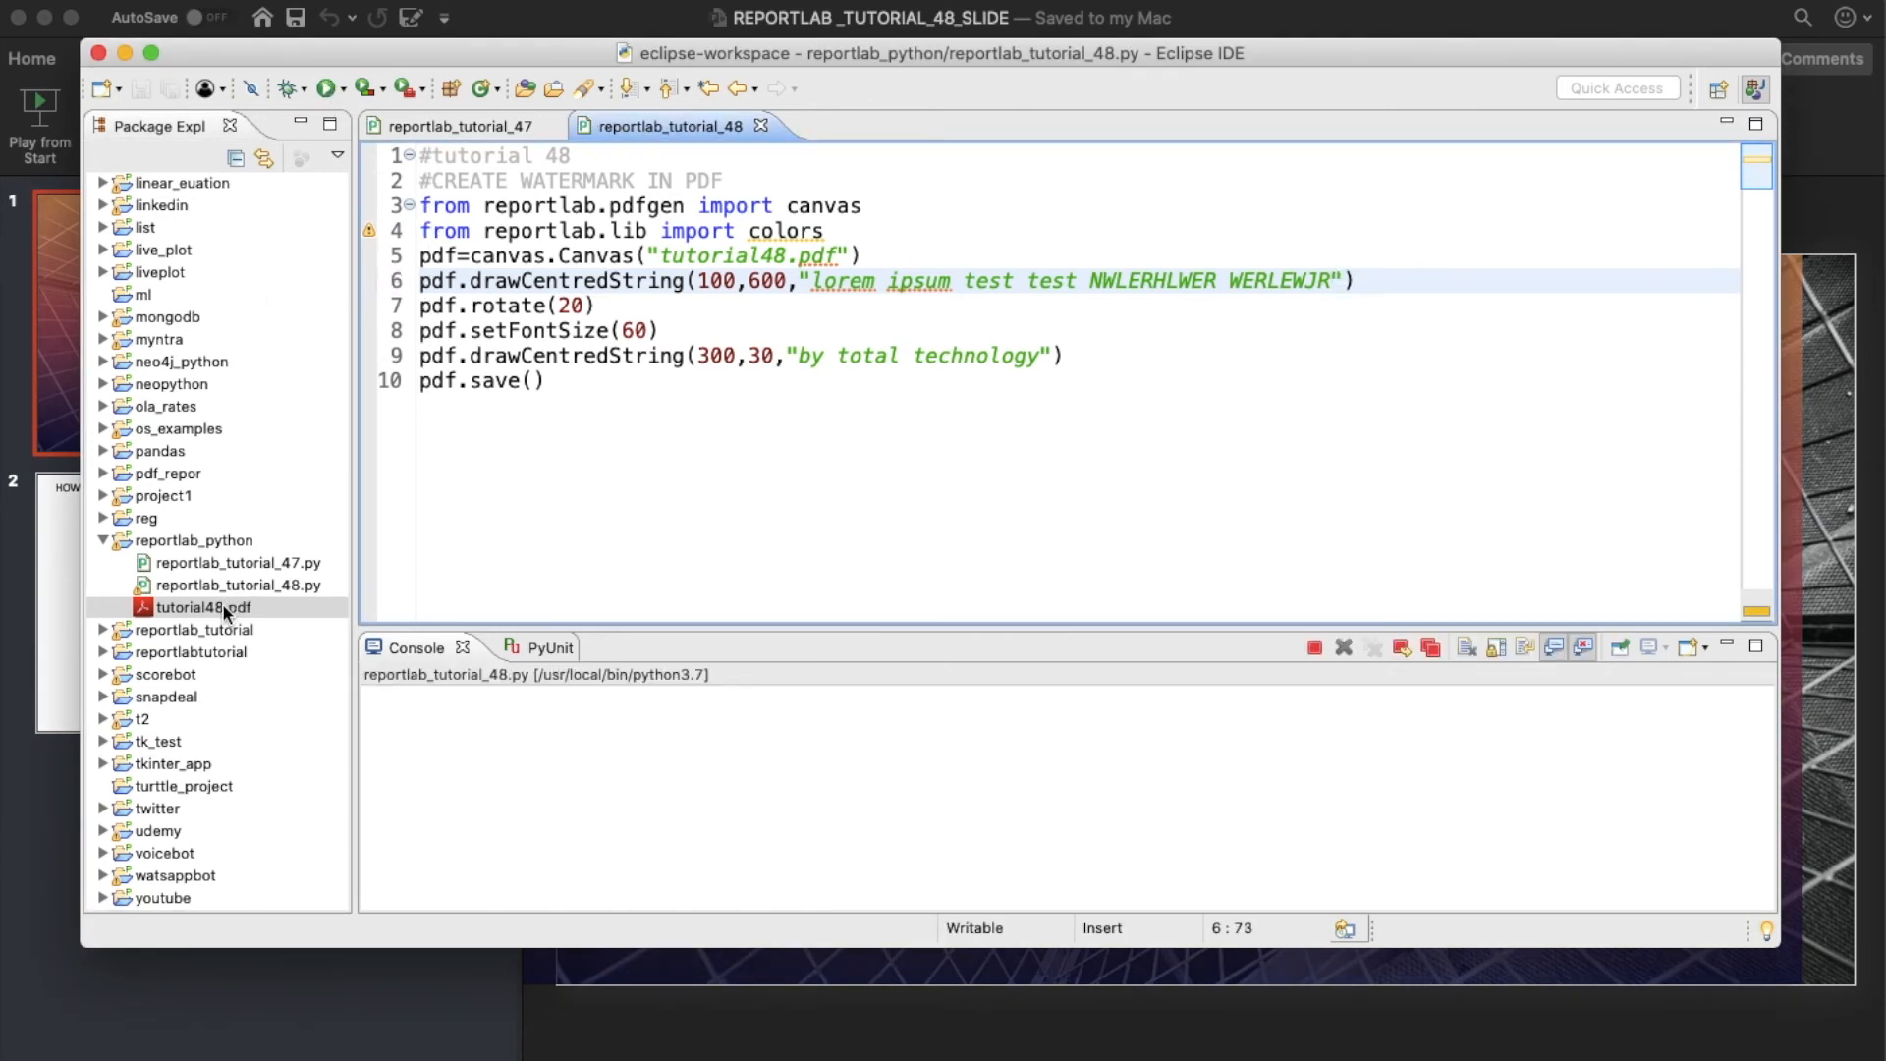
double_click(211, 607)
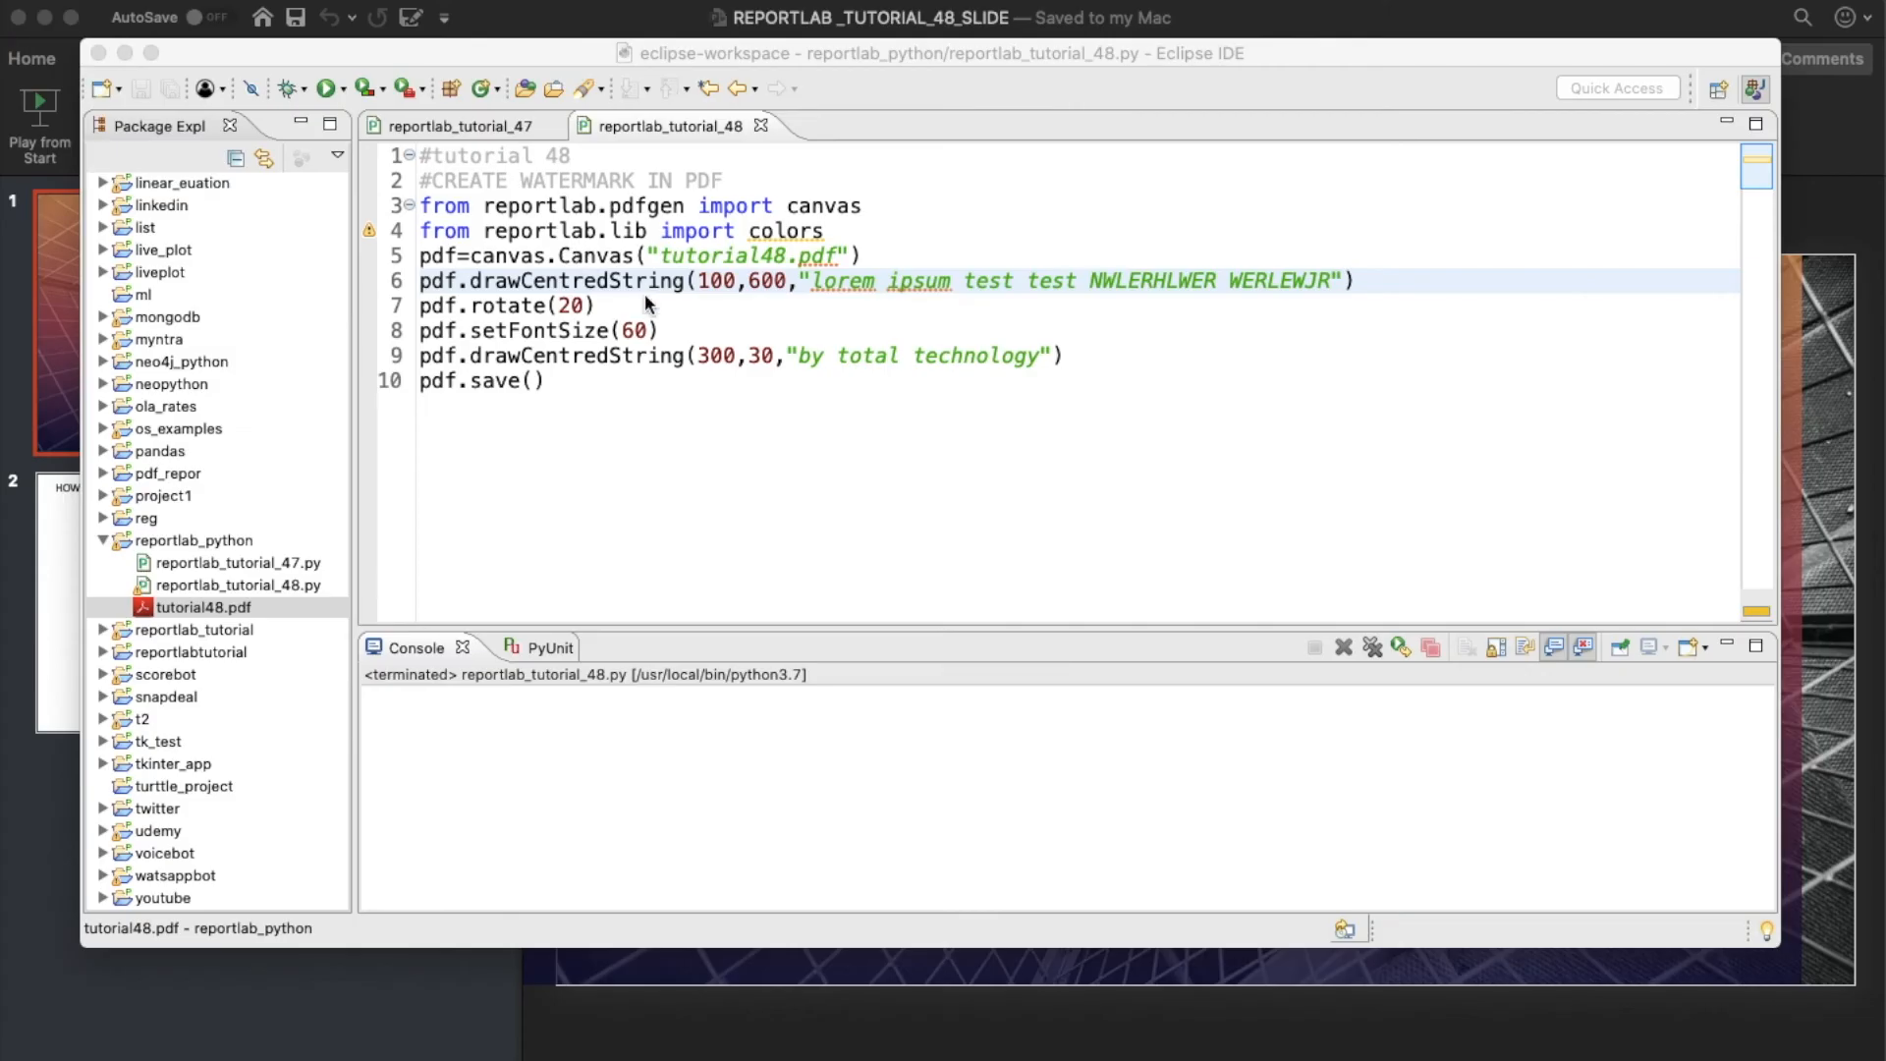
click(846, 231)
text(from re)
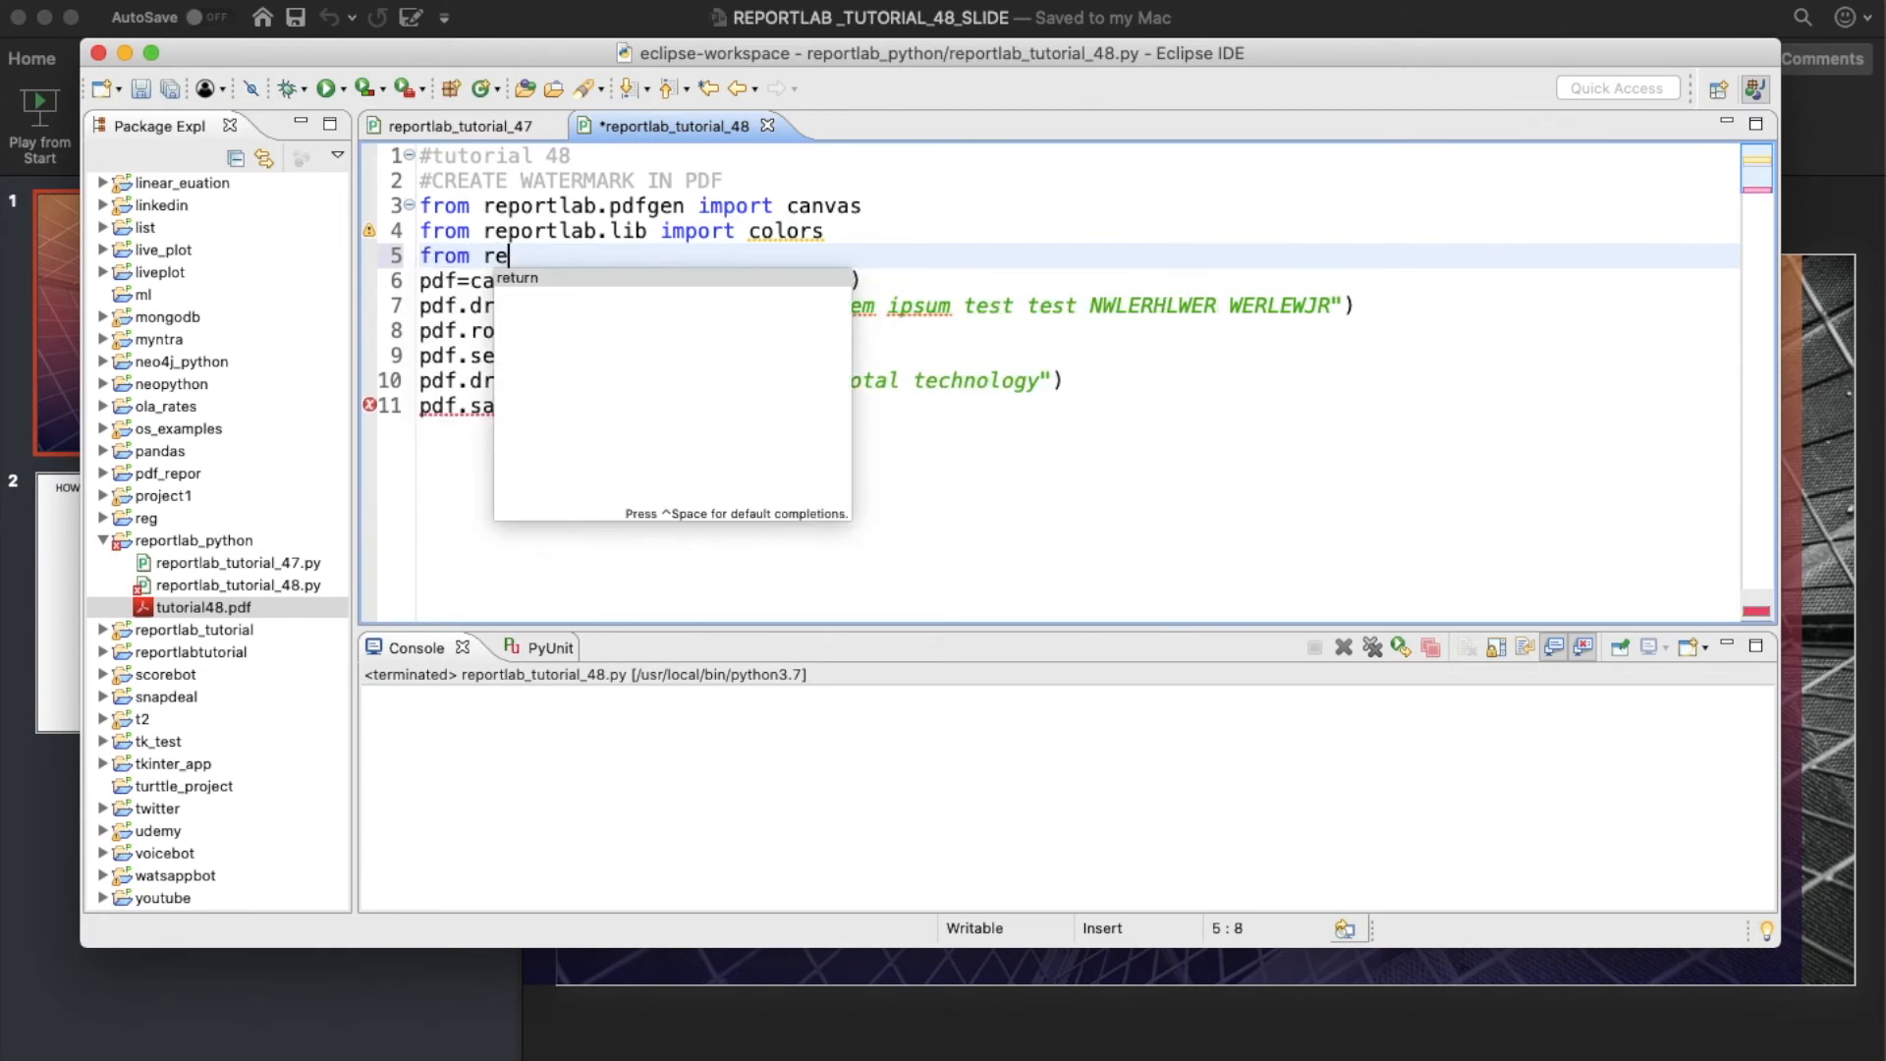
Import cm from reportlab.lib.units and begin a pdf.translate call after the canvas line.
text(portlab.i)
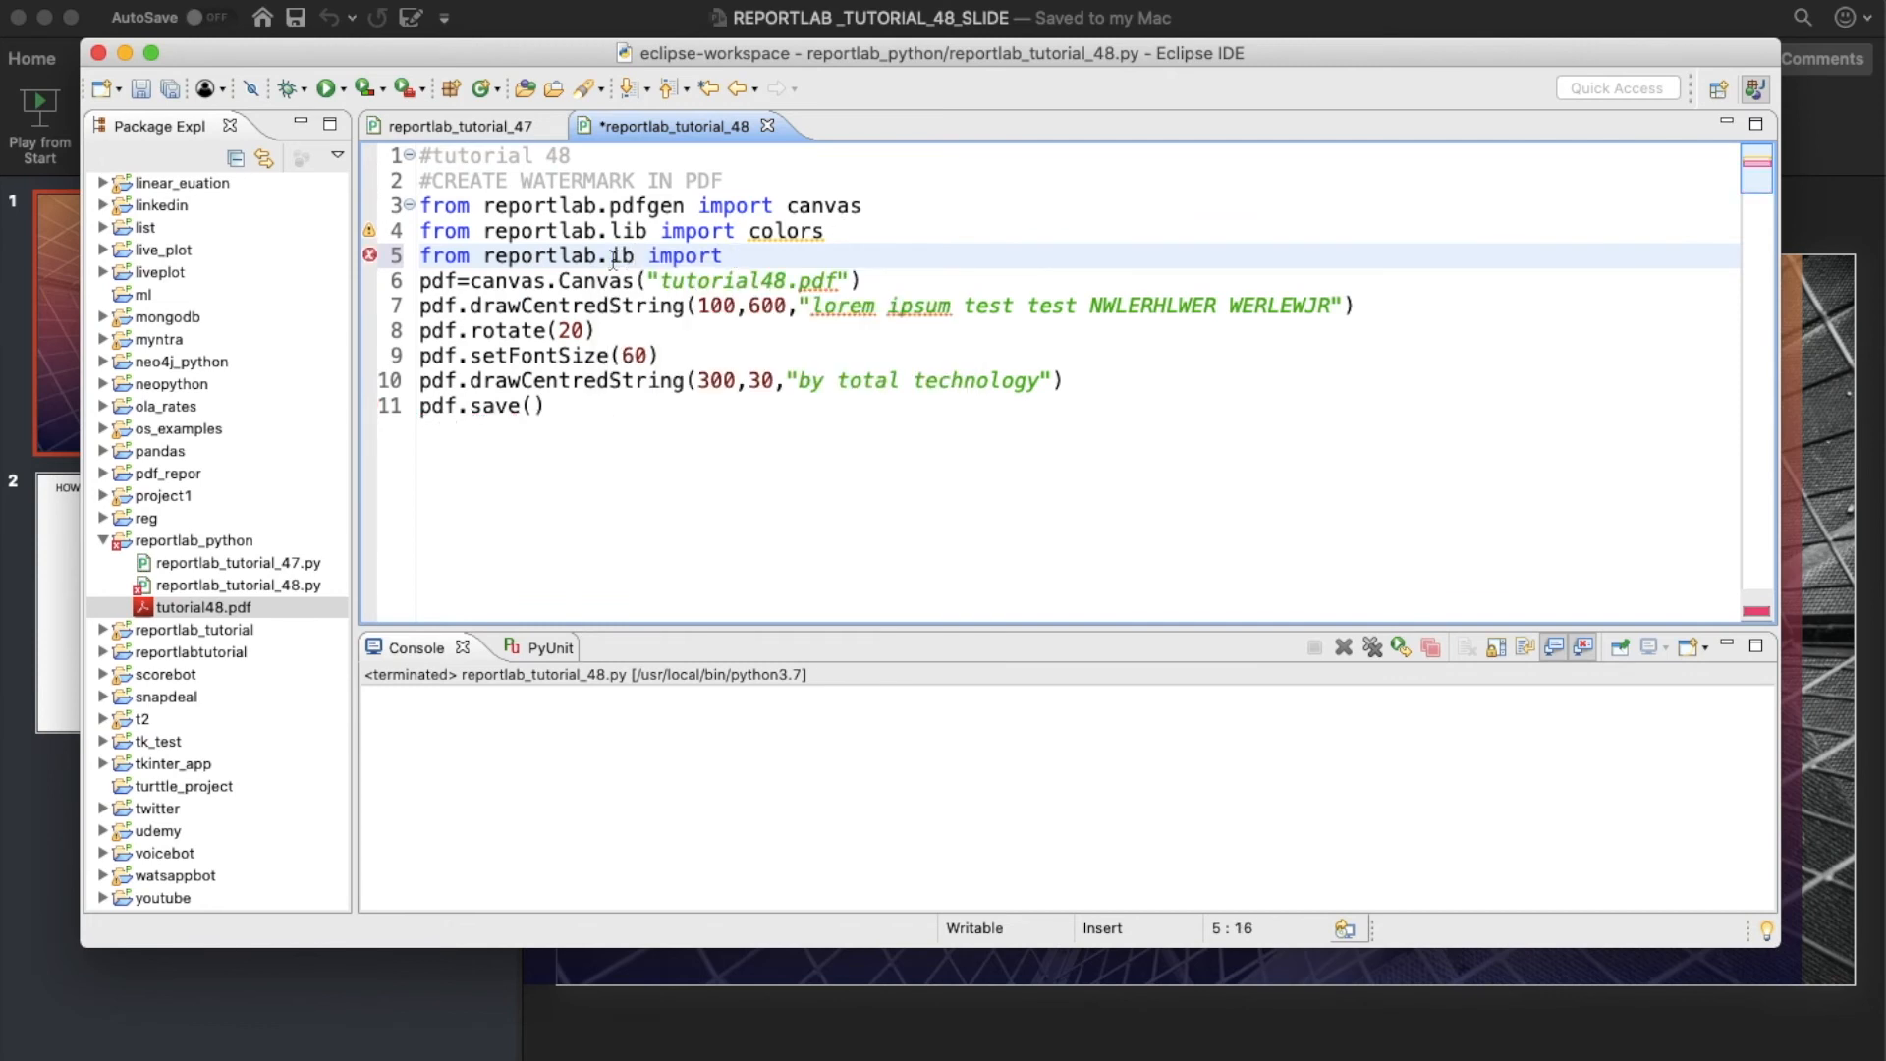
text(.)
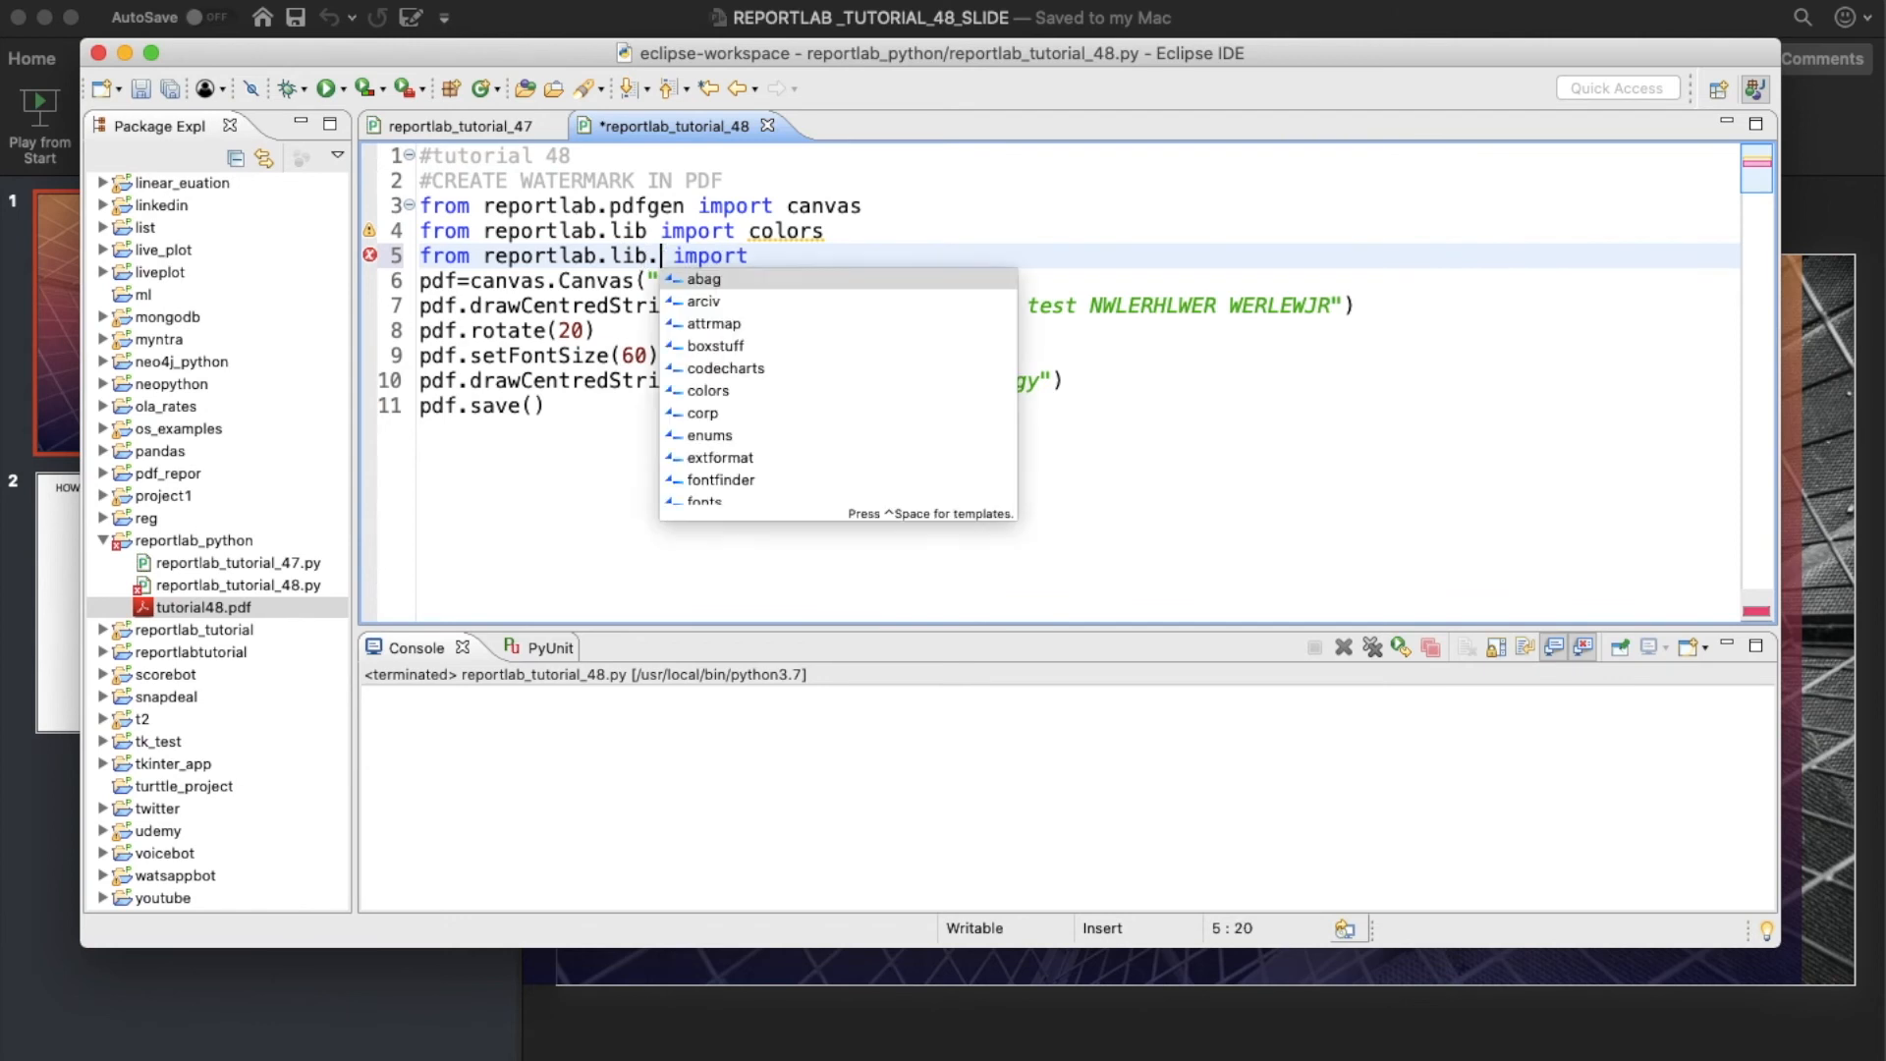
text(units)
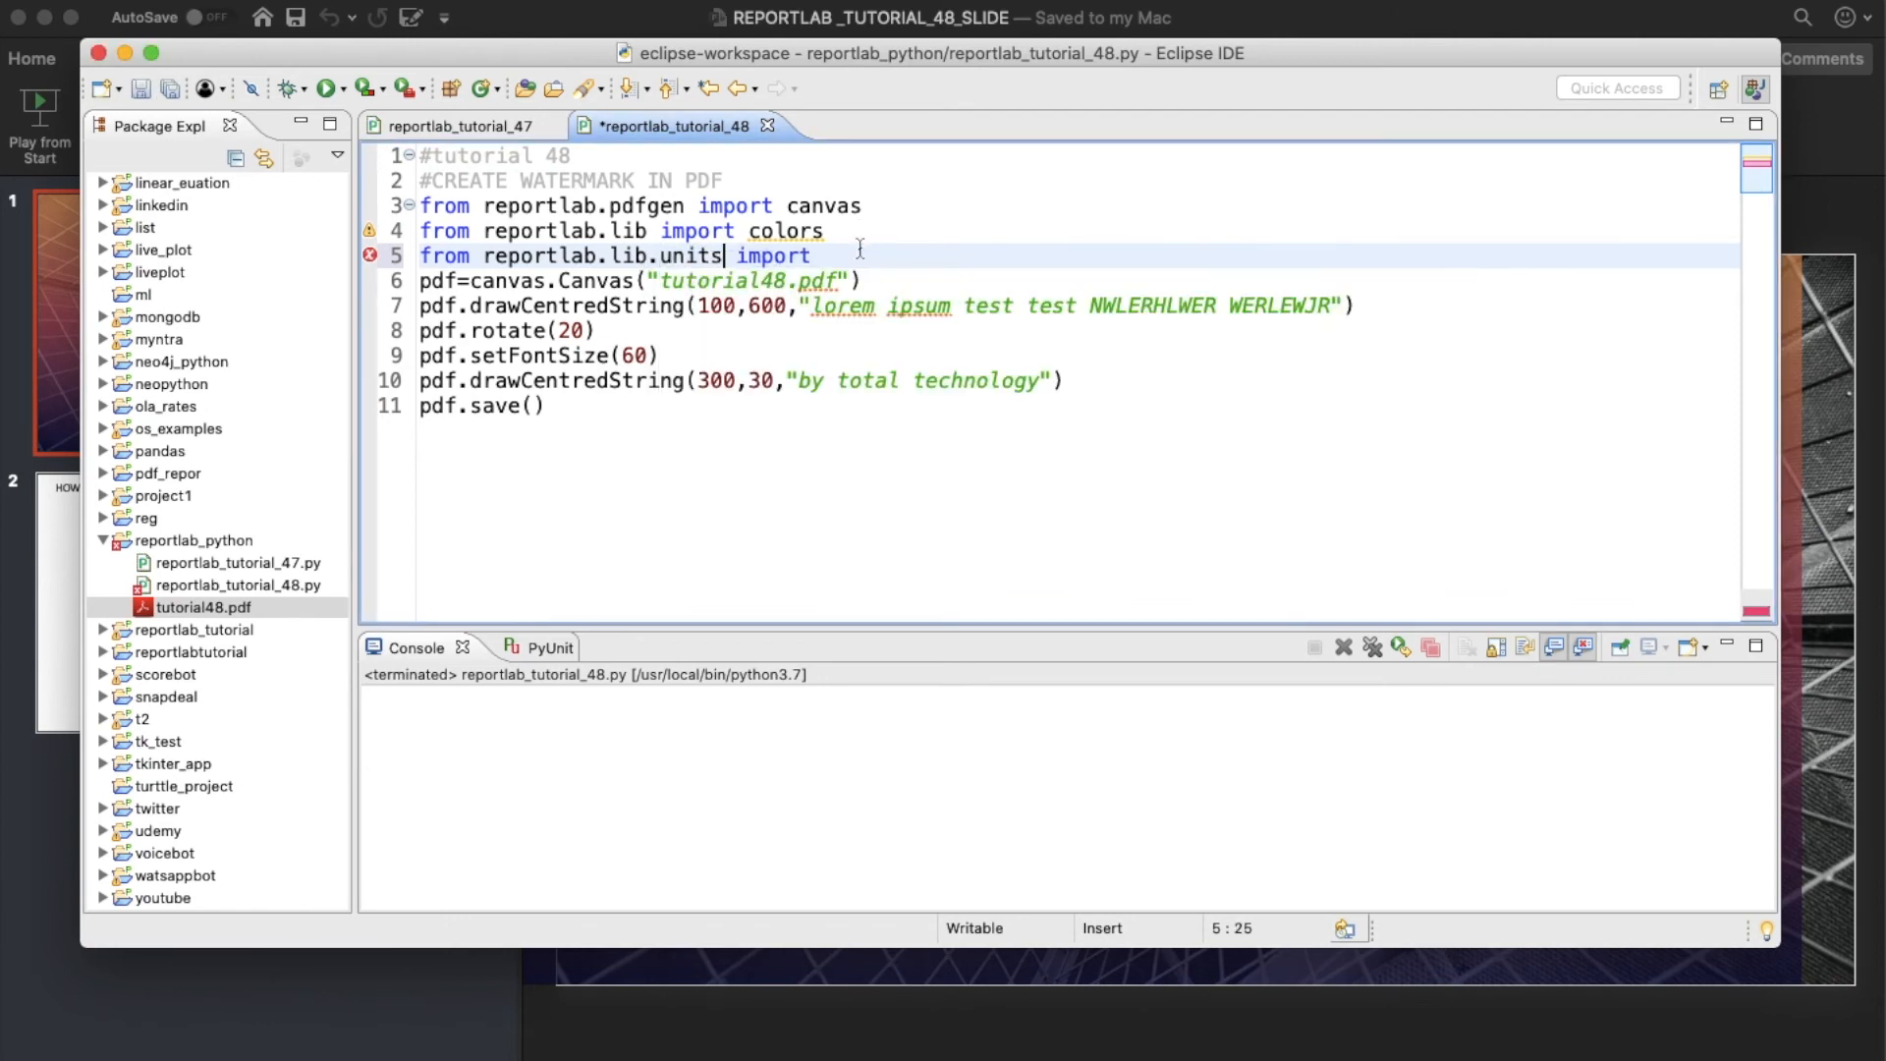
text(cm)
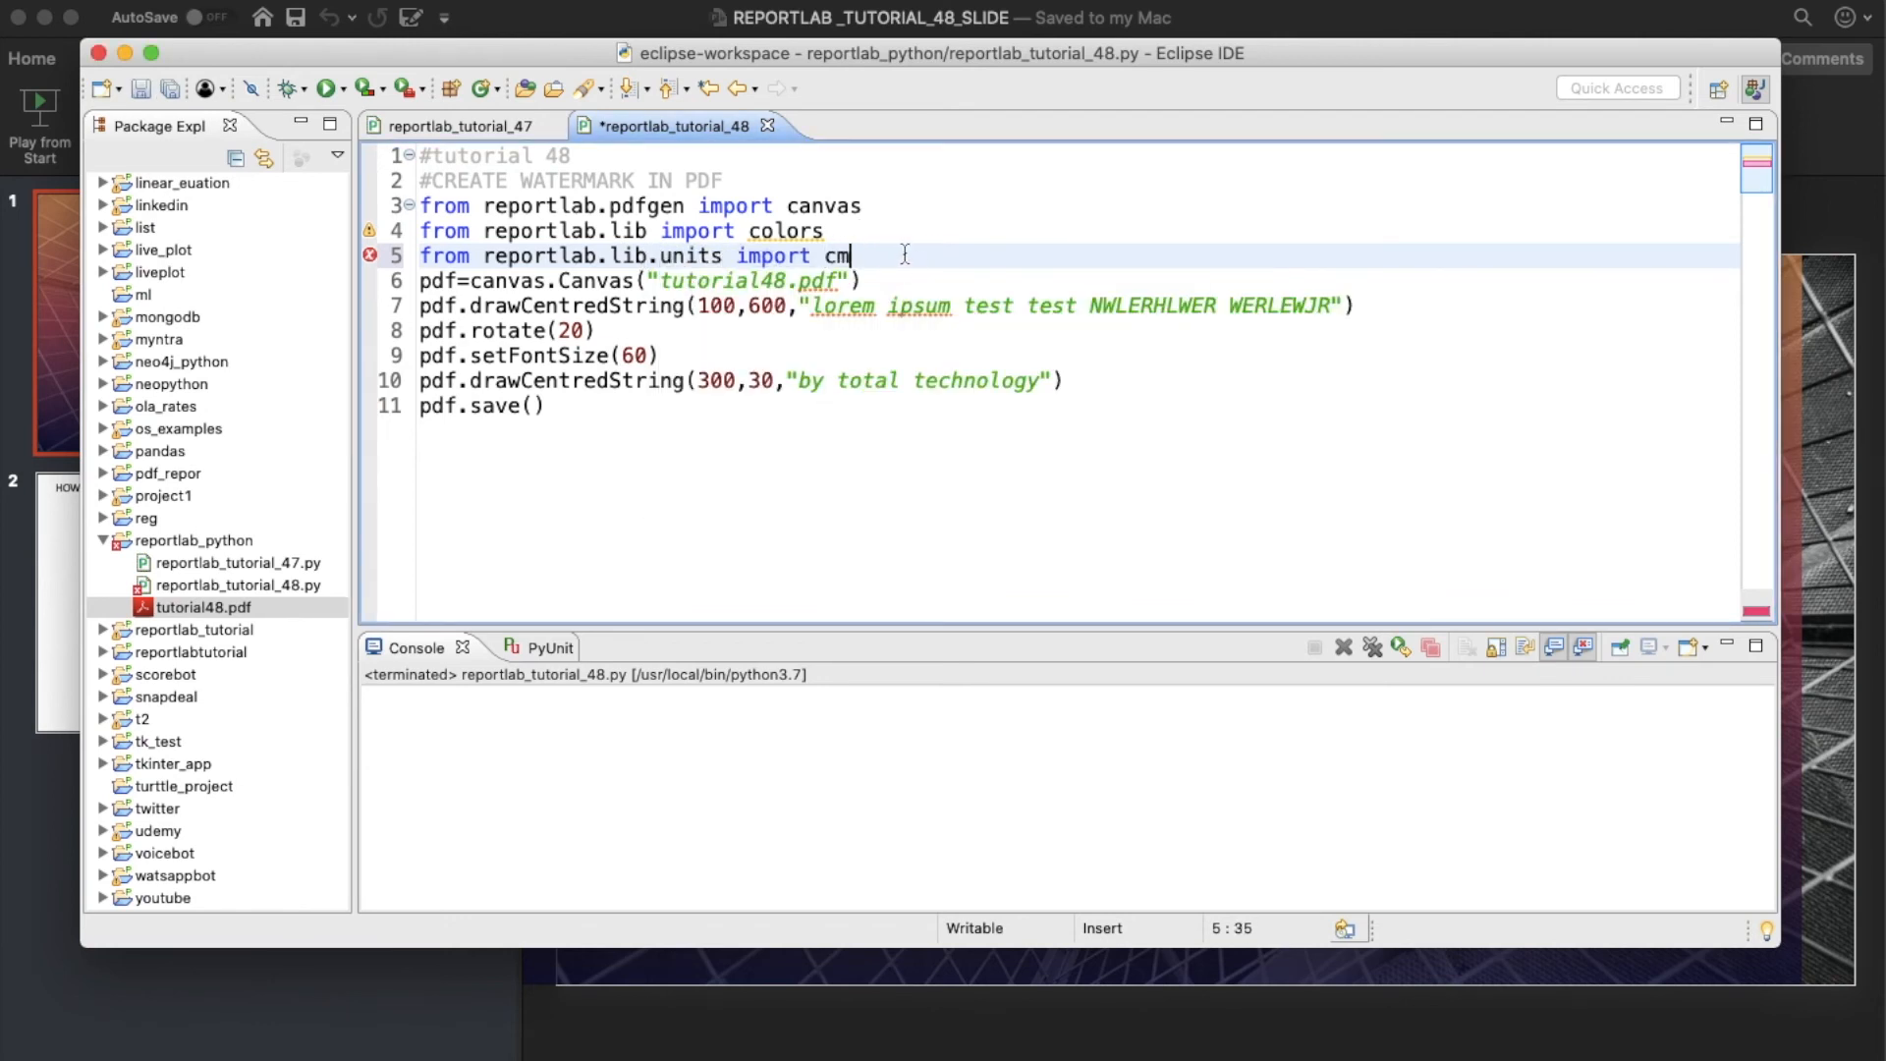
text(p)
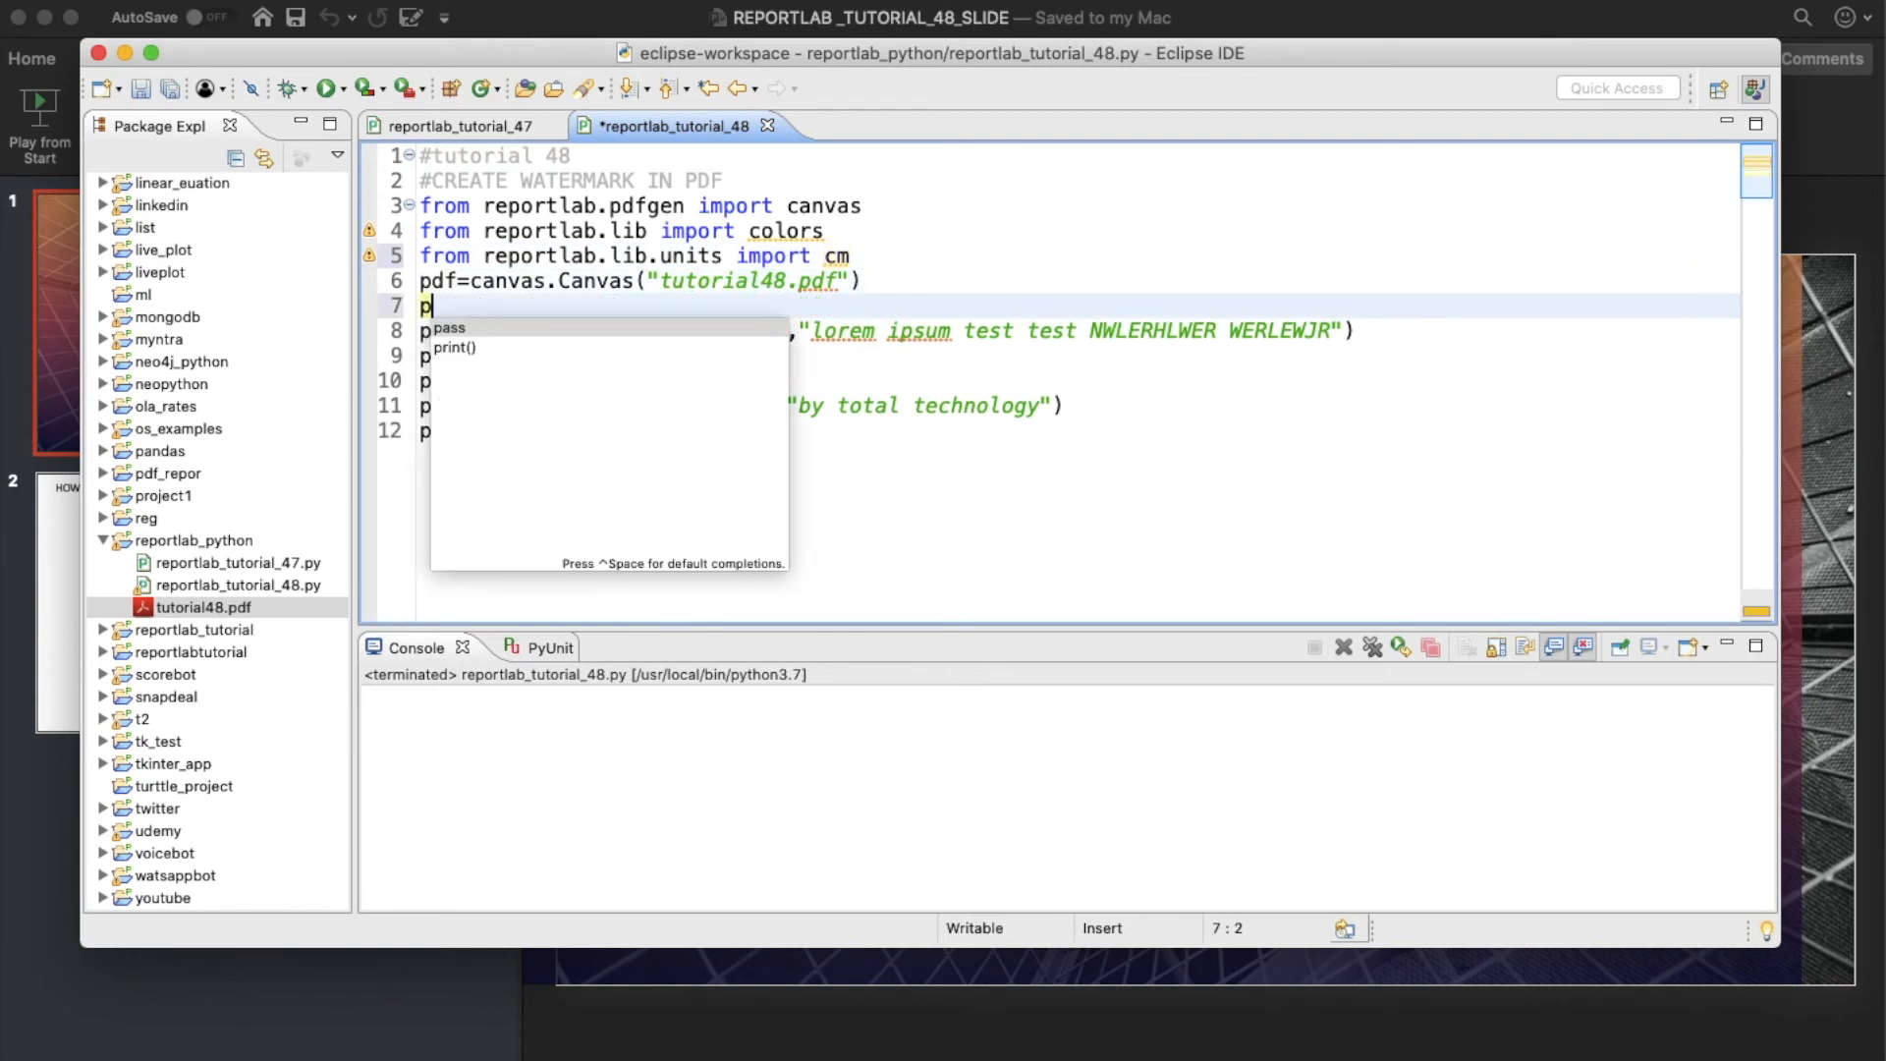
text(df.tra)
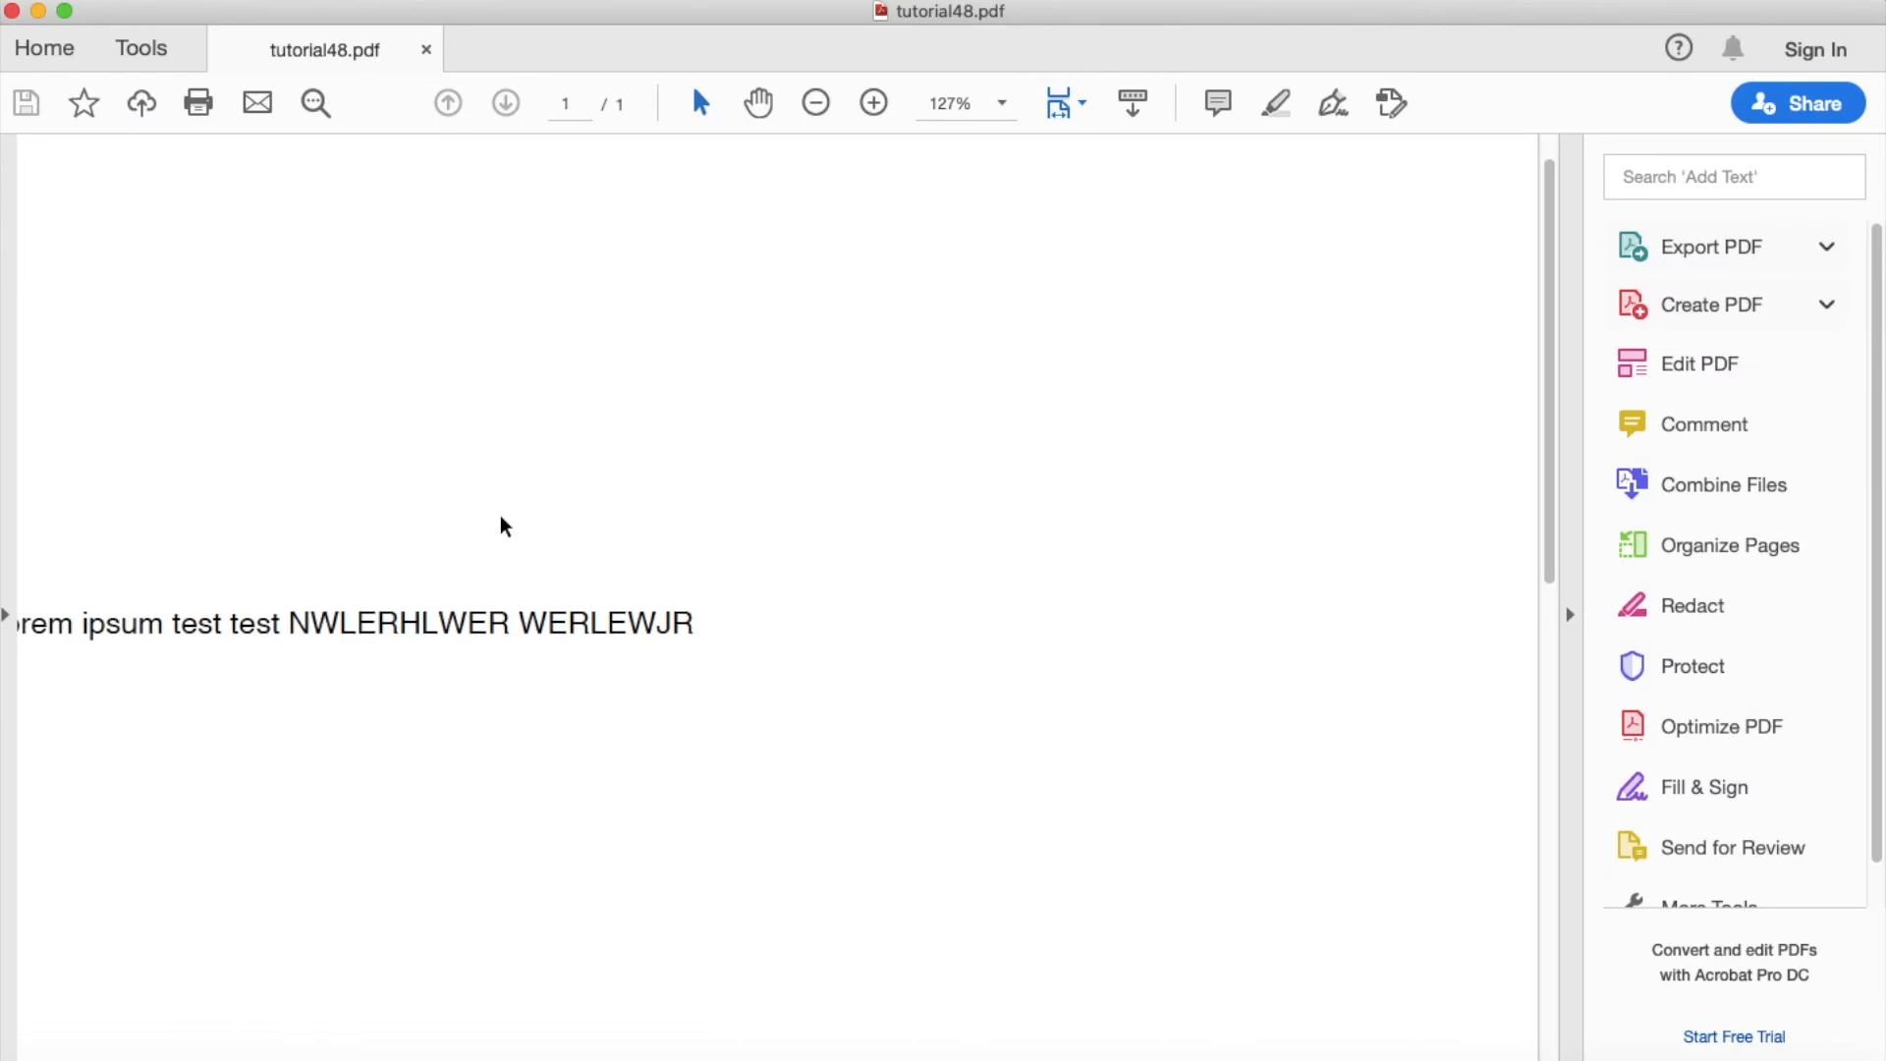
mouse_move(11, 13)
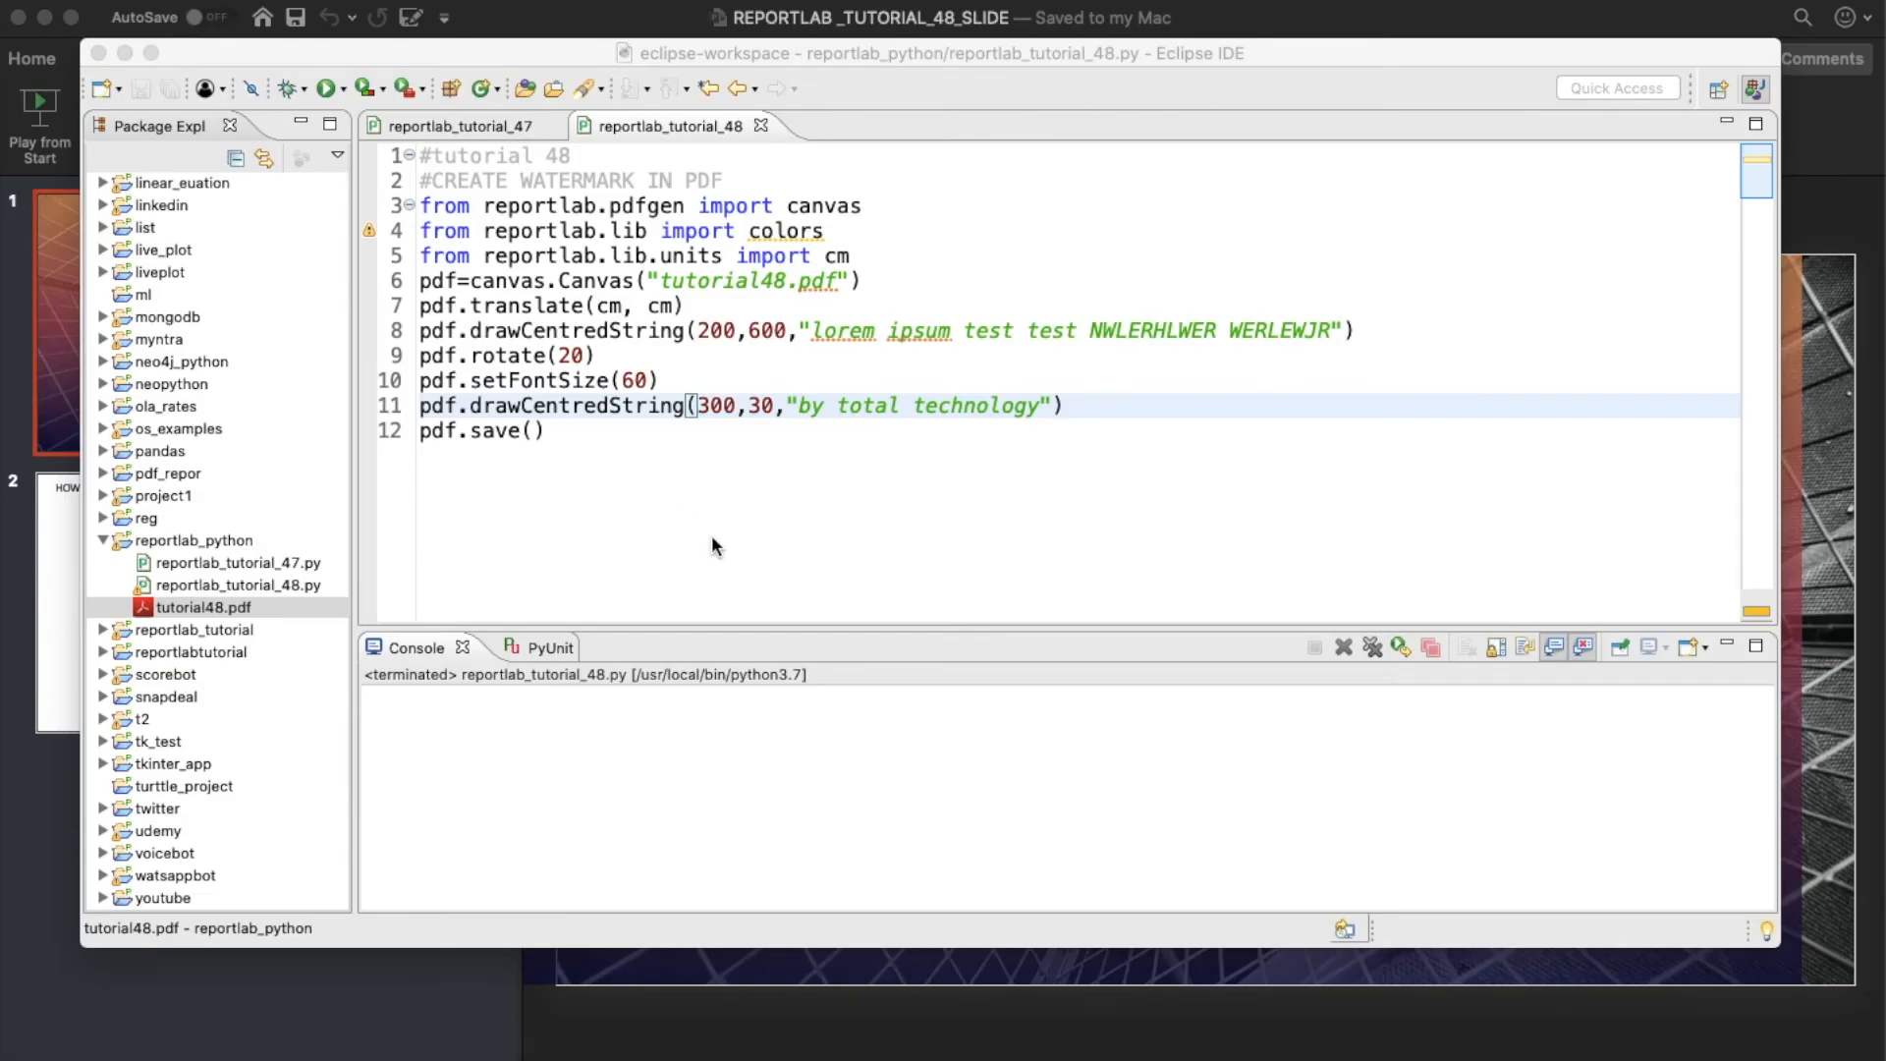
mouse_move(631, 380)
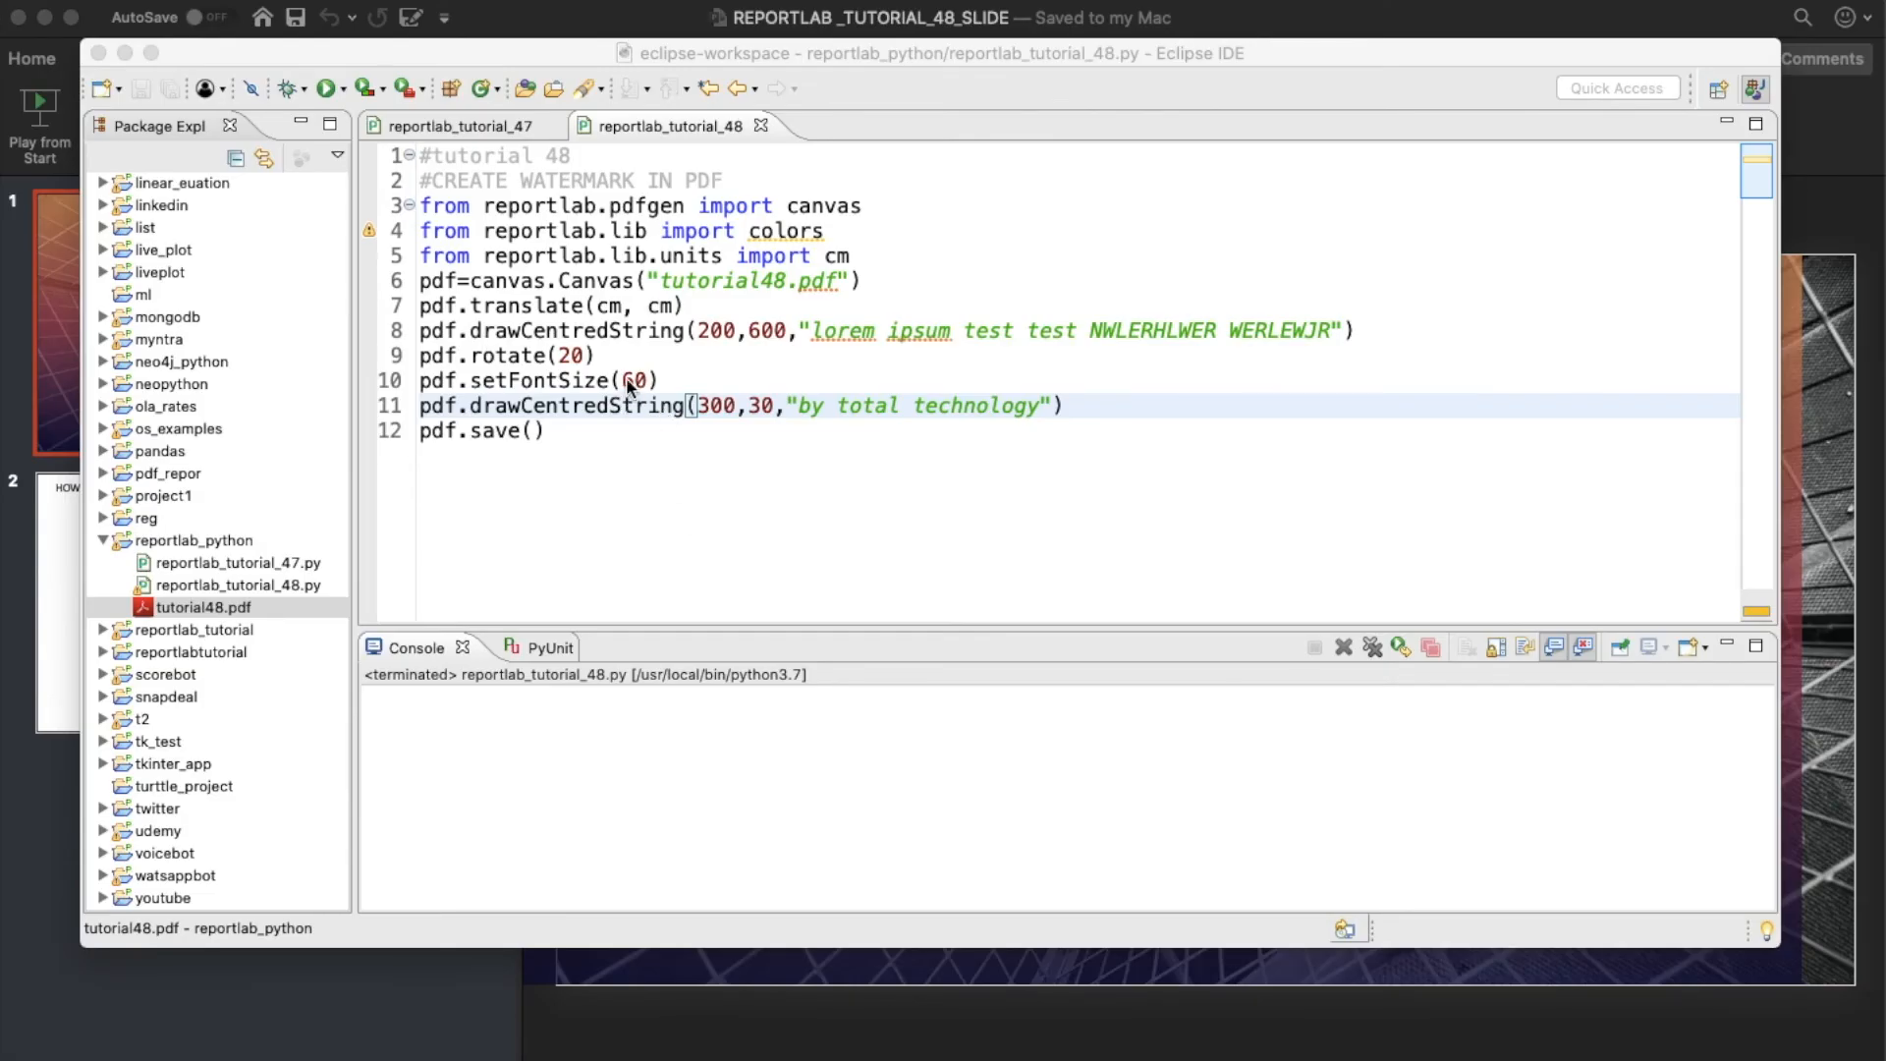
mouse_move(866, 367)
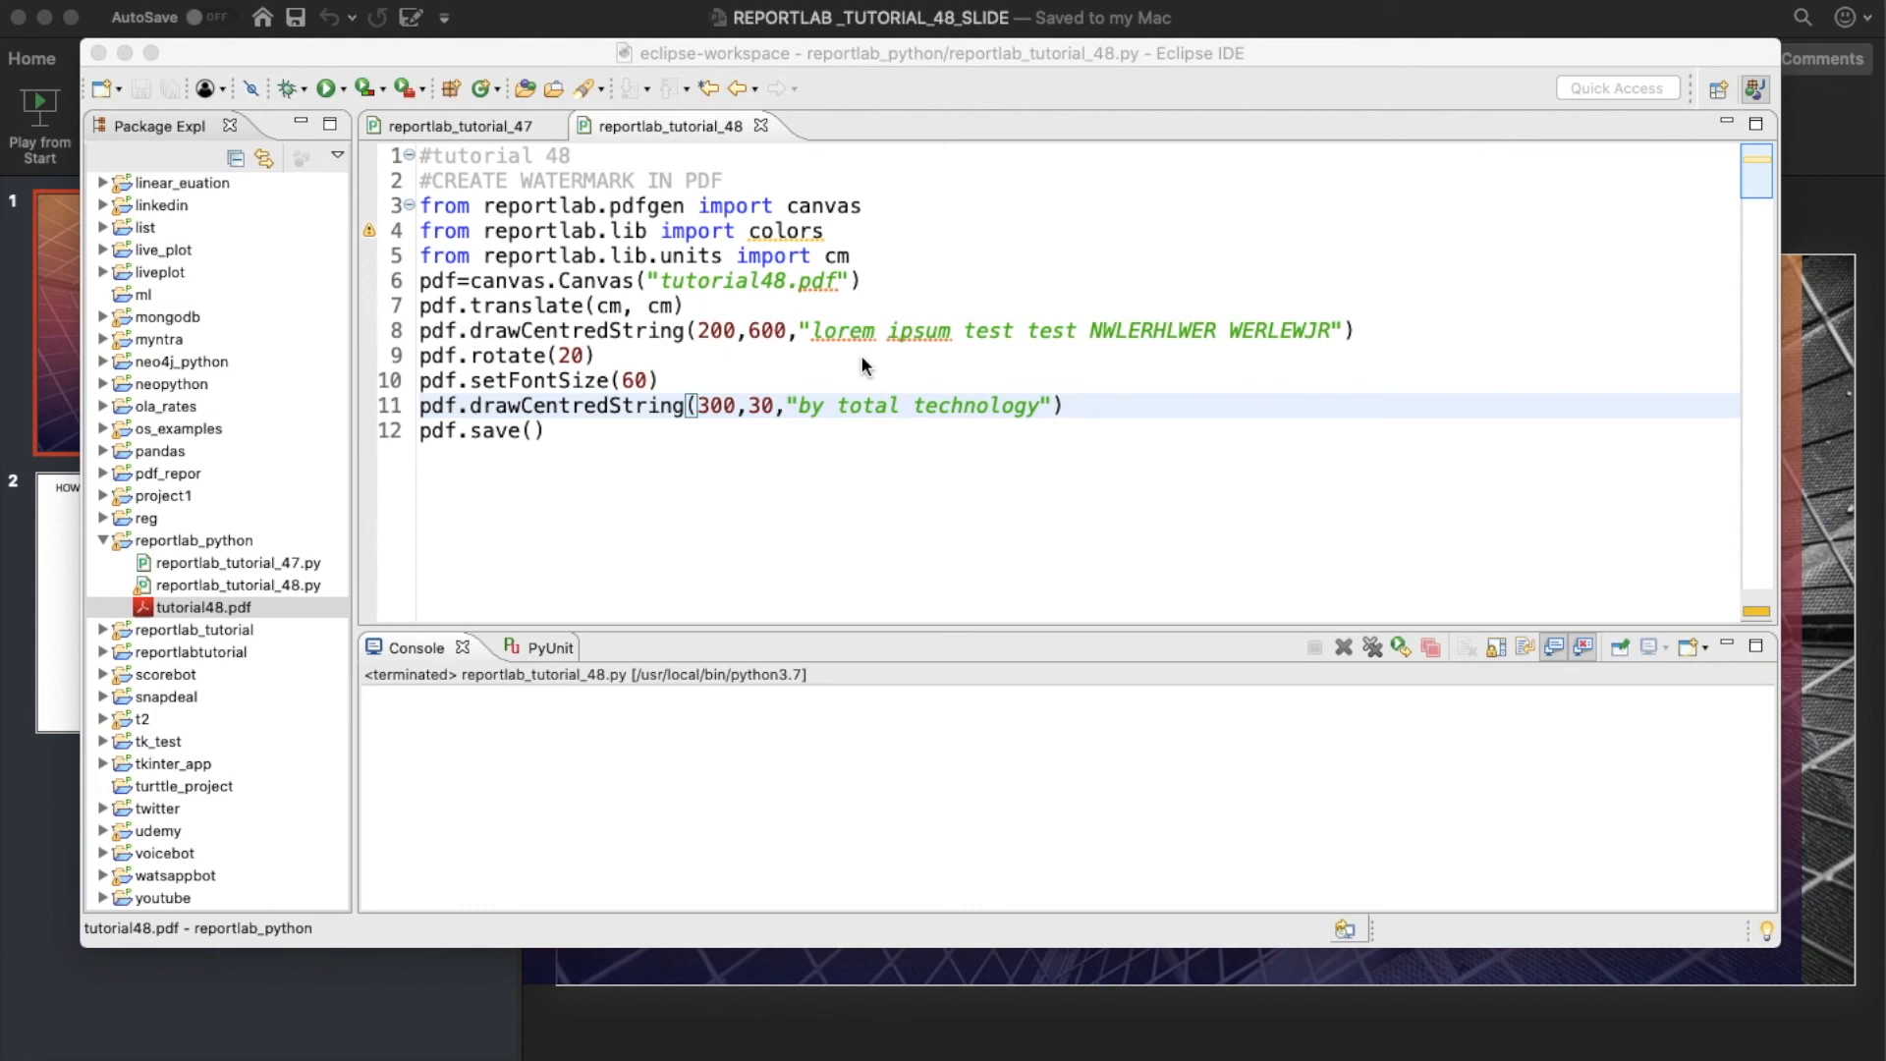
mouse_move(925, 355)
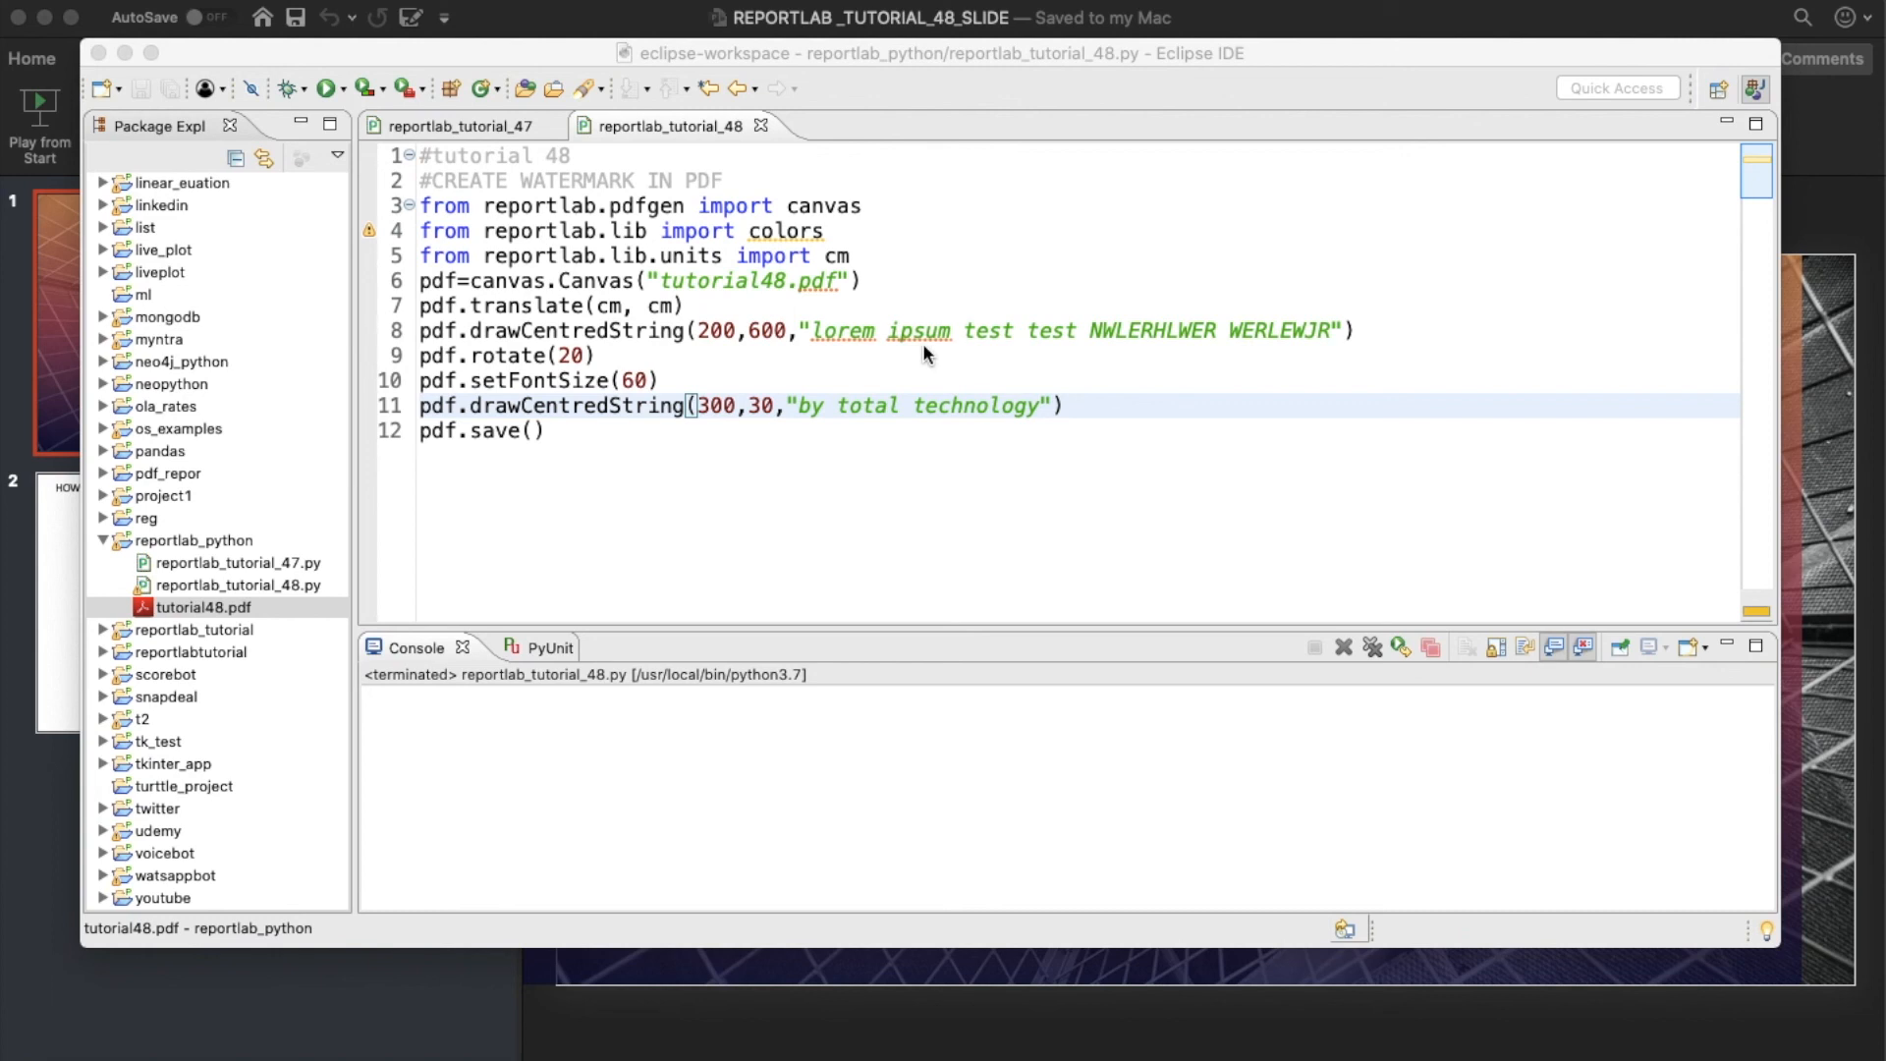